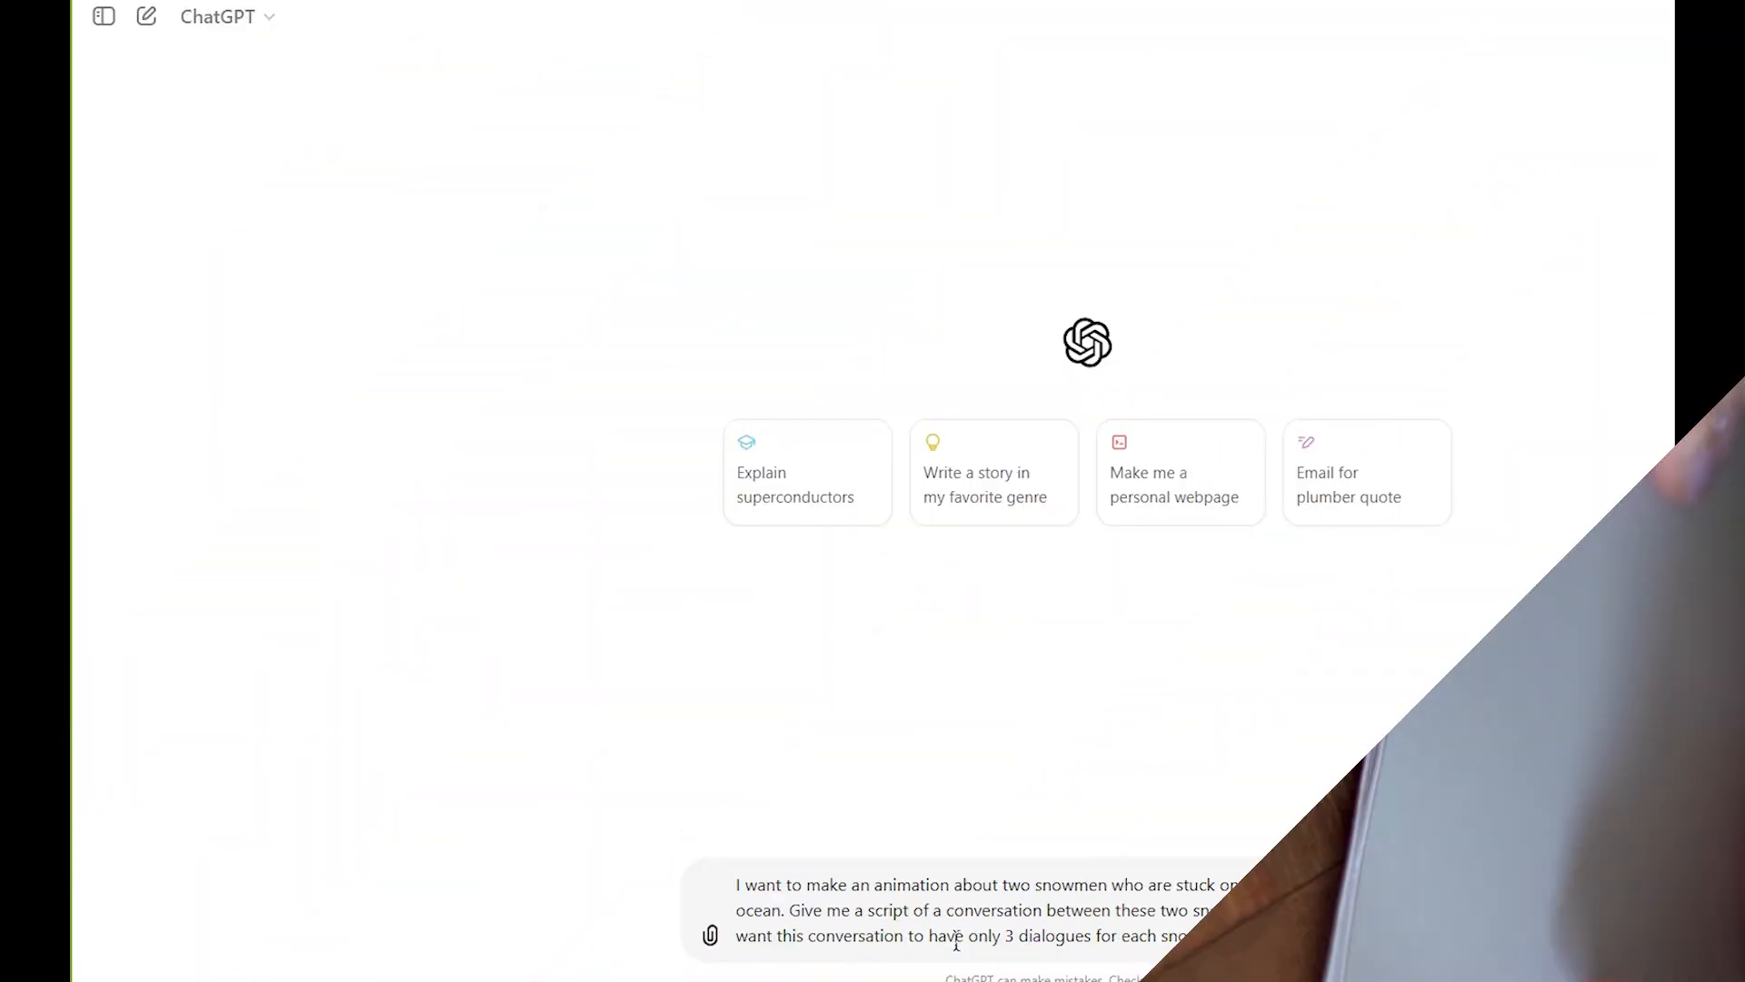
Send the iceberg dialogue request to ChatGPT and head to the ElevenLabs sign-up page
{"action": "key", "text": "Return"}
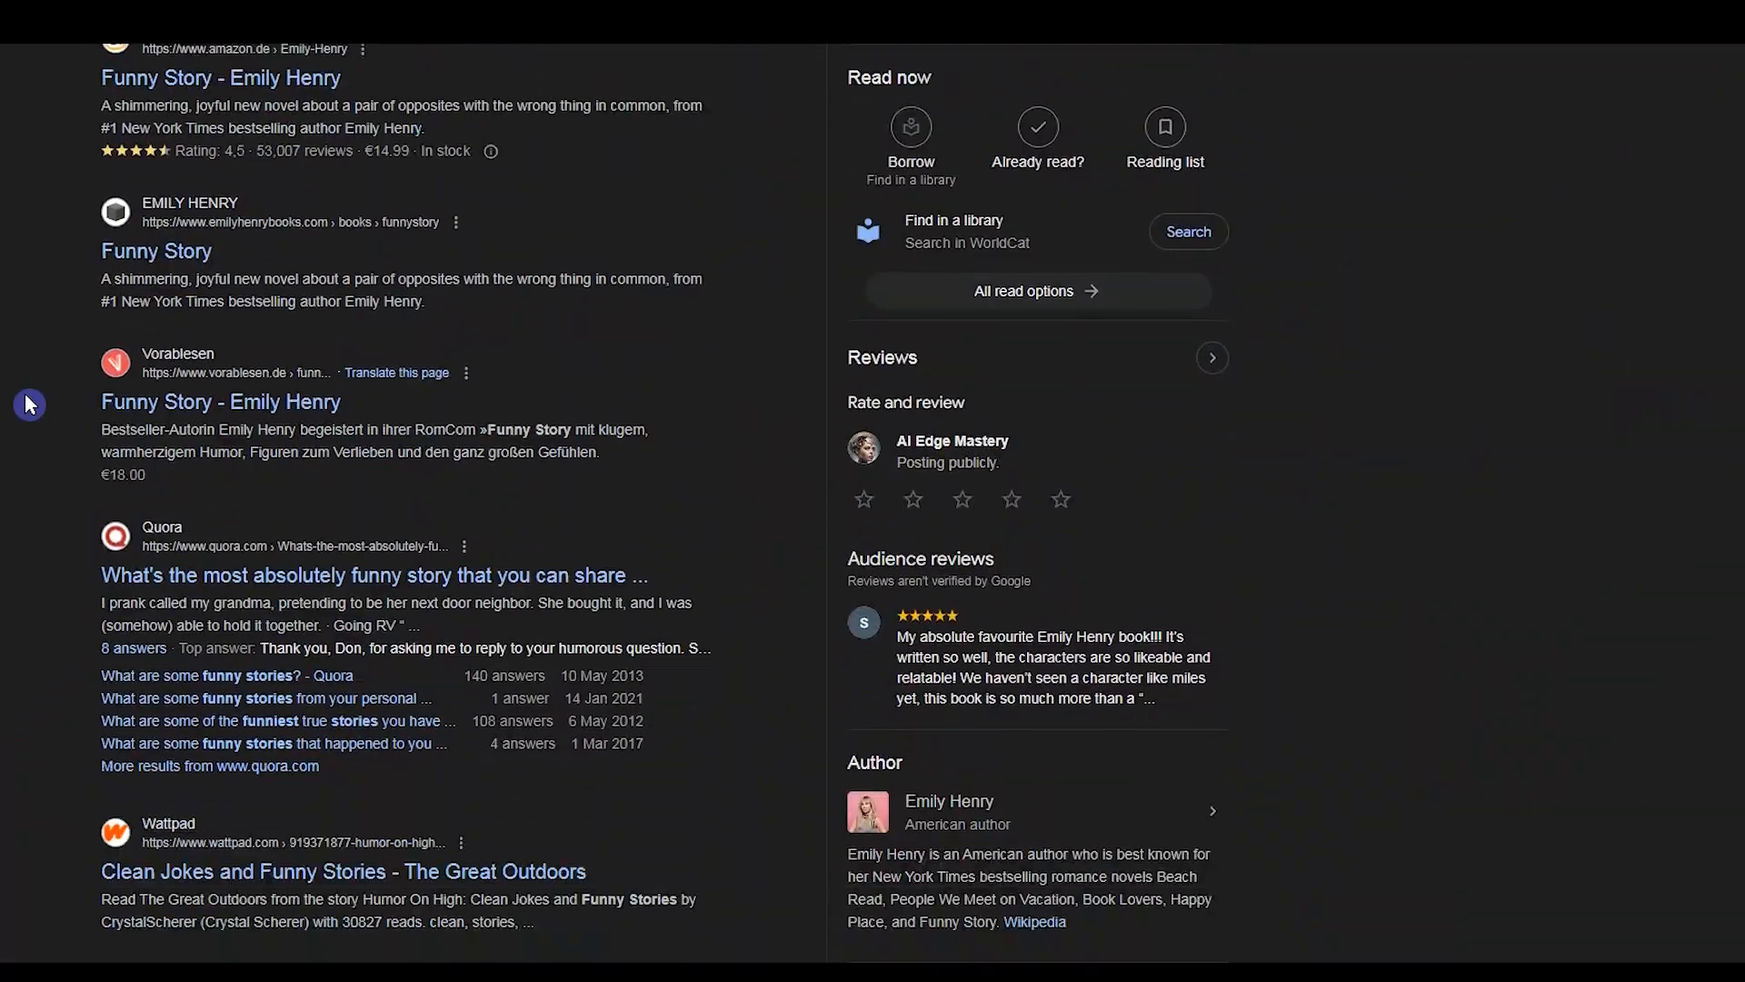
{"action": "scroll", "scroll_direction": "down", "scroll_amount": 3}
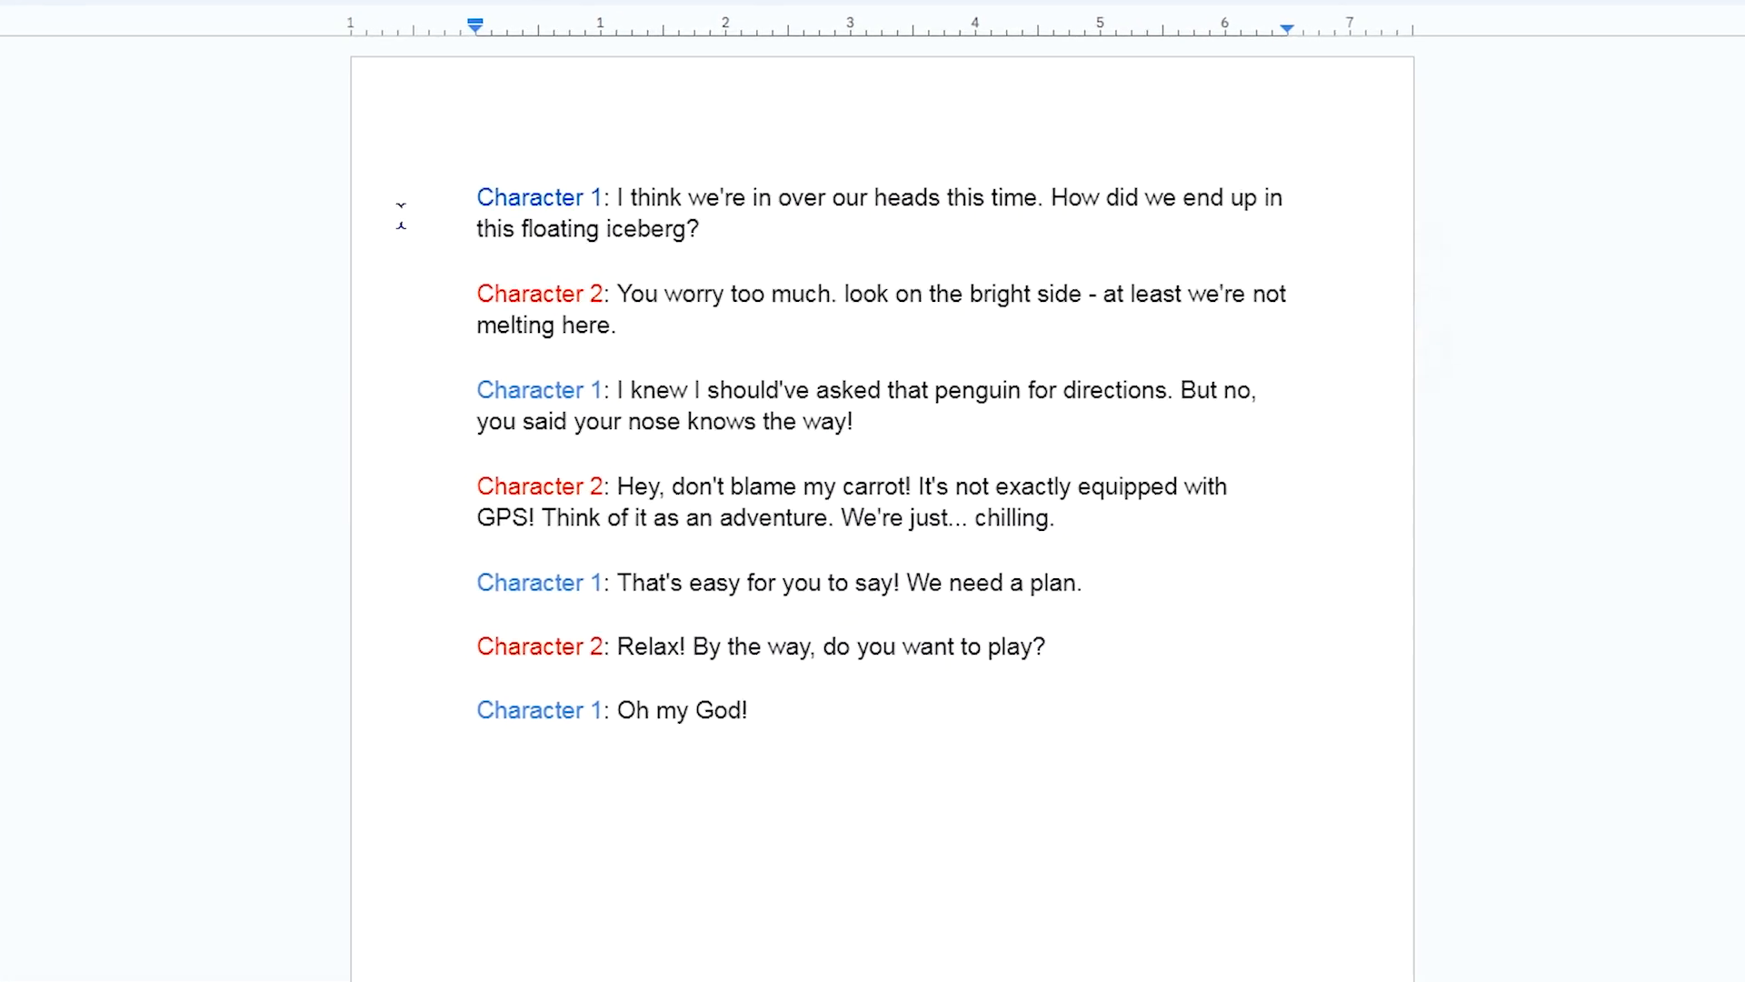
{"action": "double_click", "coordinate": [509, 178]}
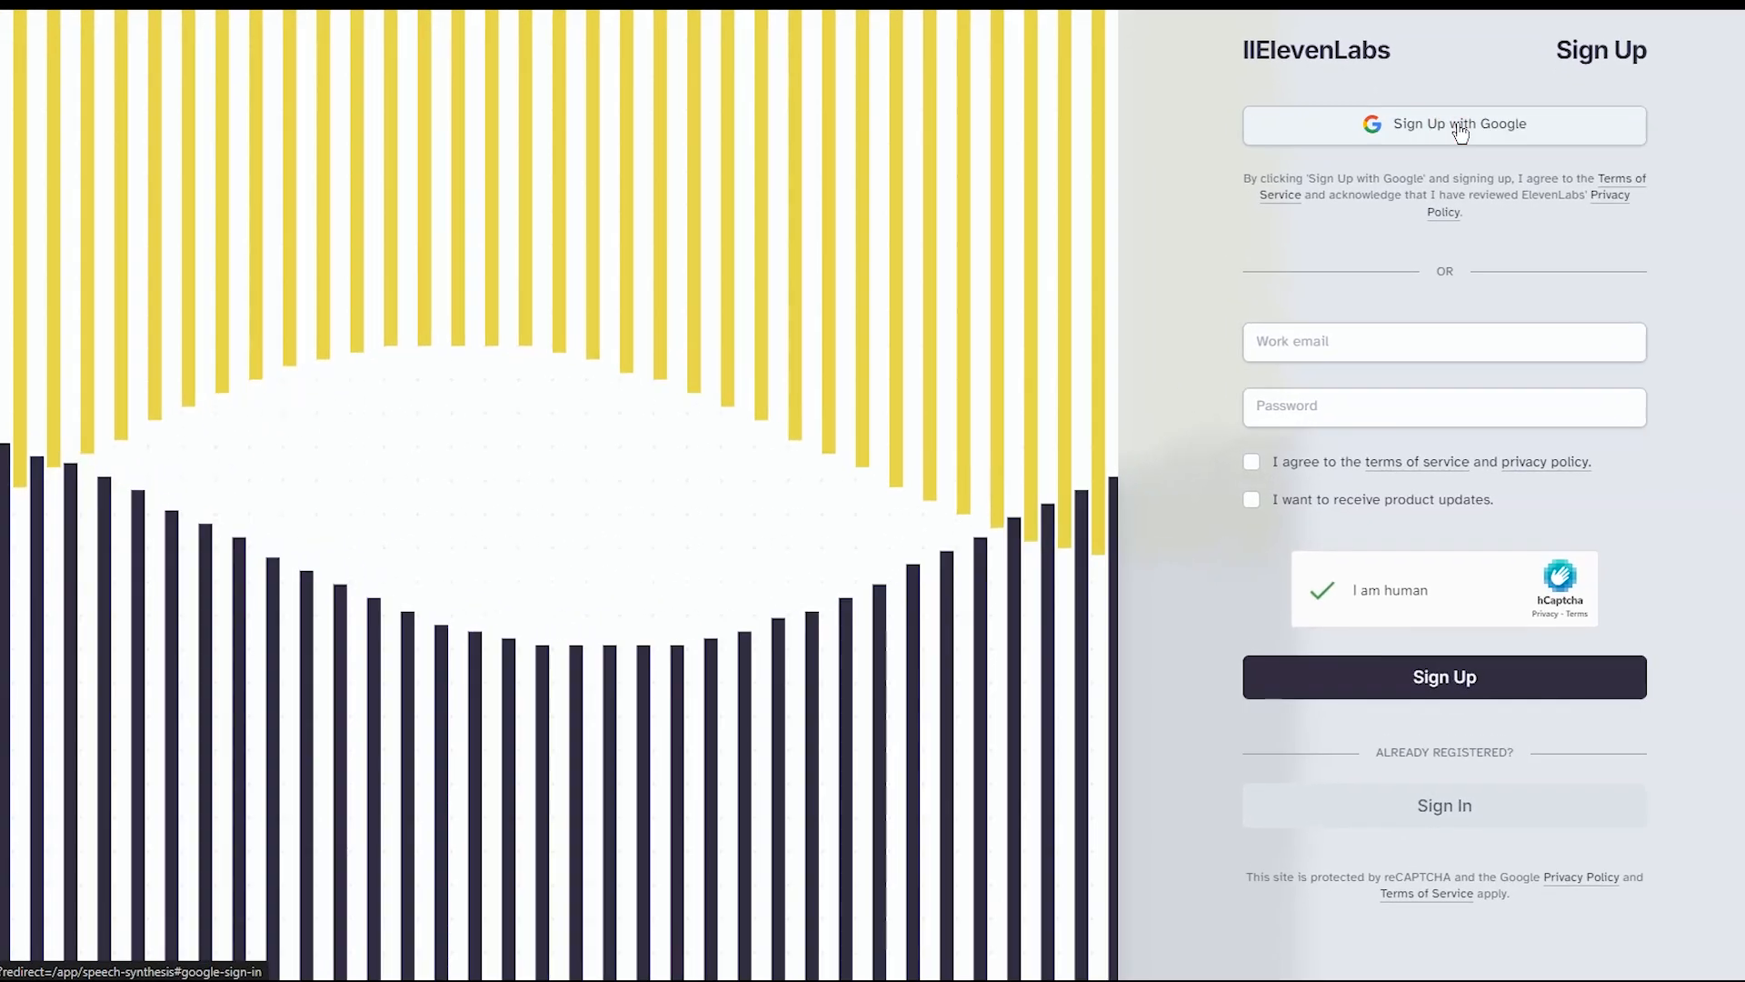
Sign in with Google and filter the voice library to young American male English voices
{"action": "left_click", "coordinate": [1444, 124]}
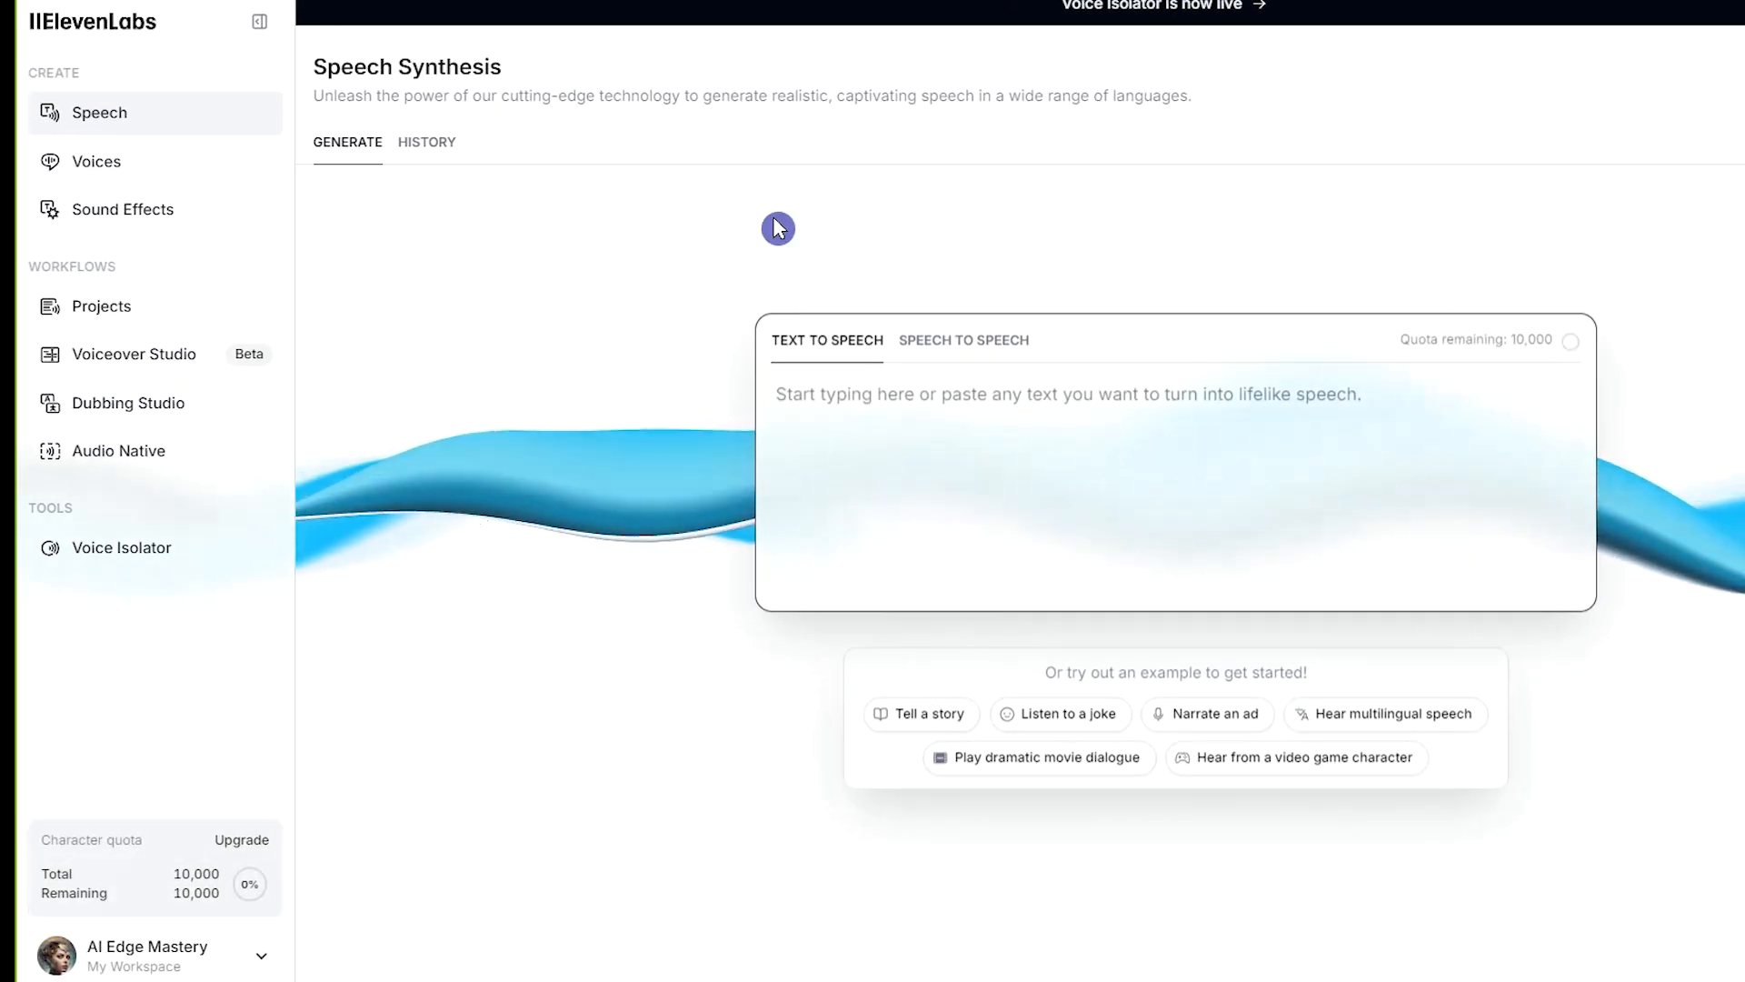
{"action": "mouse_move", "coordinate": [627, 275]}
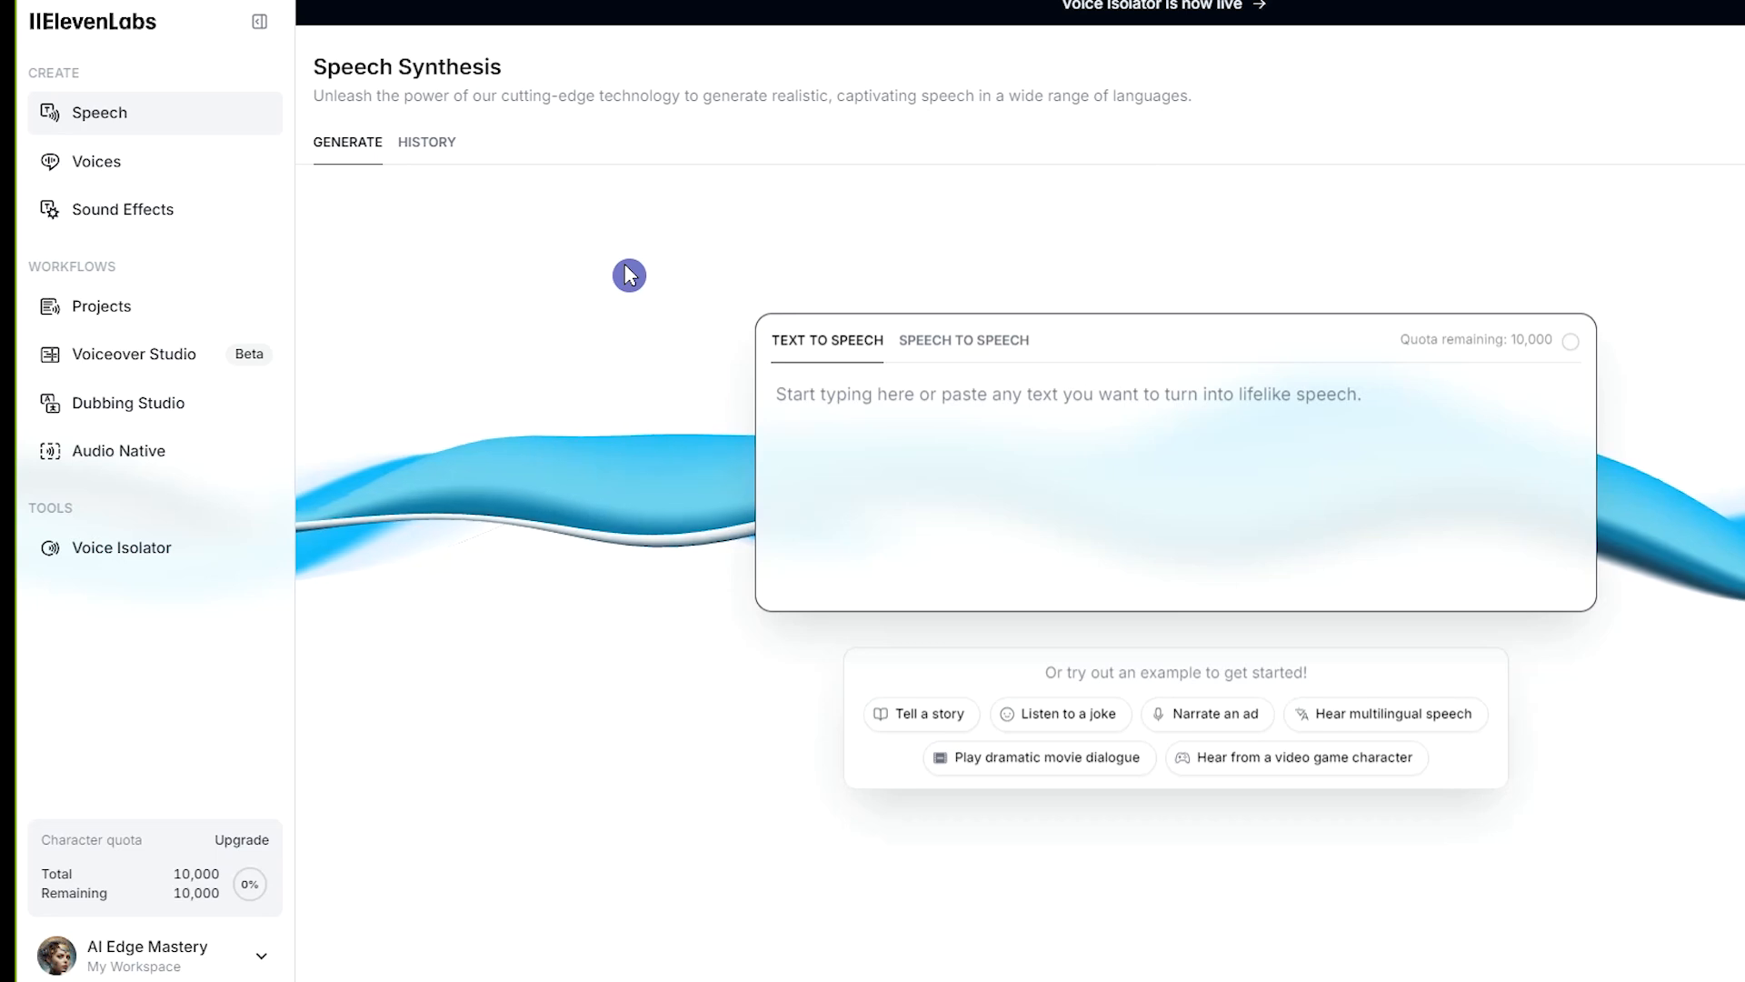
{"action": "scroll", "scroll_direction": "down", "scroll_amount": 3}
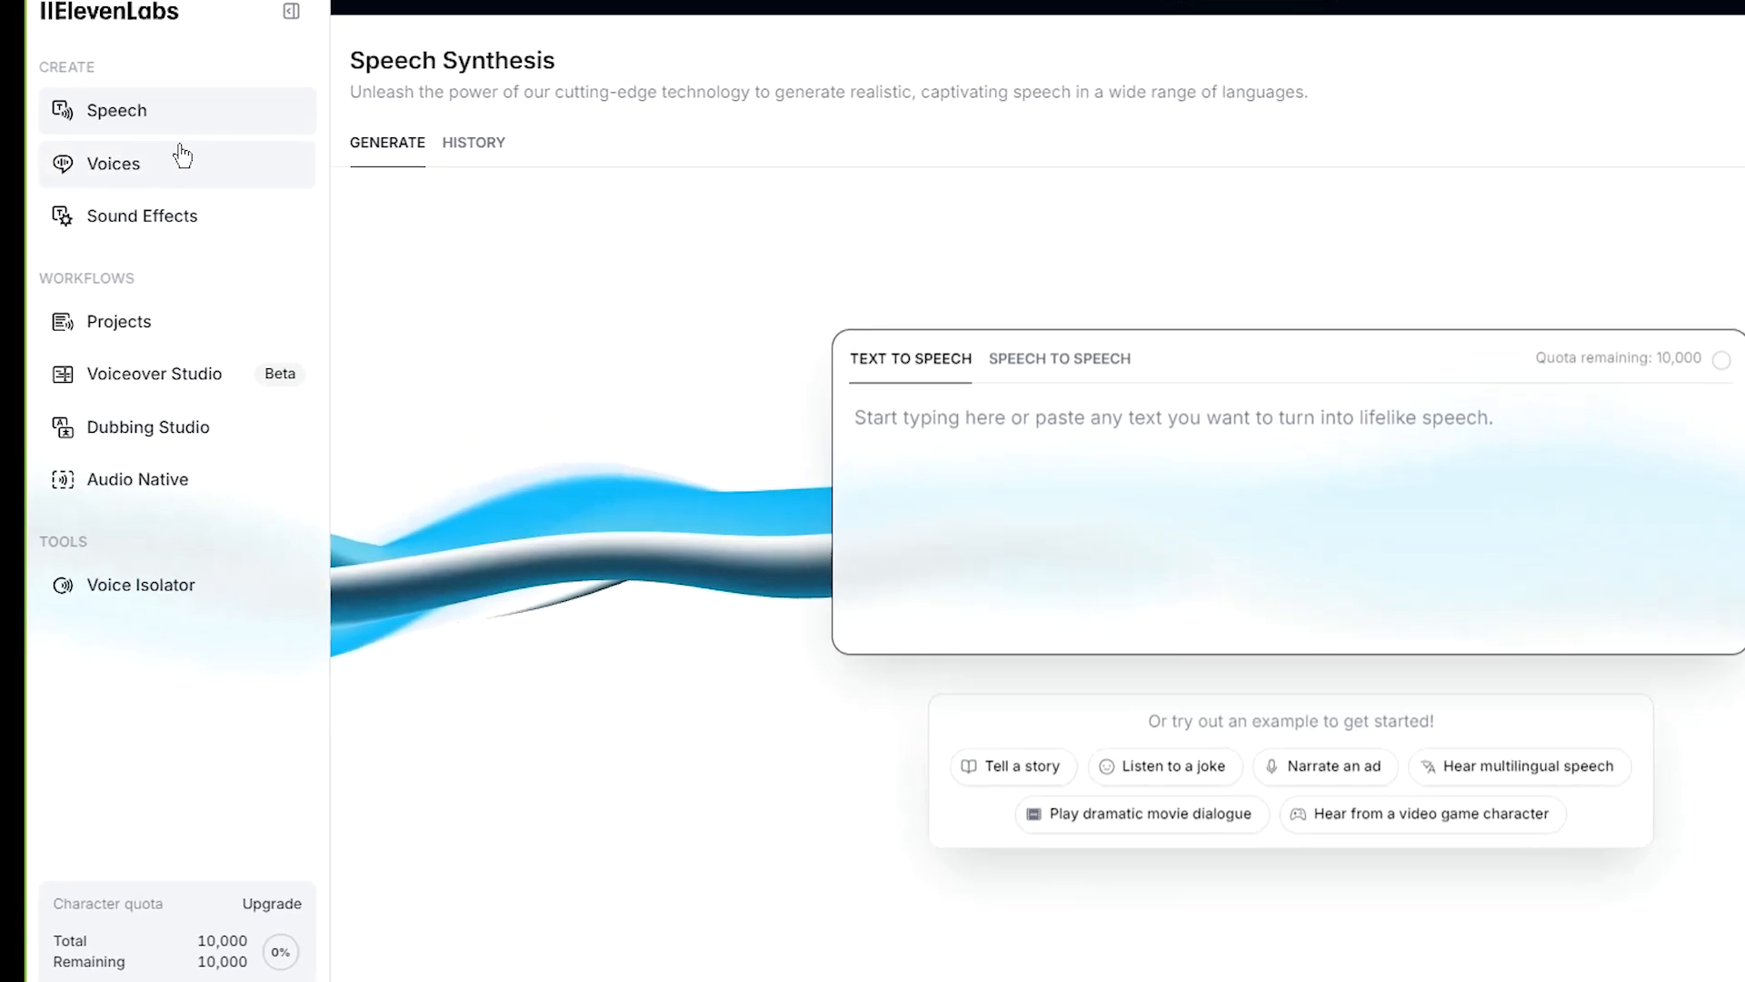
{"action": "left_click", "coordinate": [113, 163]}
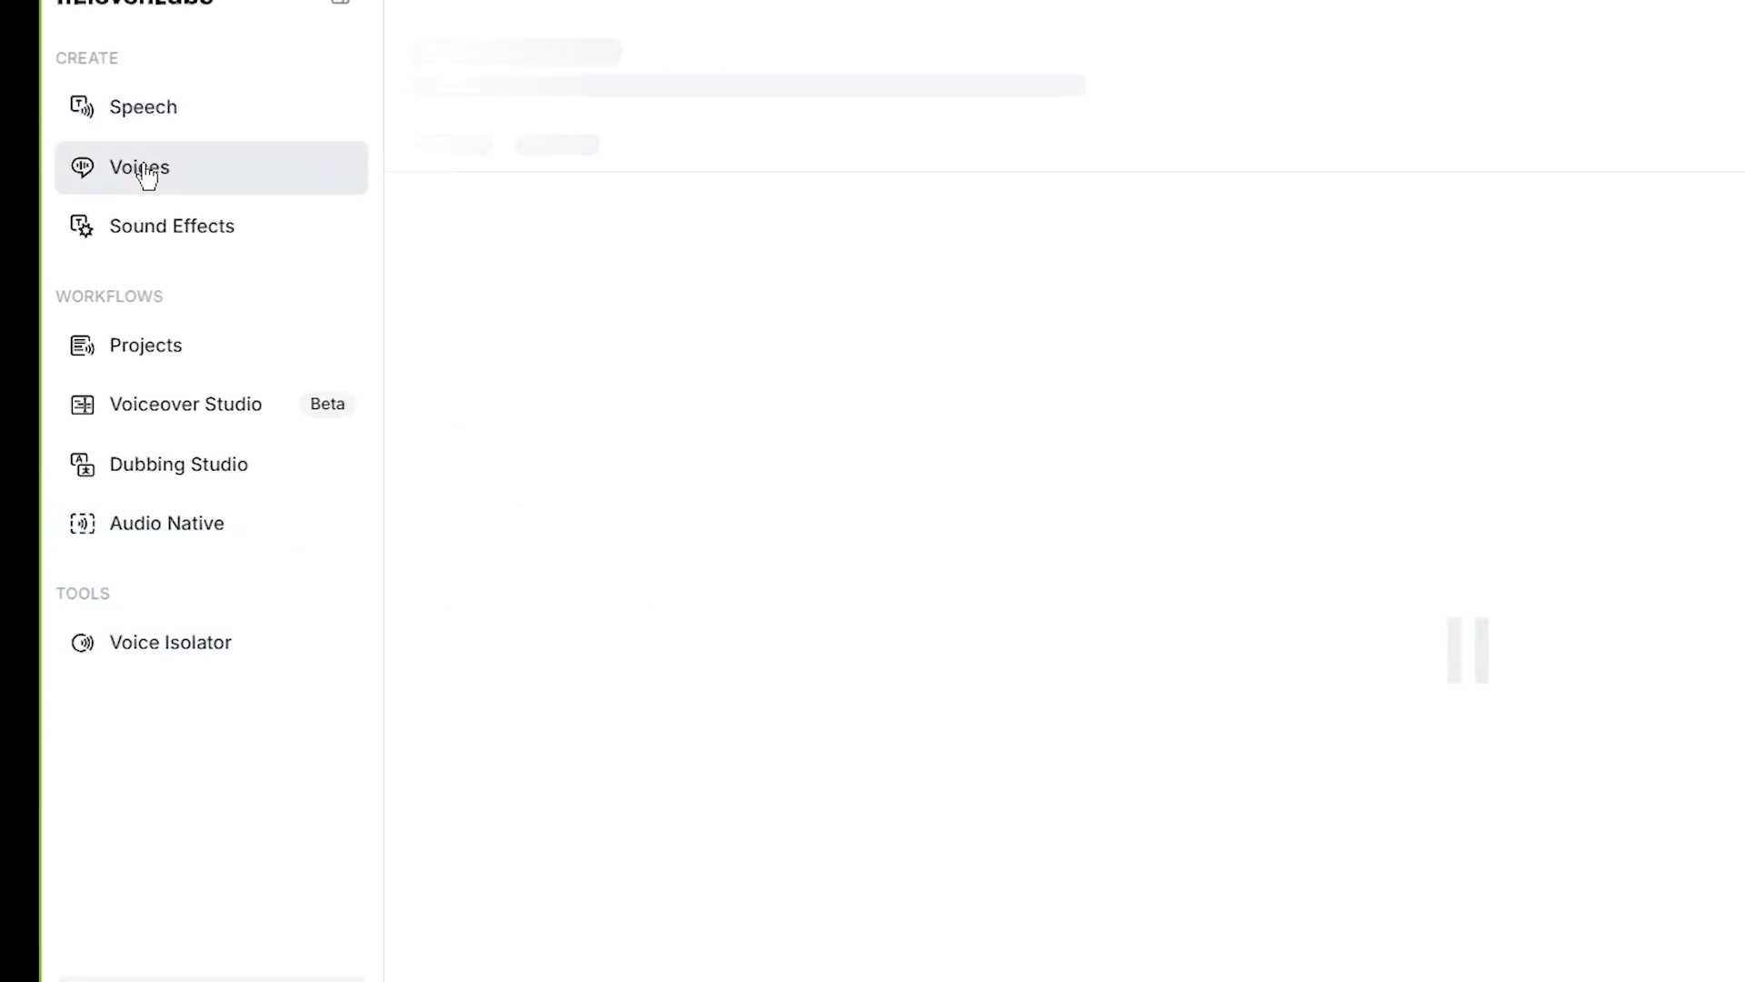
{"action": "left_click", "coordinate": [138, 167]}
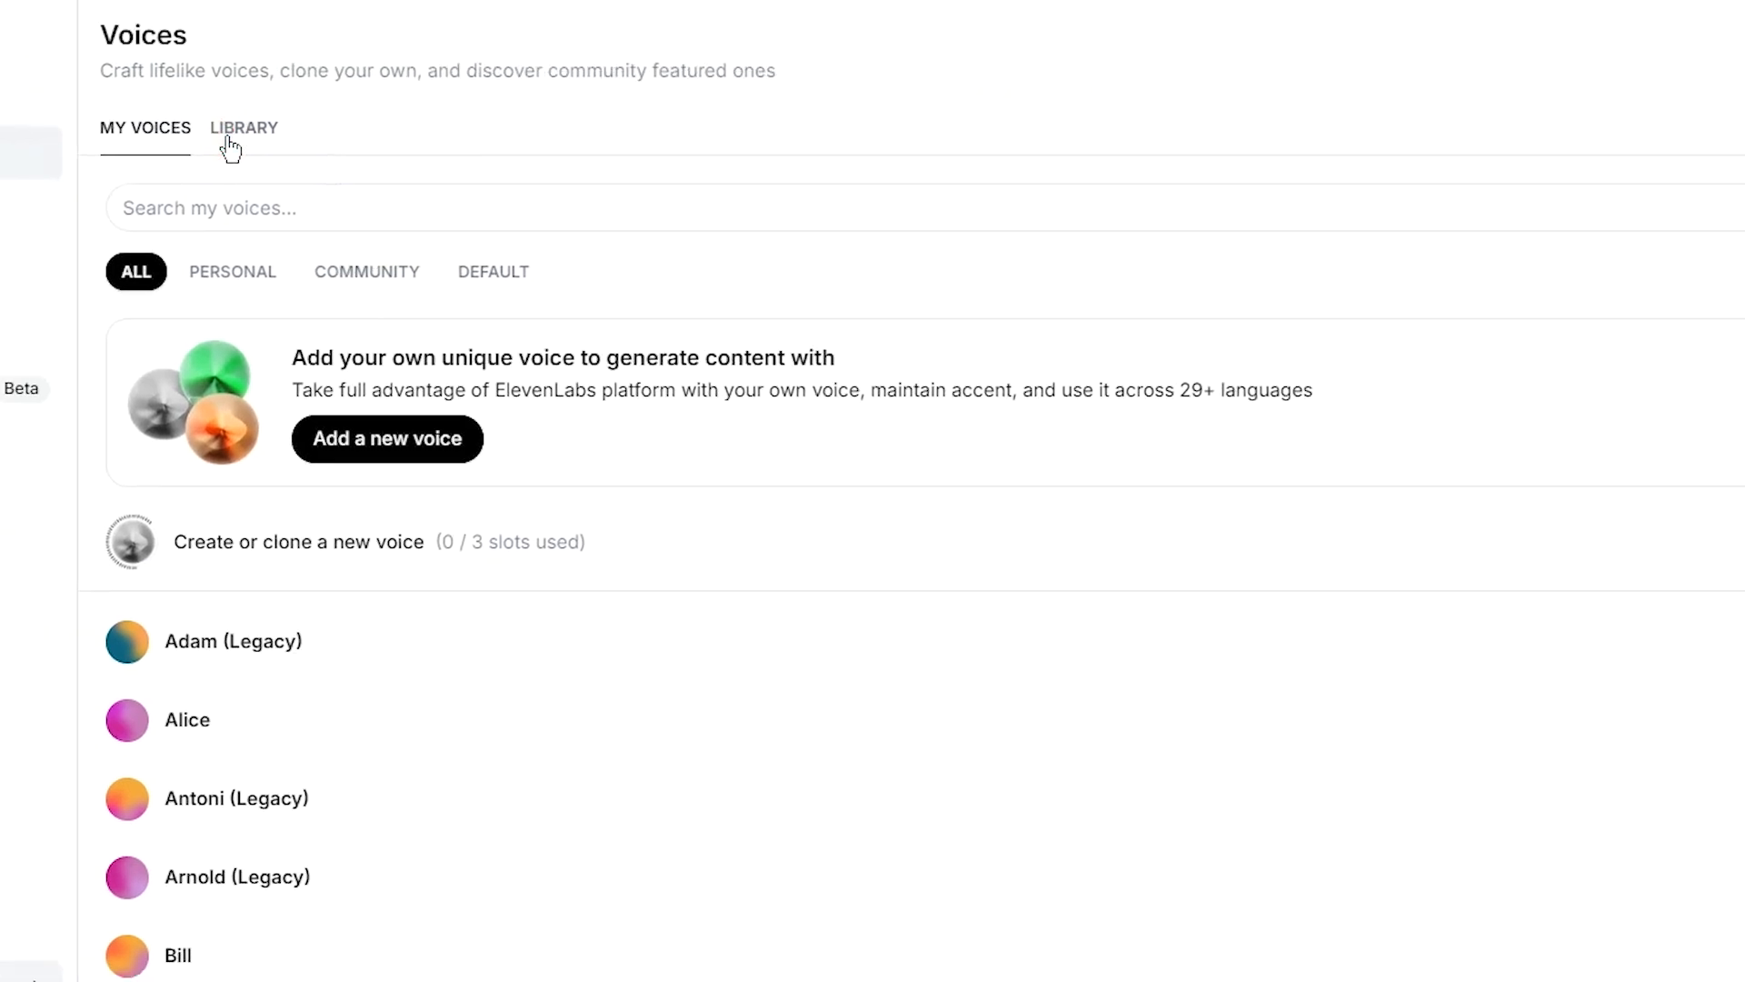
{"action": "left_click", "coordinate": [243, 127]}
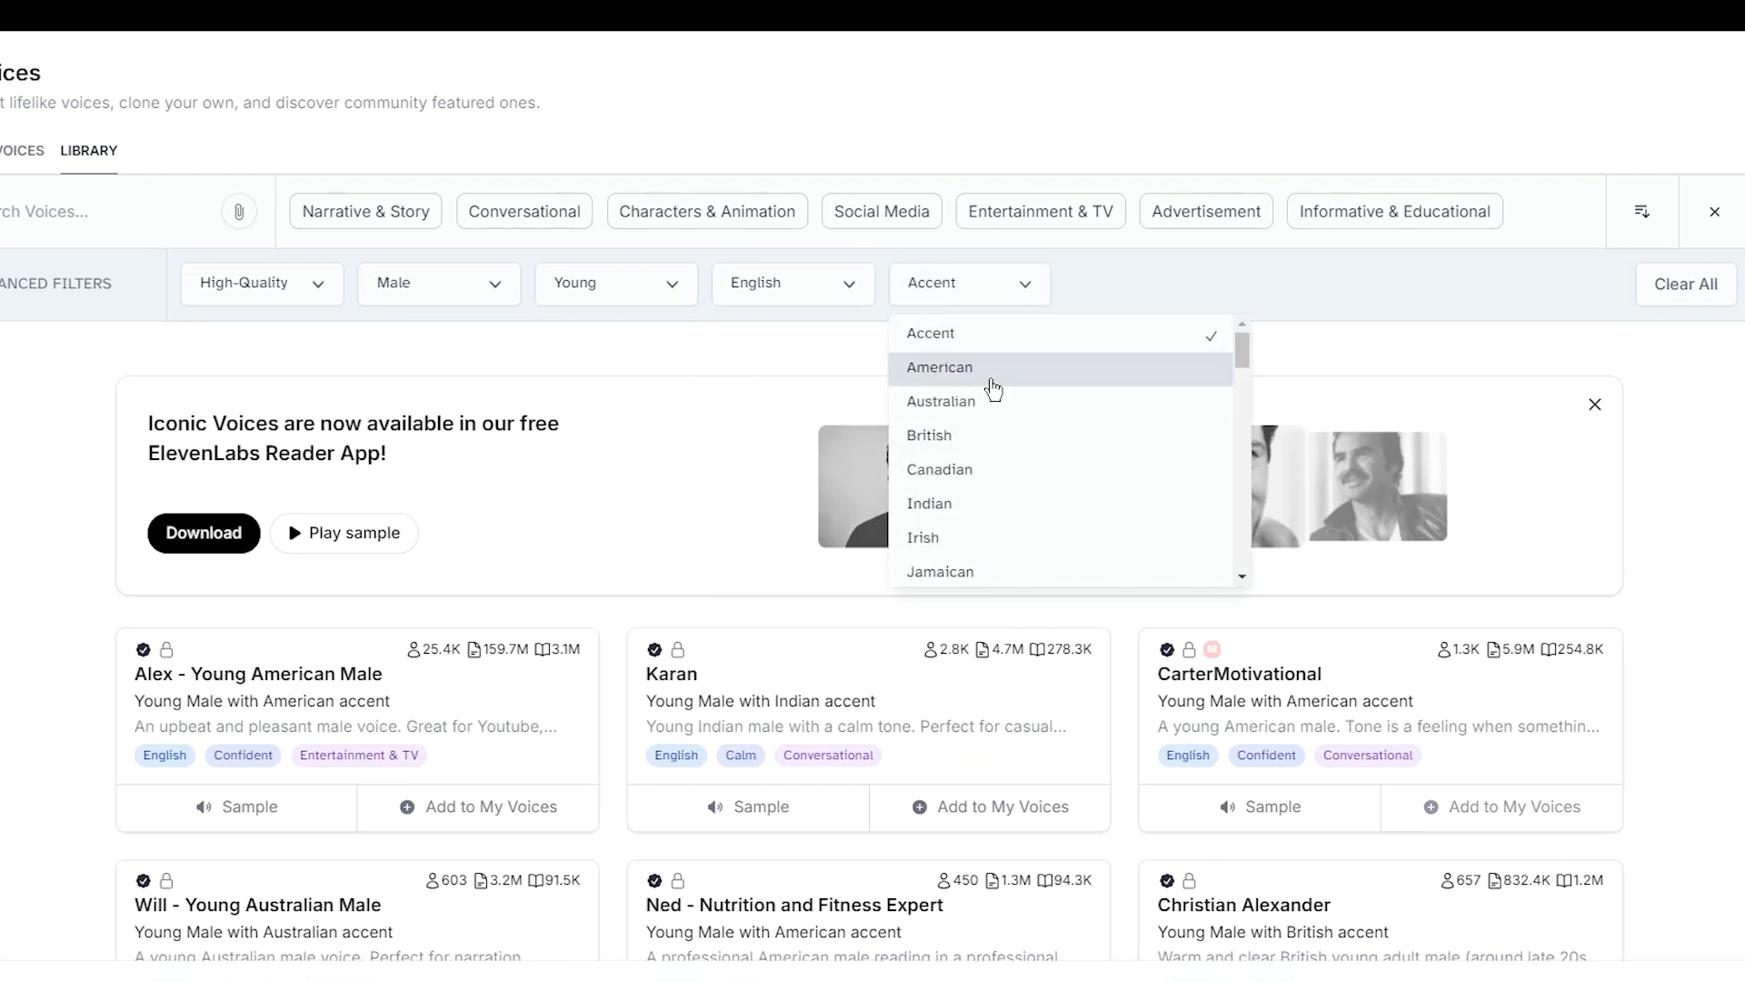
{"action": "left_click", "coordinate": [940, 367]}
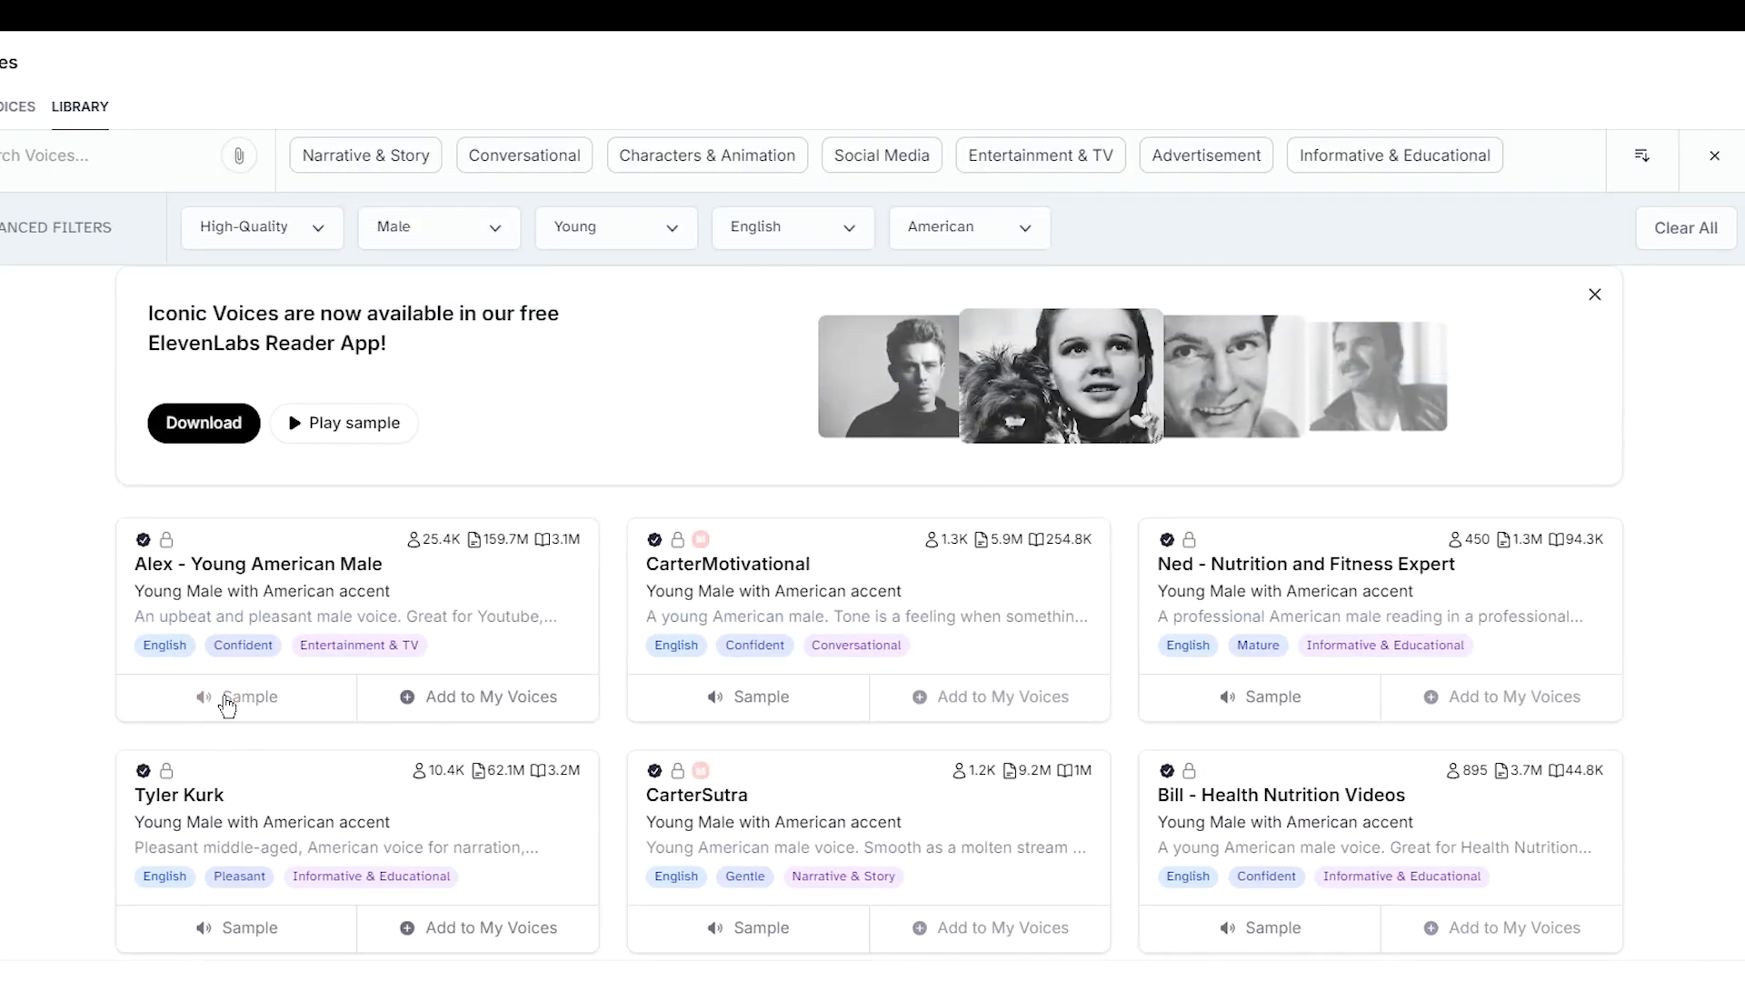
Add the Tyler Kurk voice to My Voices and return to the Speech page
{"action": "left_click", "coordinate": [489, 696]}
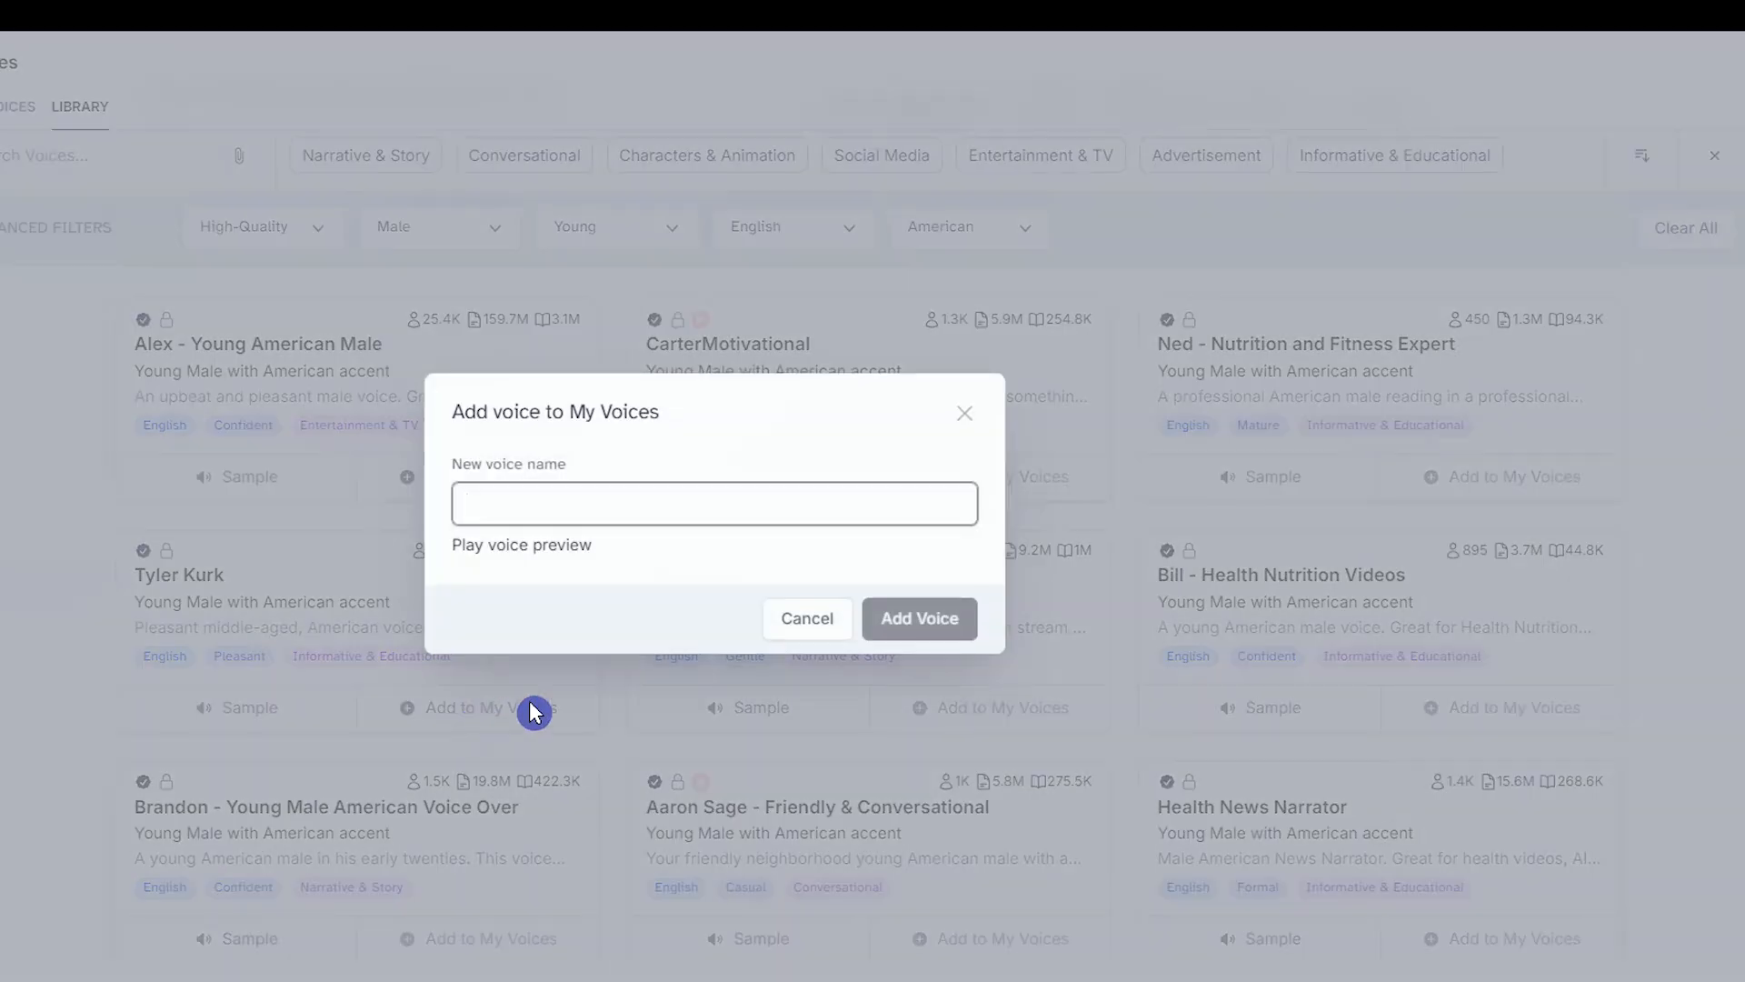
{"action": "left_click", "coordinate": [919, 618]}
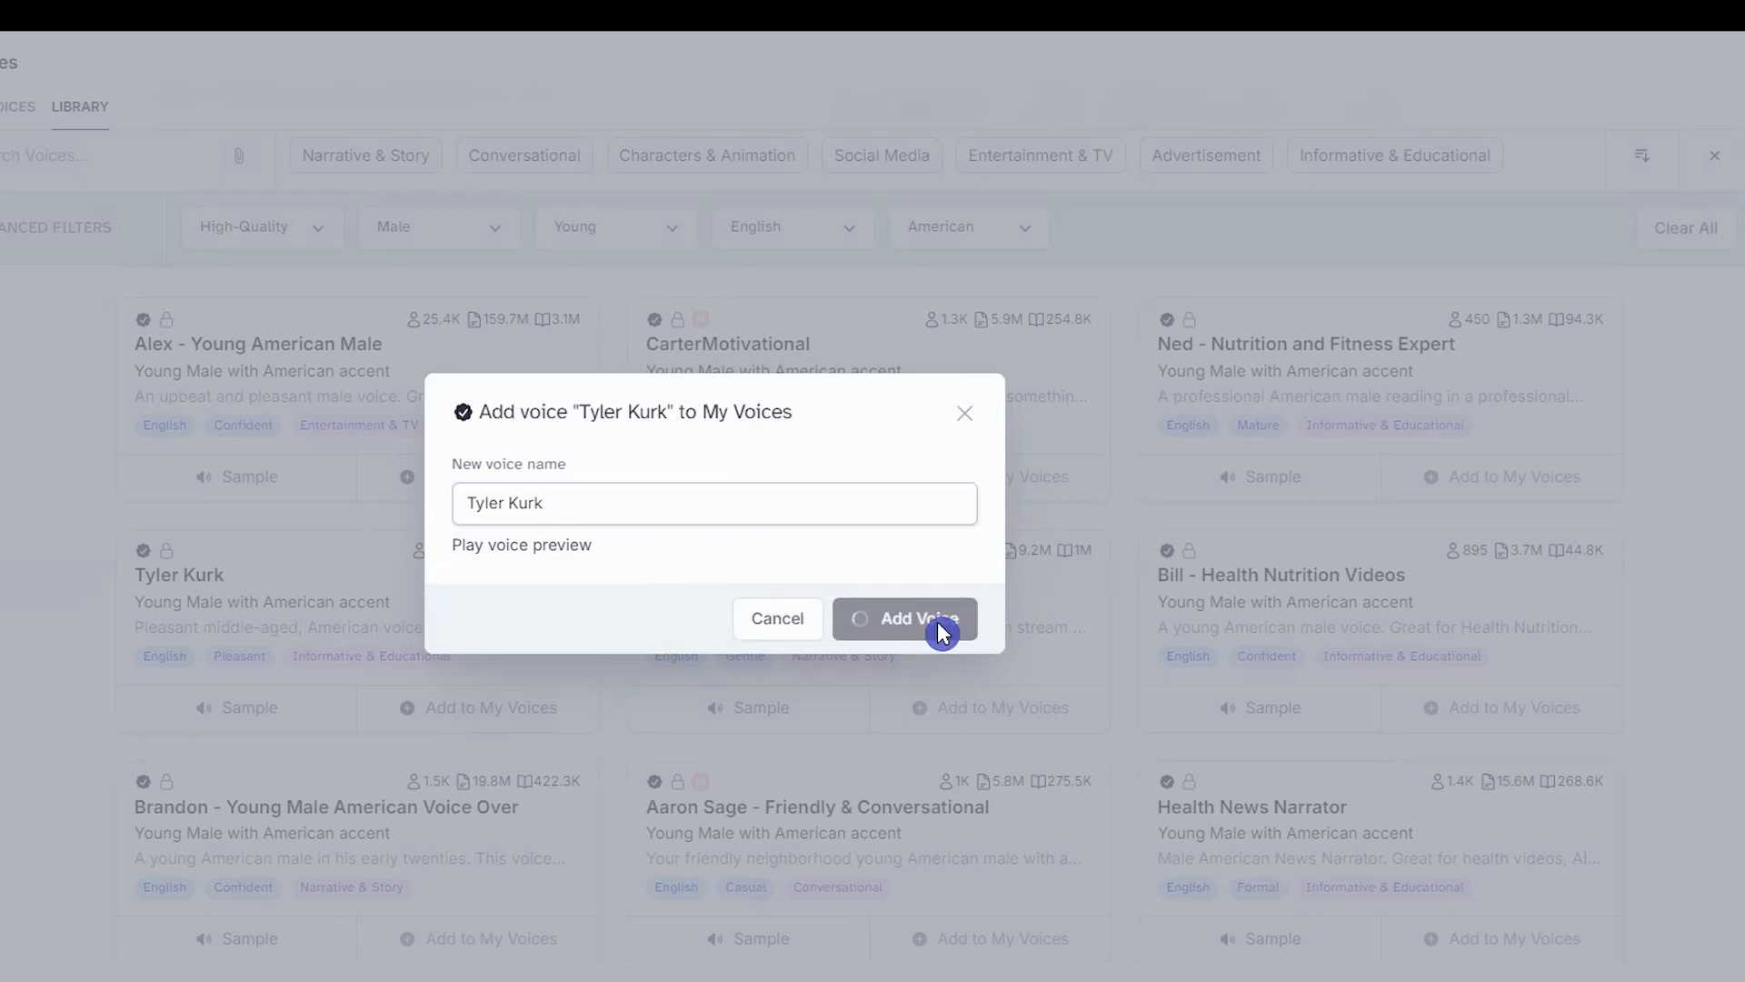
{"action": "left_click", "coordinate": [905, 618]}
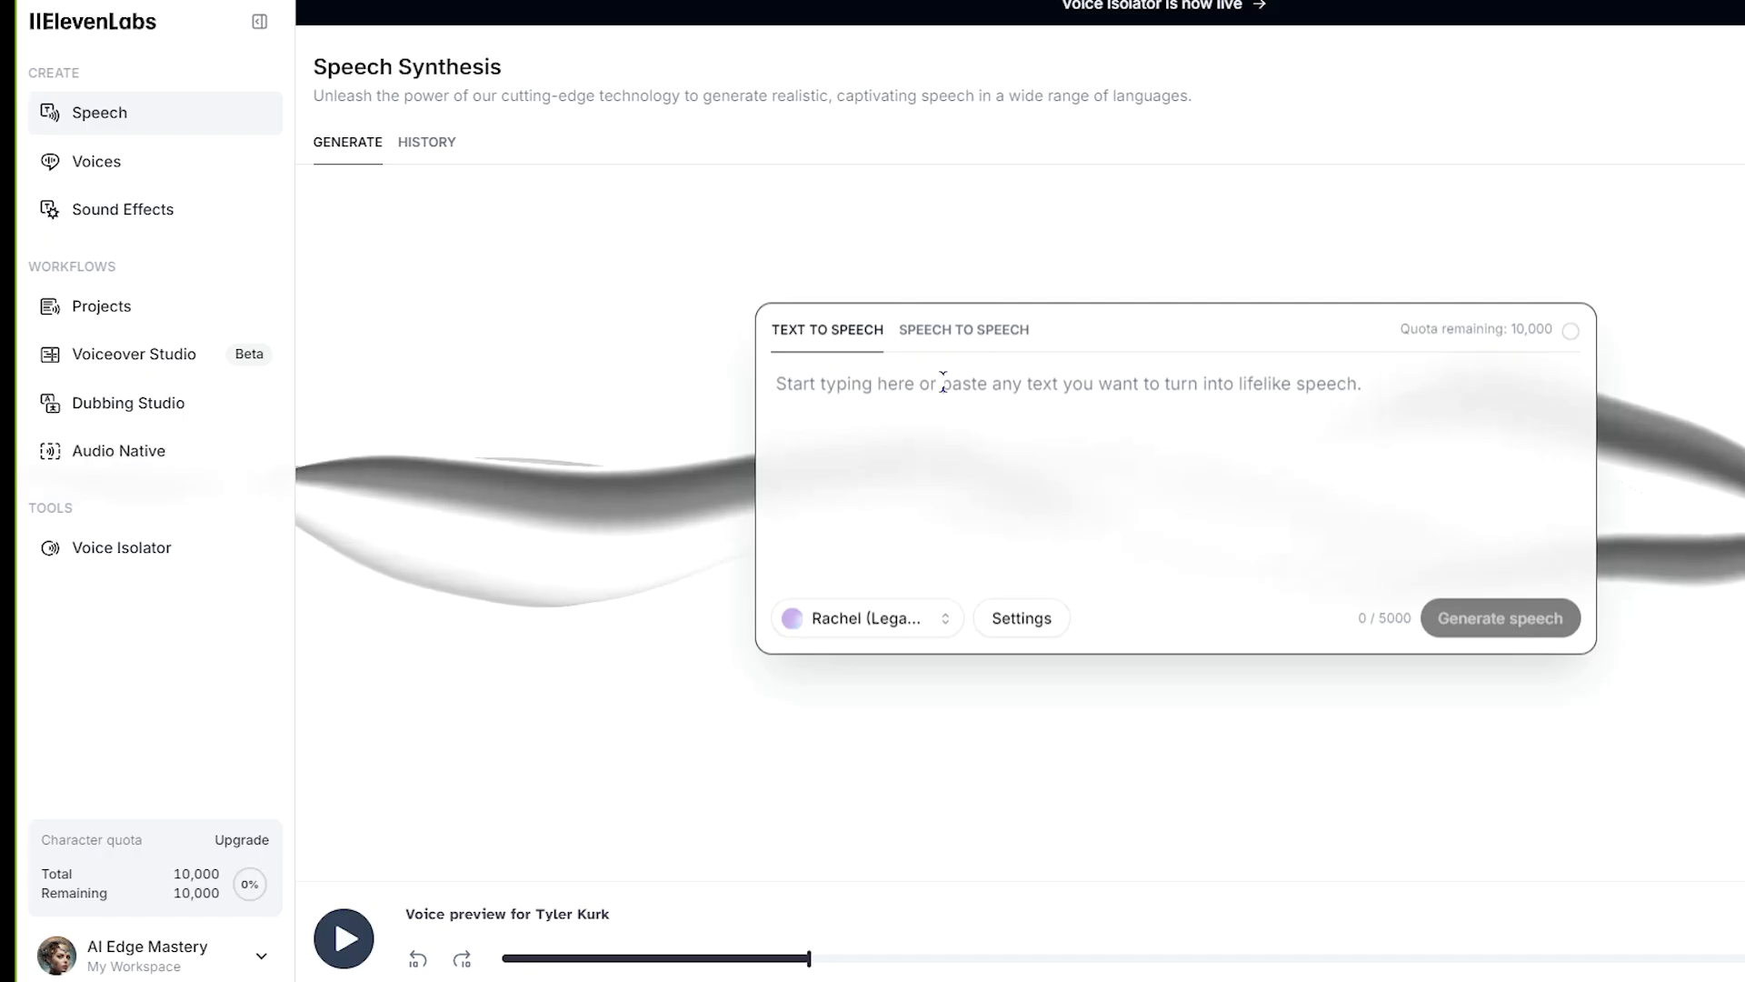
{"action": "left_click", "coordinate": [865, 618]}
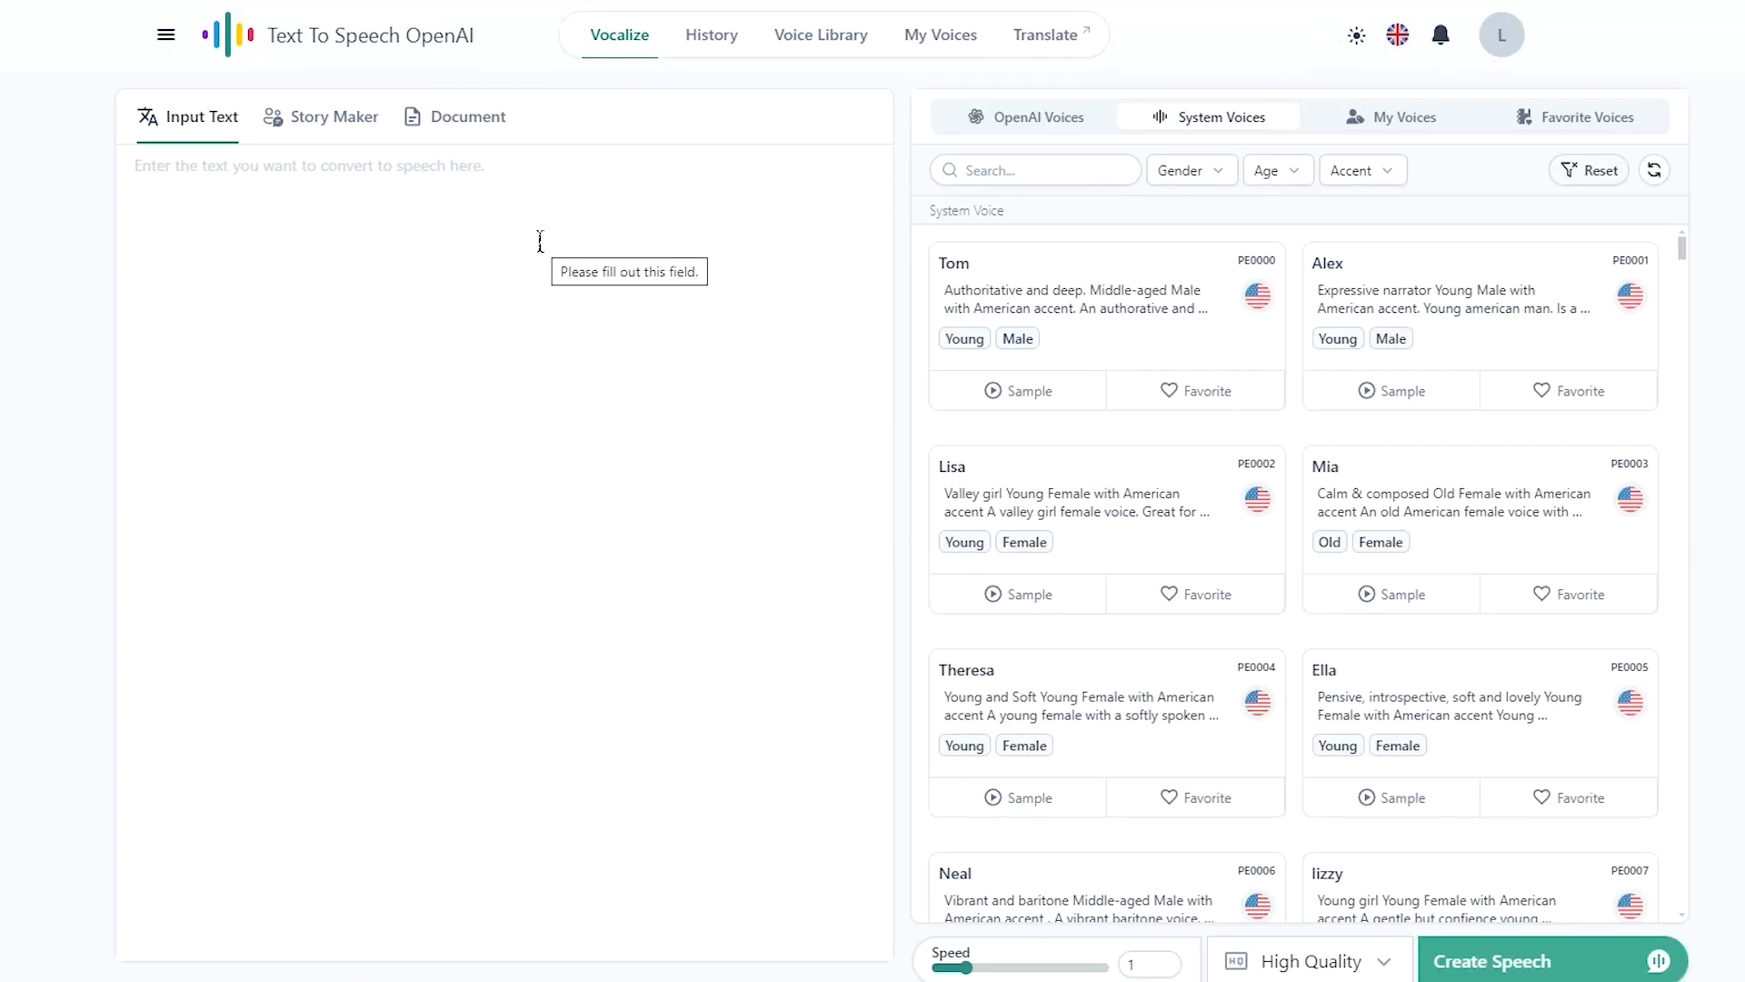
Browse the OpenAI and System voice sets in Text To Speech OpenAI to pick a voice
{"action": "left_click", "coordinate": [1038, 116]}
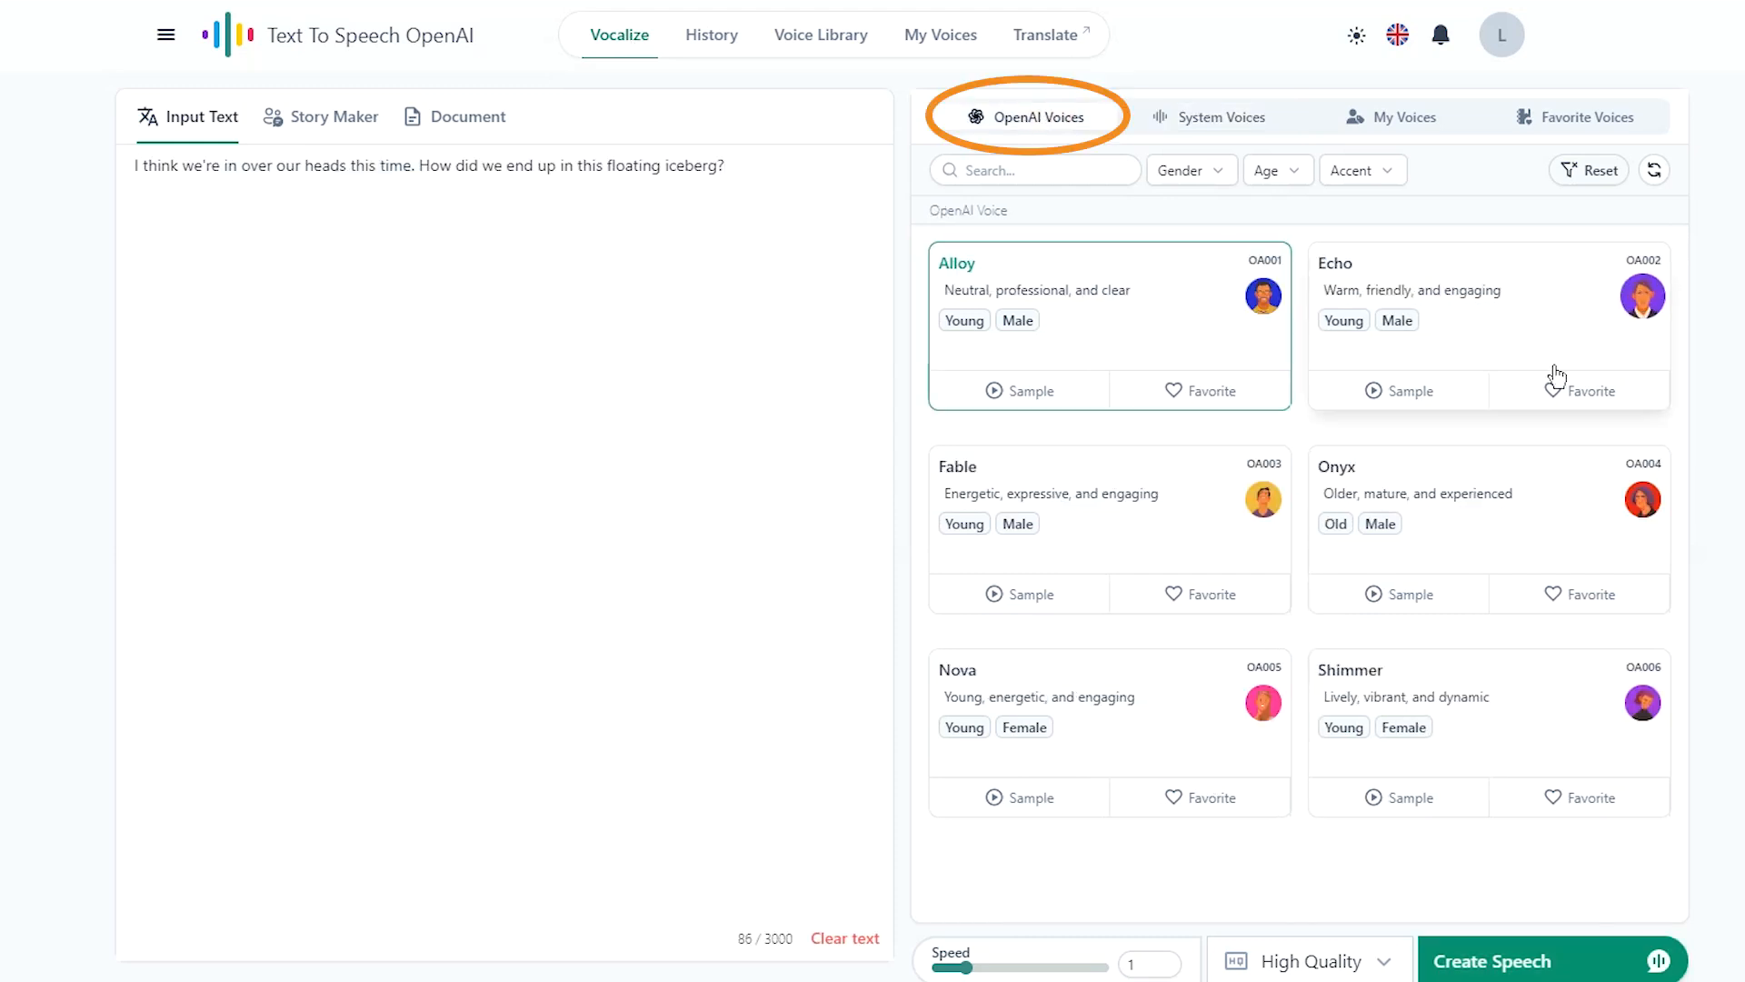
{"action": "mouse_move", "coordinate": [1373, 418]}
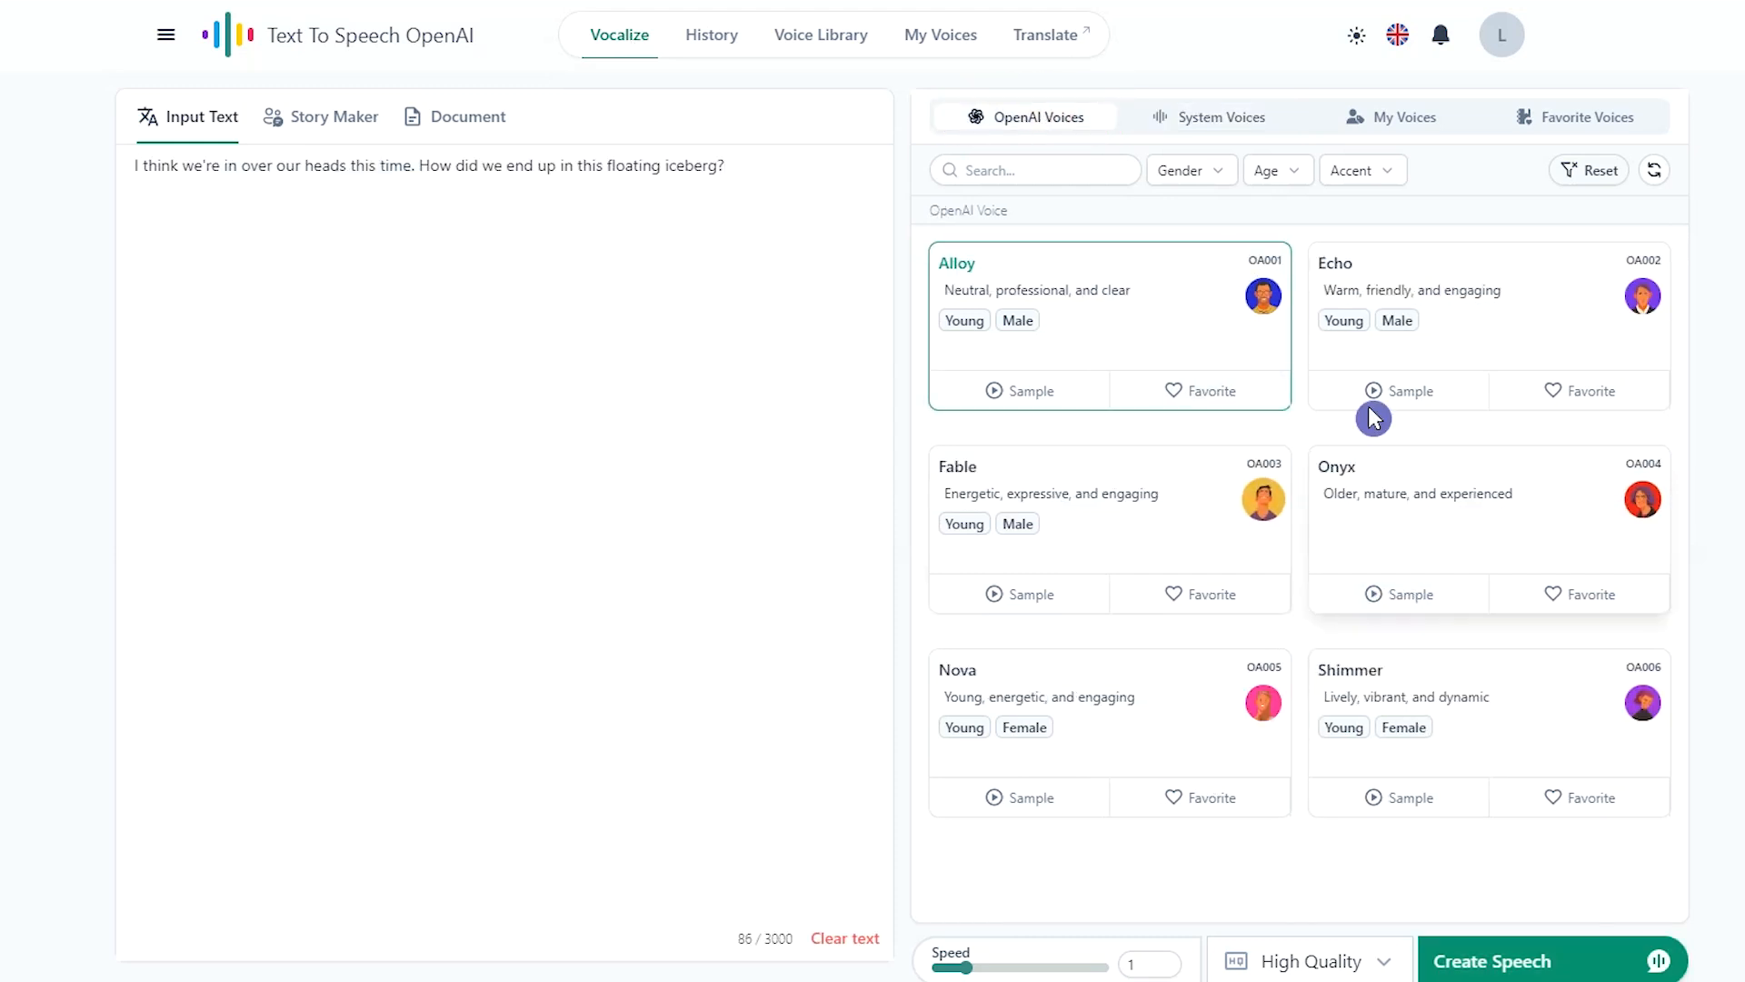
{"action": "left_click", "coordinate": [1220, 117]}
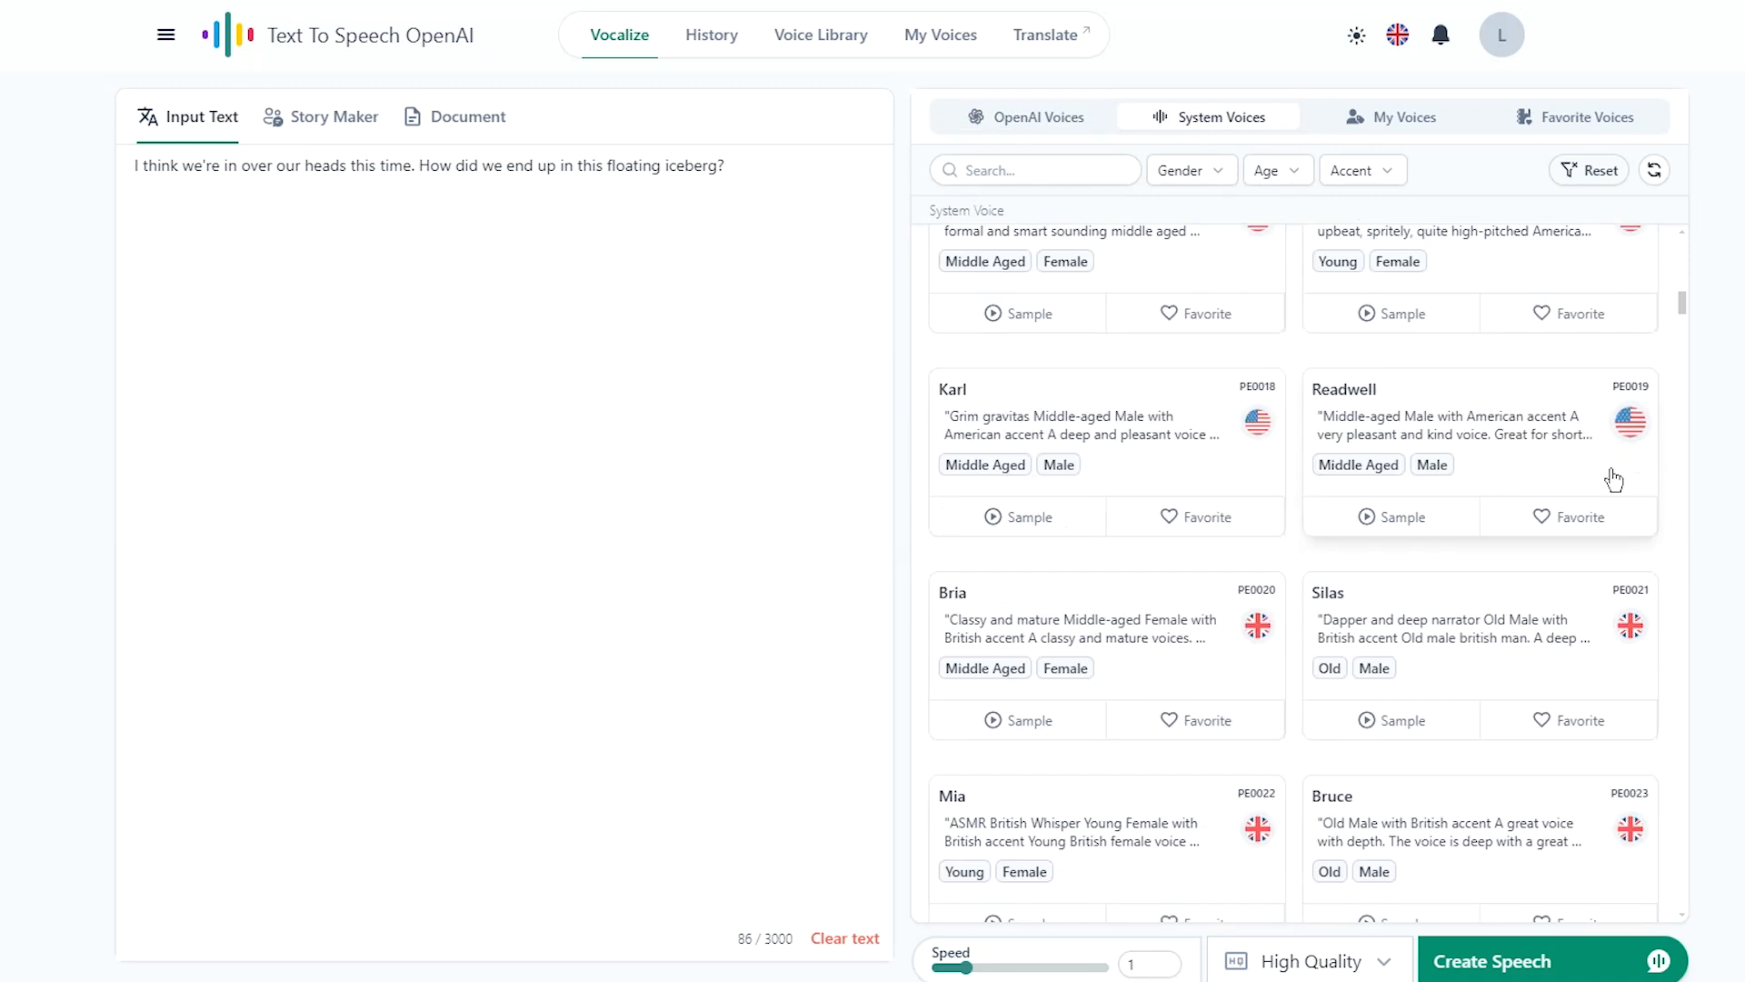
{"action": "left_click", "coordinate": [1189, 171]}
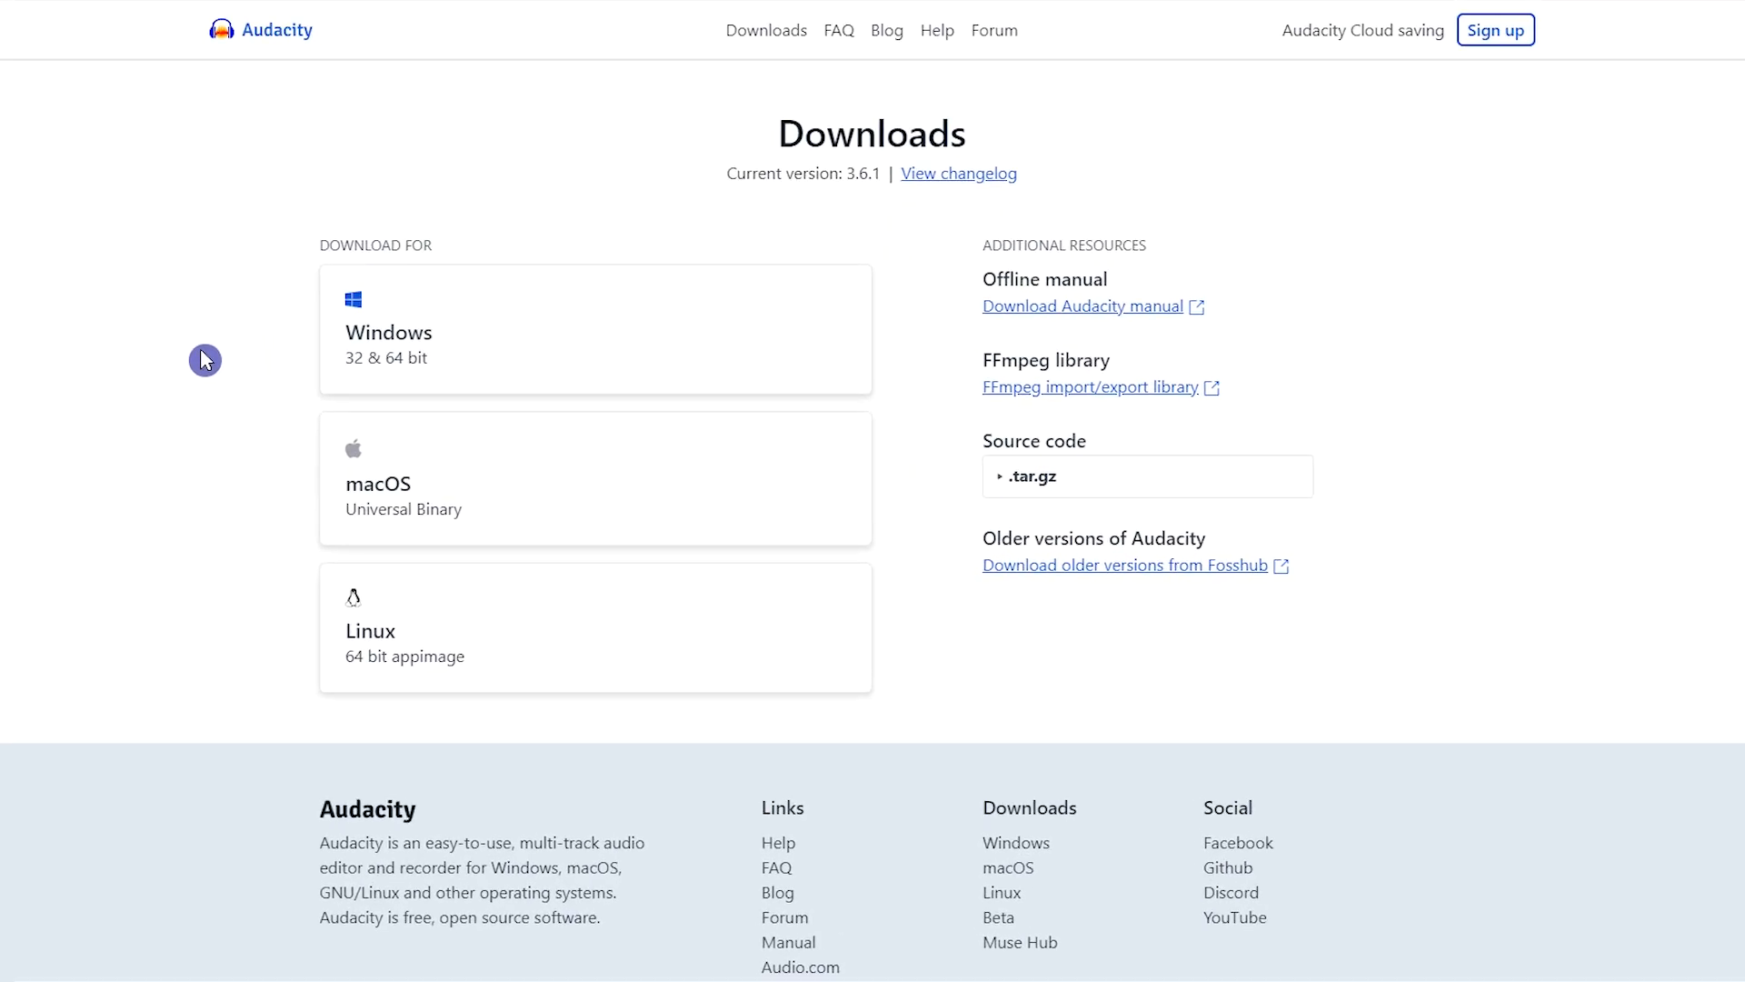
{"action": "mouse_move", "coordinate": [538, 345]}
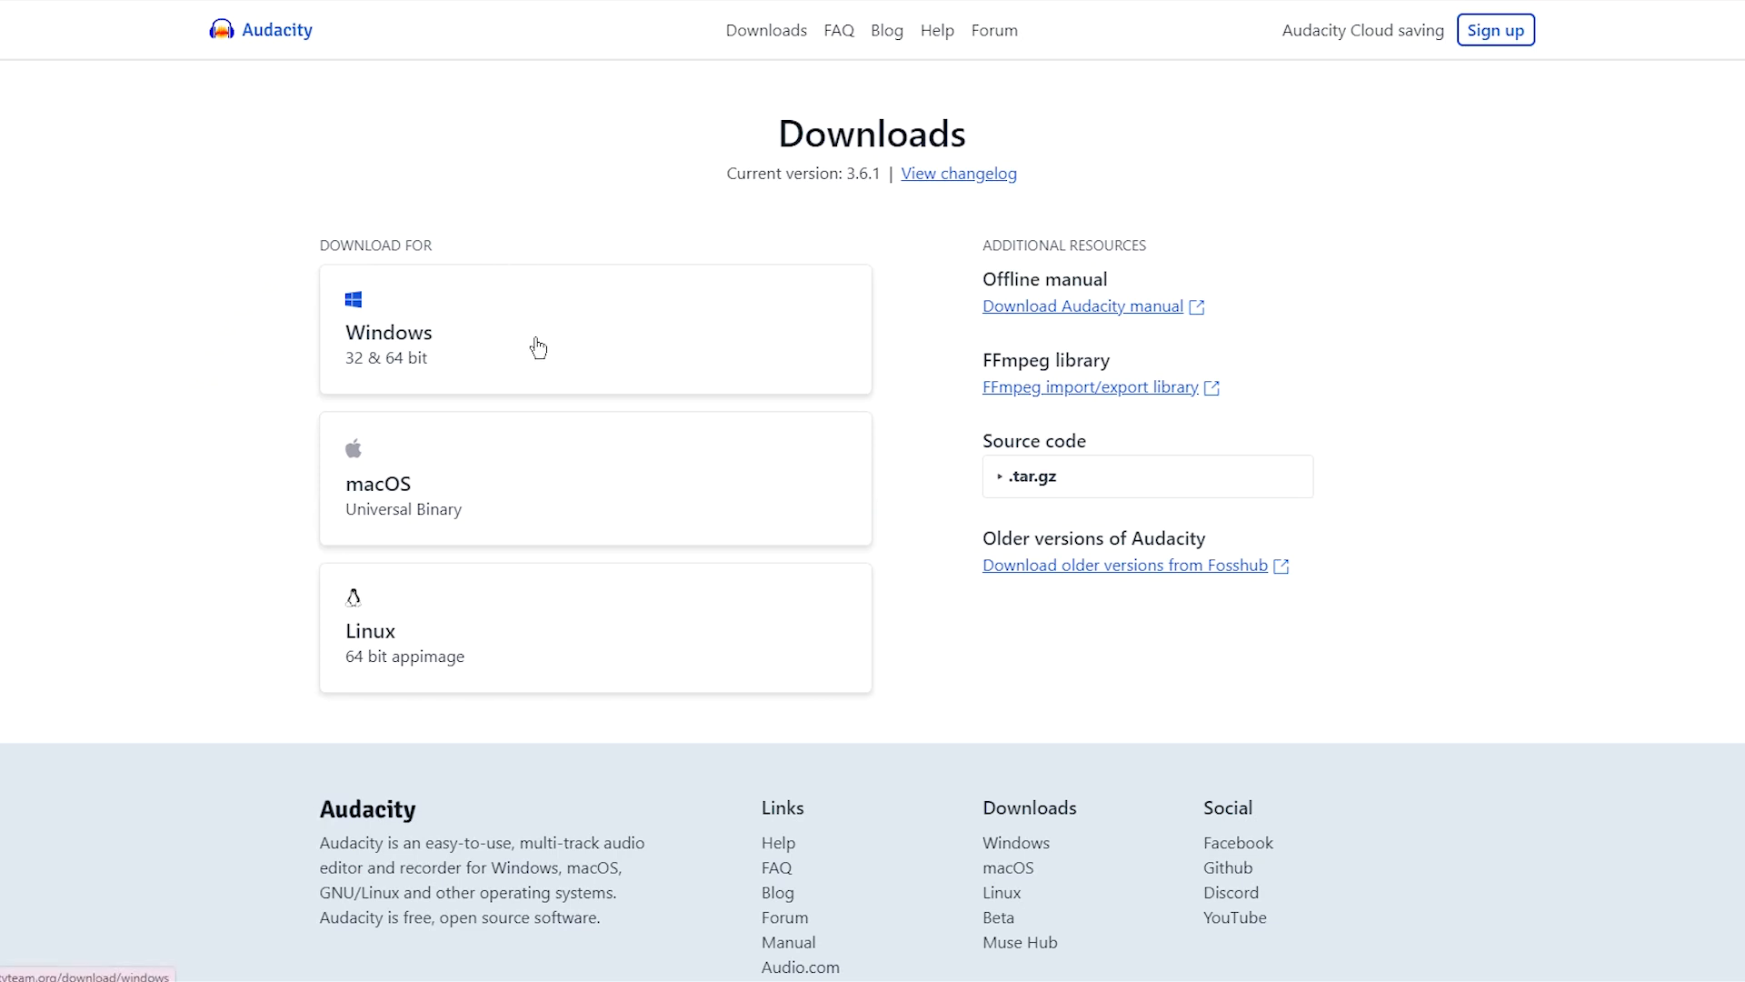
{"action": "mouse_move", "coordinate": [535, 627]}
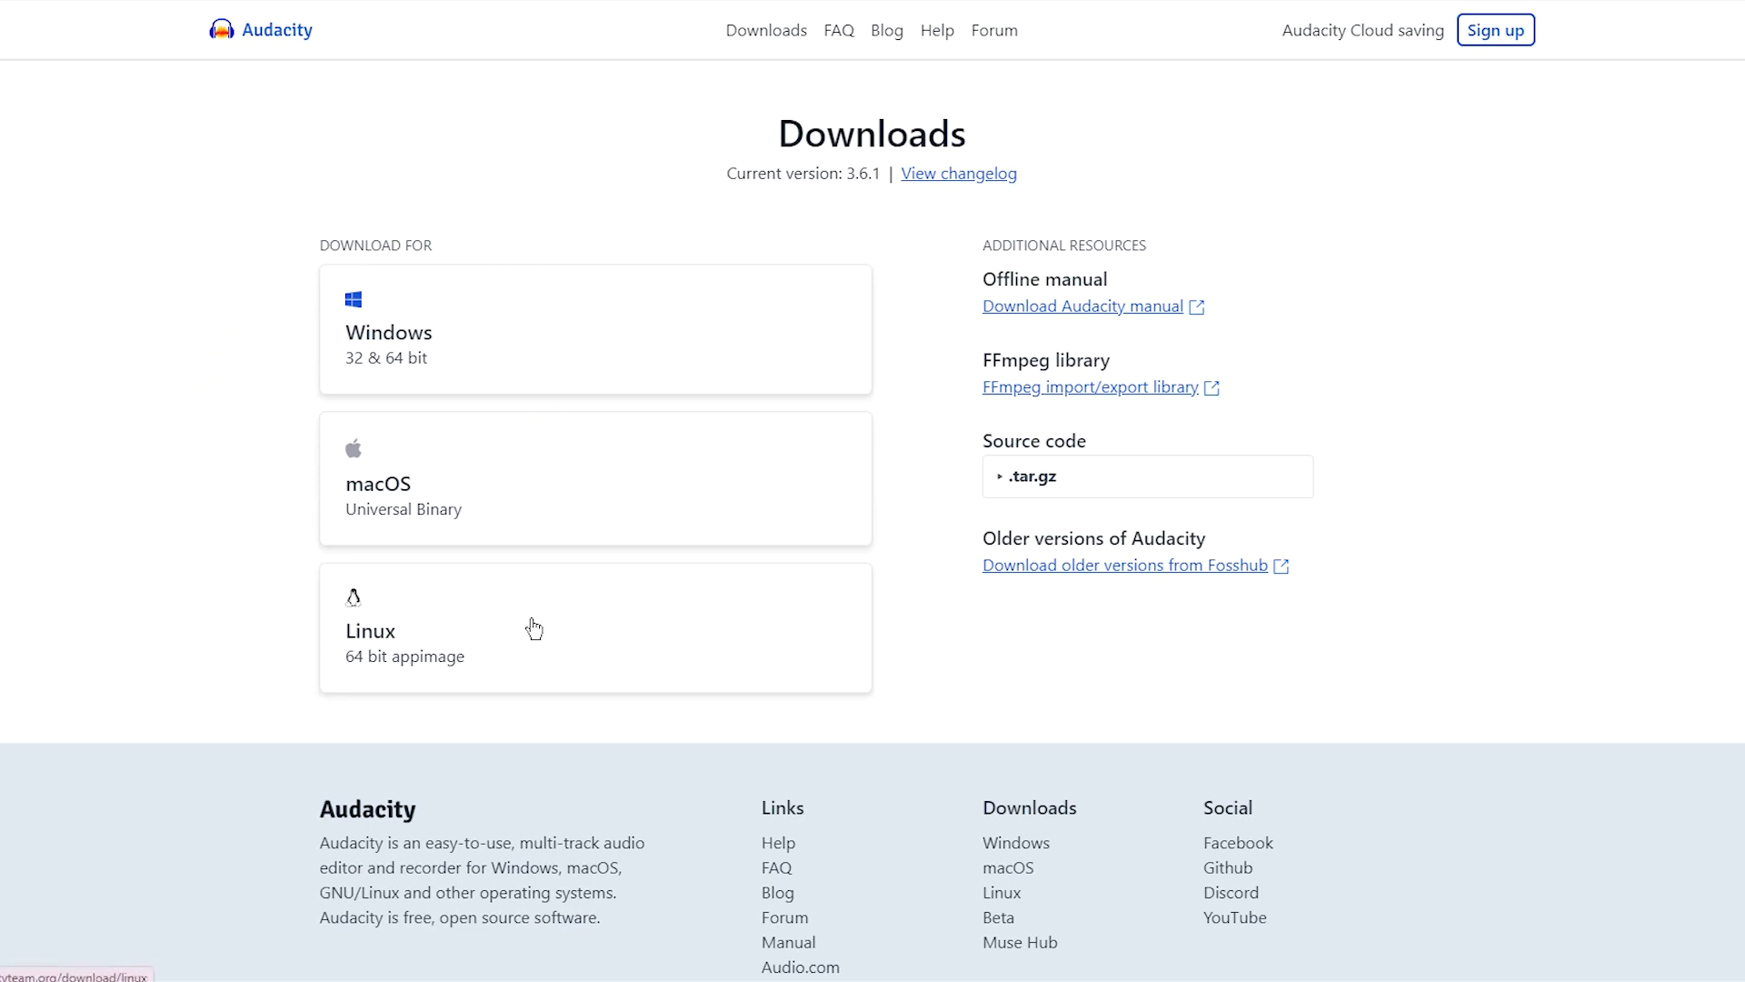
{"action": "mouse_move", "coordinate": [191, 484]}
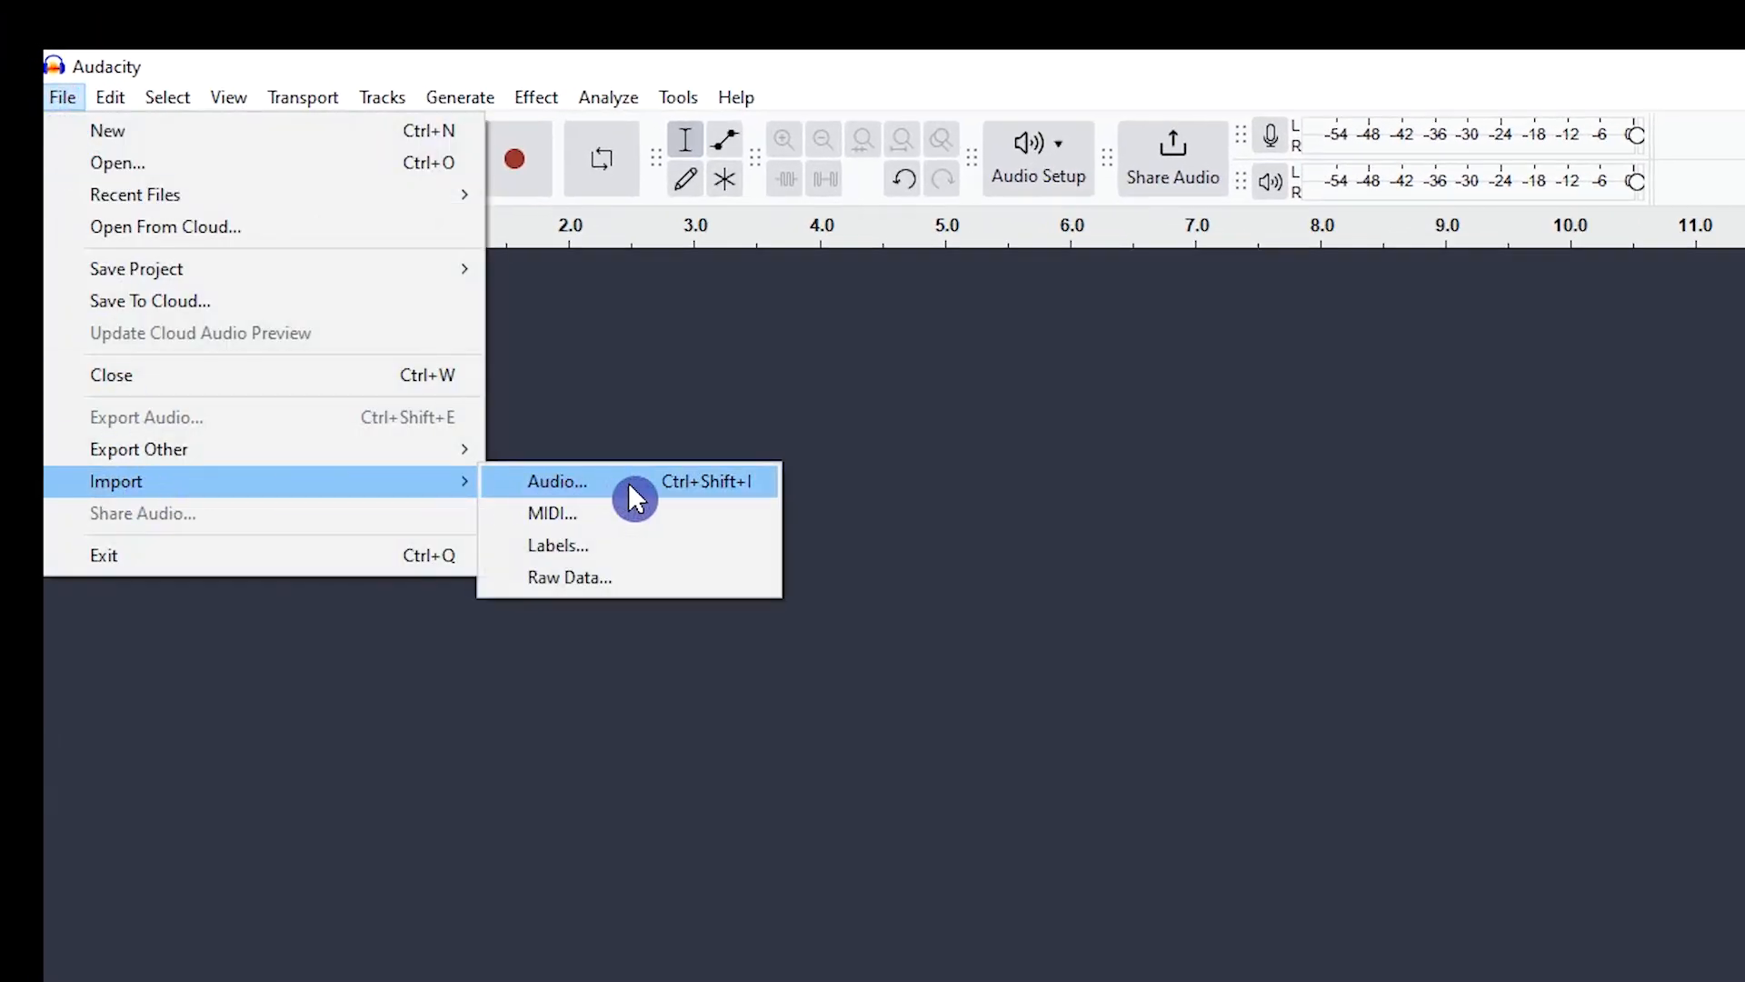
Import the character voice MP3 files into Audacity via File > Import > Audio
{"action": "left_click", "coordinate": [556, 480]}
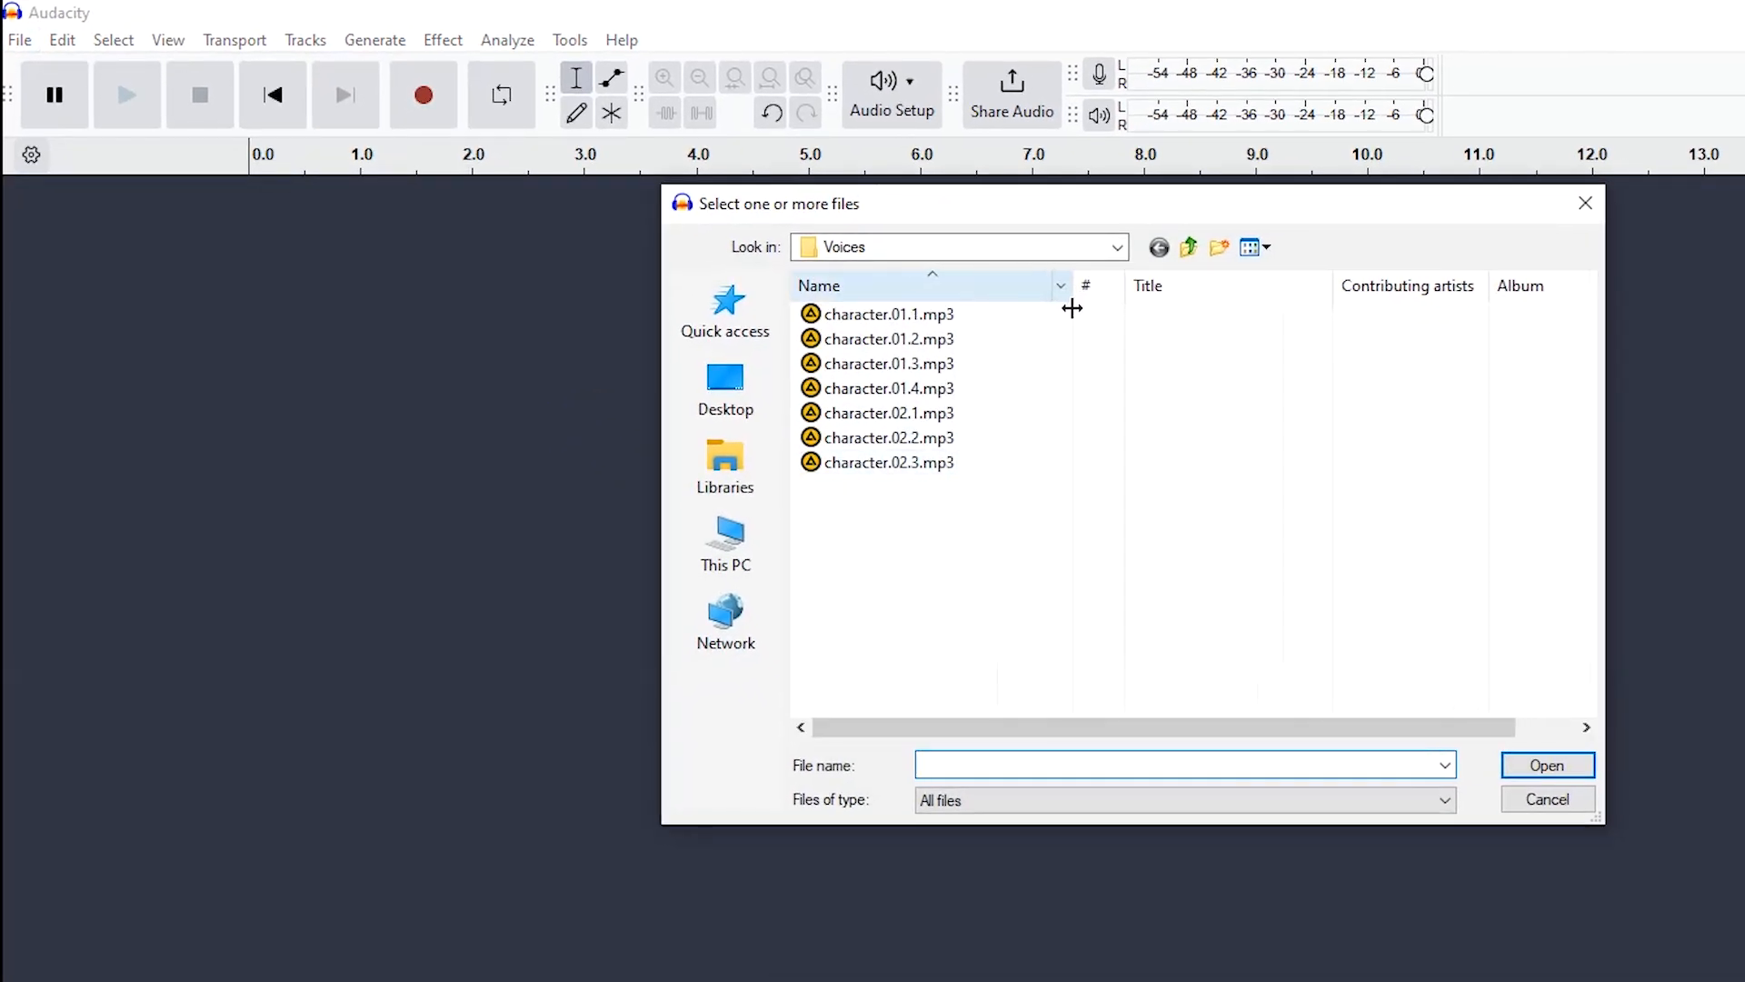
{"action": "left_click", "coordinate": [1545, 798]}
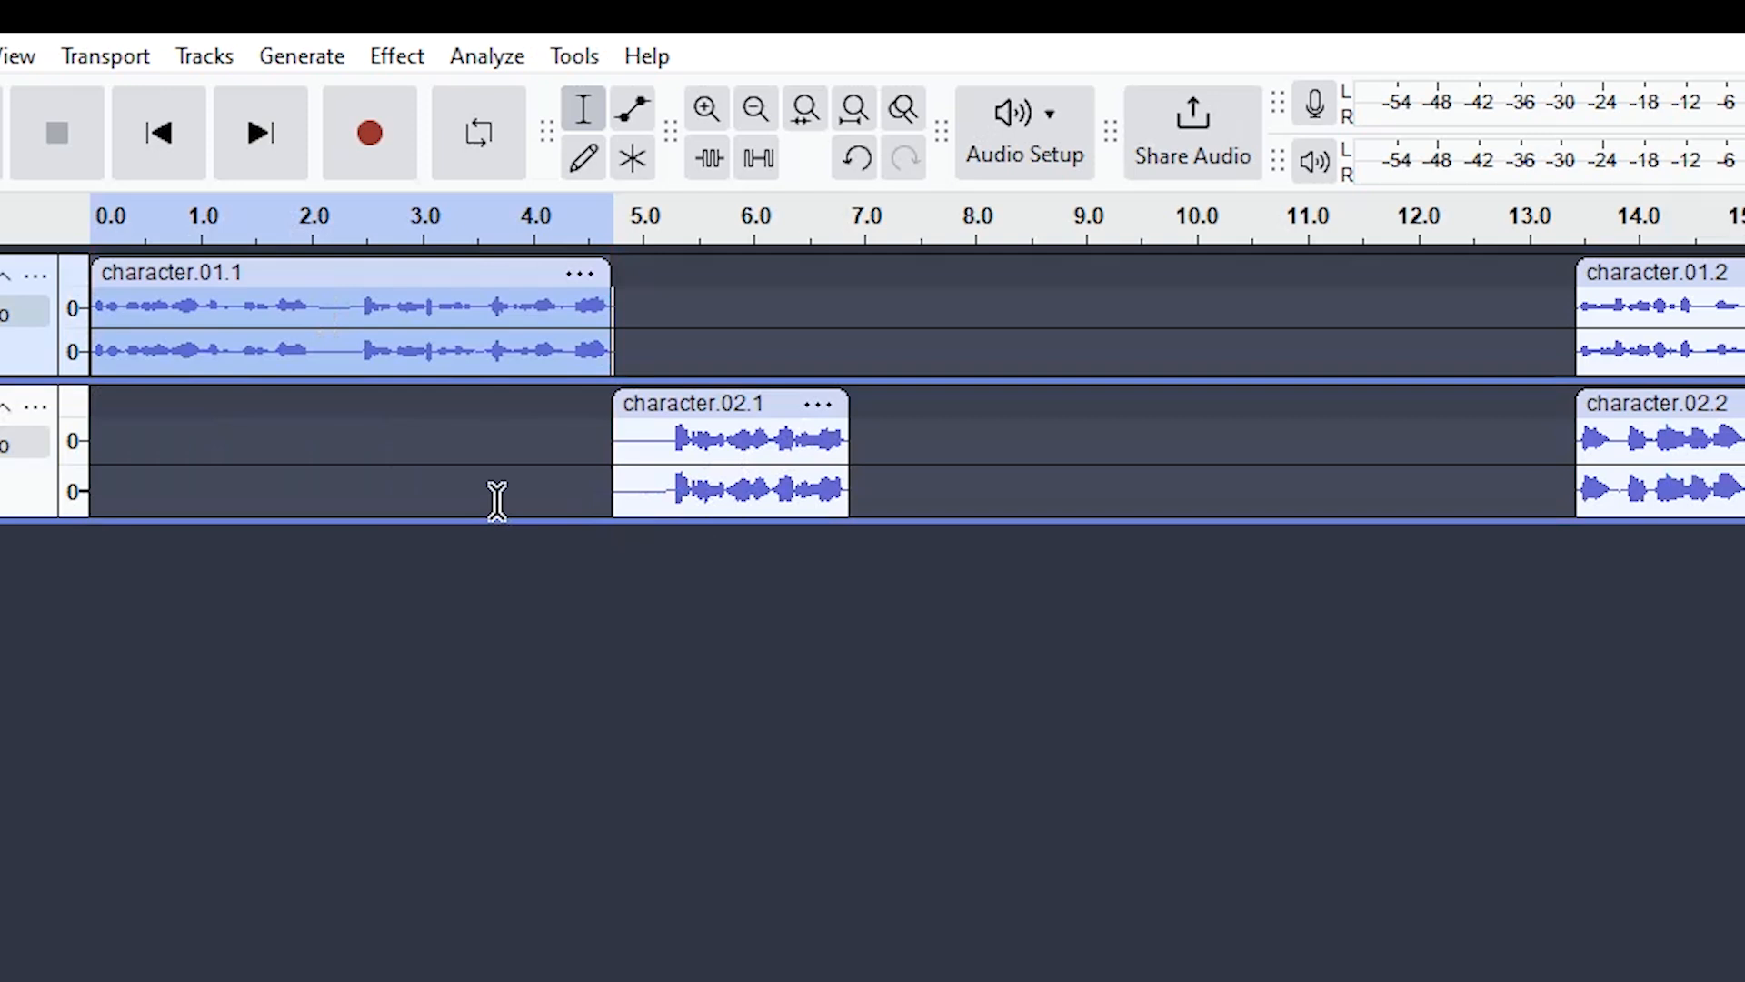
{"action": "mouse_move", "coordinate": [369, 298]}
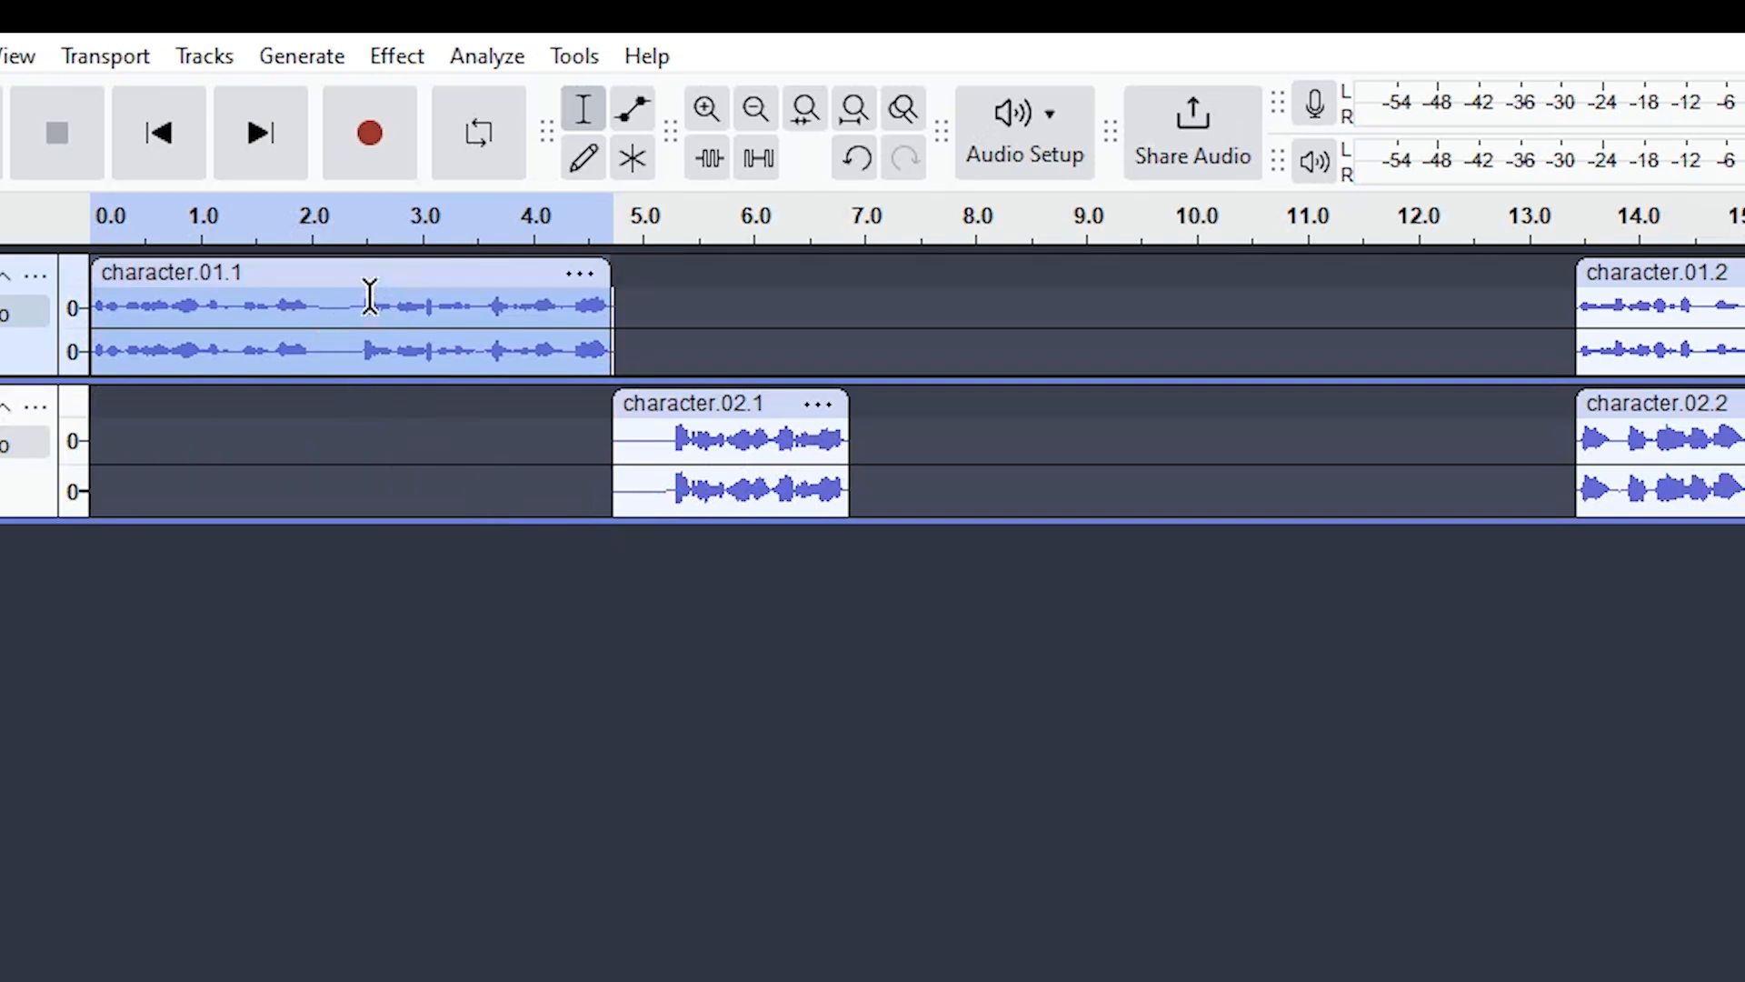
{"action": "mouse_move", "coordinate": [461, 476]}
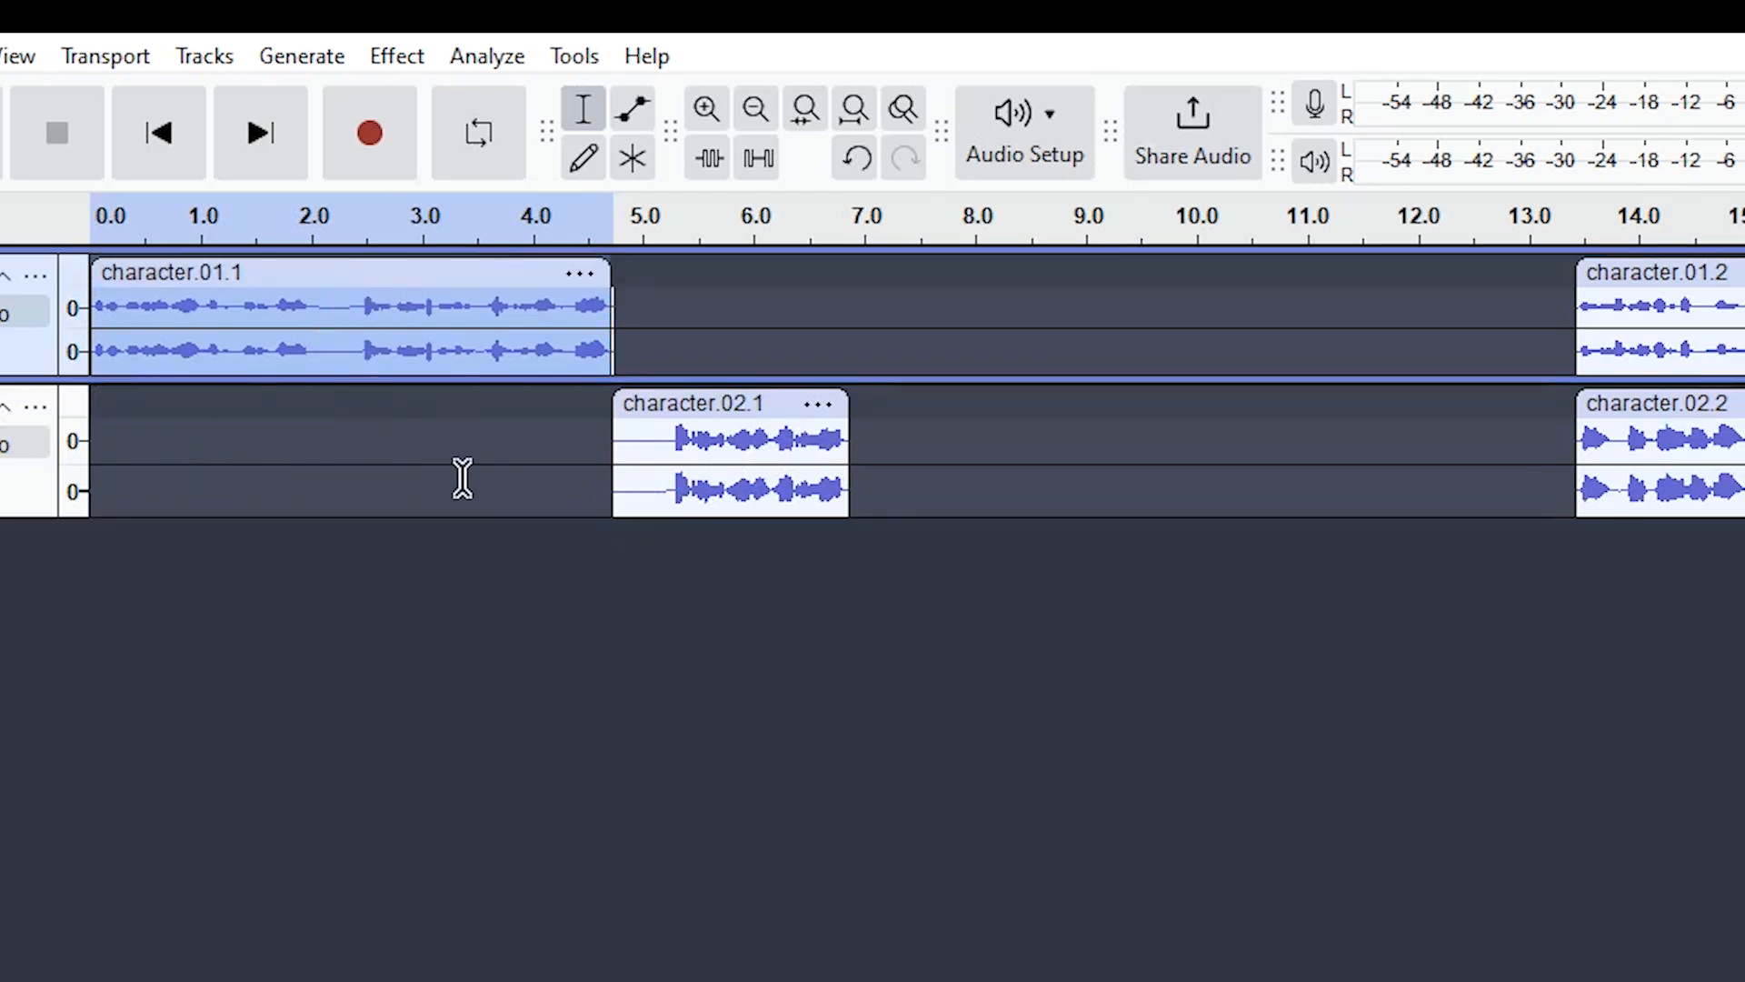
{"action": "mouse_move", "coordinate": [340, 476]}
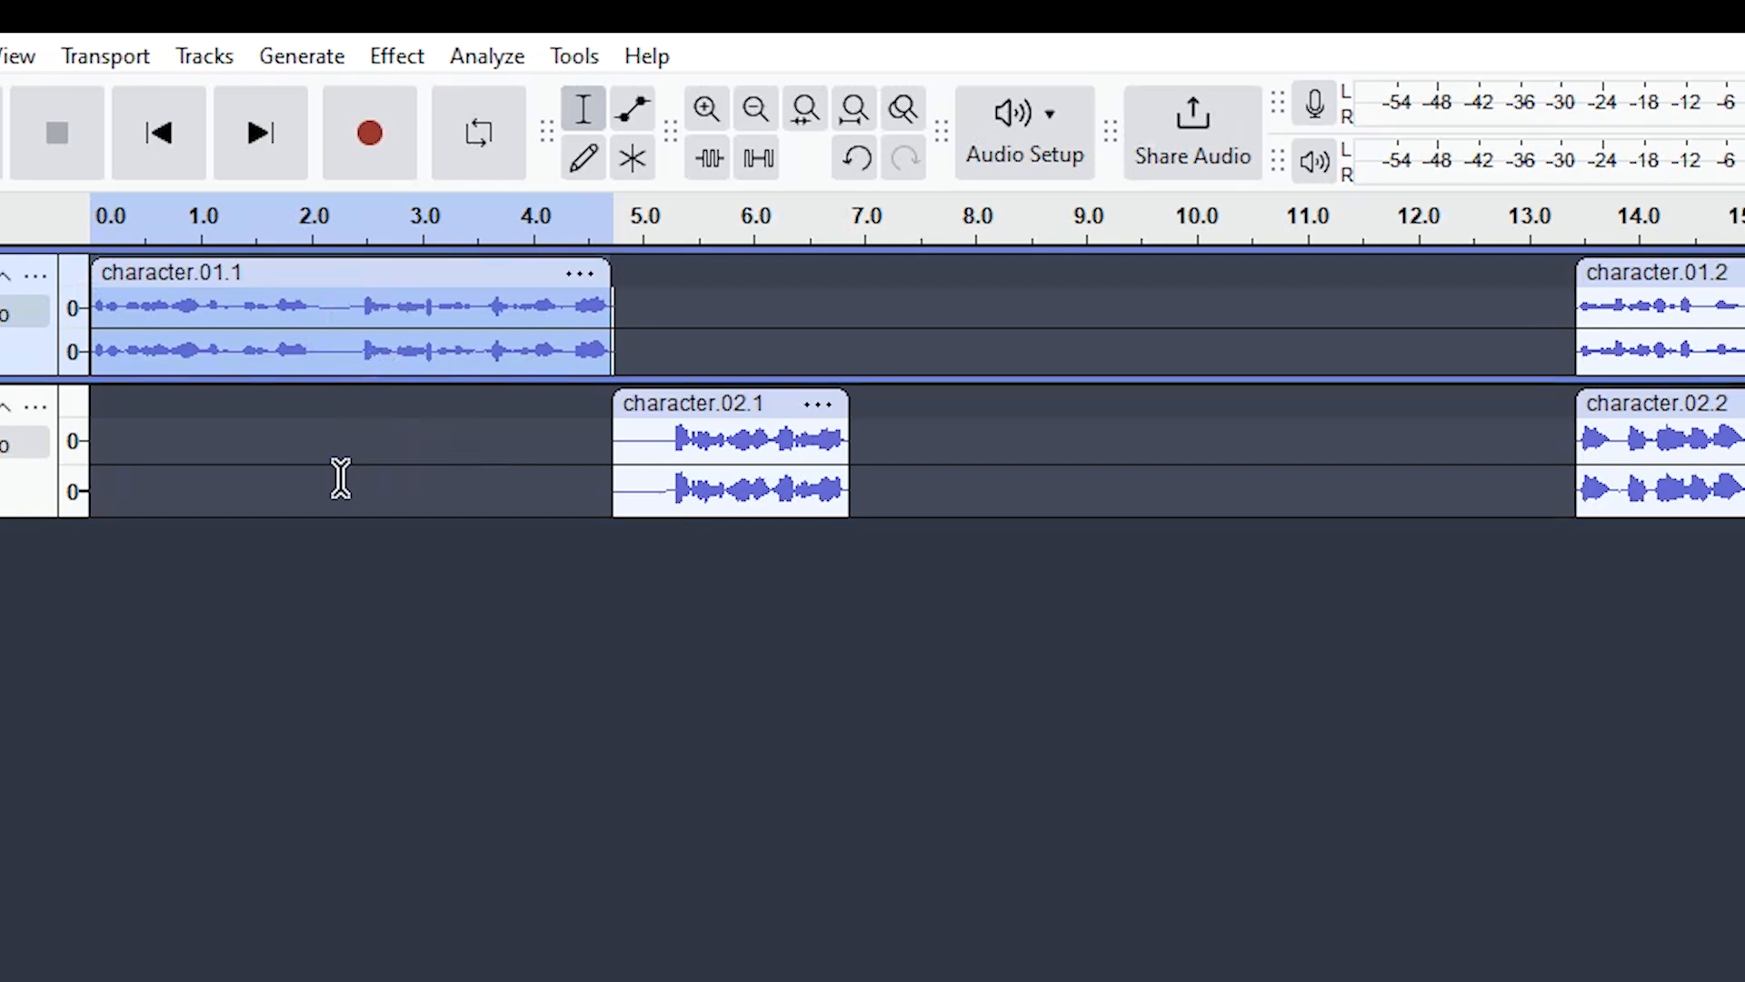
{"action": "mouse_move", "coordinate": [790, 434]}
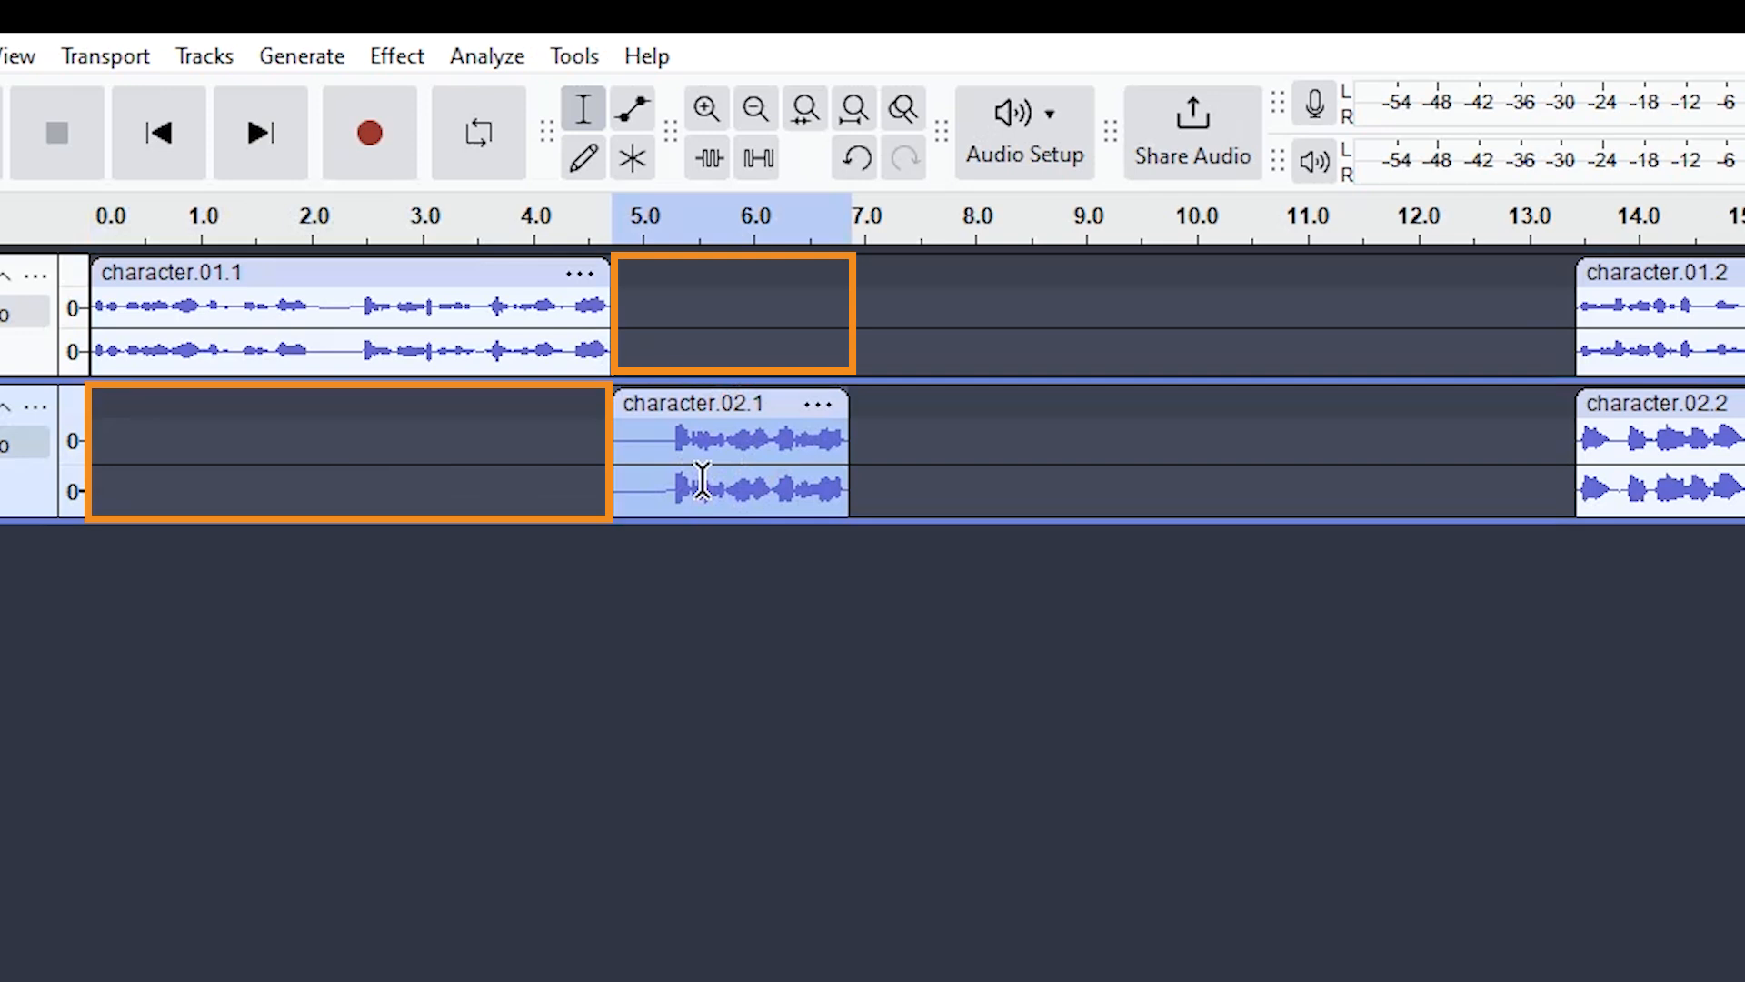
{"action": "mouse_move", "coordinate": [693, 331]}
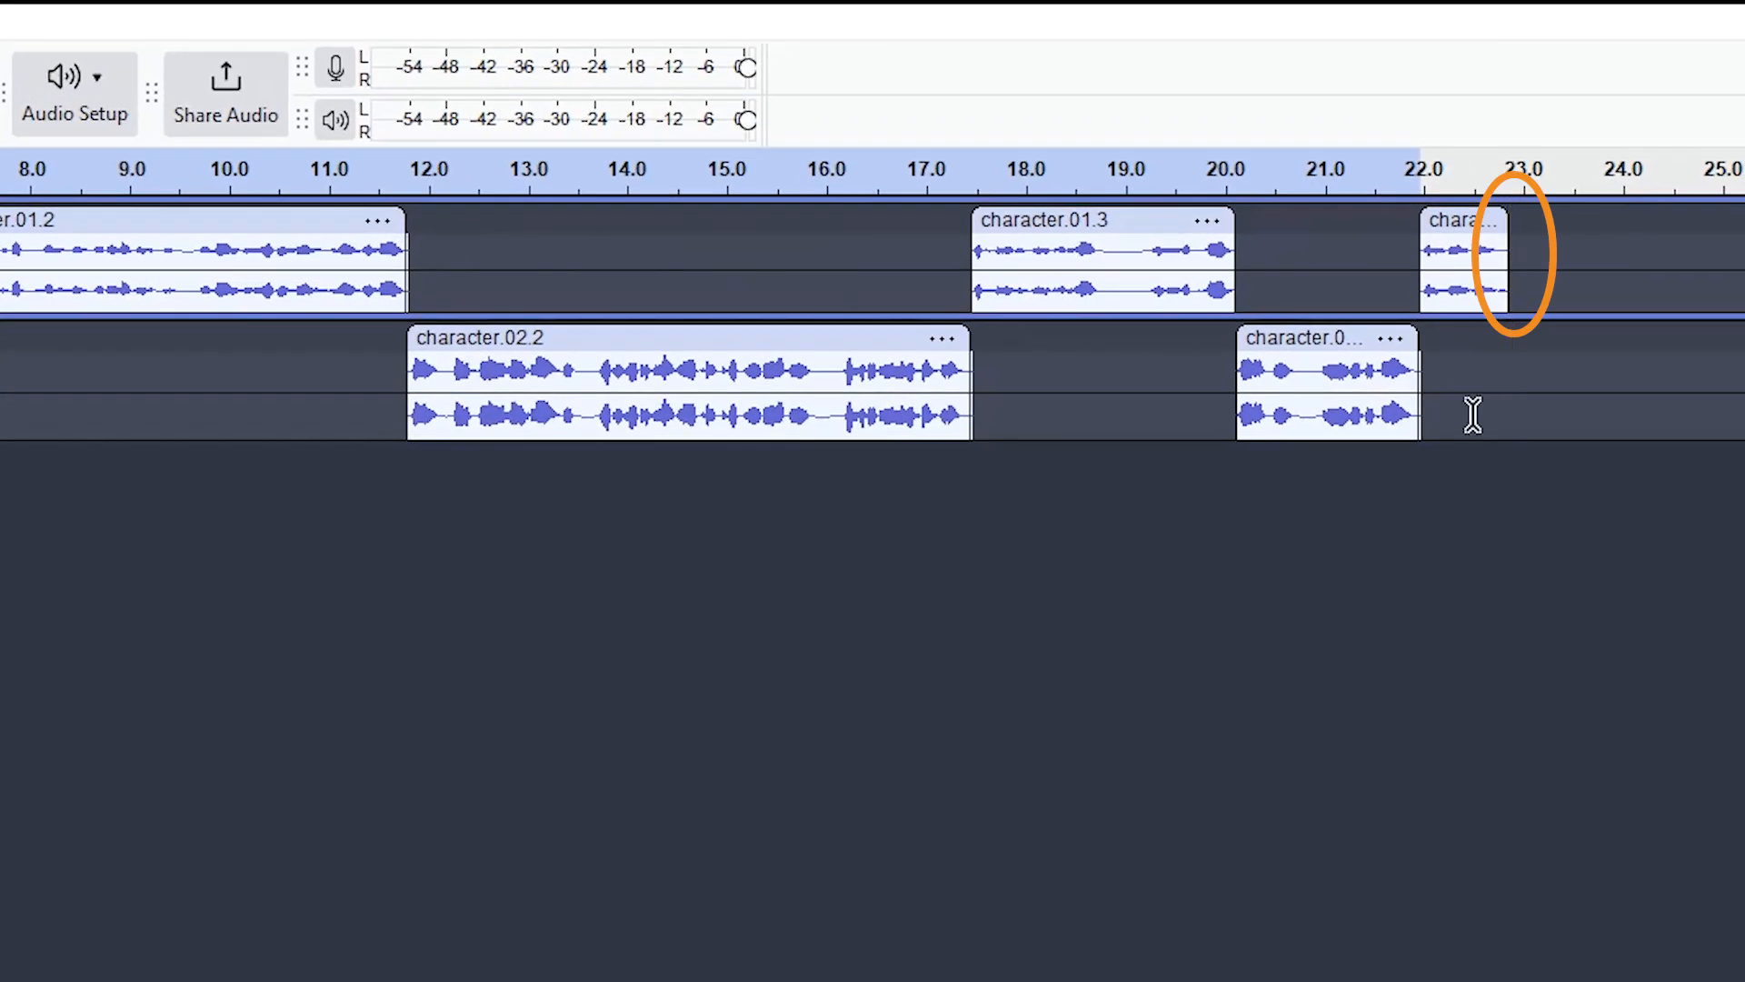
Export the first track as Character 01 Scene 01.mp3
{"action": "left_click", "coordinate": [1420, 384]}
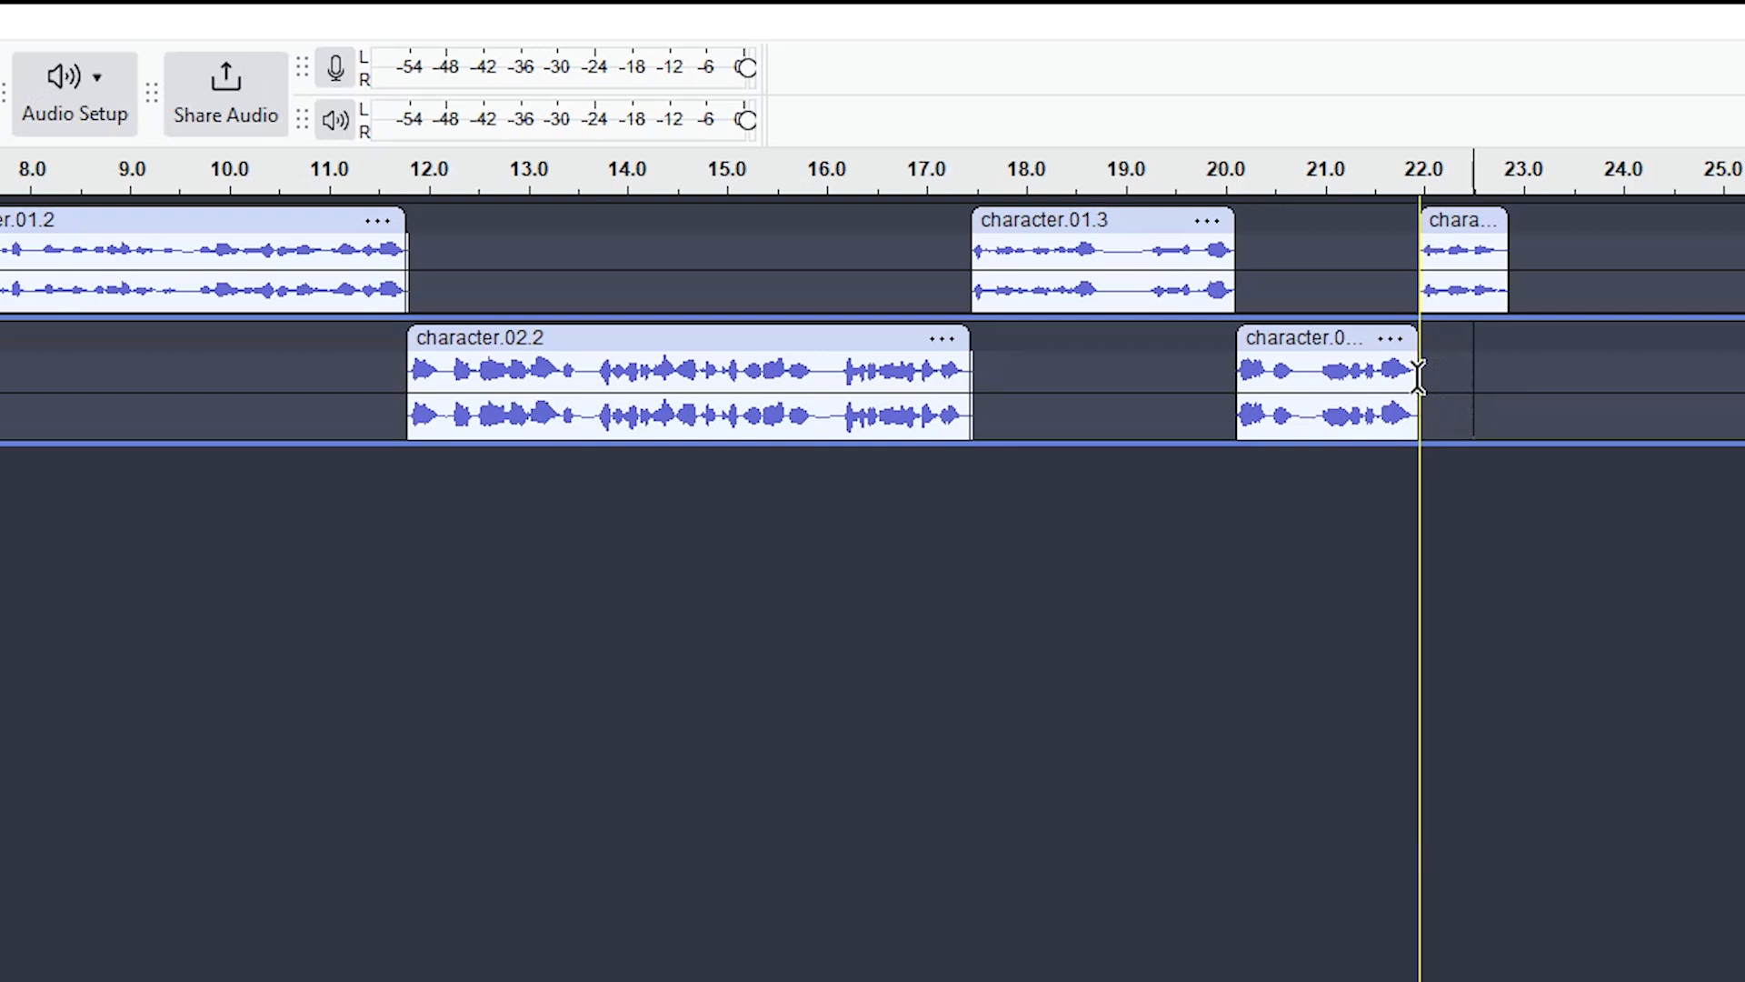
{"action": "mouse_move", "coordinate": [1431, 565]}
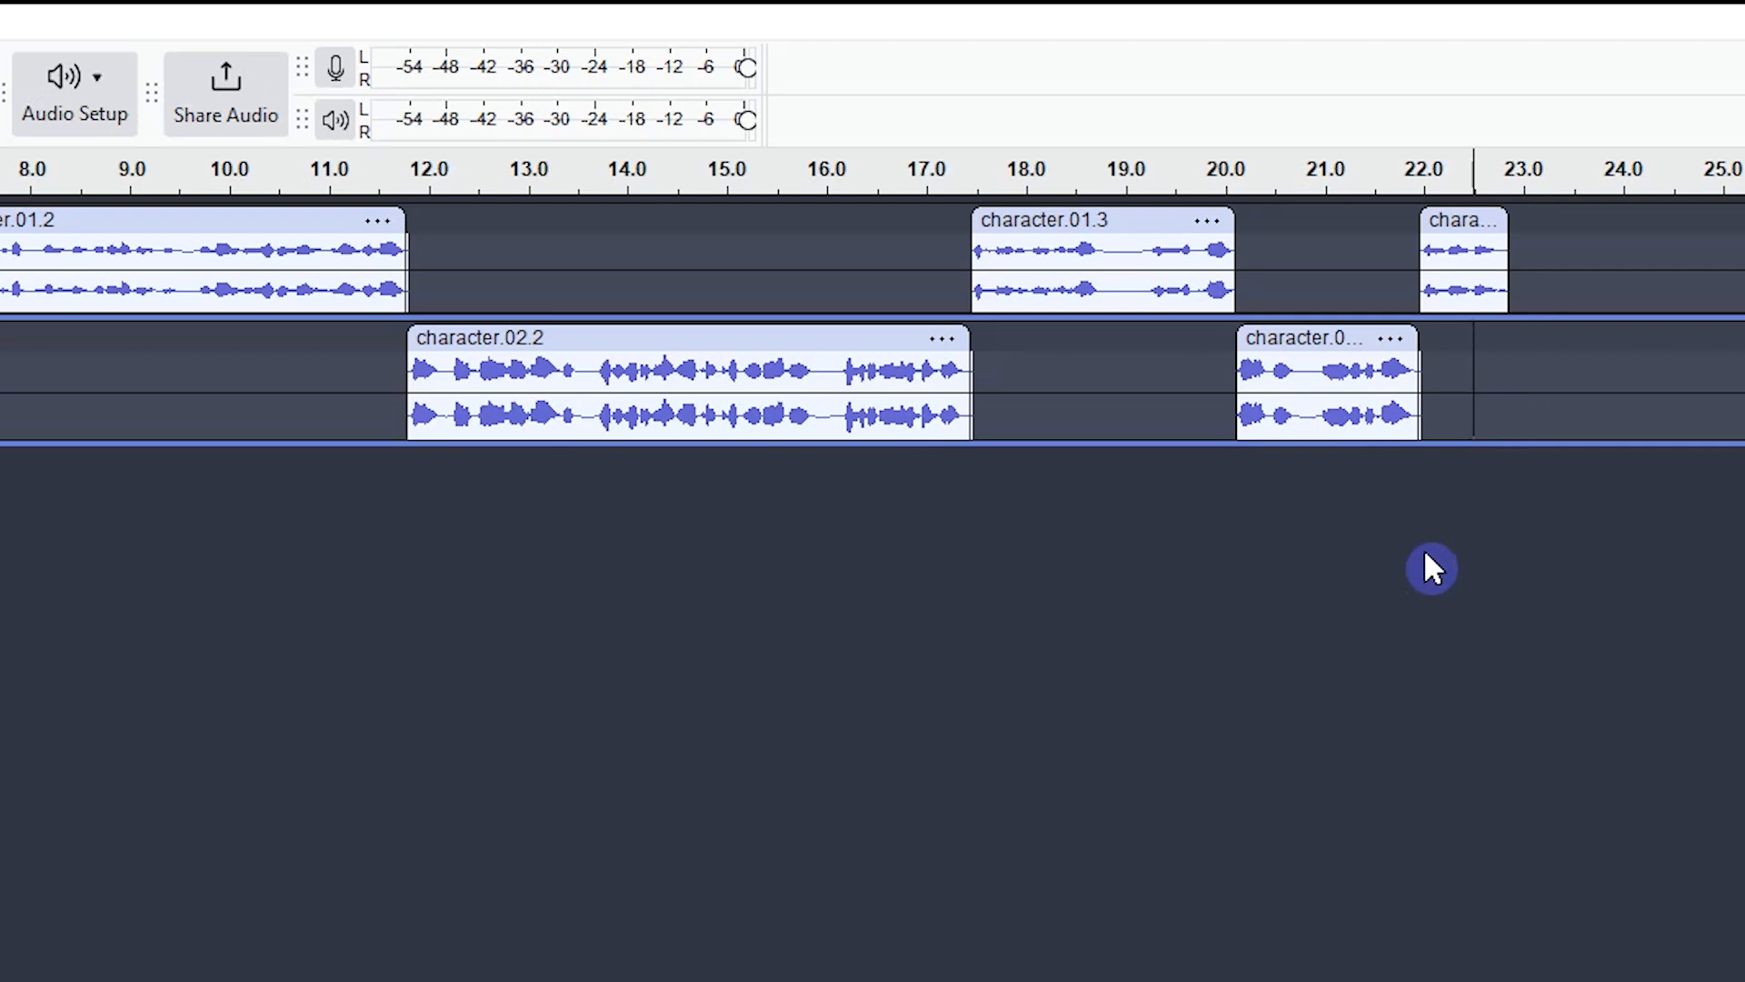
{"action": "mouse_move", "coordinate": [1546, 399]}
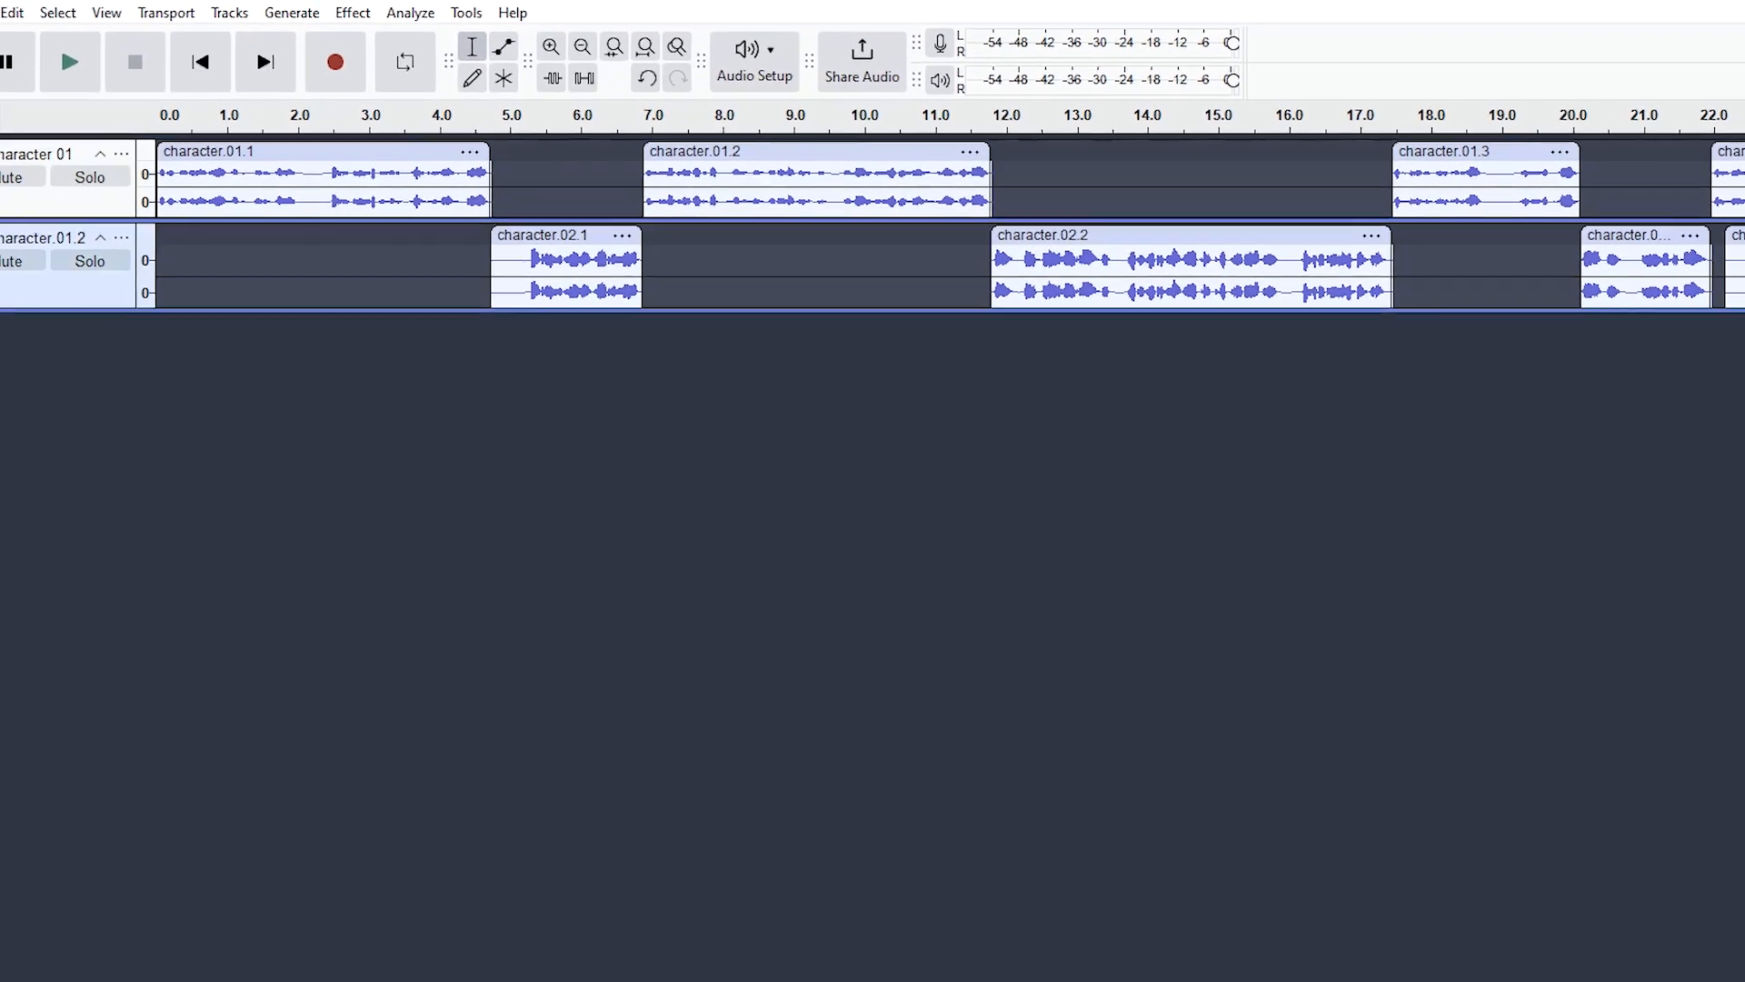
{"action": "left_click", "coordinate": [222, 291]}
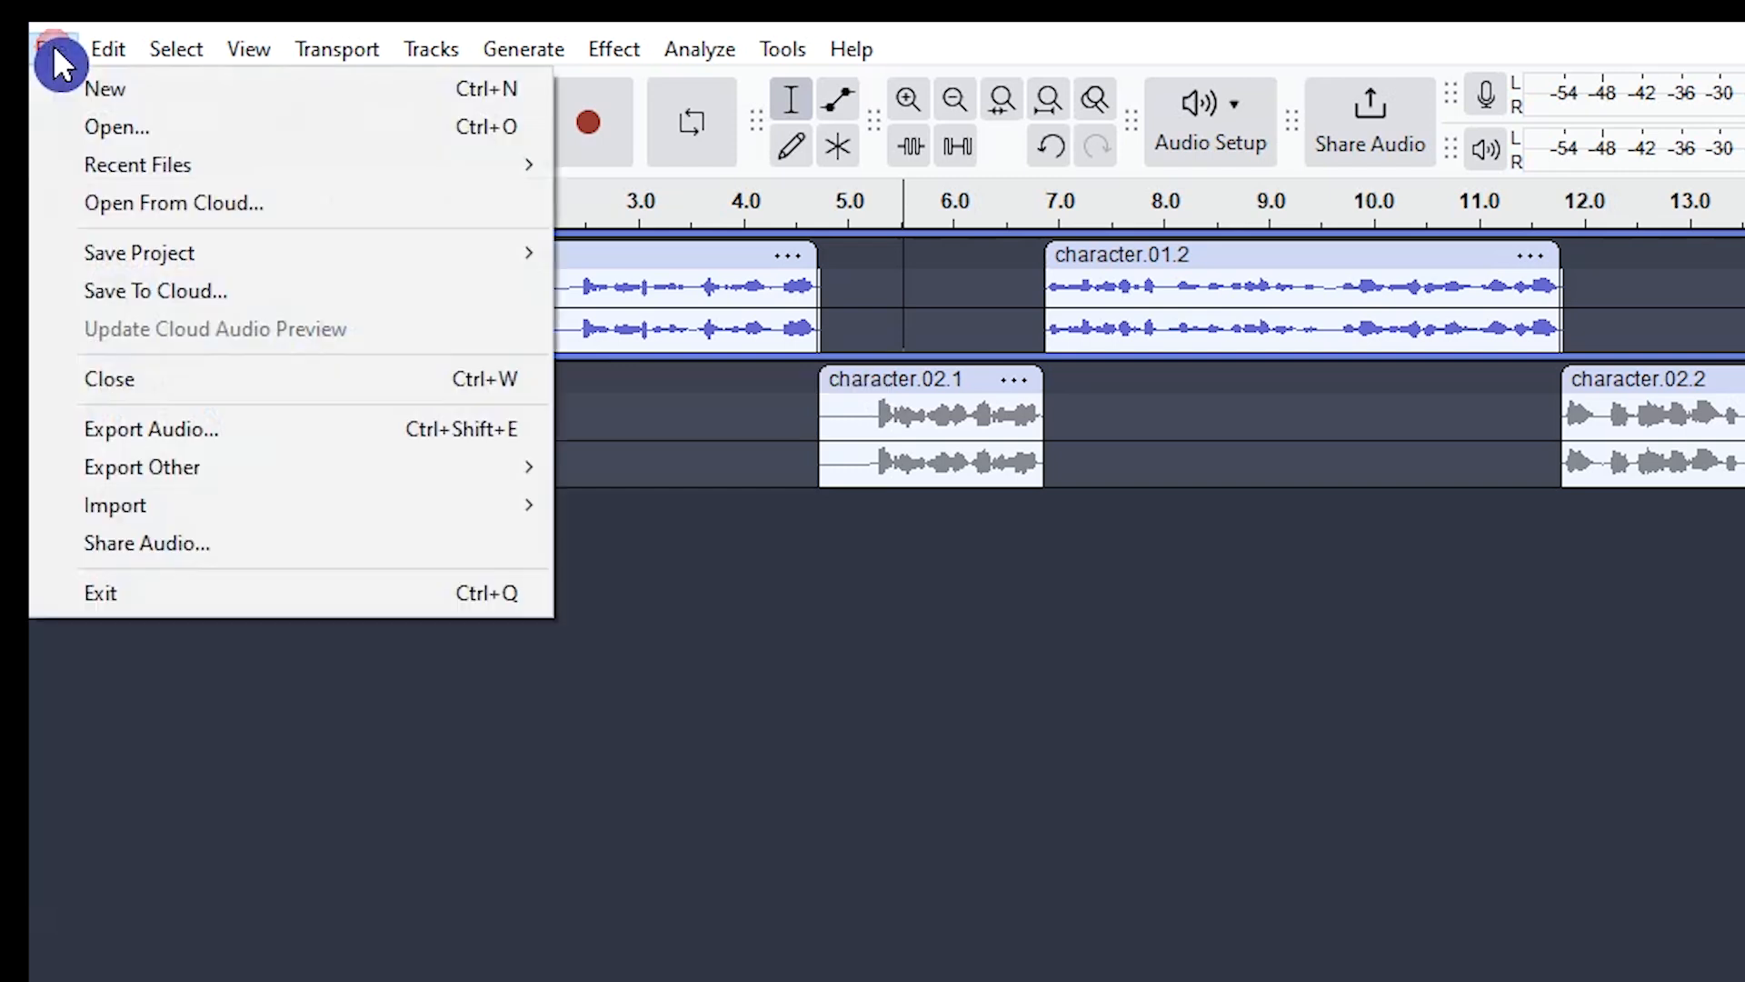
{"action": "left_click", "coordinate": [151, 429]}
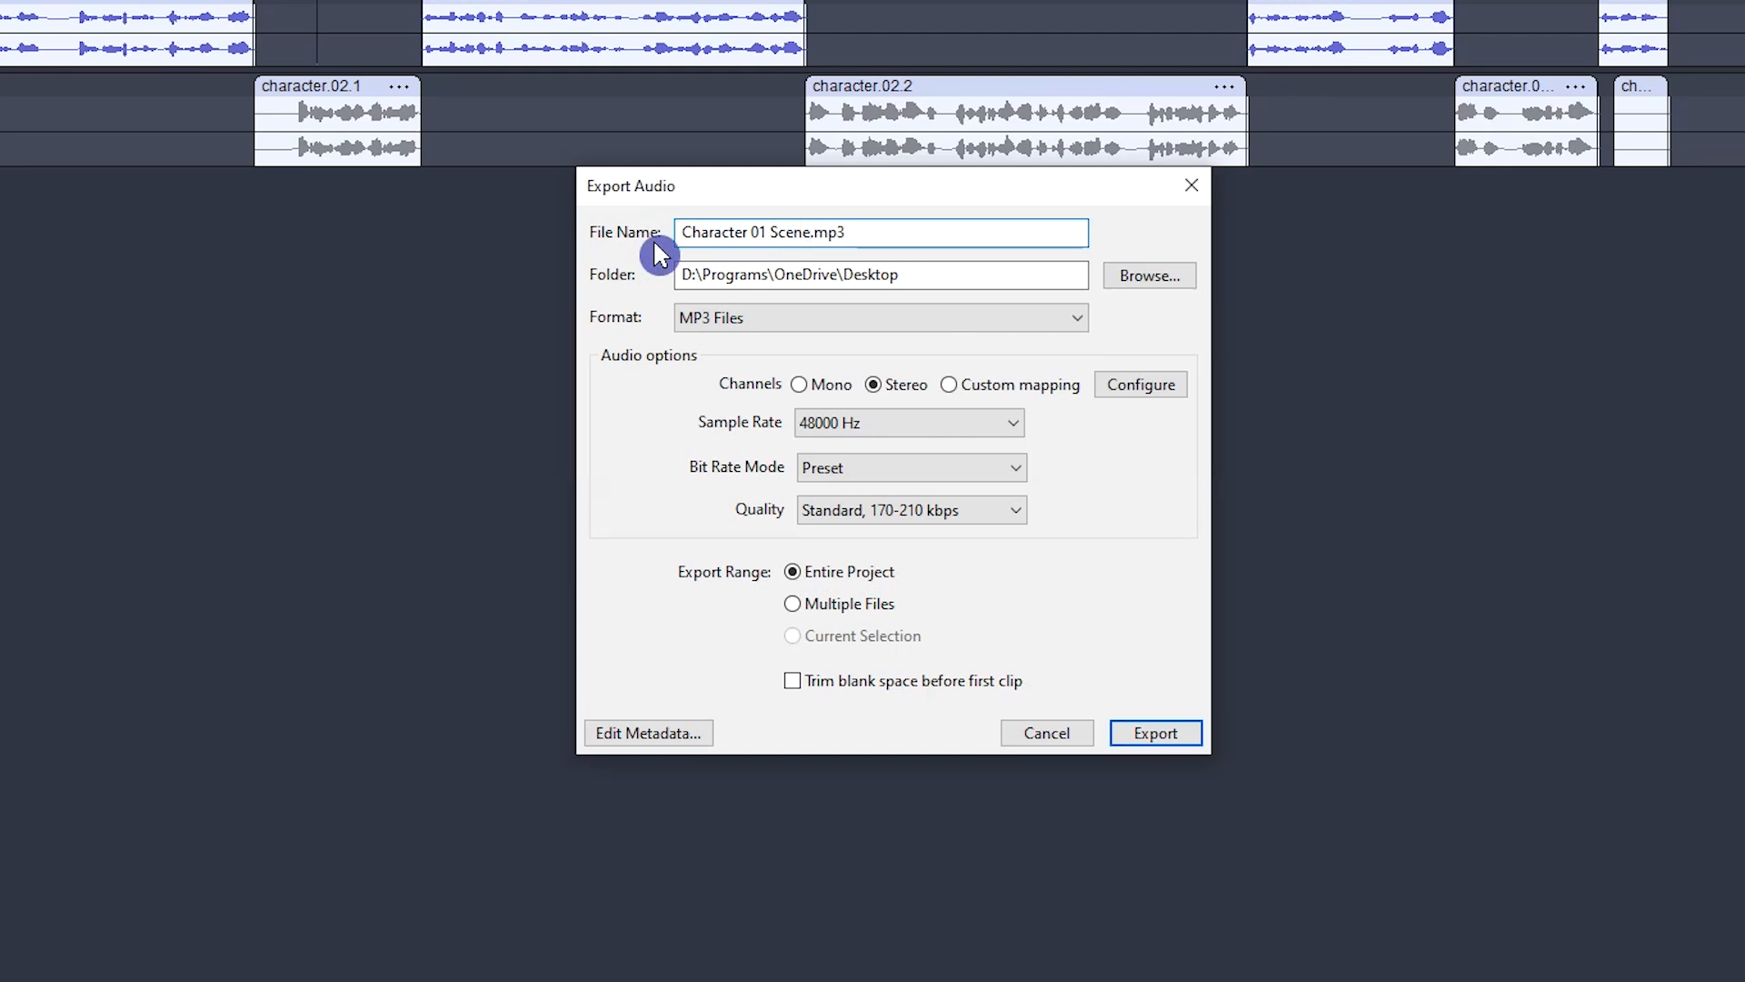
{"action": "type", "text": "01"}
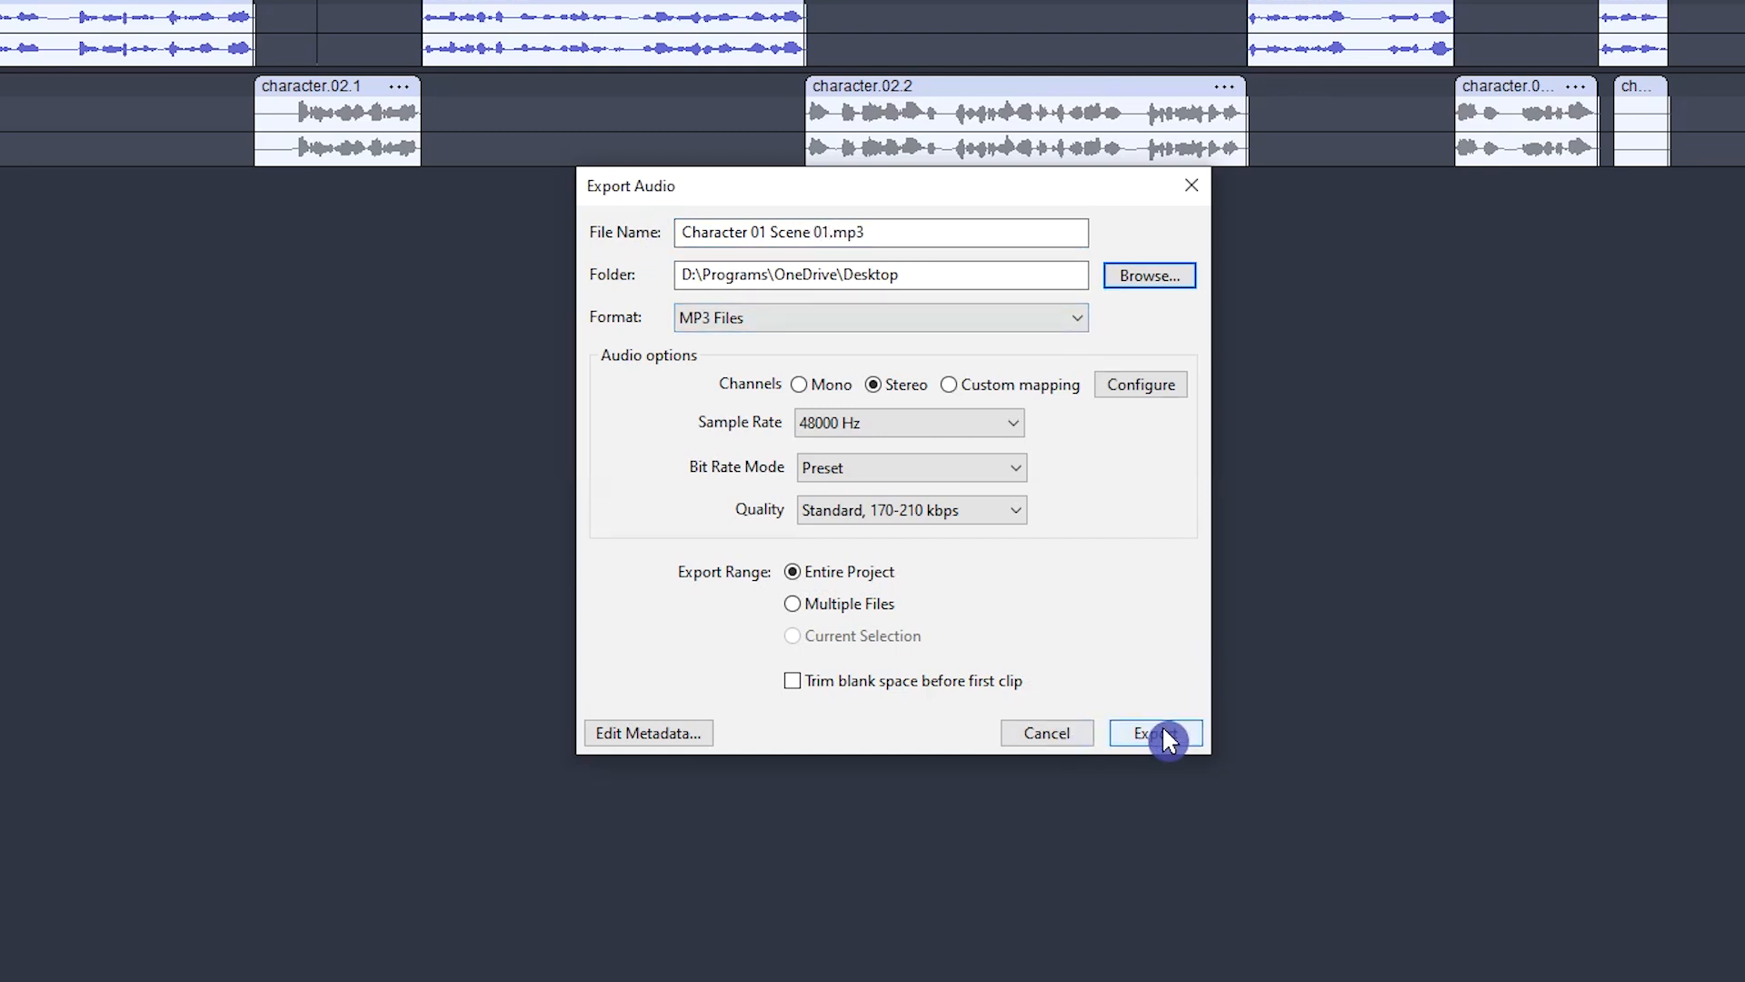
{"action": "left_click", "coordinate": [1154, 732]}
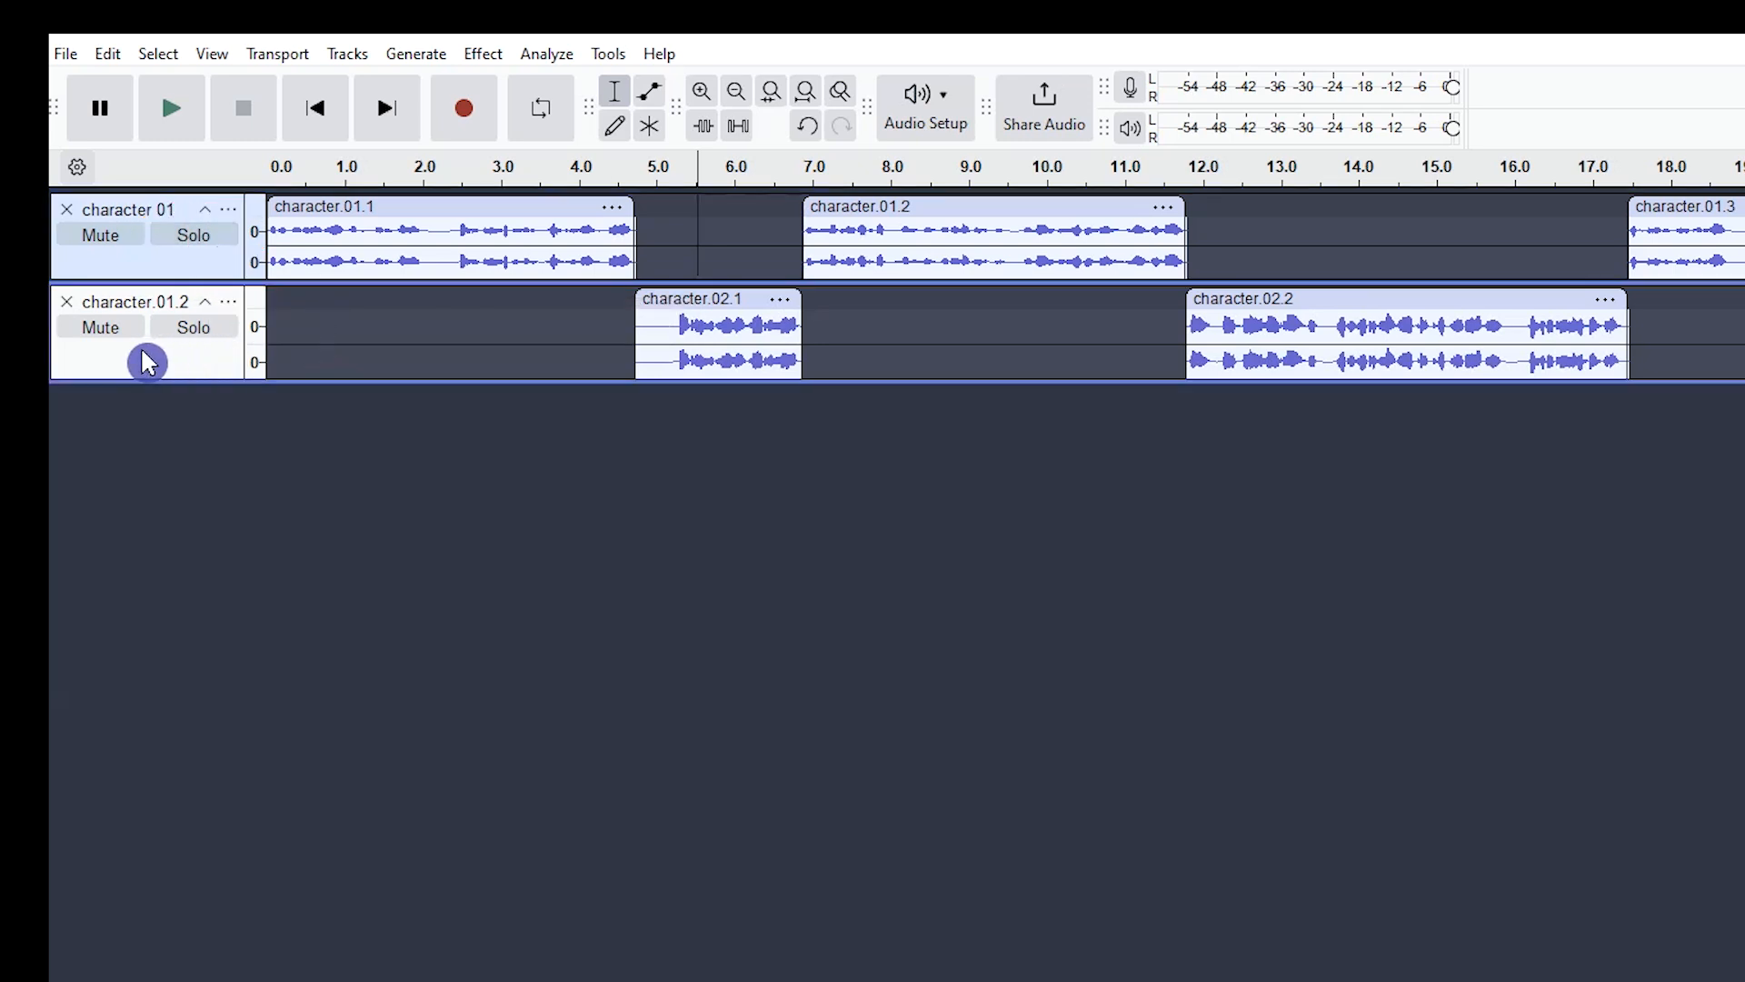
Export the second track as Character 02 Scene 01.mp3
{"action": "left_click", "coordinate": [195, 327]}
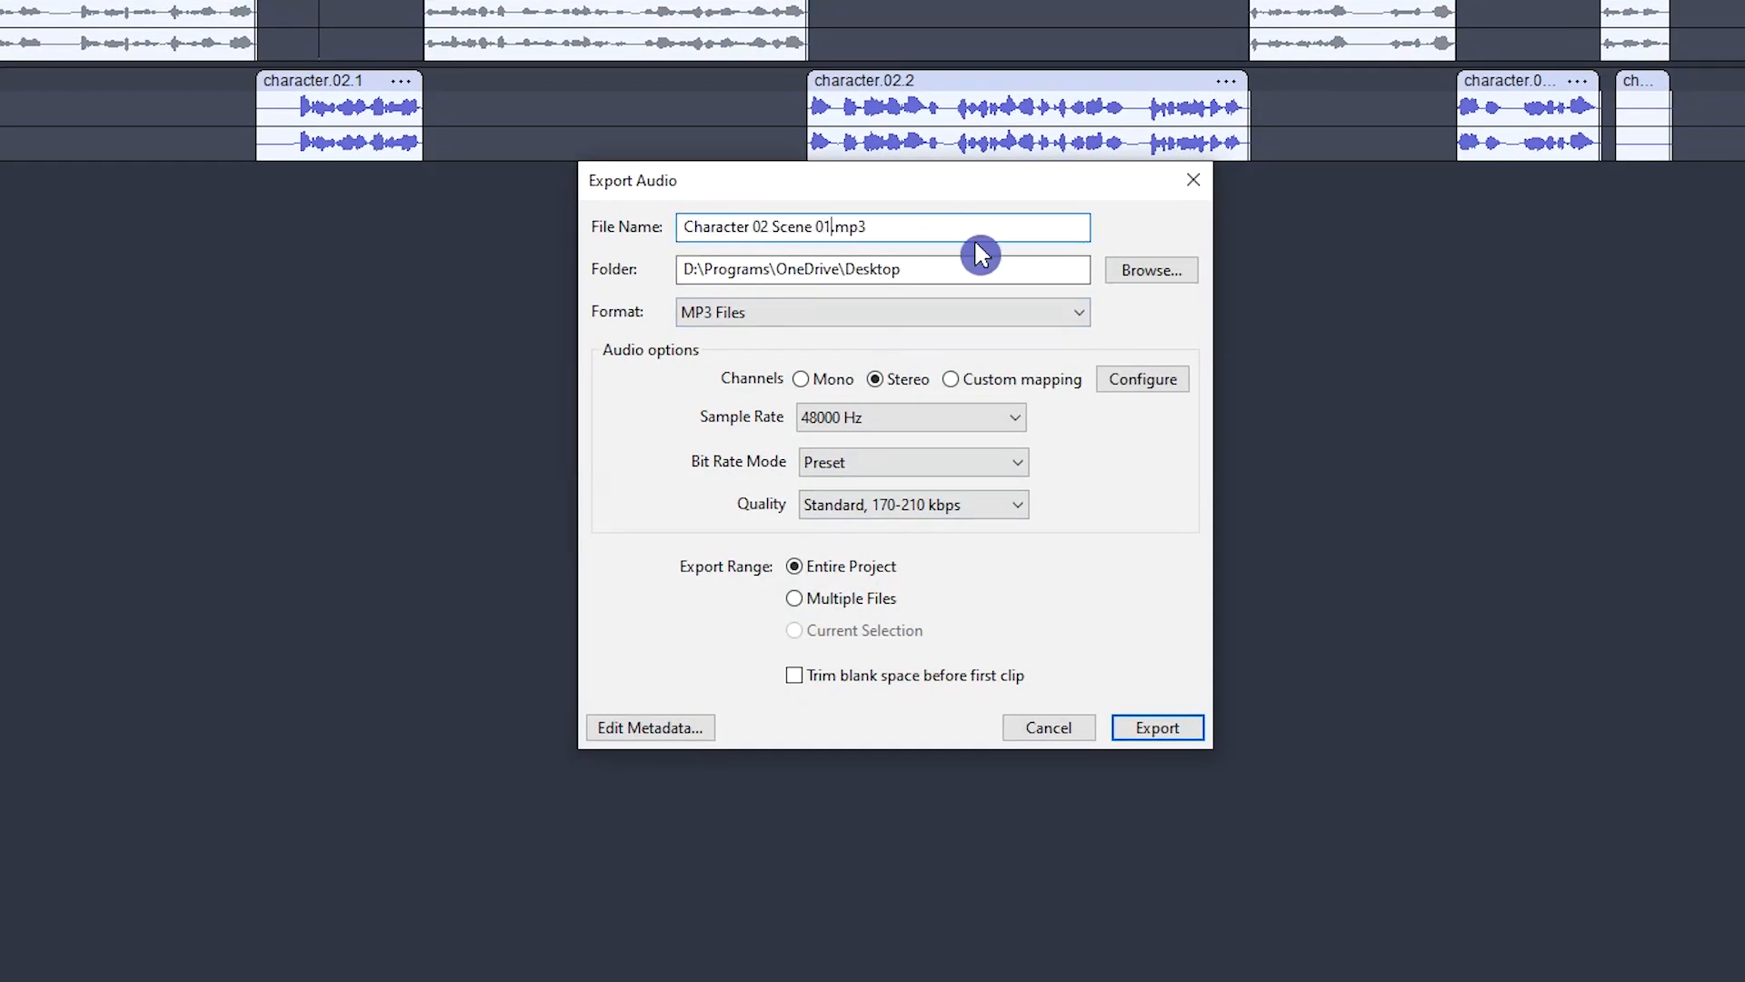
{"action": "left_click", "coordinate": [1157, 727]}
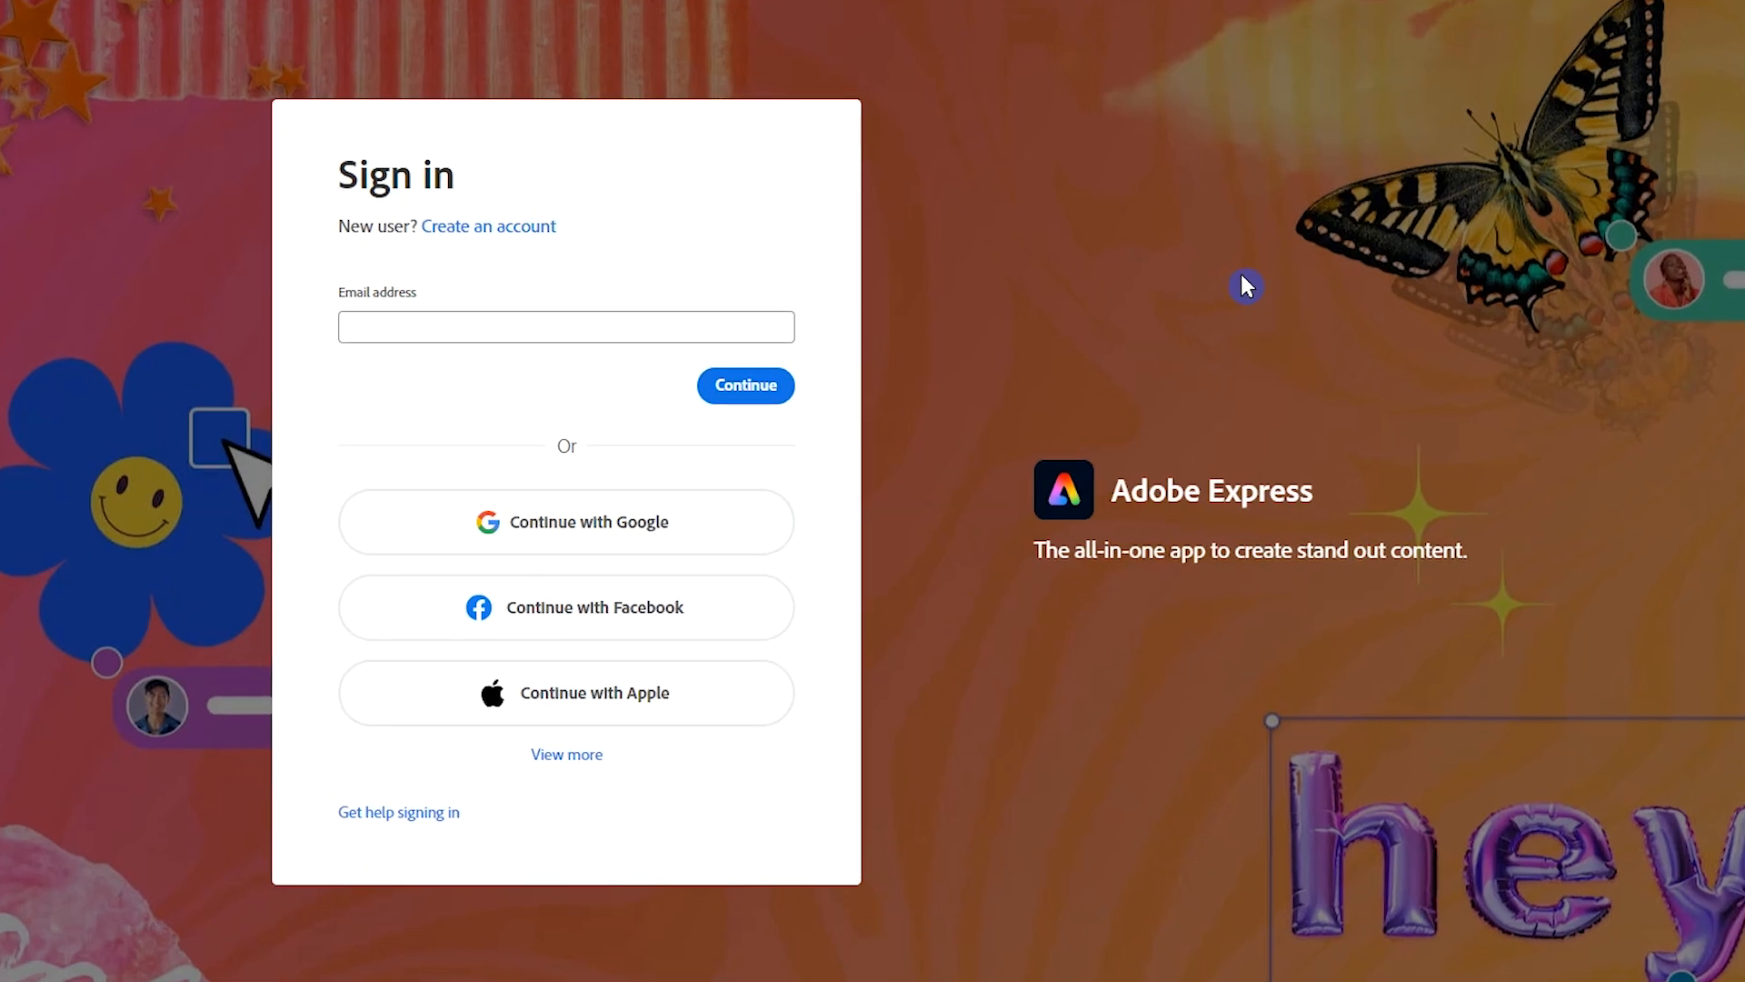
{"action": "mouse_move", "coordinate": [900, 378]}
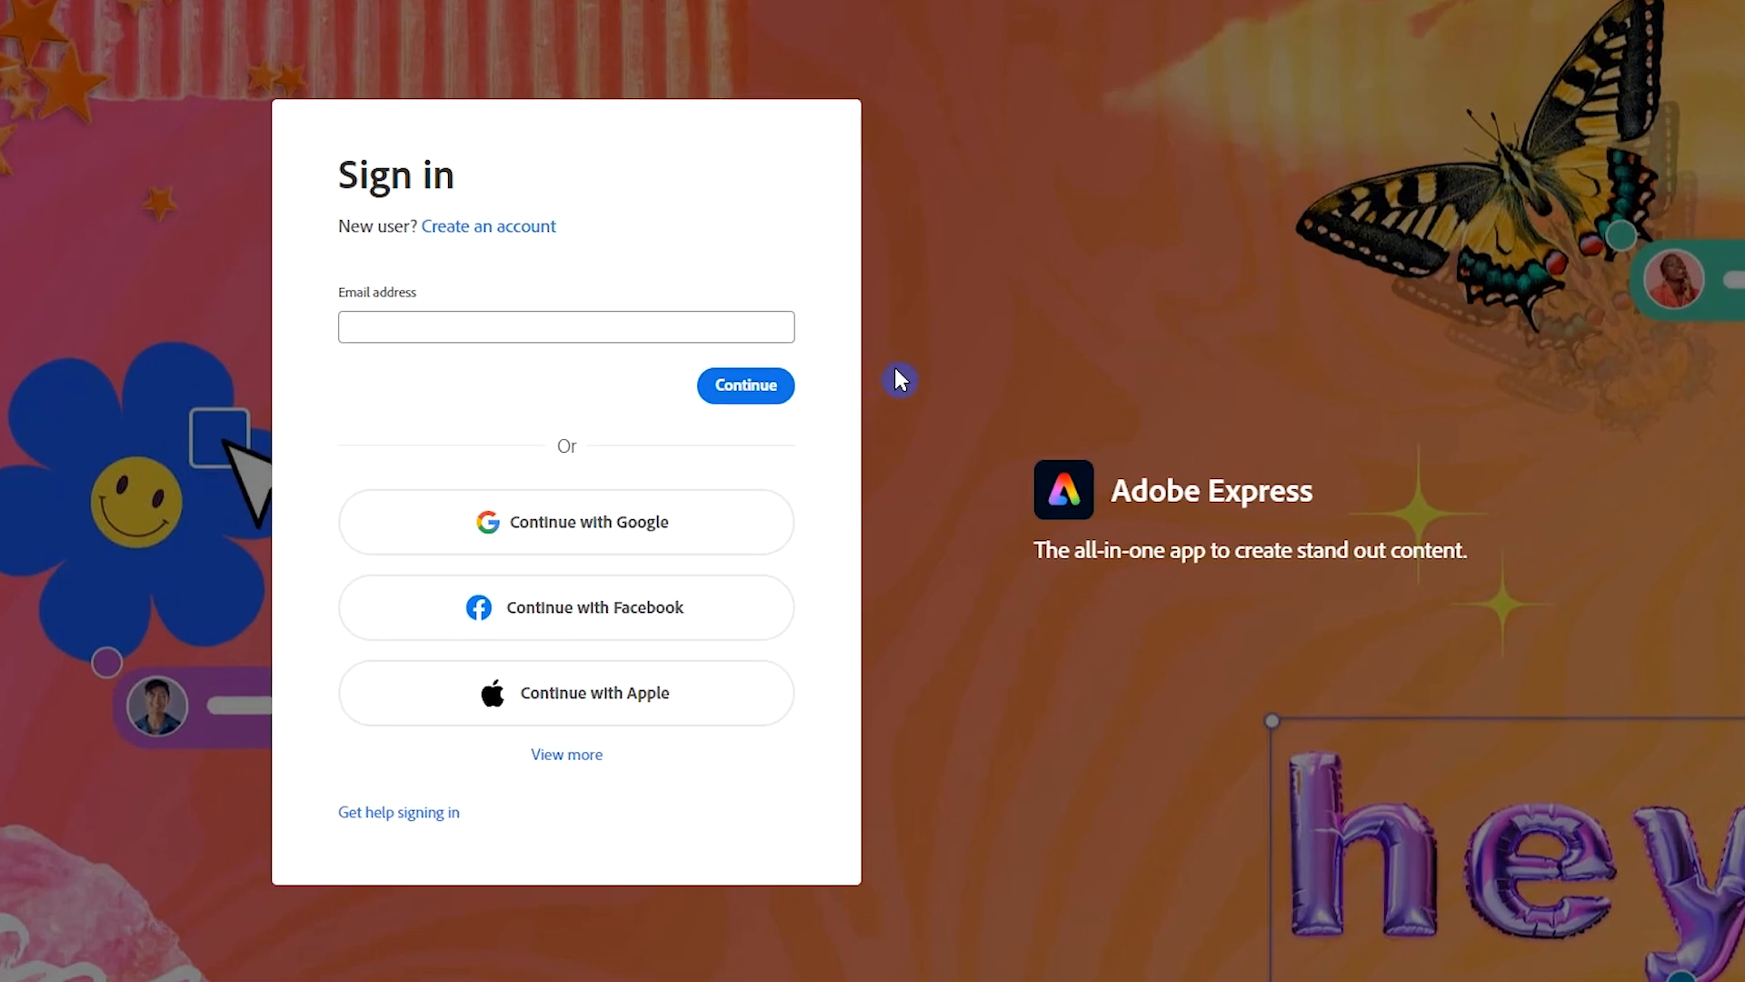
{"action": "mouse_move", "coordinate": [711, 527]}
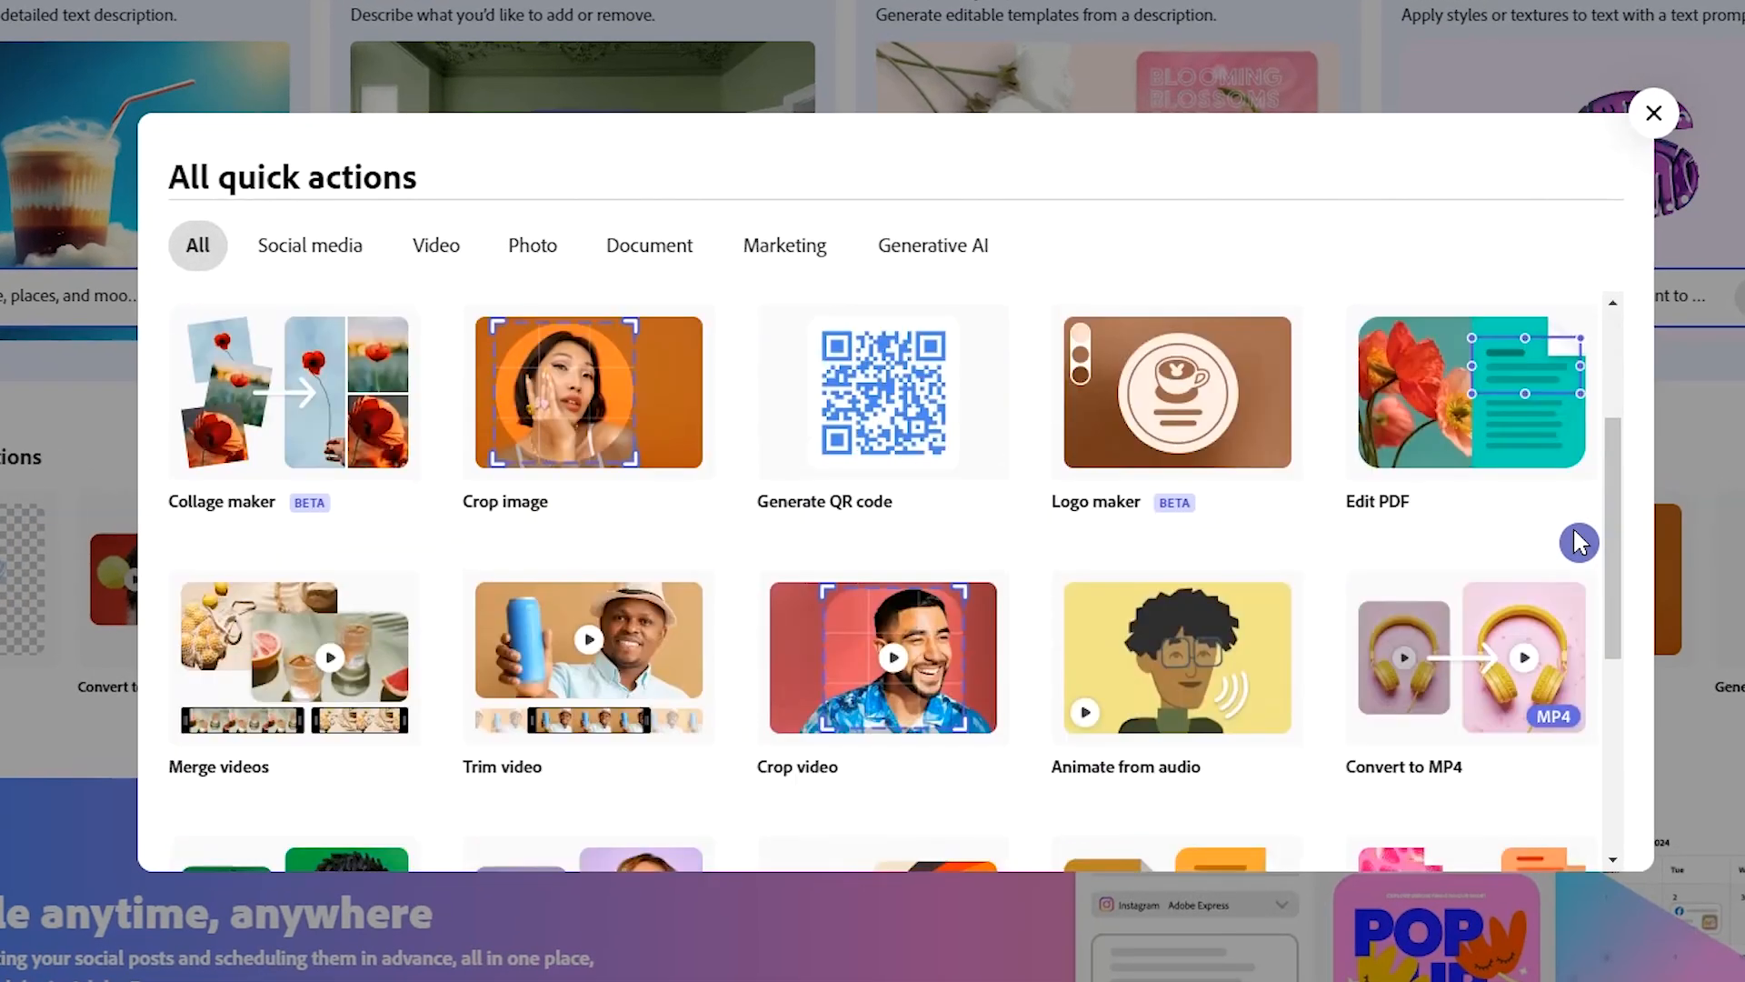
Launch Animate from audio and preview characters, ending on the heart character
{"action": "left_click", "coordinate": [1176, 656]}
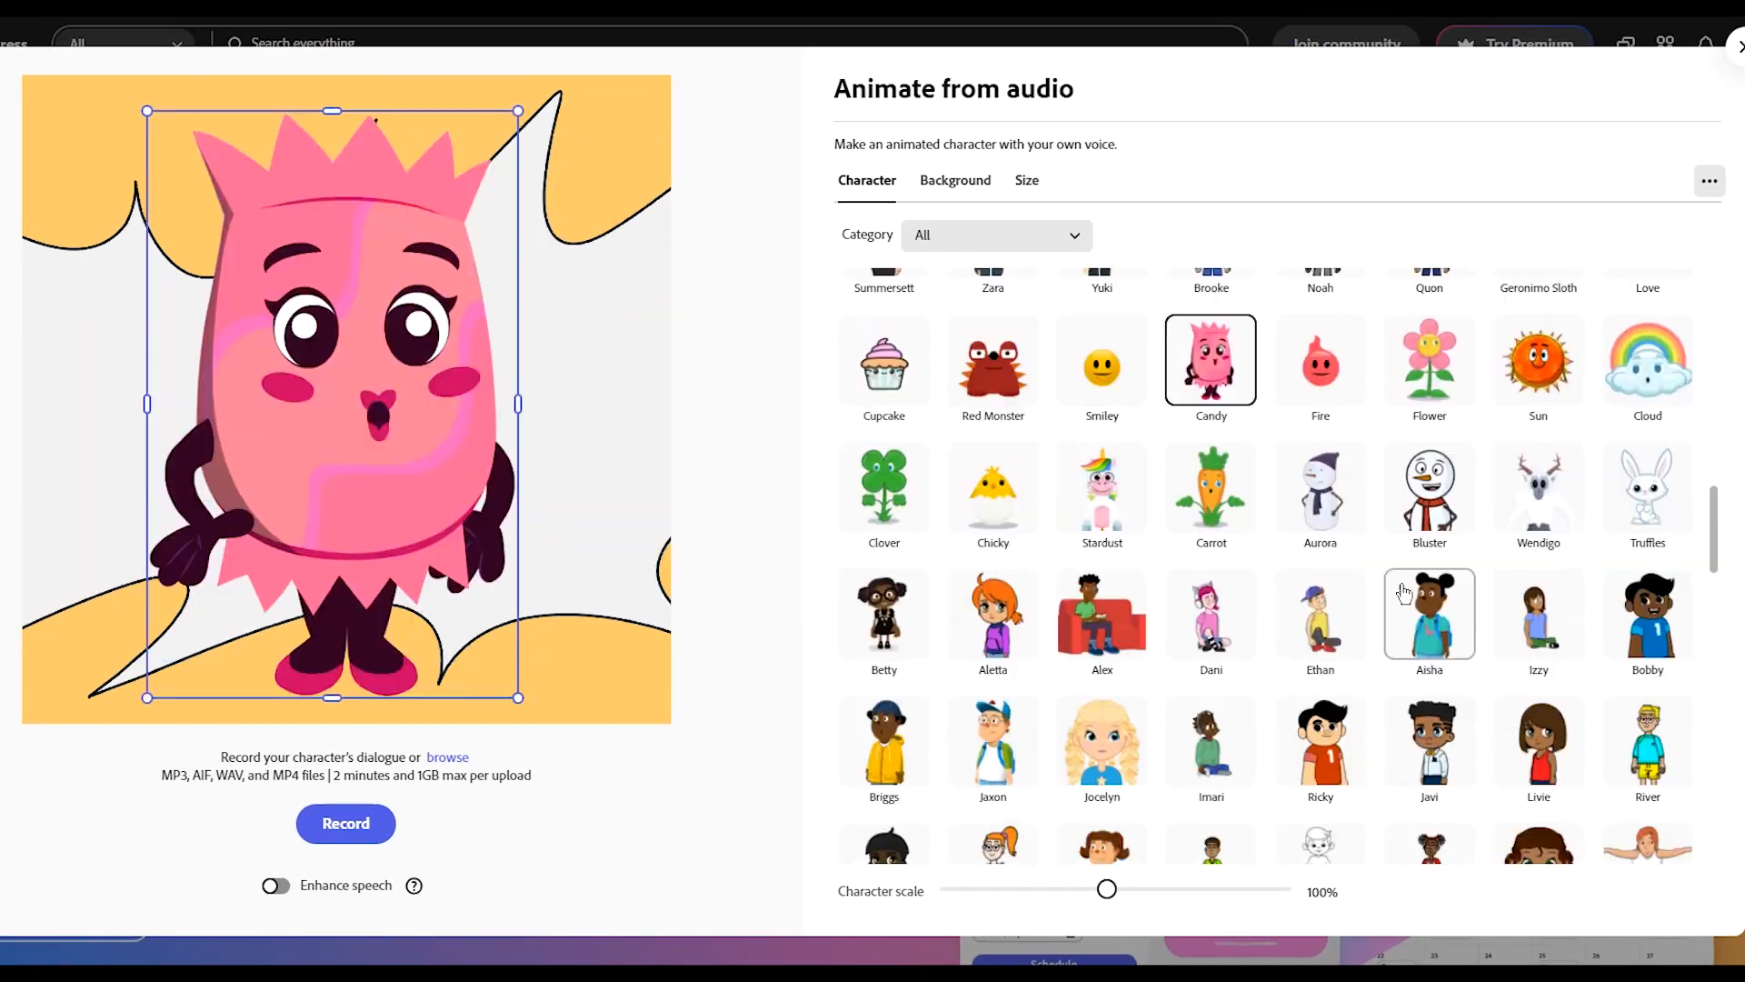
{"action": "left_click", "coordinate": [1210, 309]}
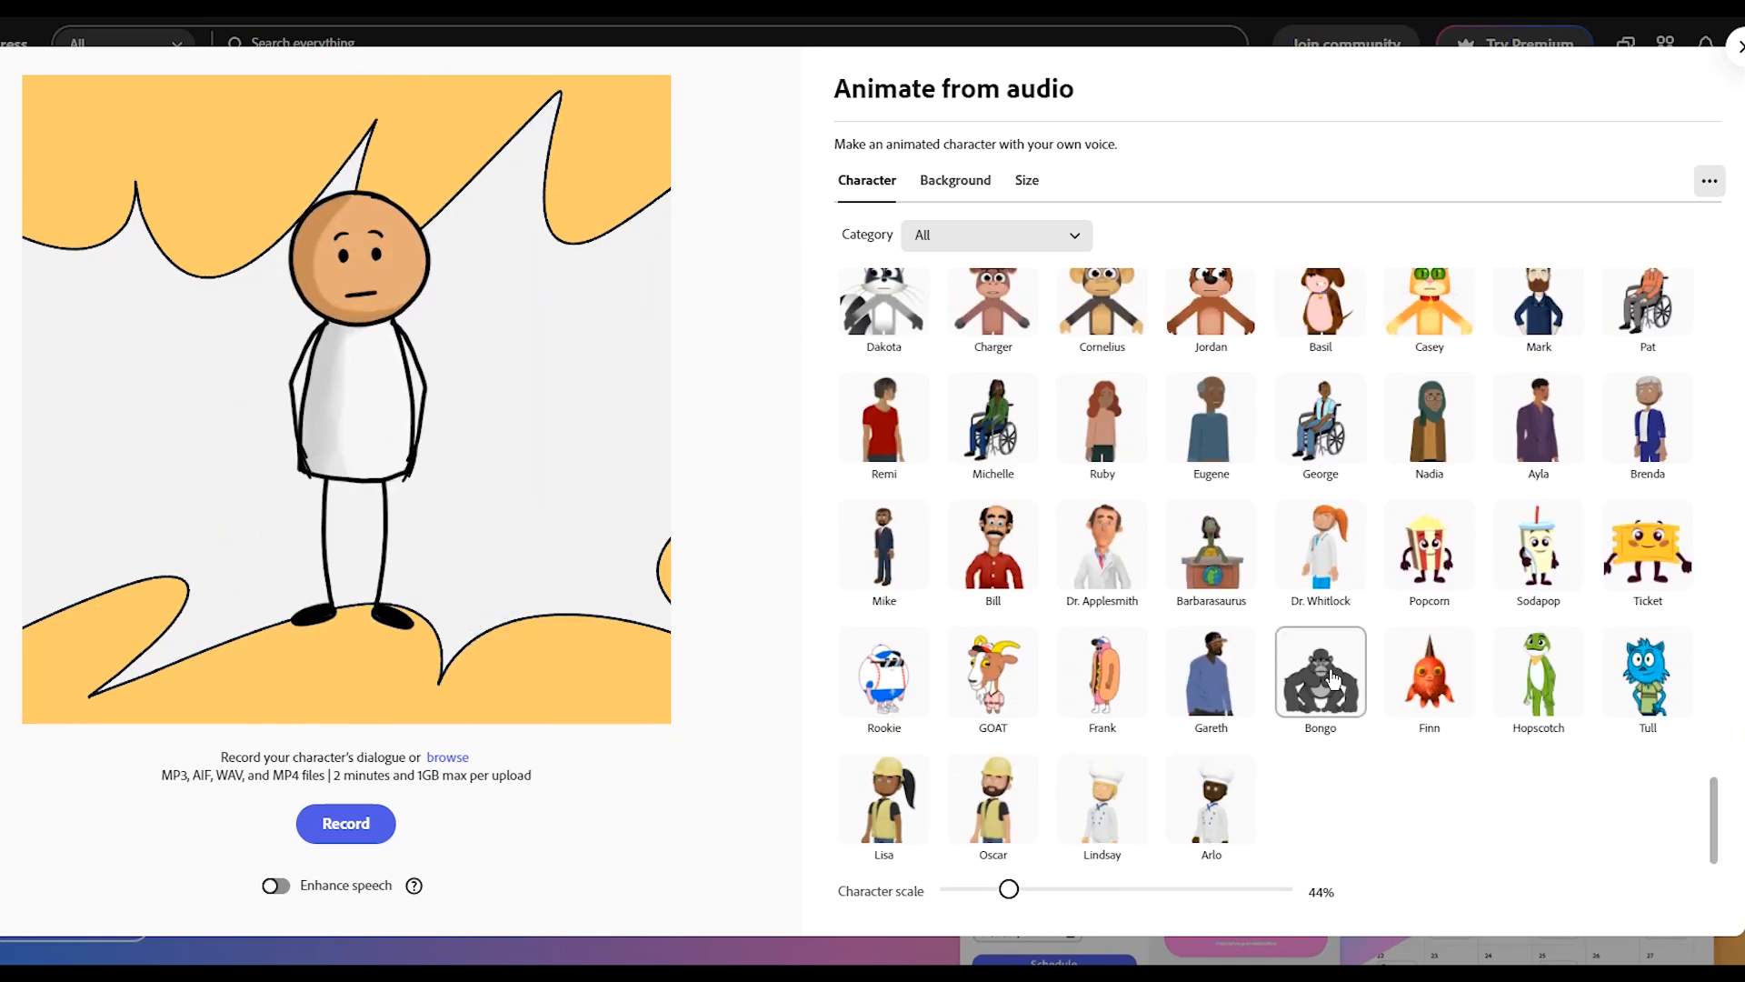
{"action": "left_click", "coordinate": [1204, 719]}
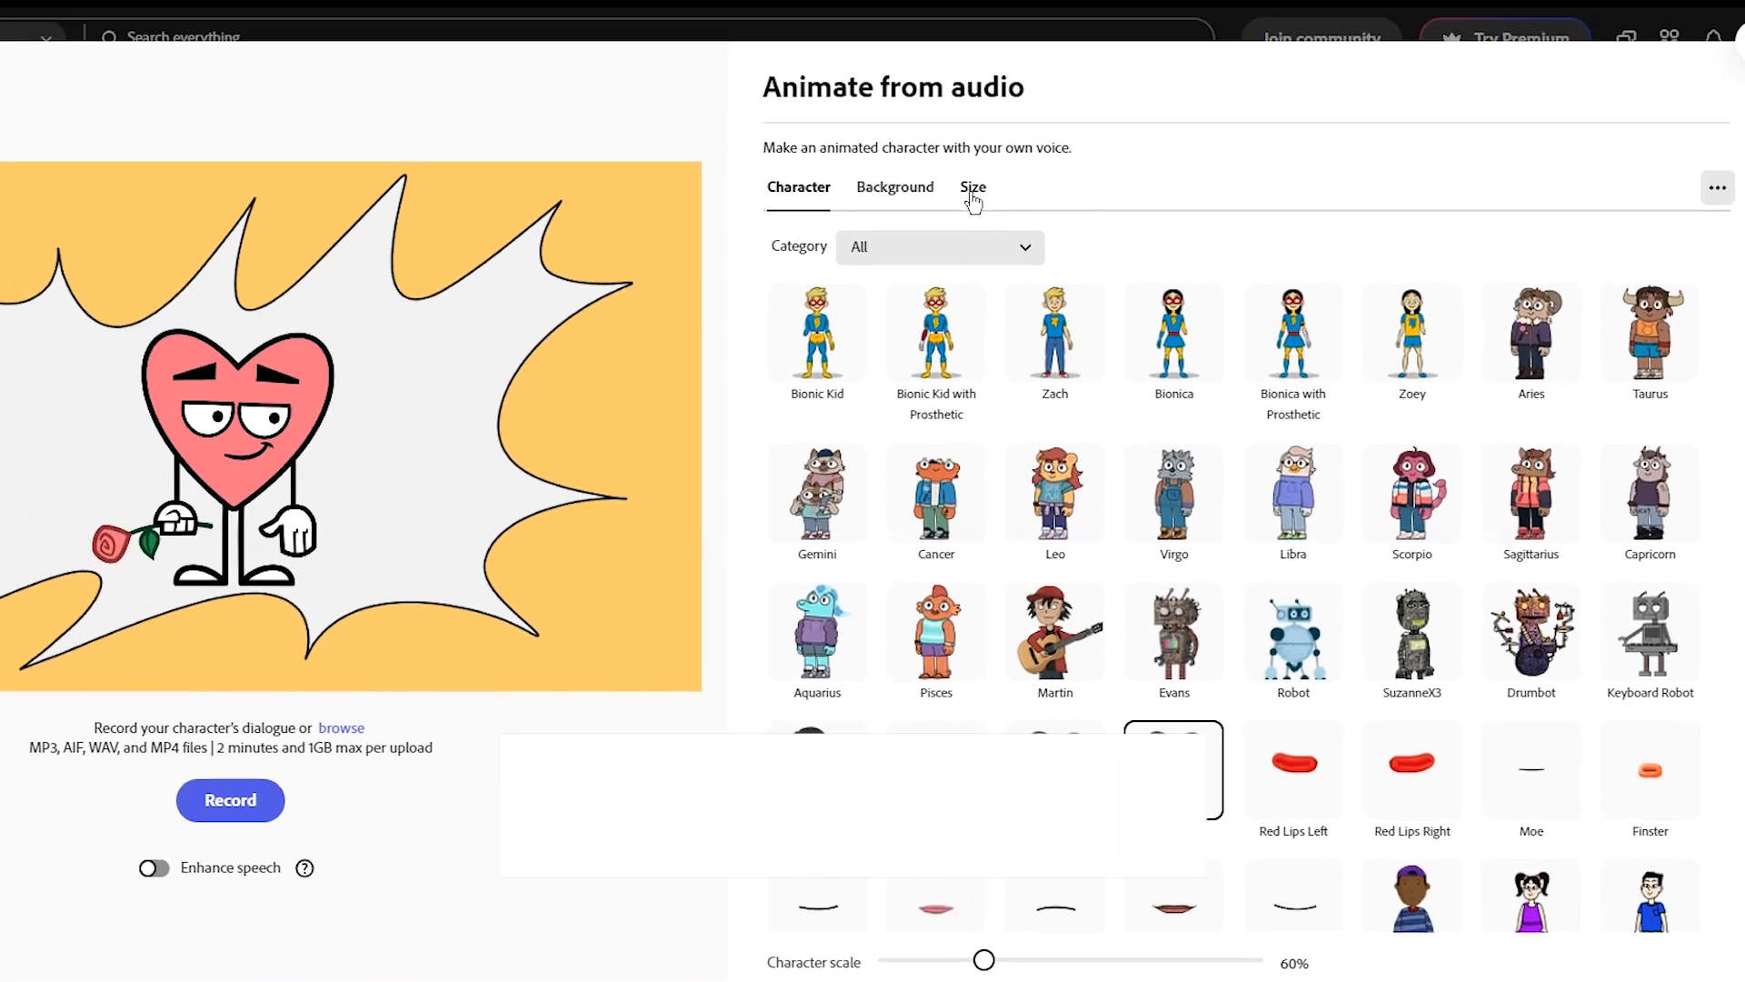
Browse the Instagram and Facebook size presets, then choose a custom 1920 by 1080 size
{"action": "left_click", "coordinate": [973, 187]}
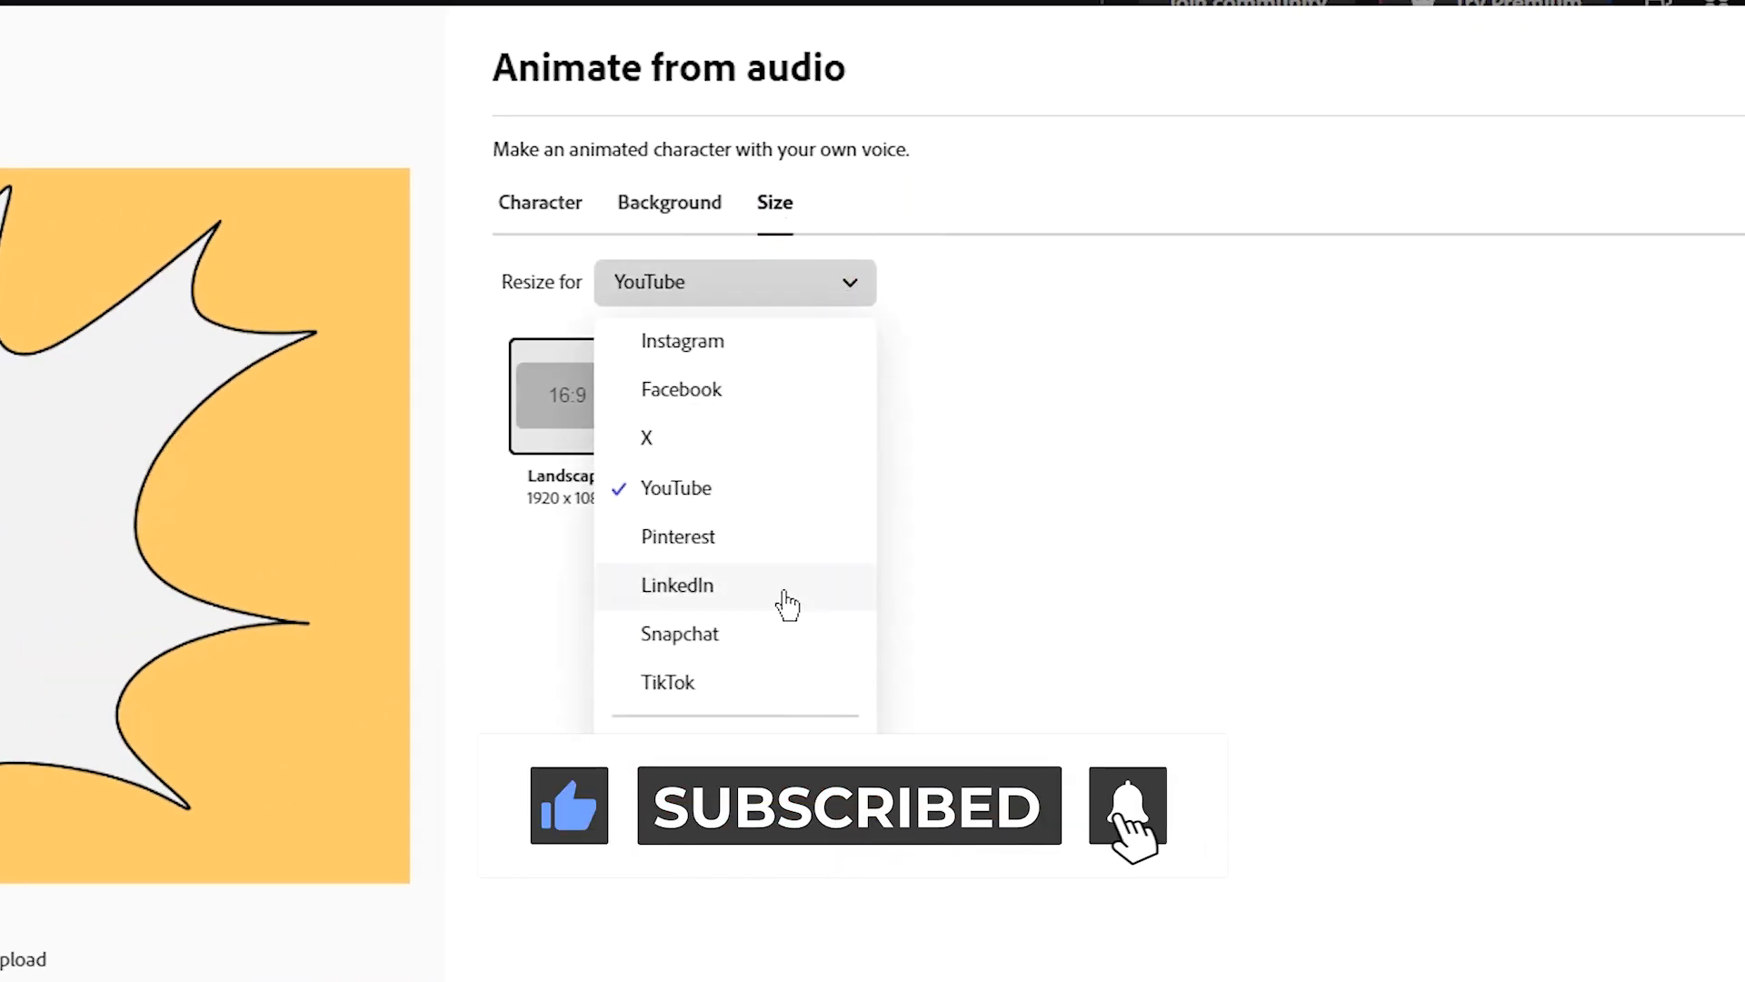
{"action": "left_click", "coordinate": [682, 340]}
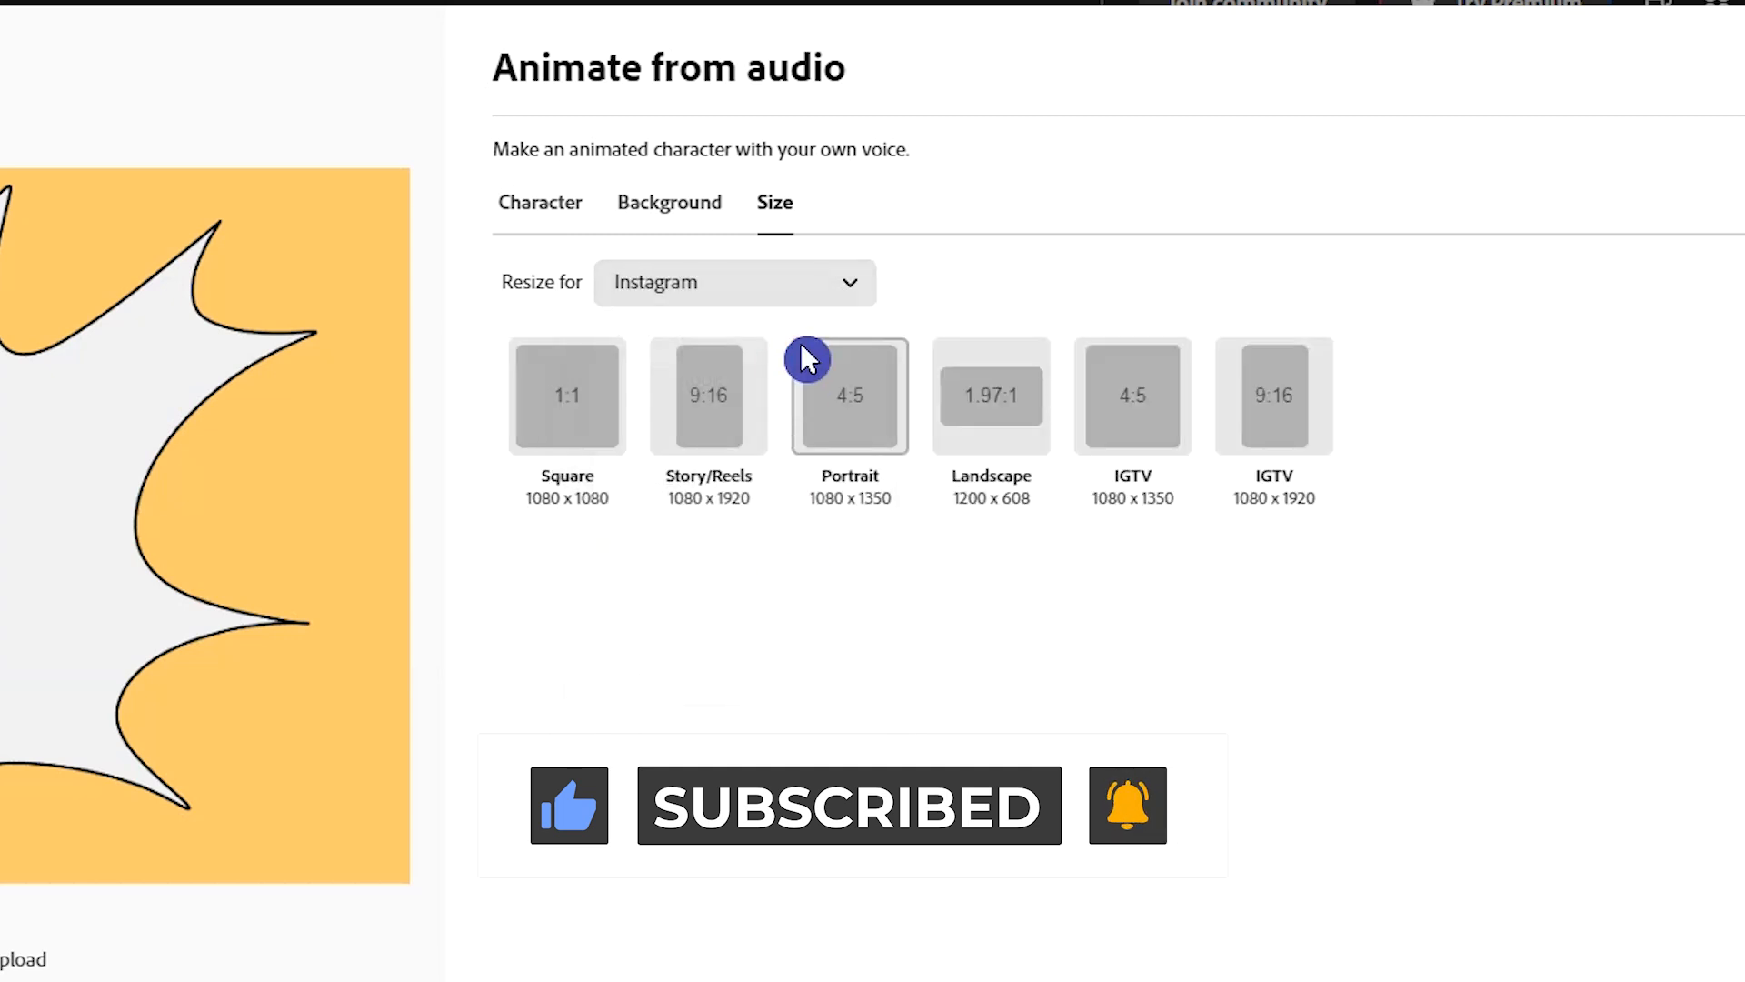
{"action": "left_click", "coordinate": [733, 281]}
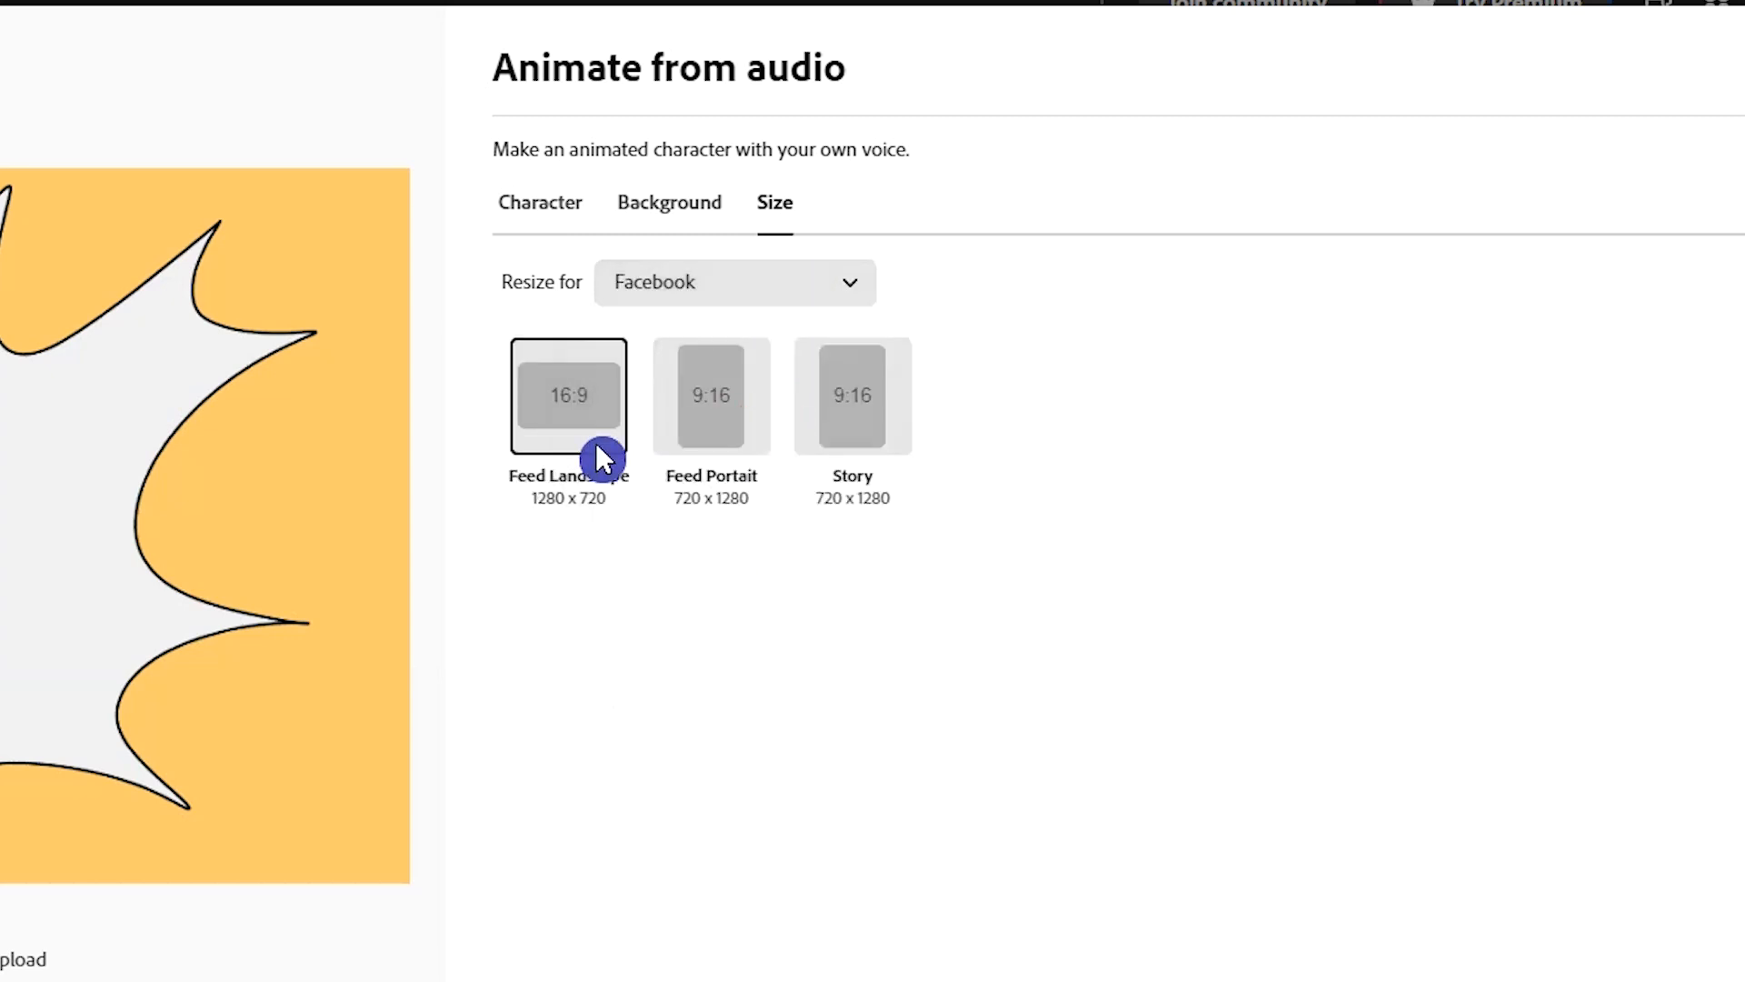
{"action": "left_click", "coordinate": [734, 282]}
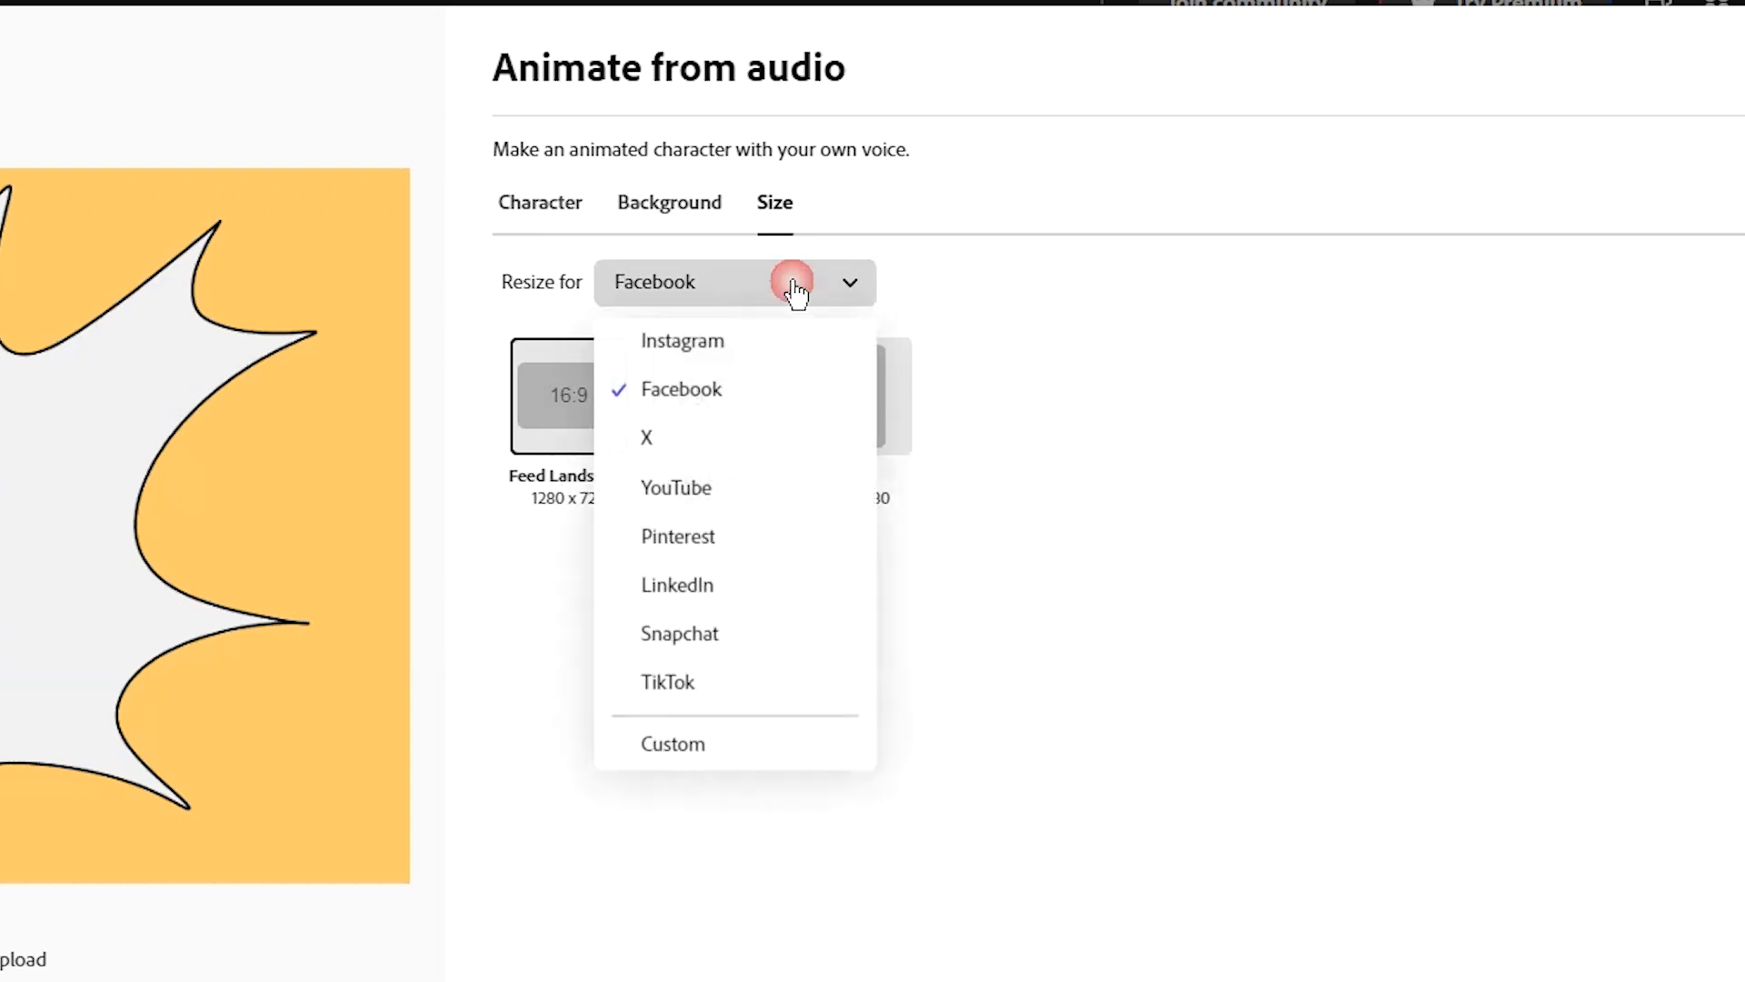
{"action": "left_click", "coordinate": [673, 744]}
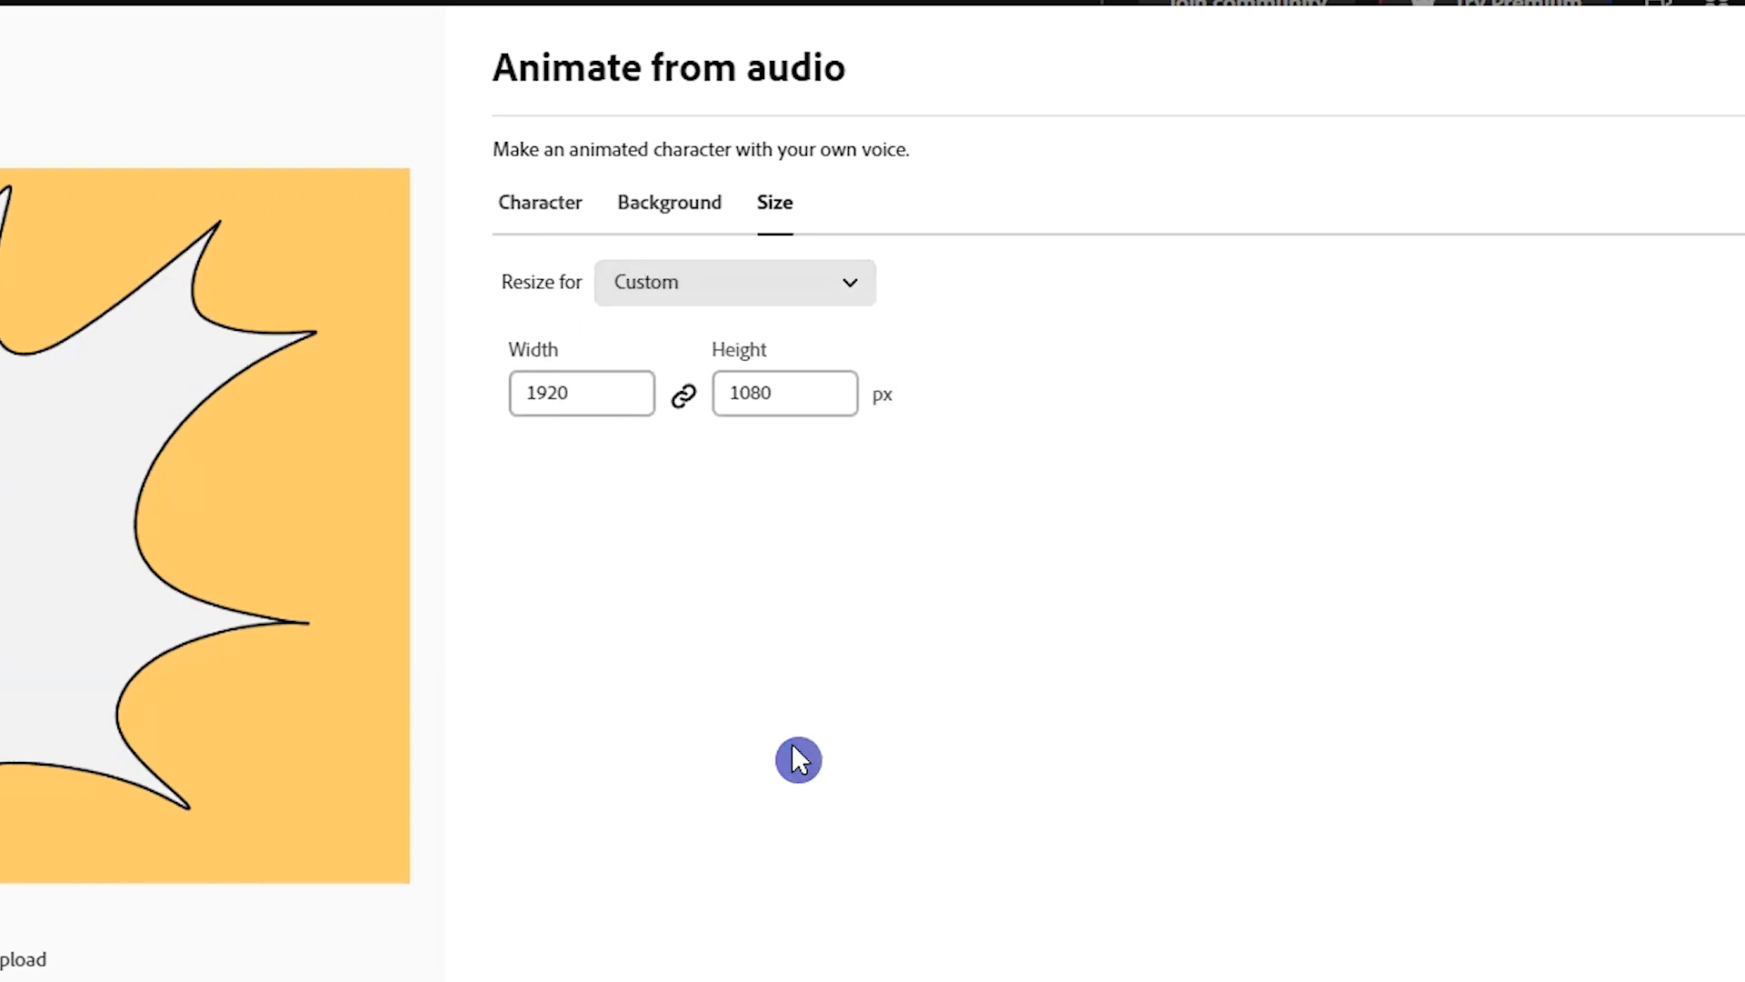
{"action": "left_click", "coordinate": [581, 392]}
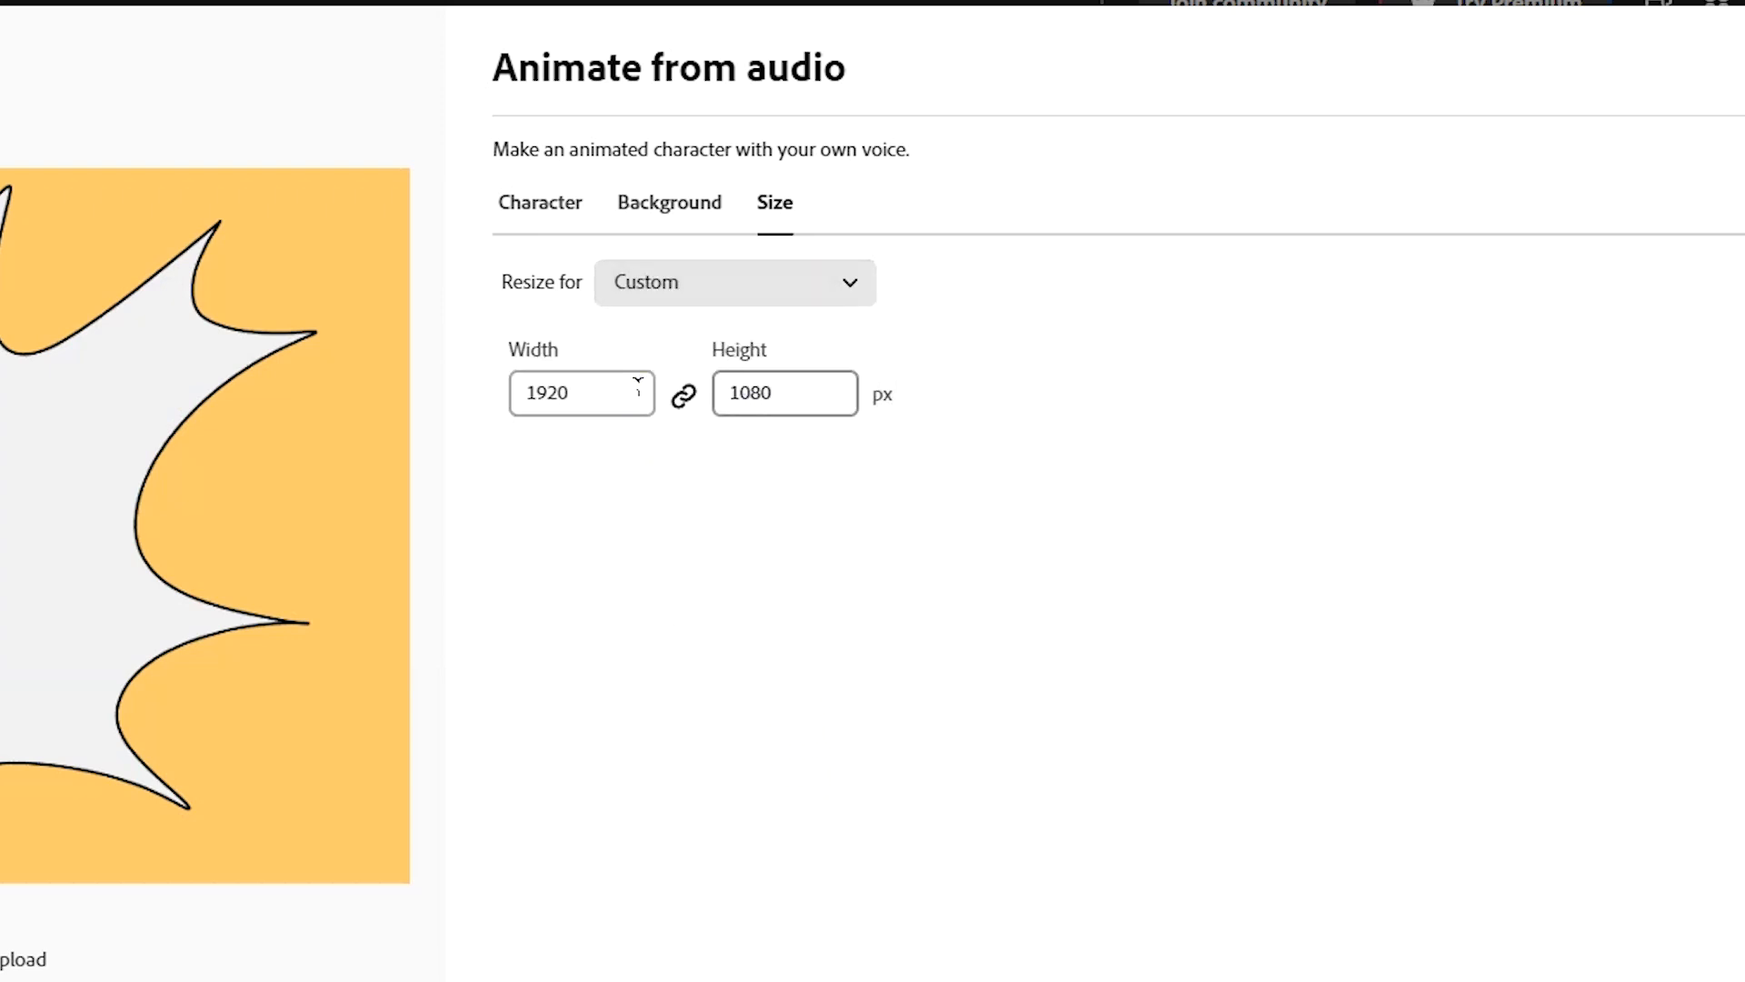
{"action": "left_click", "coordinate": [995, 184]}
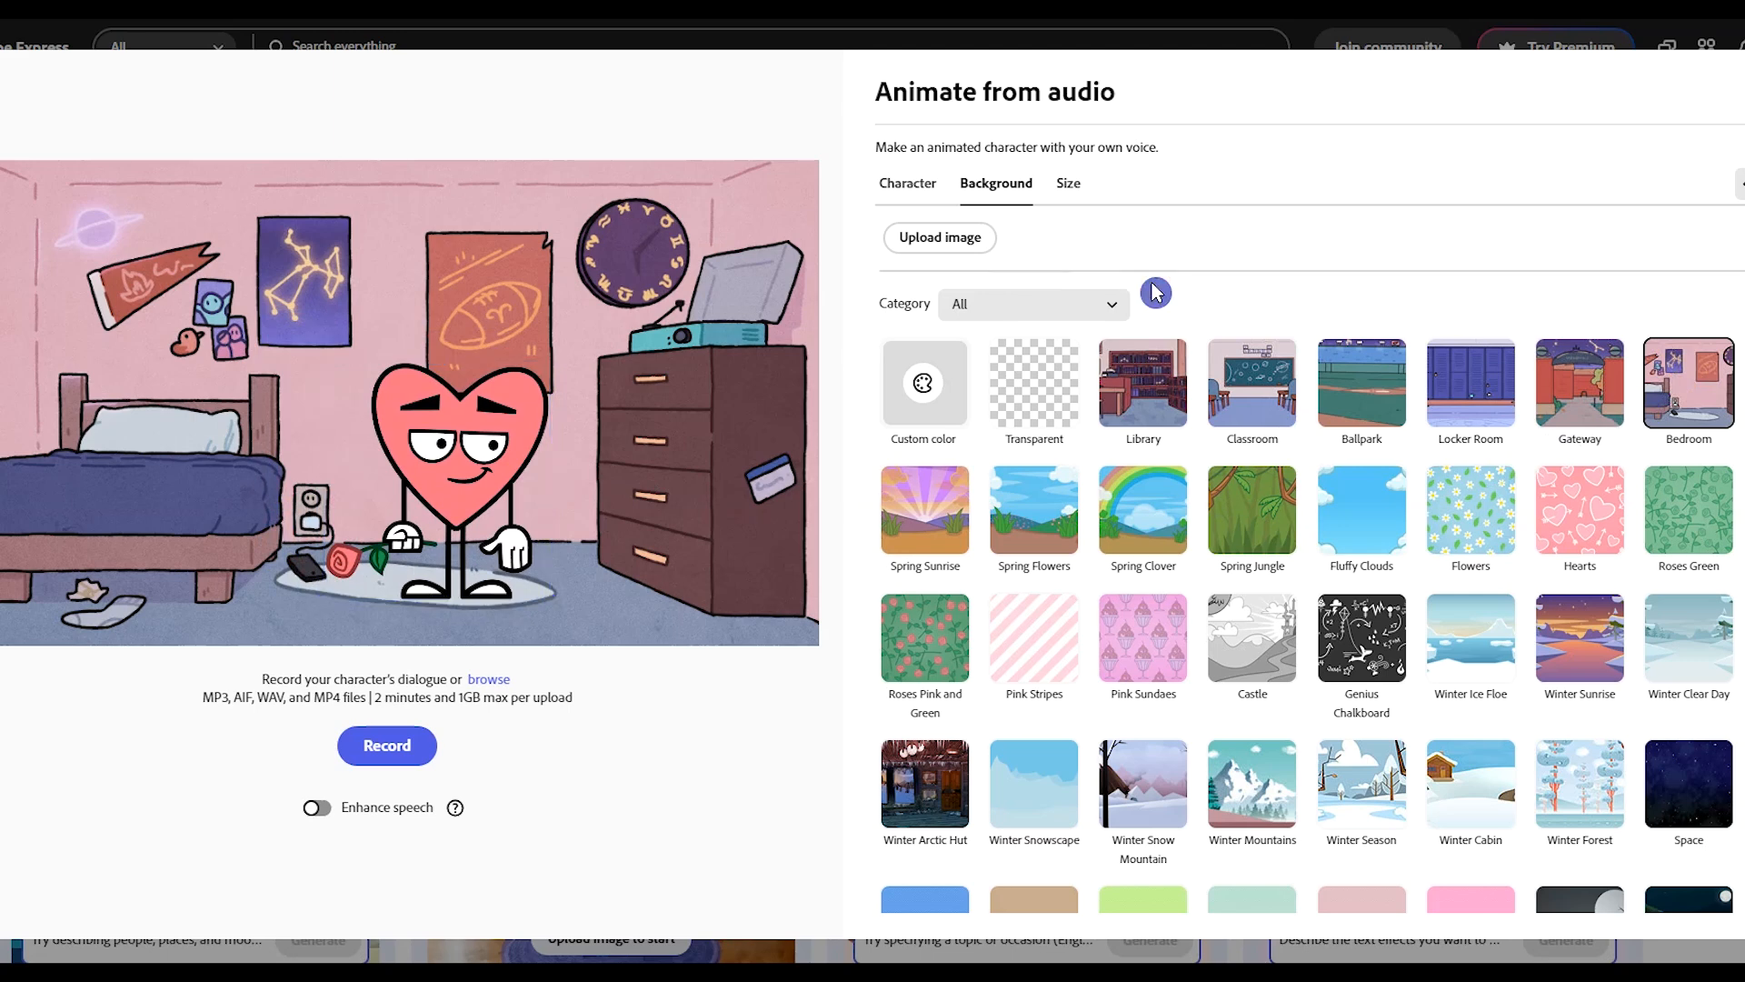
Try a custom green background colour in the colour picker, then dismiss it
{"action": "left_click", "coordinate": [1032, 382]}
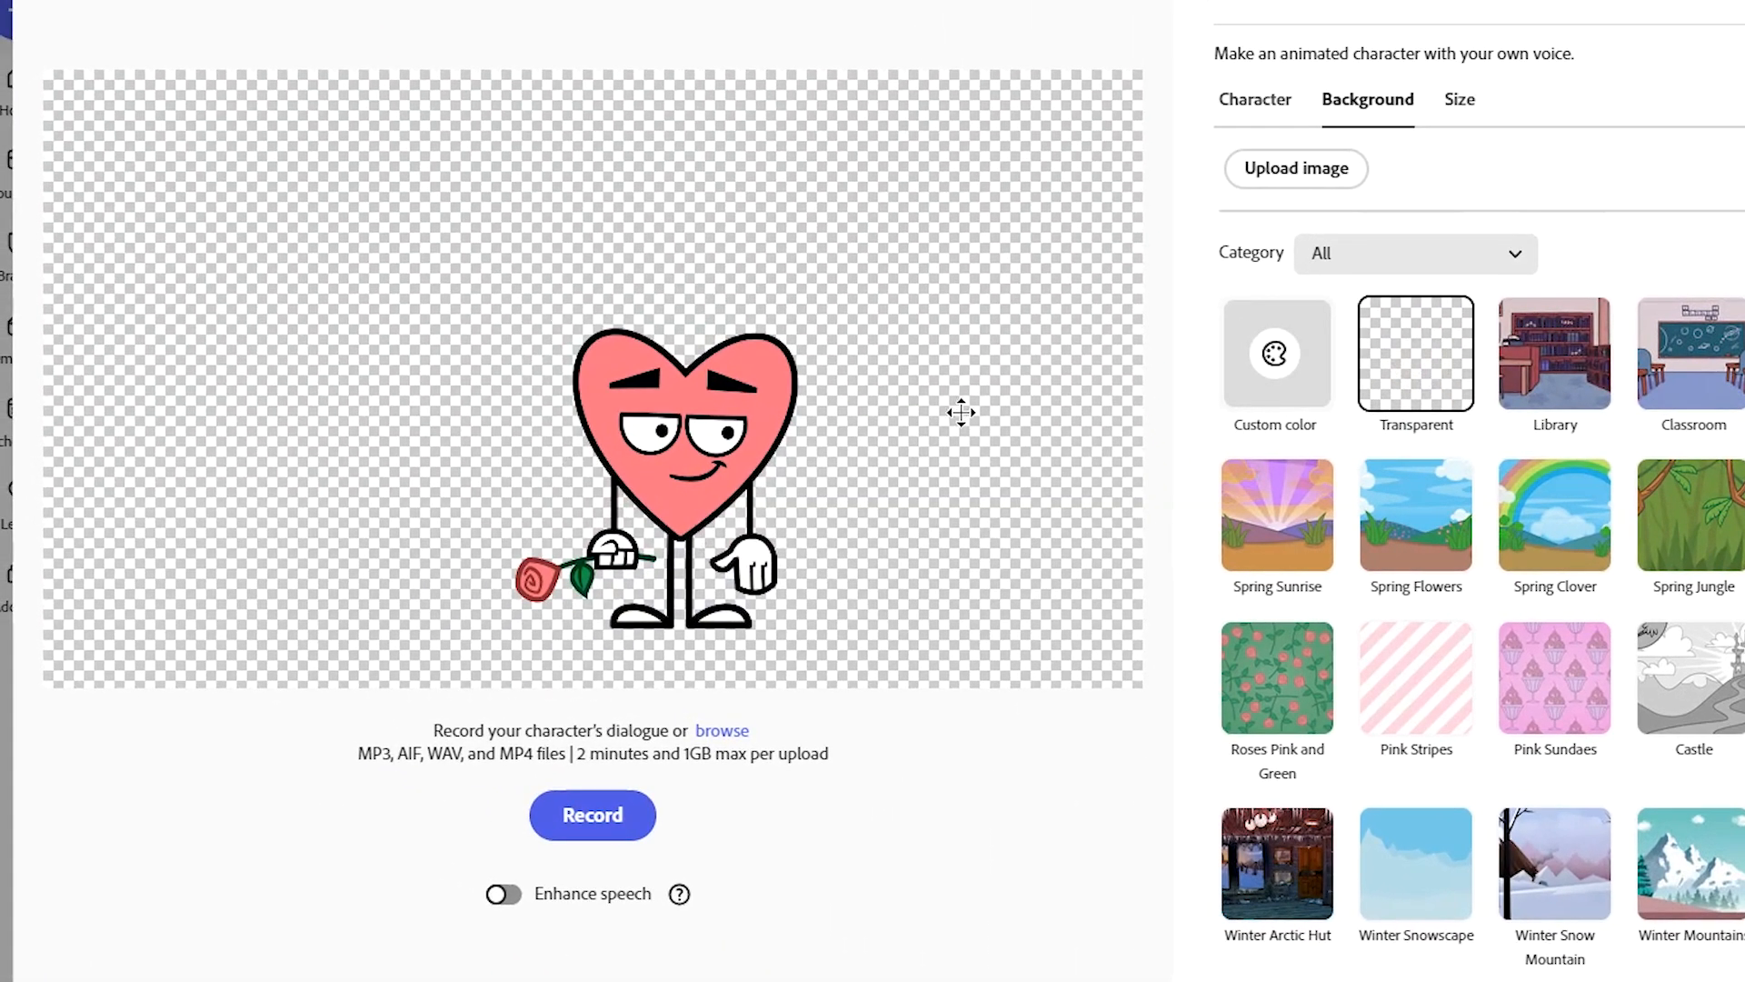
{"action": "left_click", "coordinate": [1277, 354]}
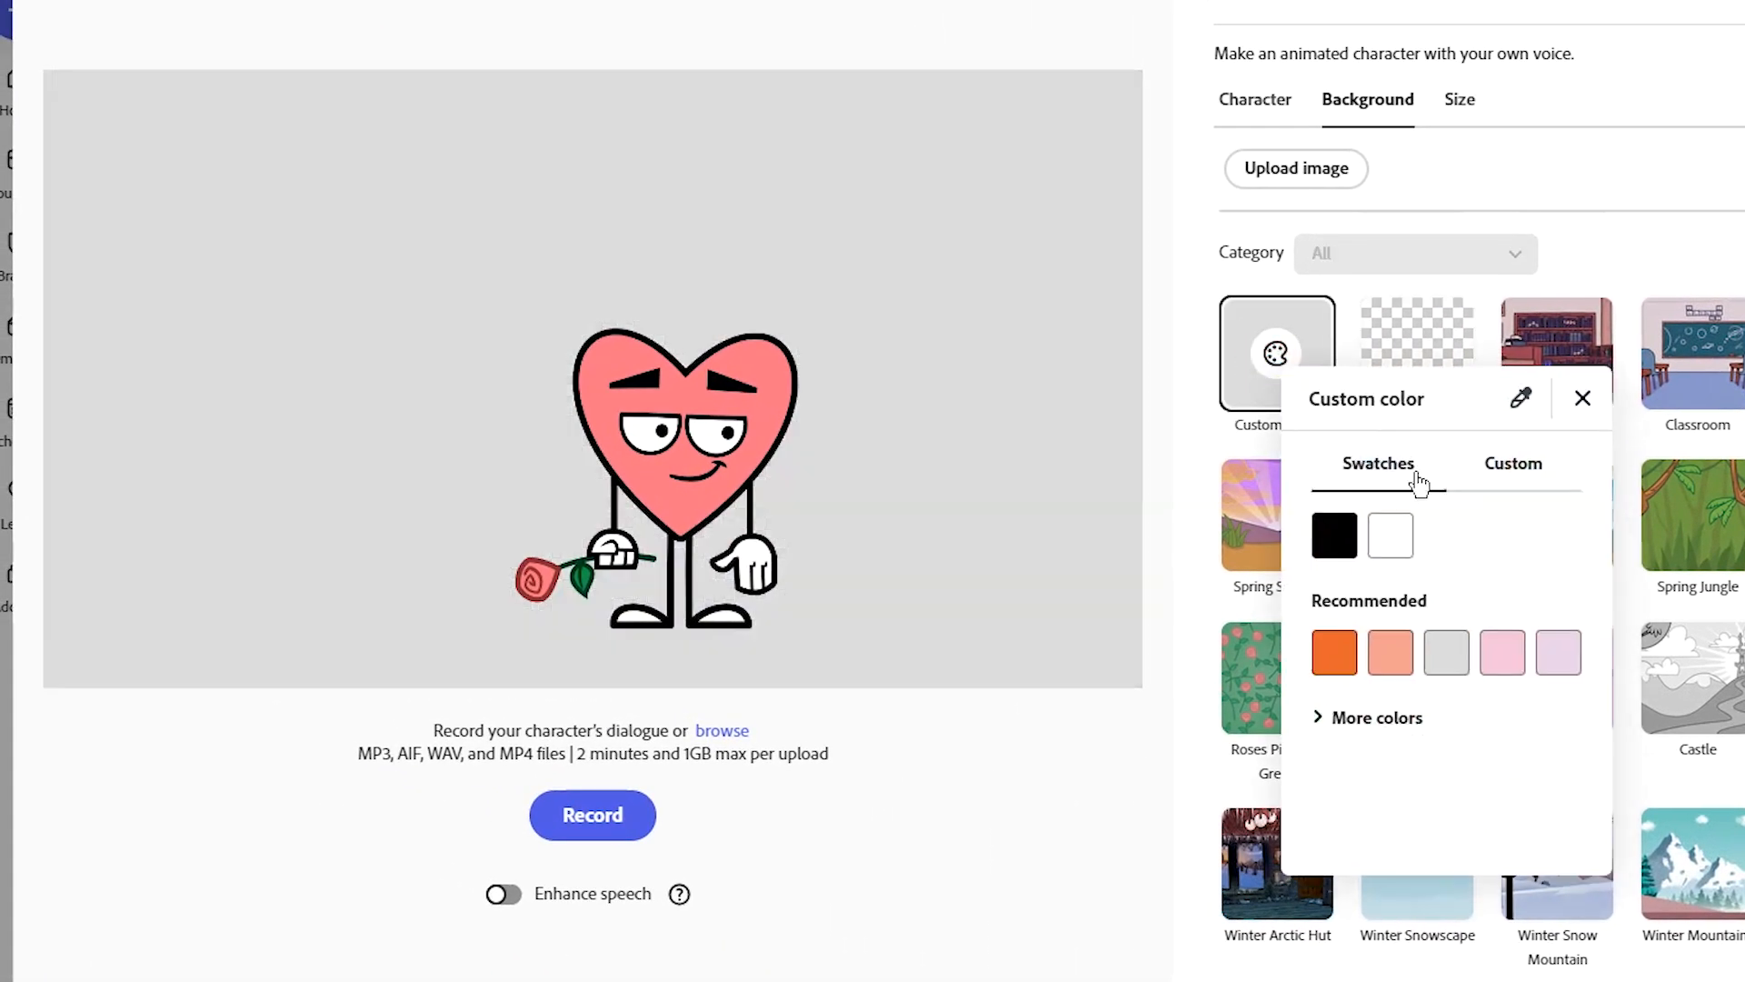
{"action": "left_click", "coordinate": [1511, 464]}
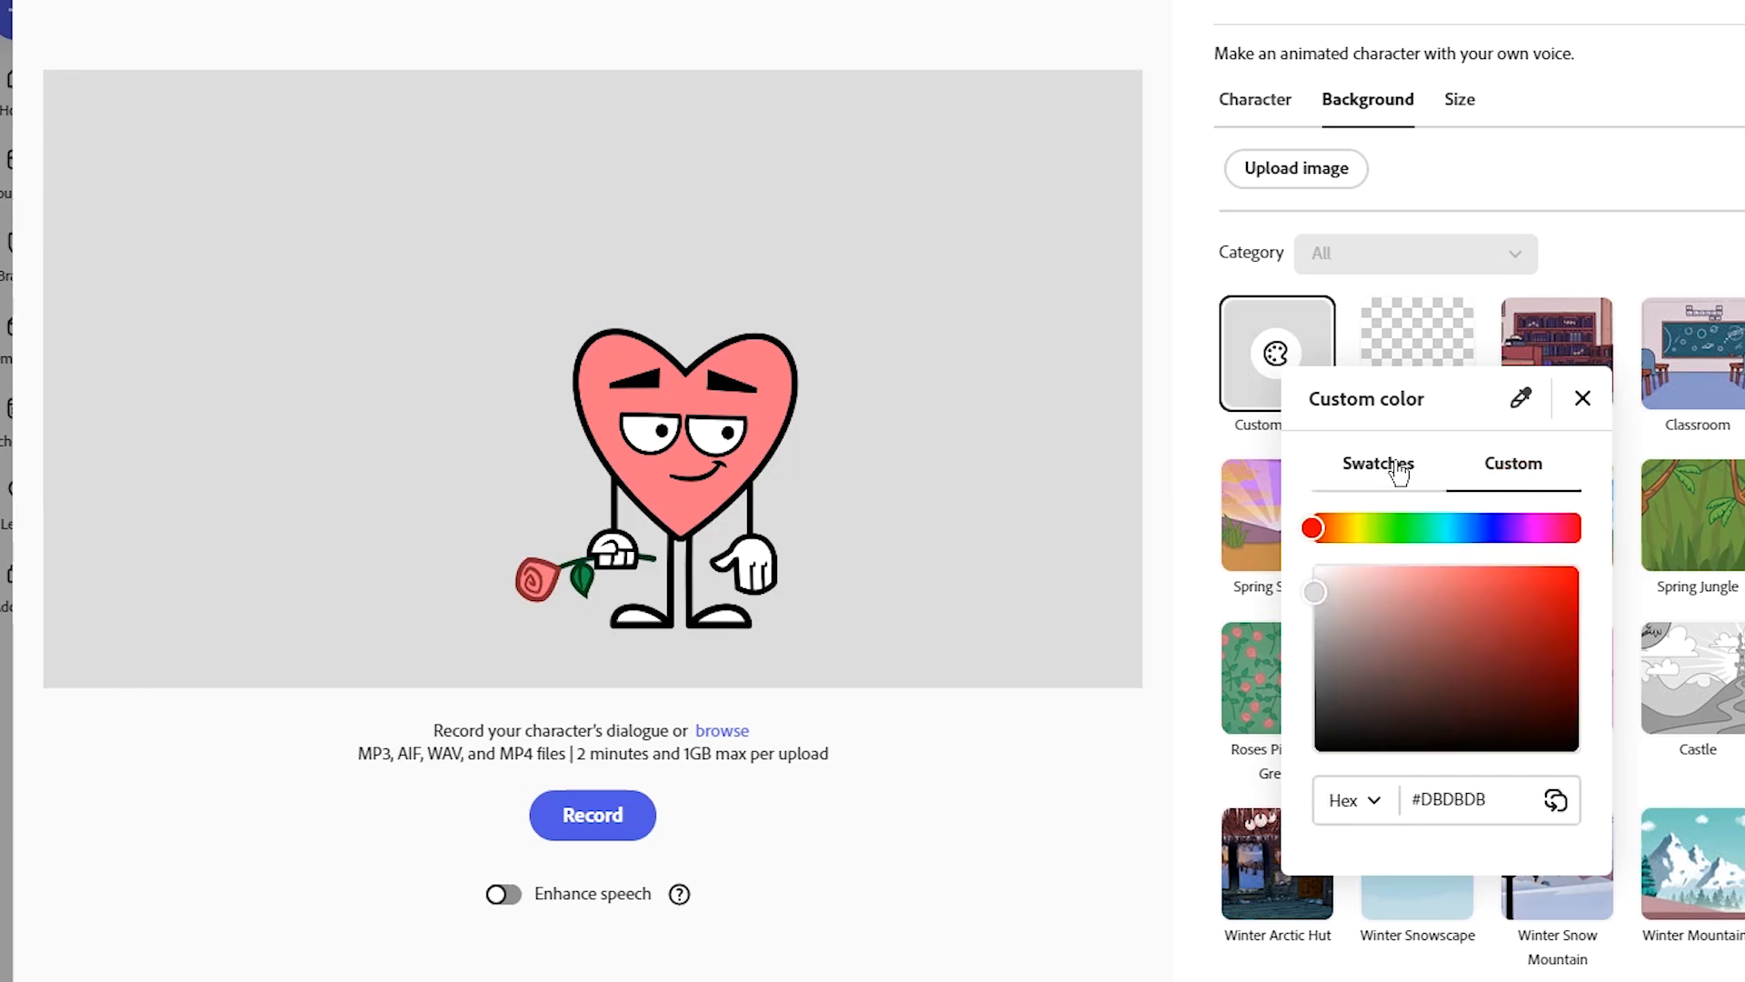
{"action": "left_click", "coordinate": [1382, 463]}
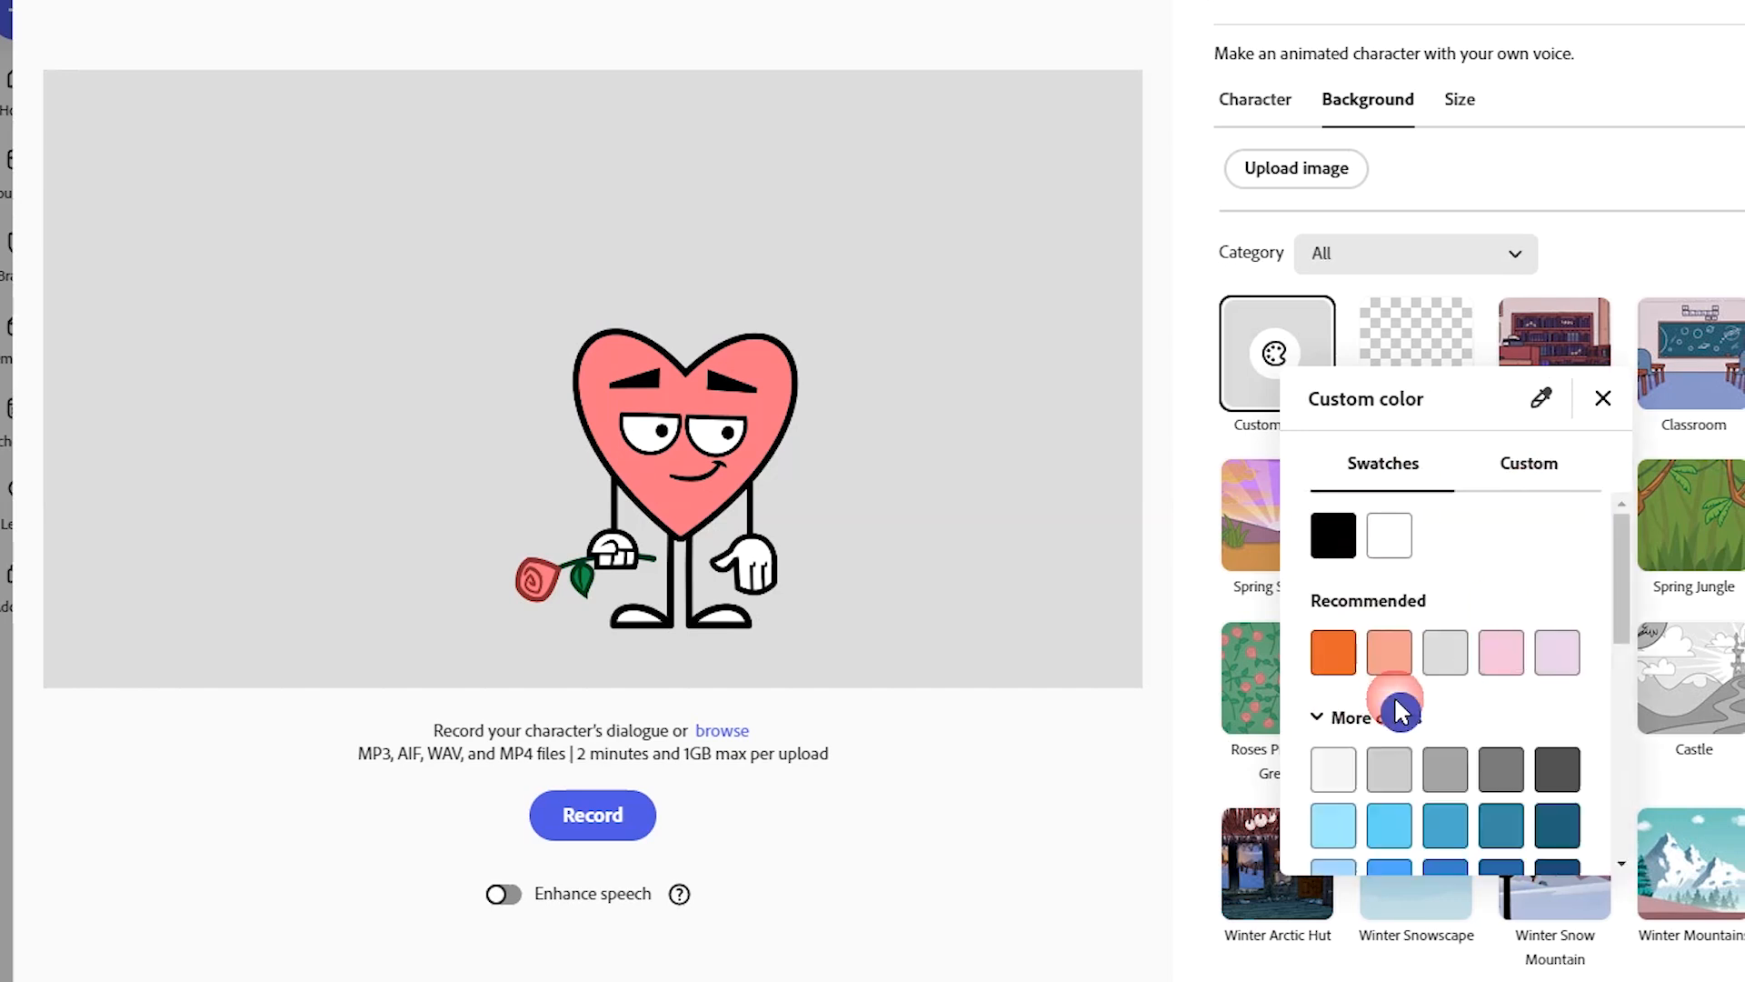
{"action": "scroll", "scroll_direction": "down", "scroll_amount": 3}
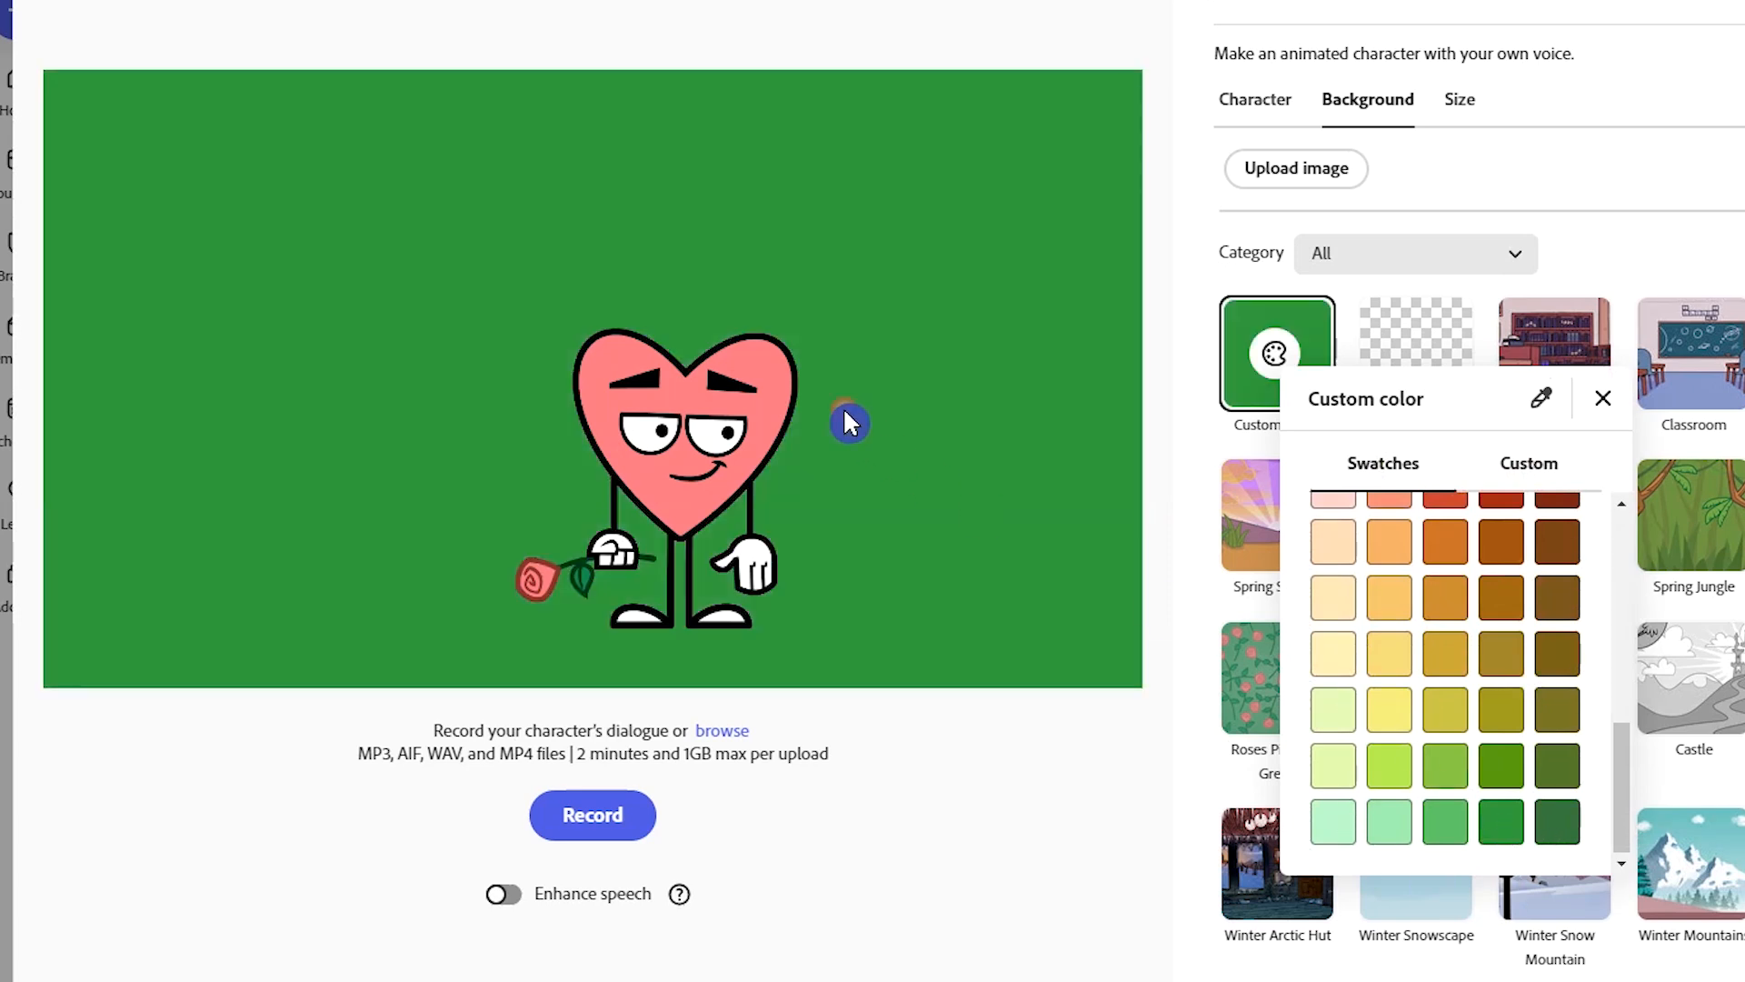
{"action": "left_click", "coordinate": [1602, 398]}
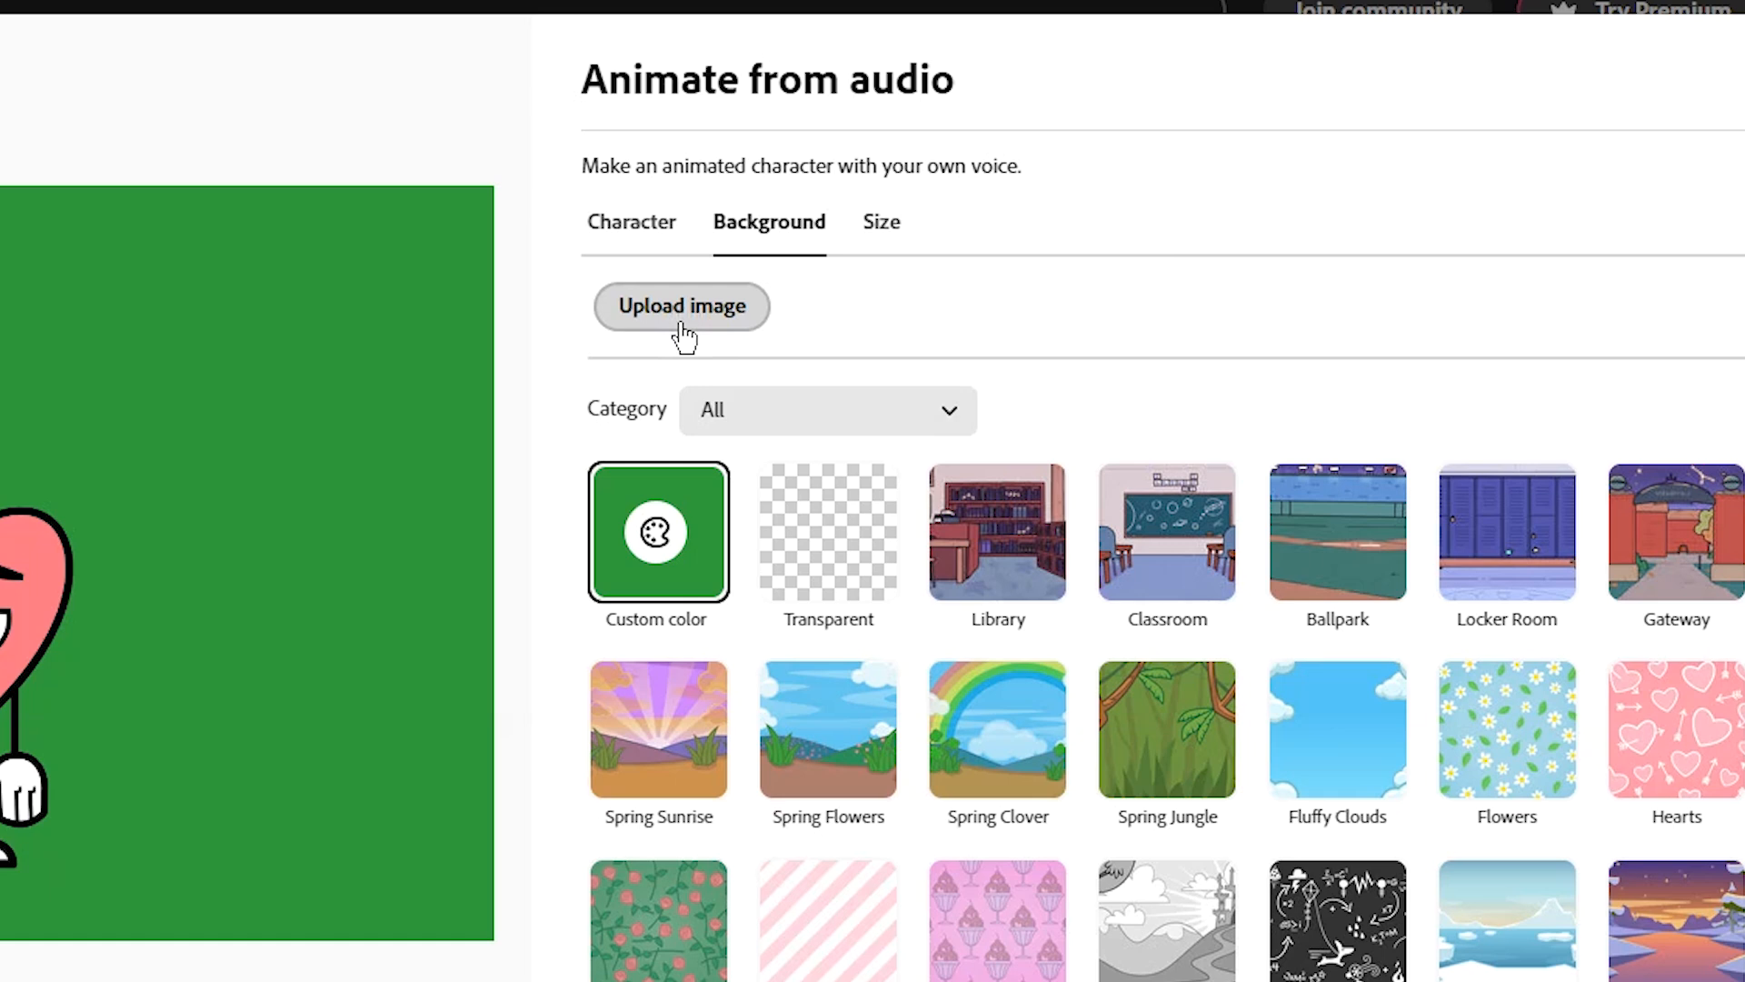
Set the Winter Ice Floe iceberg scene as the background
{"action": "scroll", "scroll_direction": "down", "scroll_amount": 3}
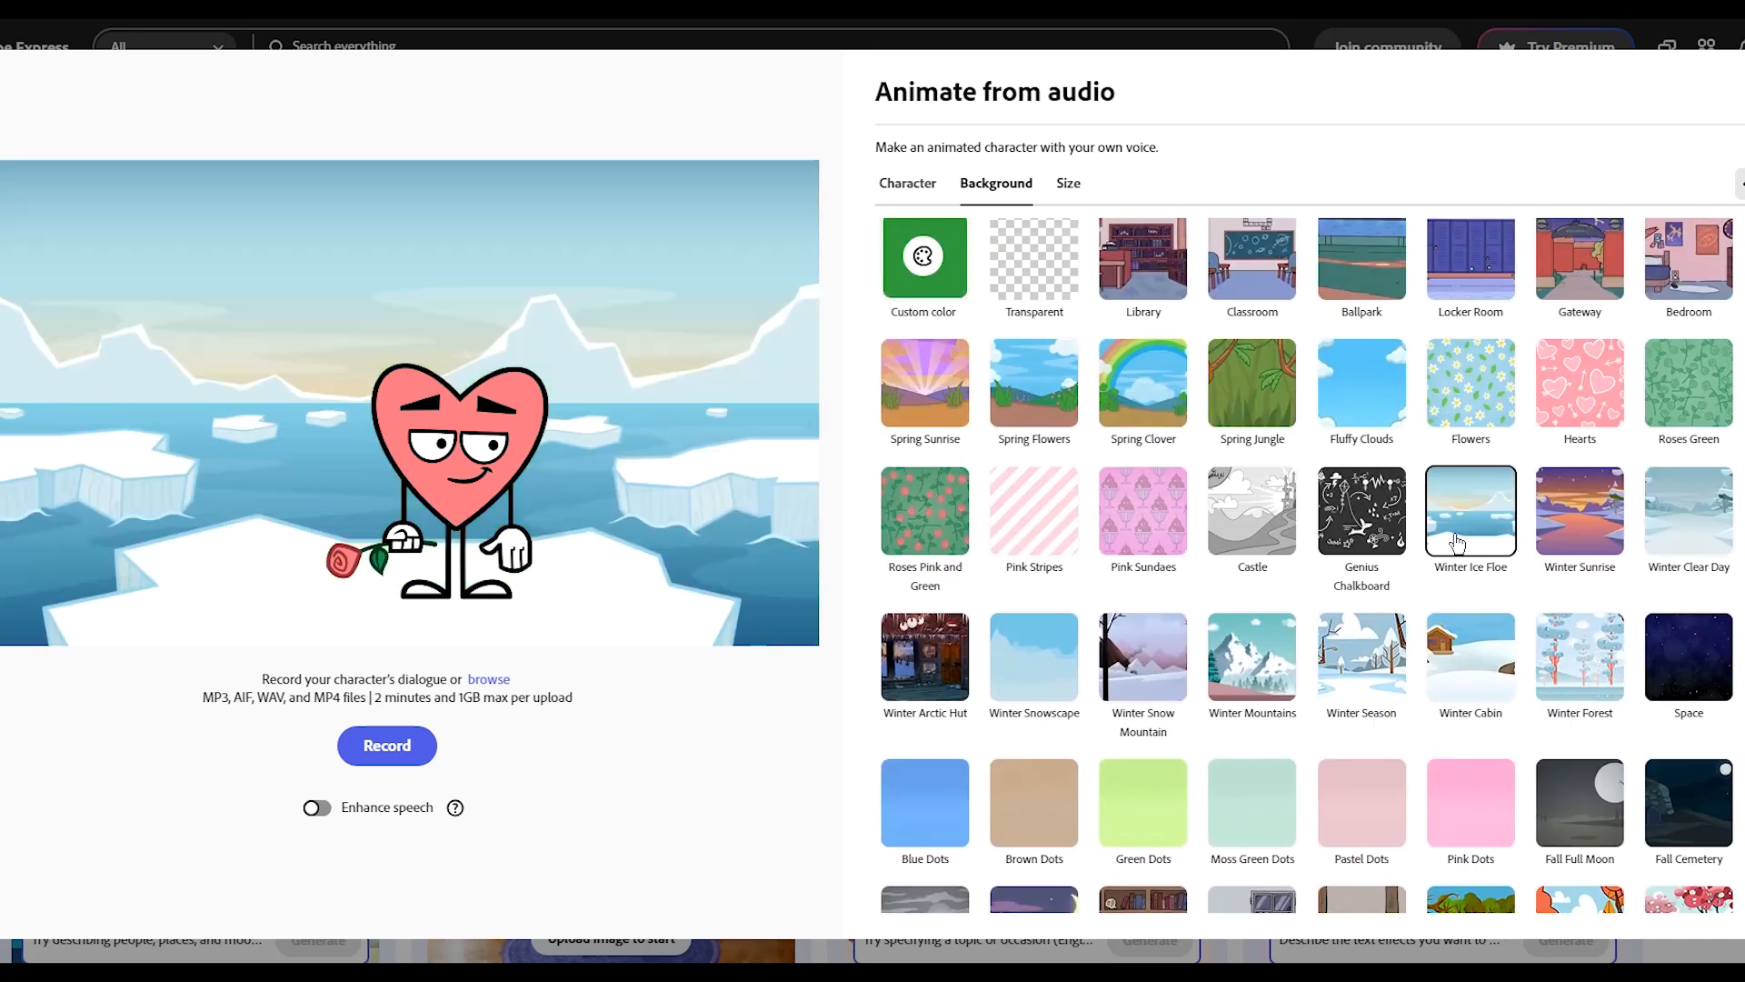
{"action": "left_click", "coordinate": [907, 182]}
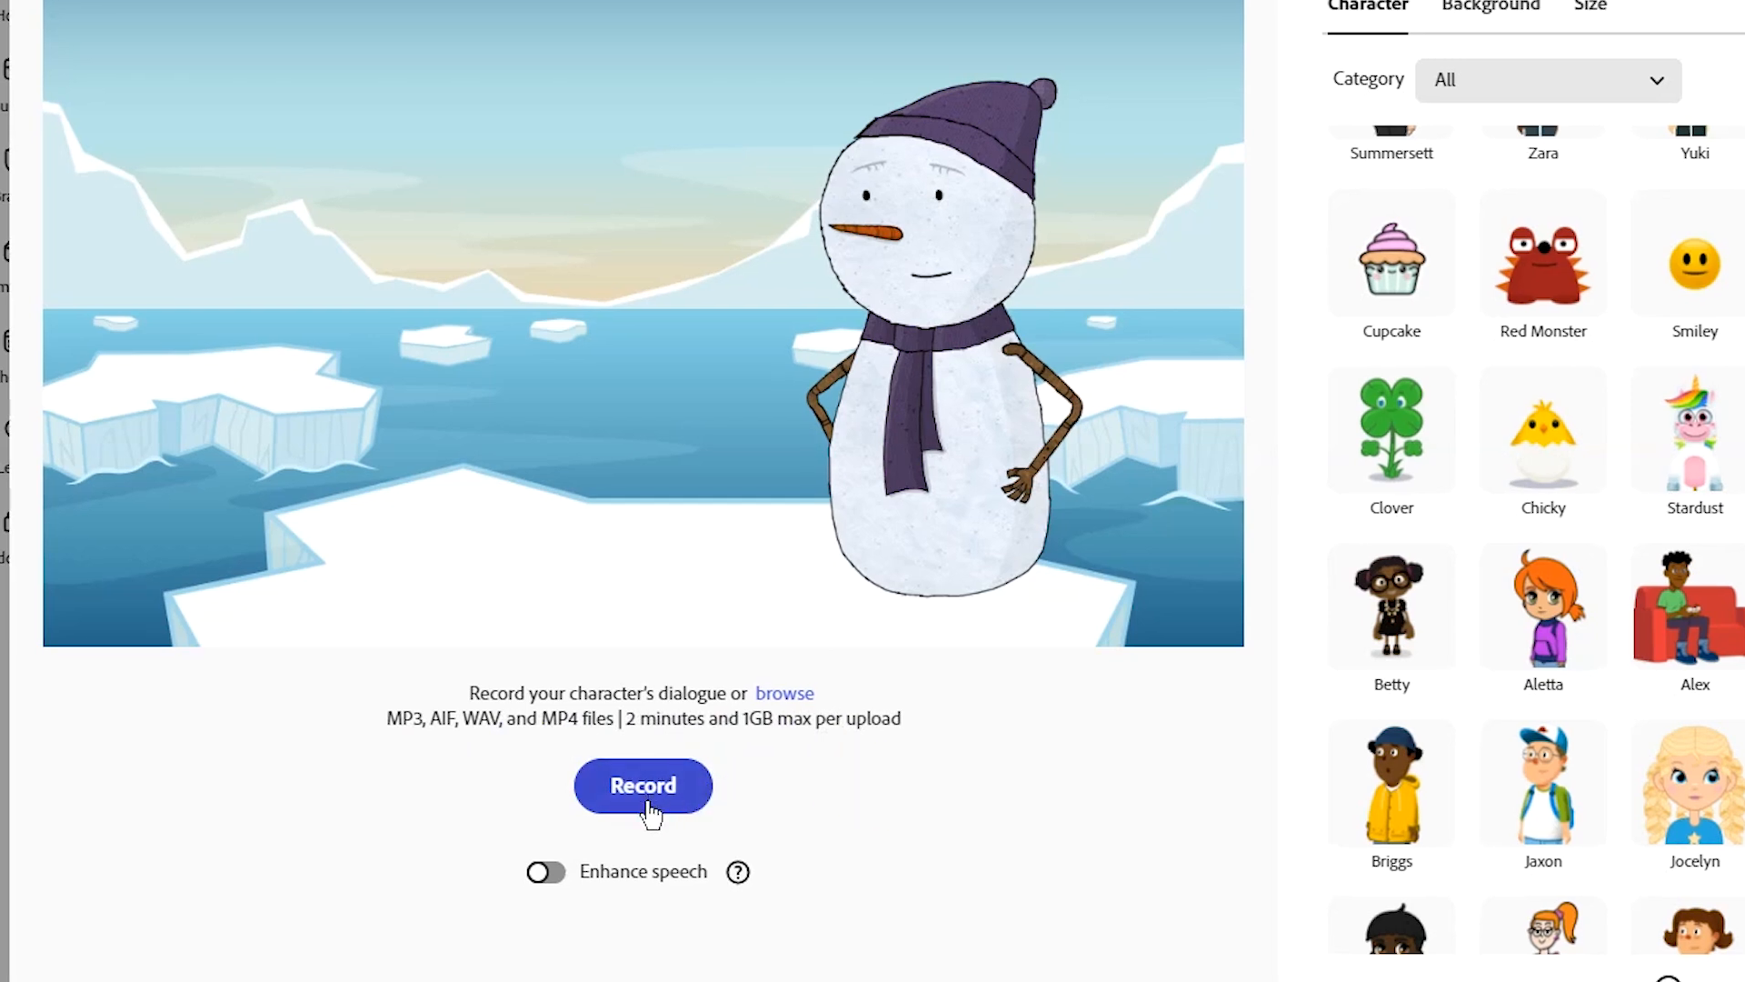
Leave Enhance speech off and browse for the first character's dialogue audio
{"action": "left_click", "coordinate": [545, 871]}
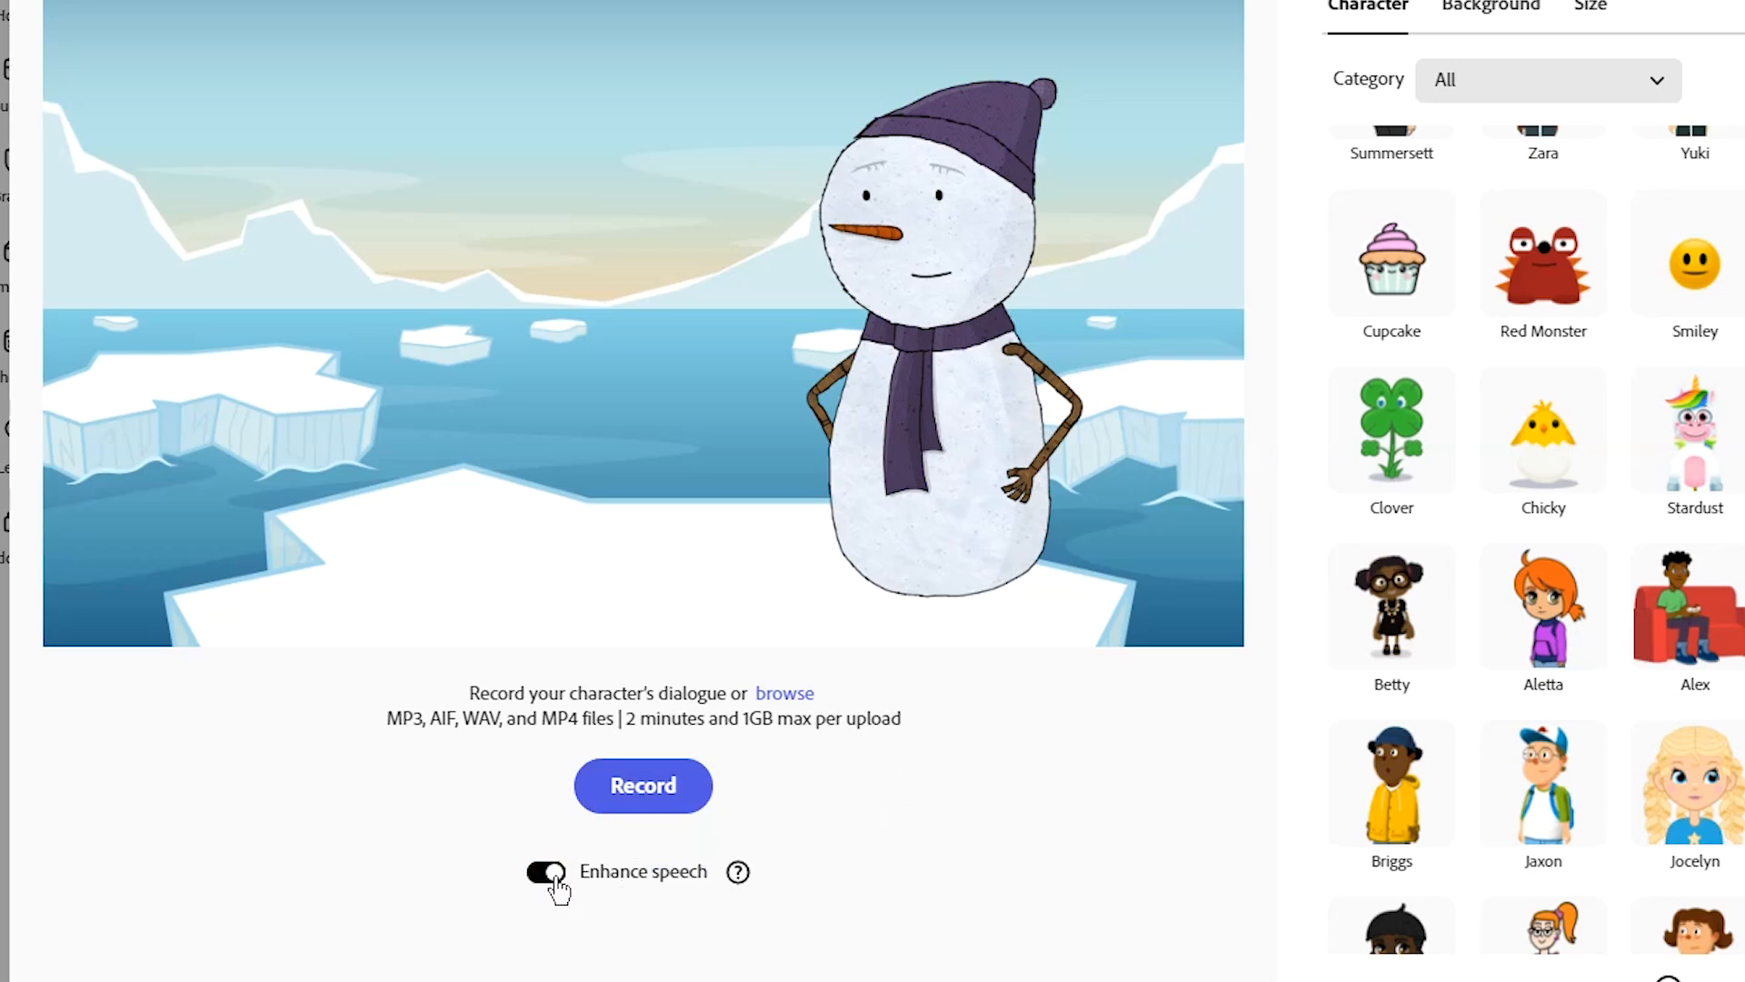
{"action": "left_click", "coordinate": [545, 871]}
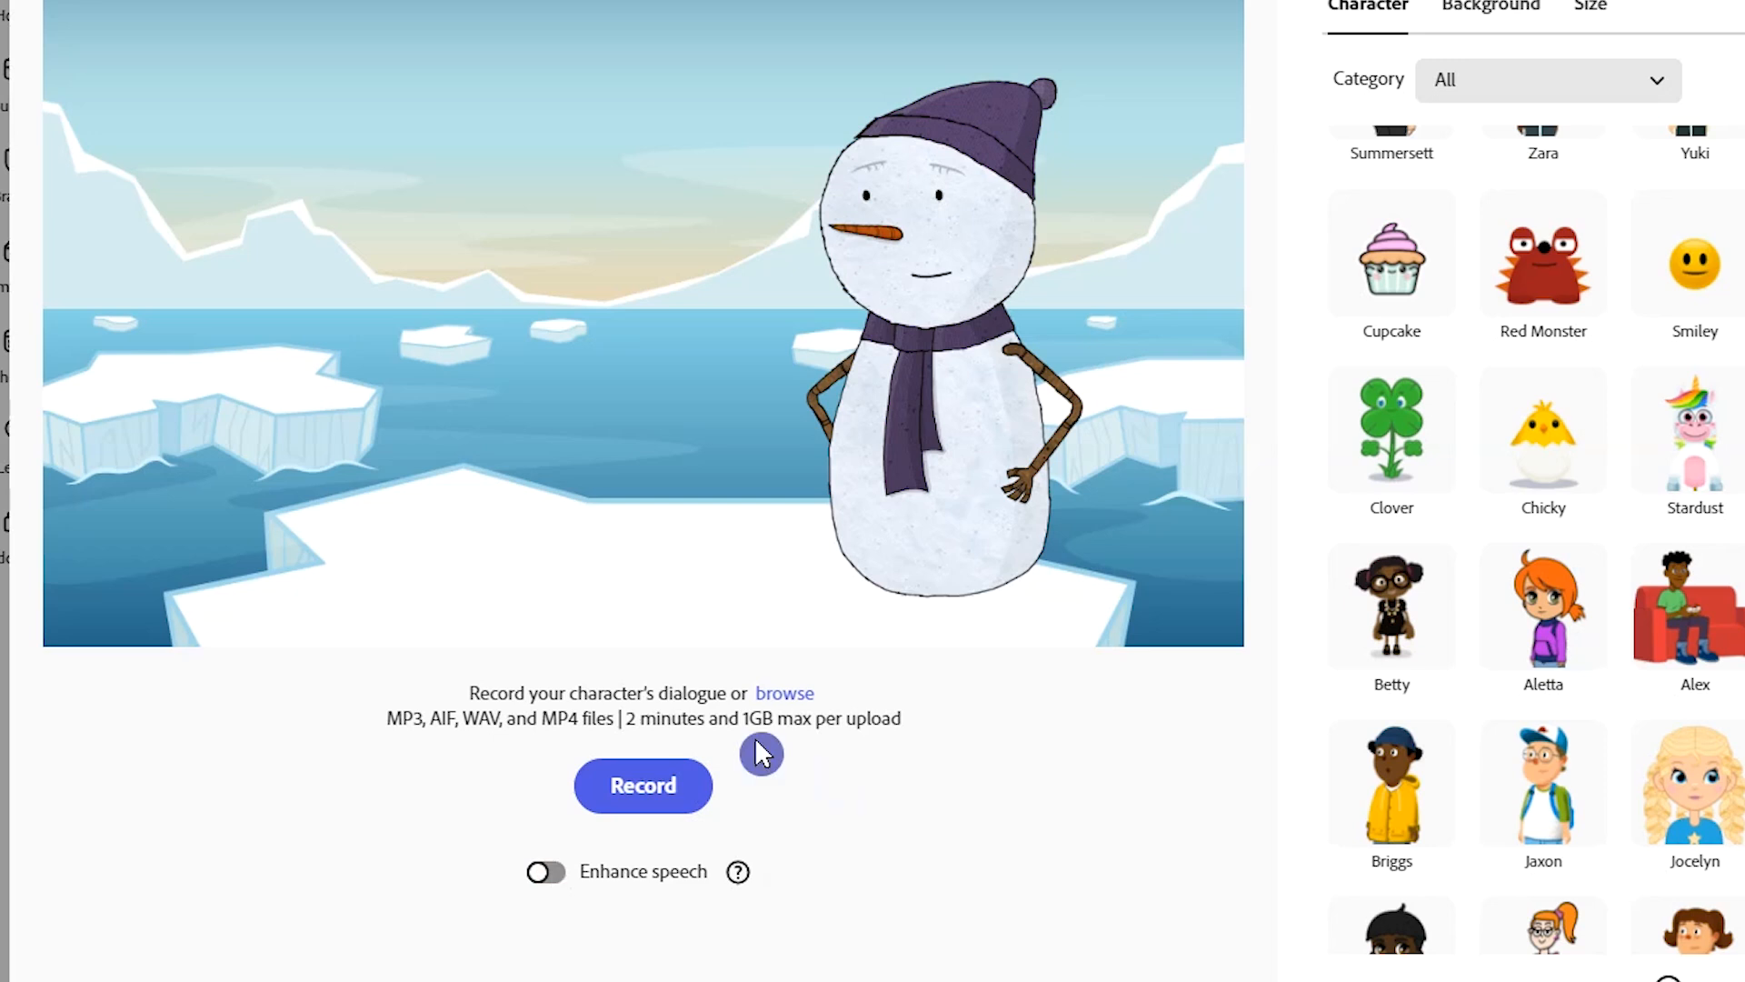
{"action": "mouse_move", "coordinate": [765, 760]}
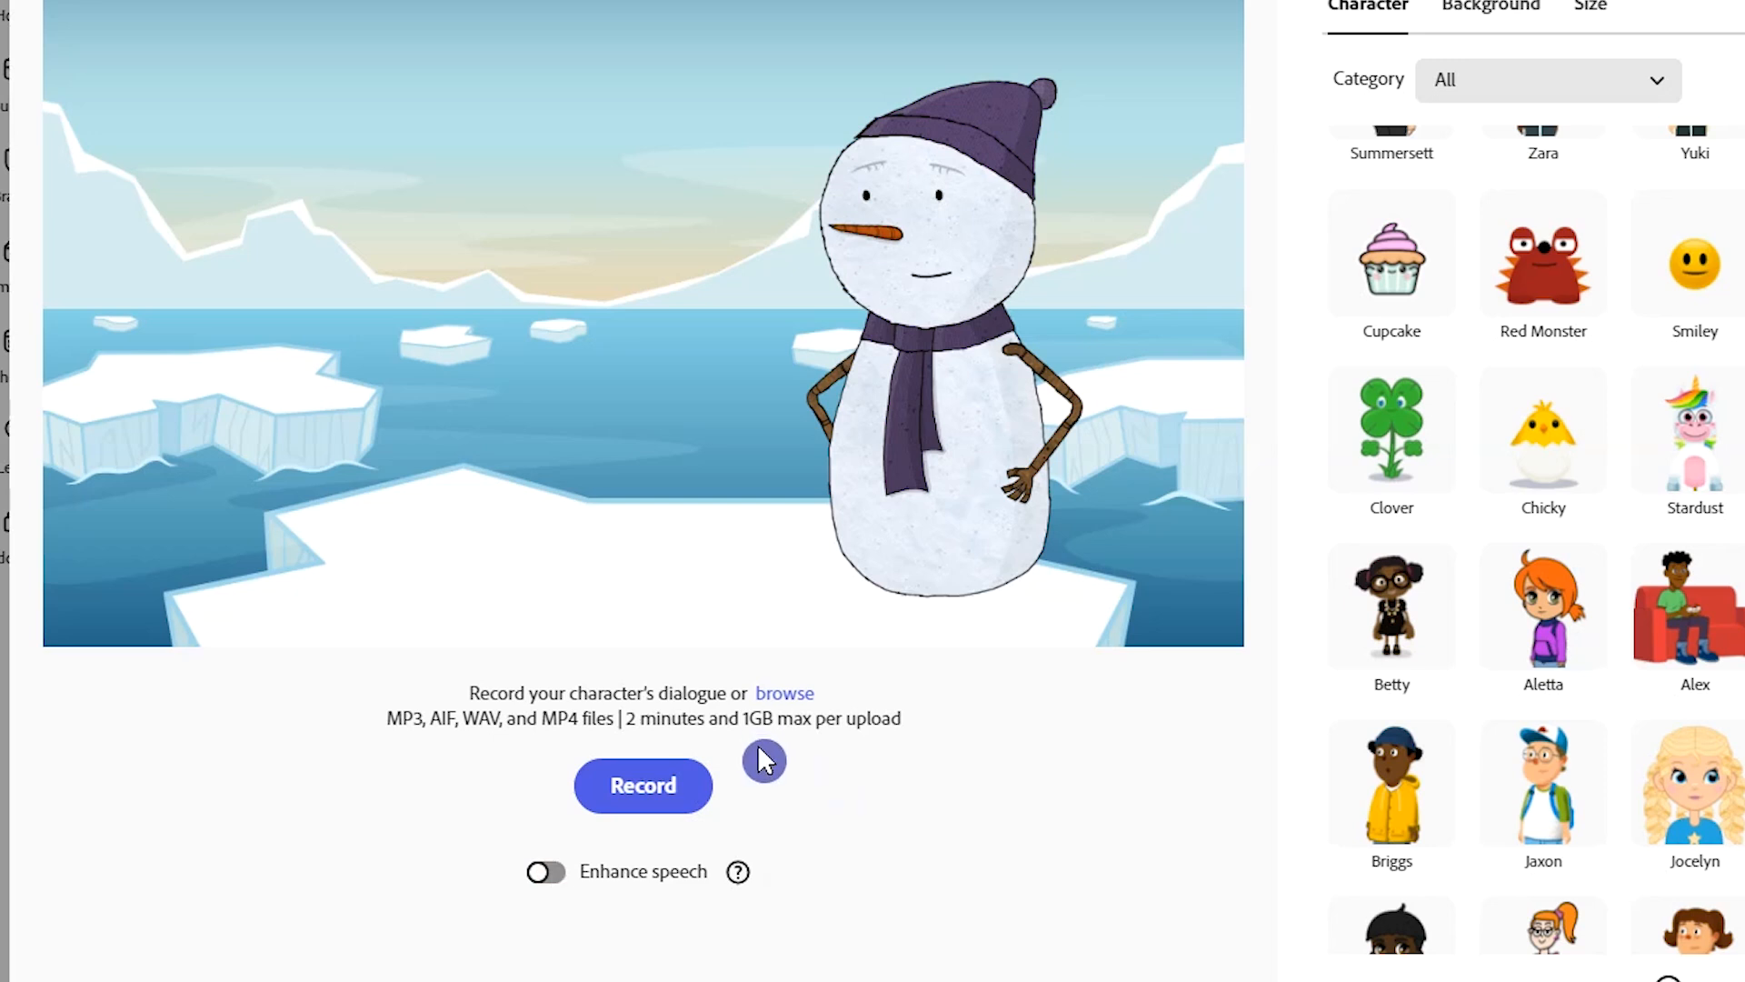
{"action": "mouse_move", "coordinate": [649, 745]}
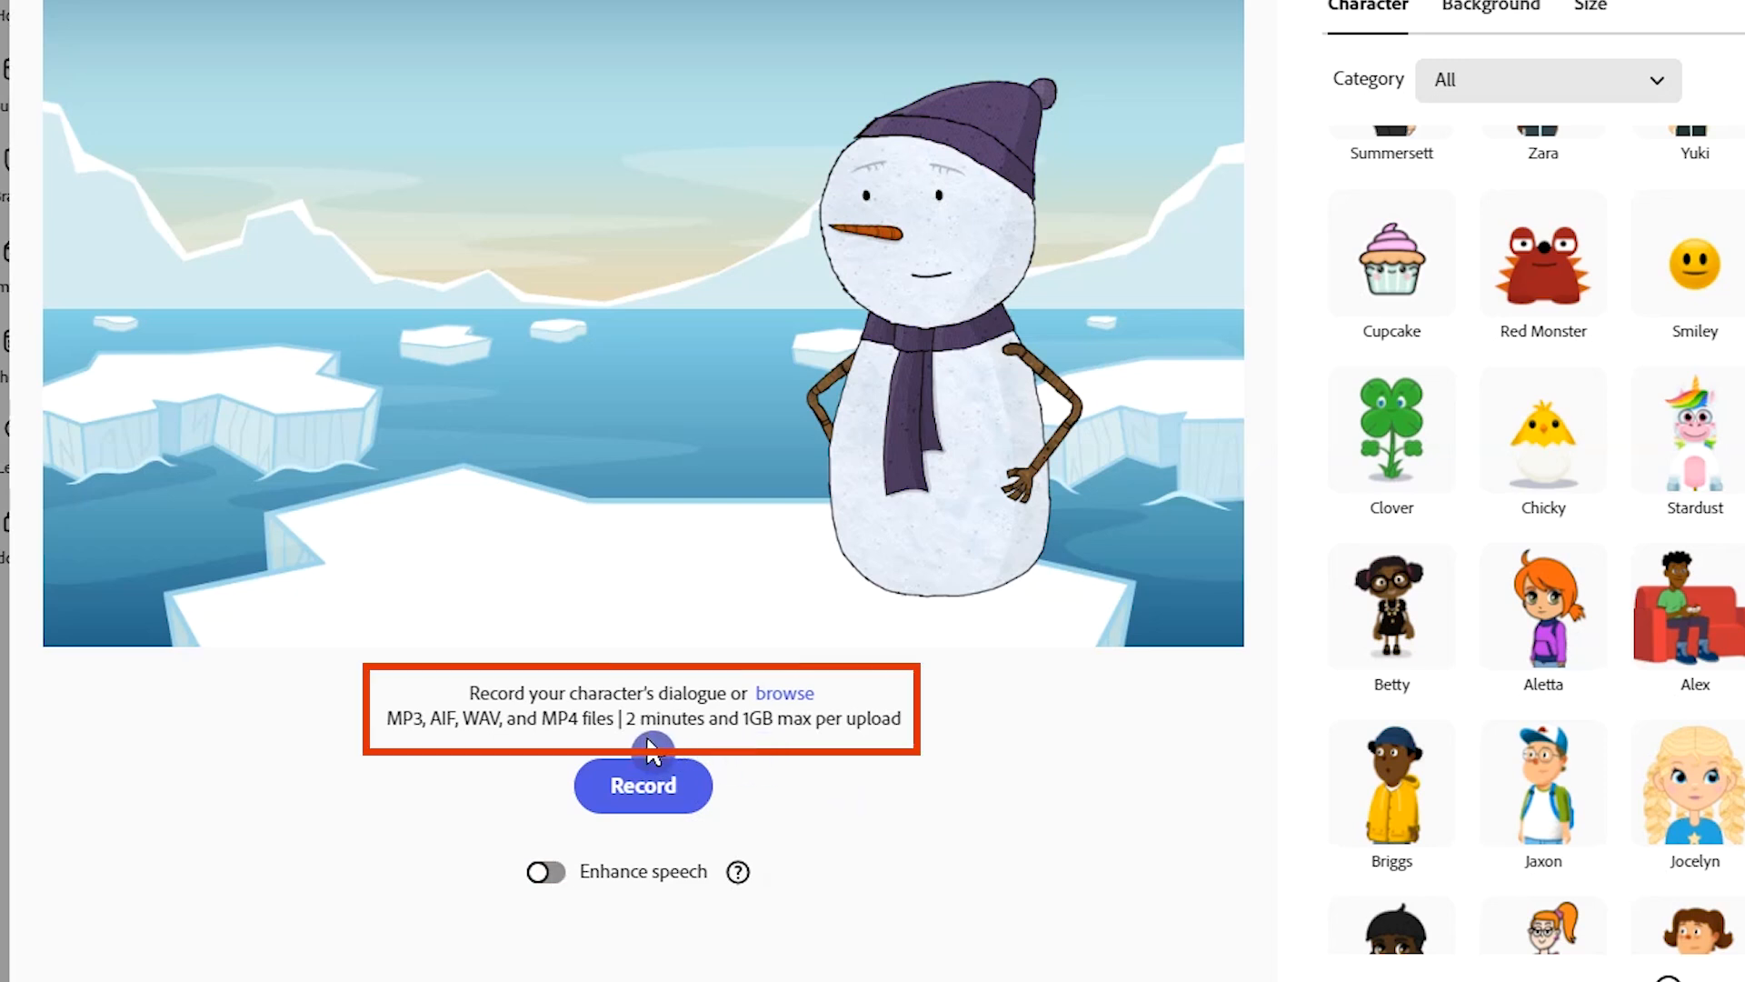
{"action": "mouse_move", "coordinate": [784, 693]}
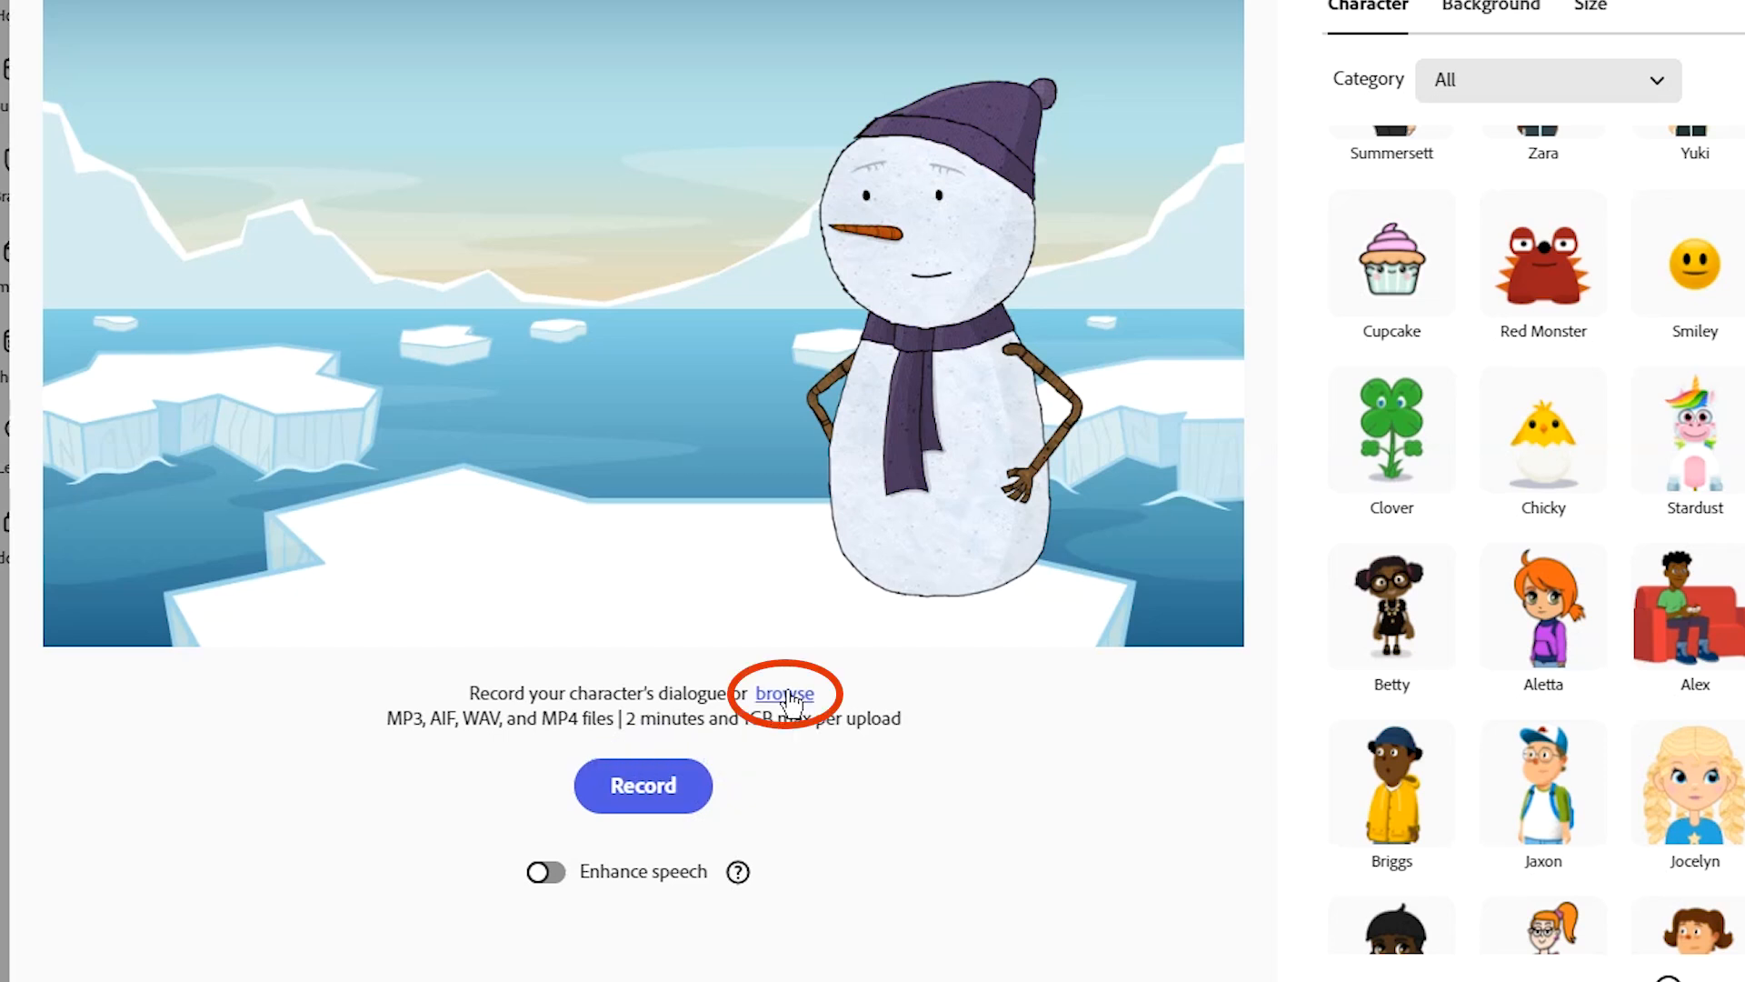
{"action": "left_click", "coordinate": [786, 693]}
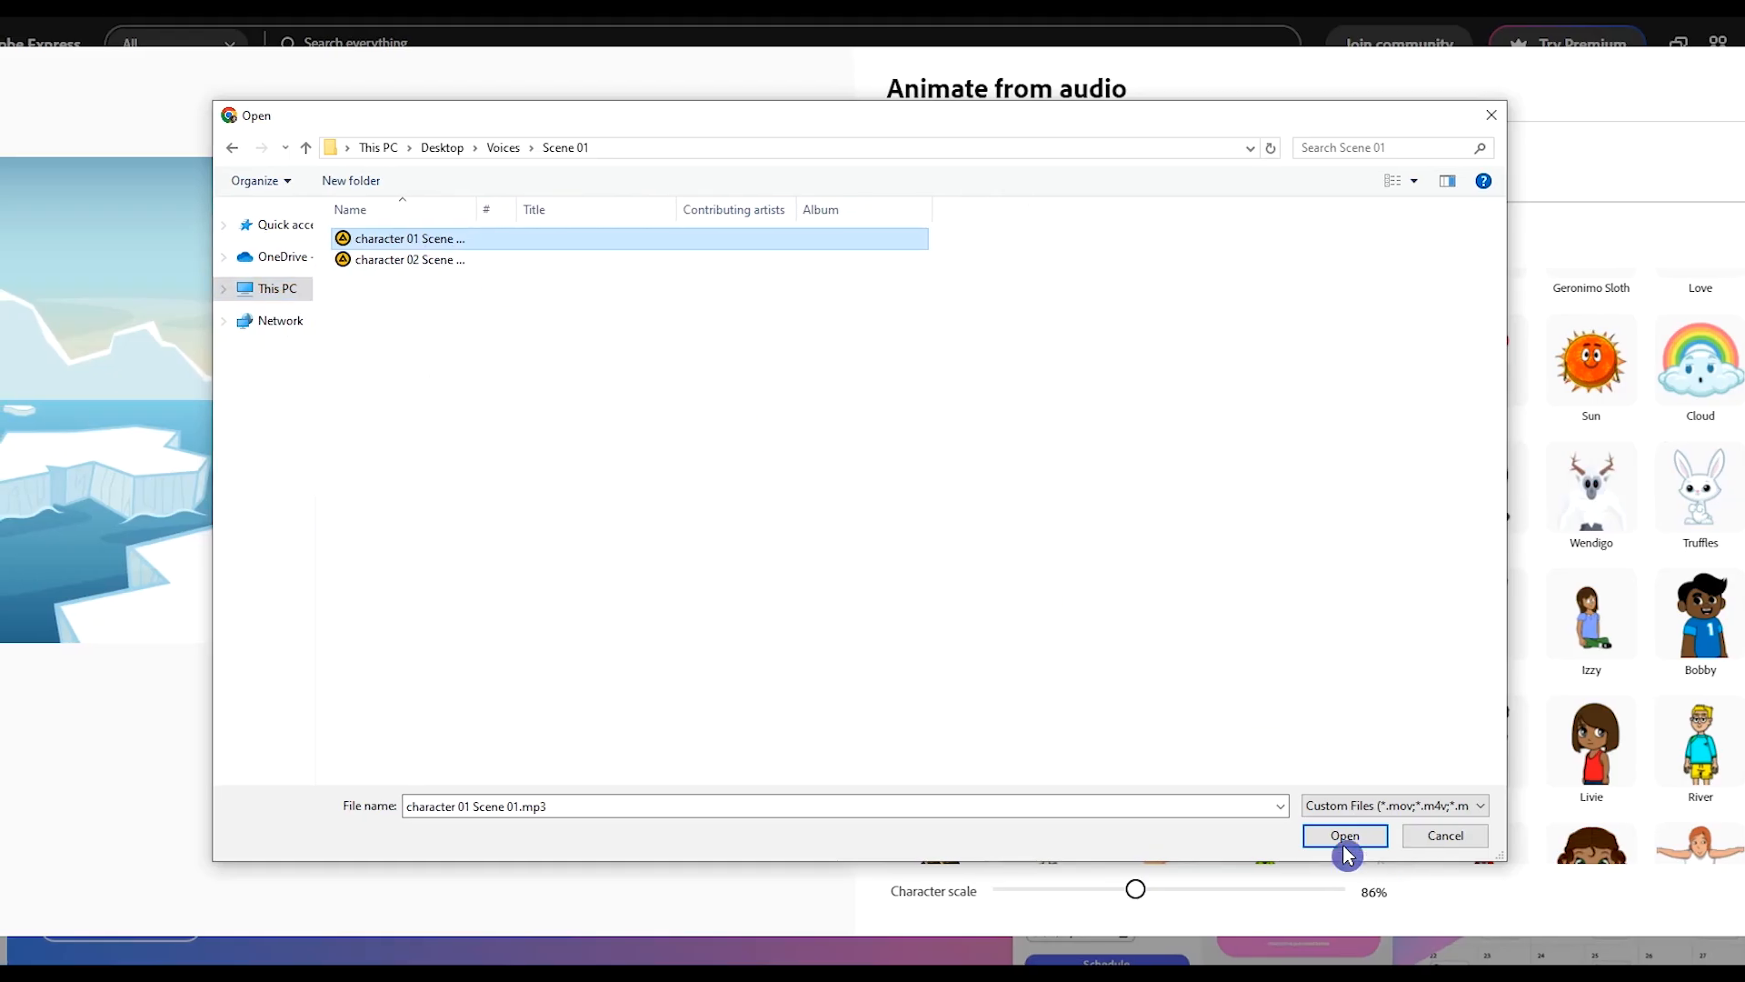
Load character 01 Scene 01.mp3 to generate the snowman's talking animation
{"action": "left_click", "coordinate": [1345, 834]}
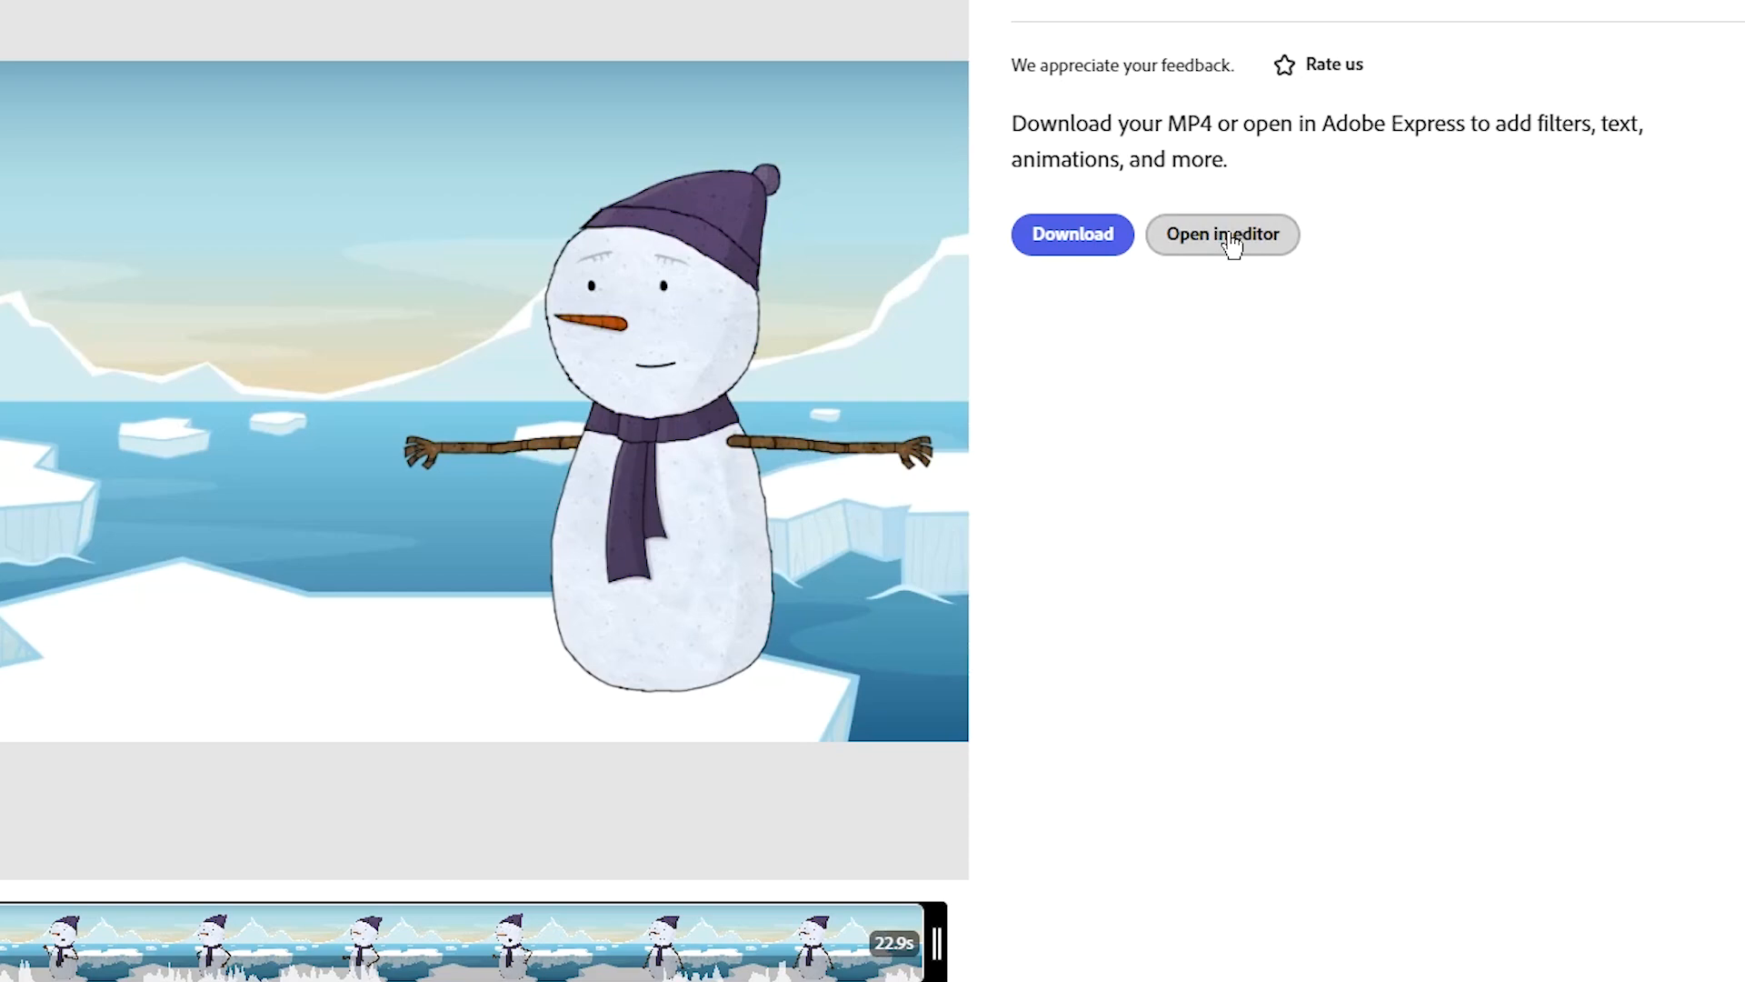
Bring the generated snowman clip into the full editor and preview the Bossa Lounge audio loop
{"action": "left_click", "coordinate": [1222, 234]}
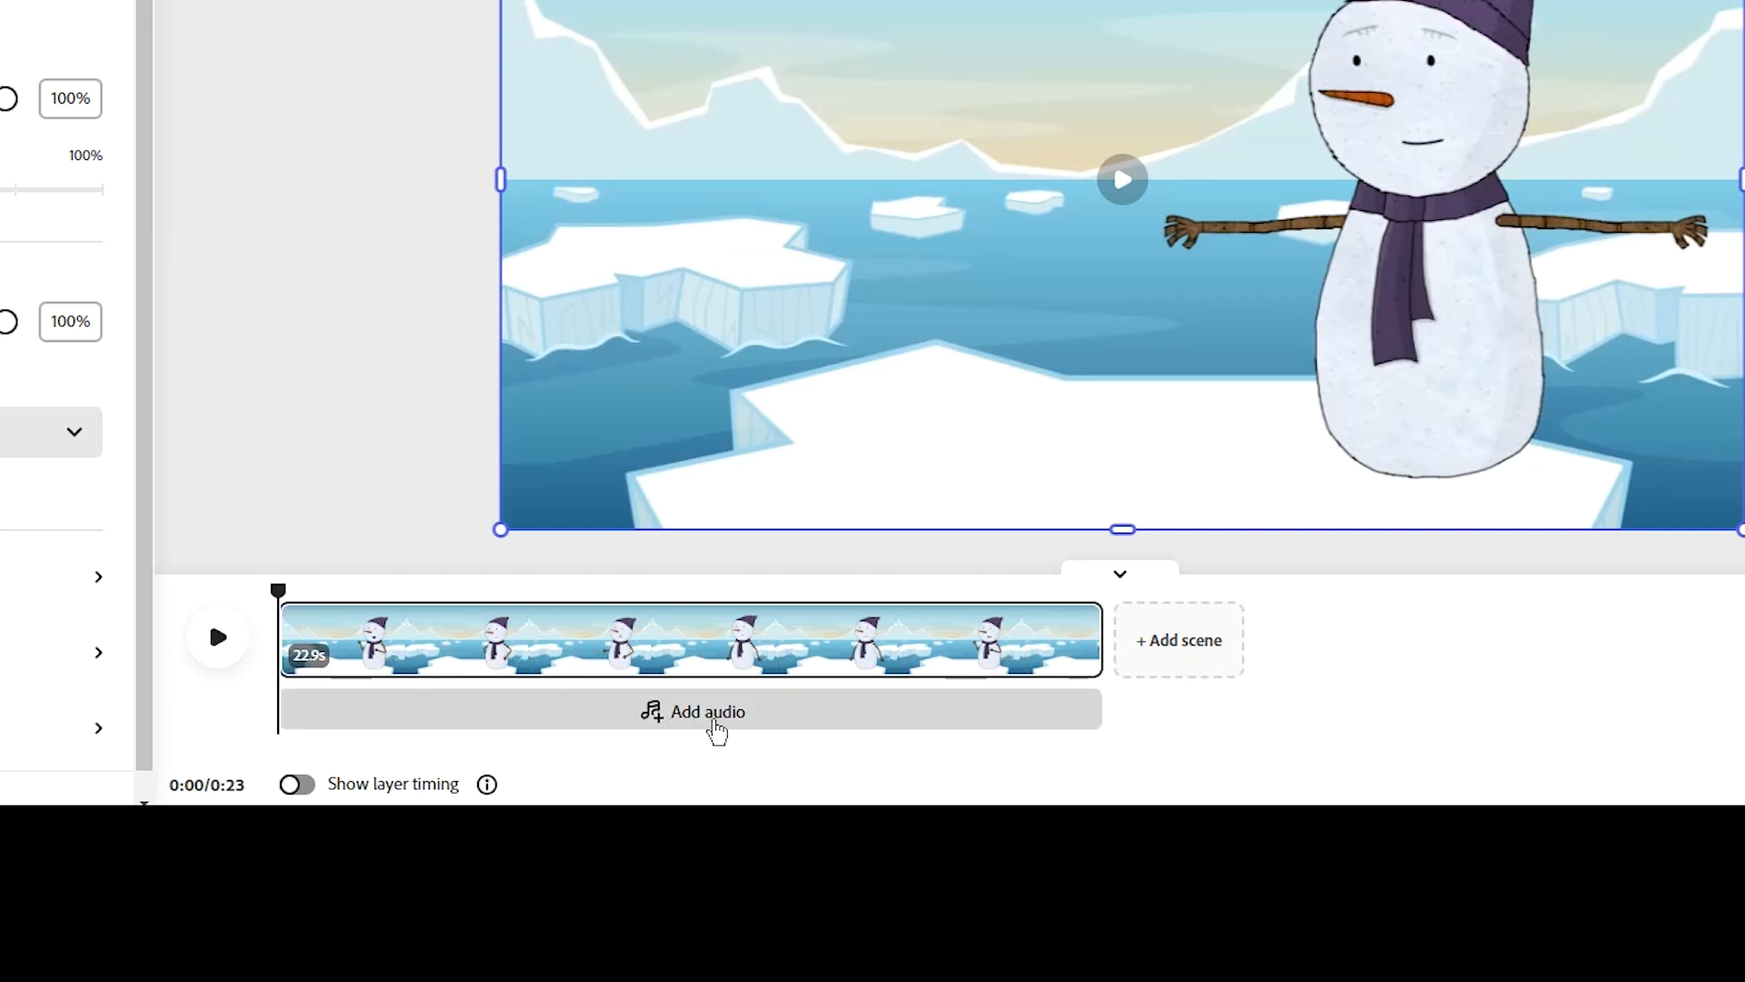
{"action": "left_click", "coordinate": [693, 711]}
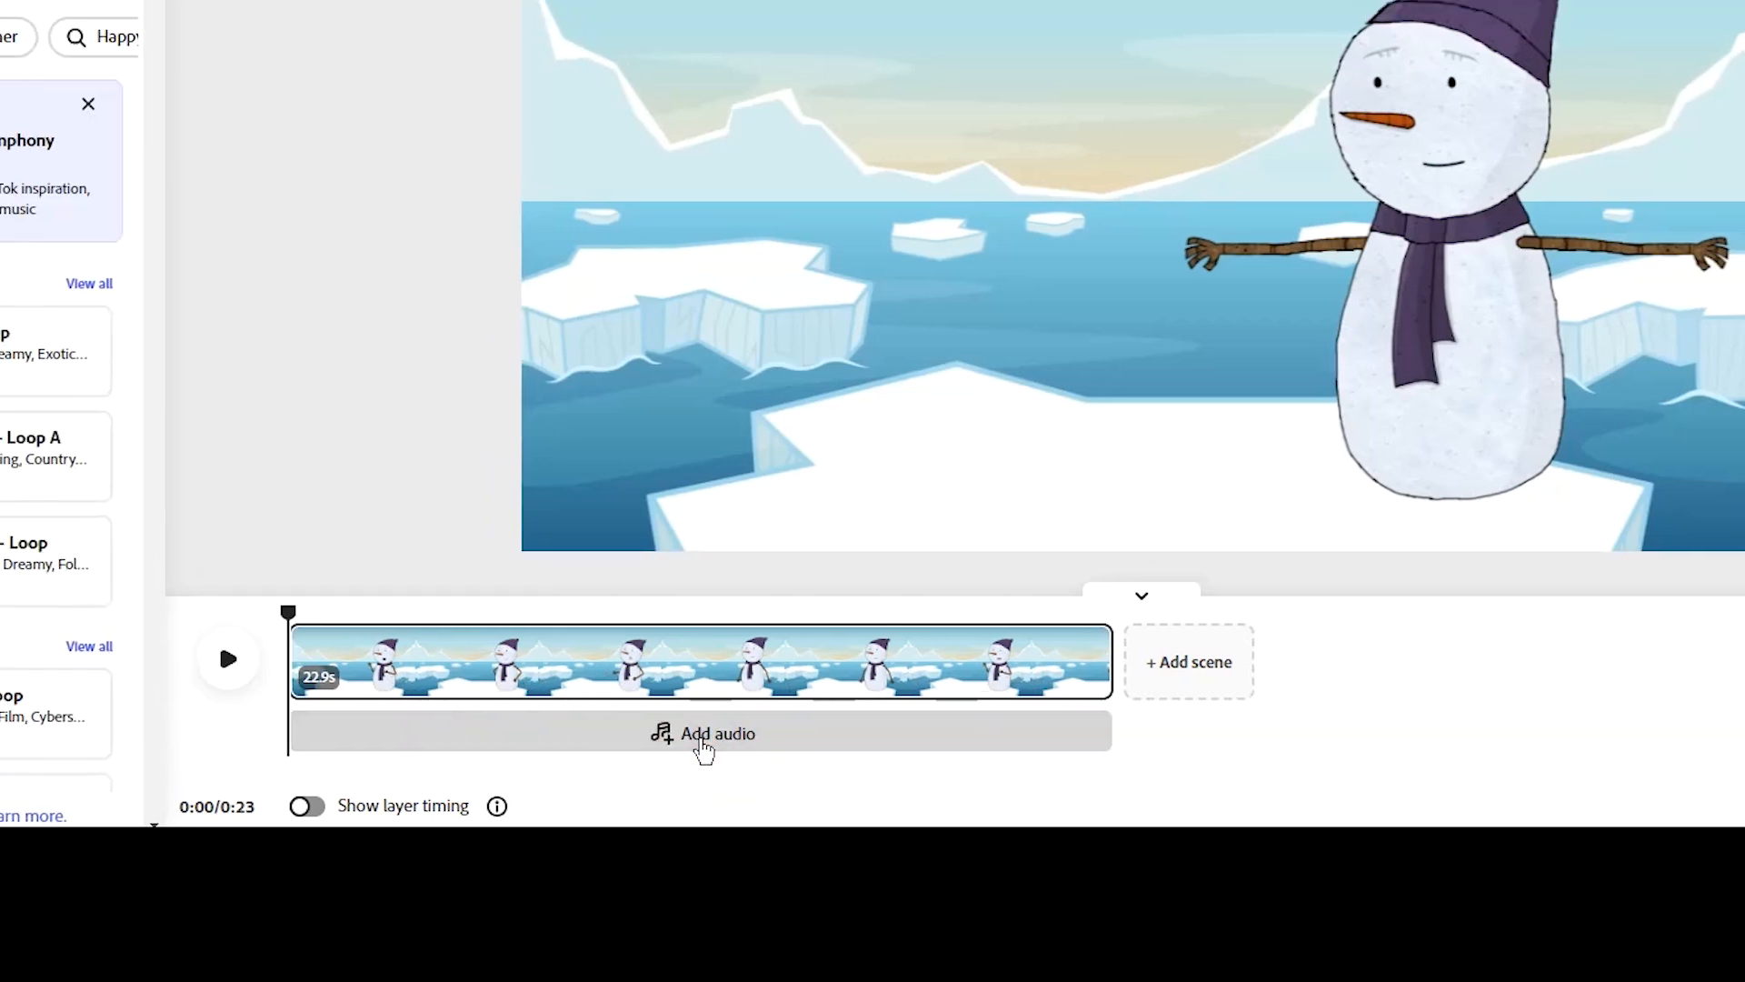
{"action": "left_click", "coordinate": [704, 733]}
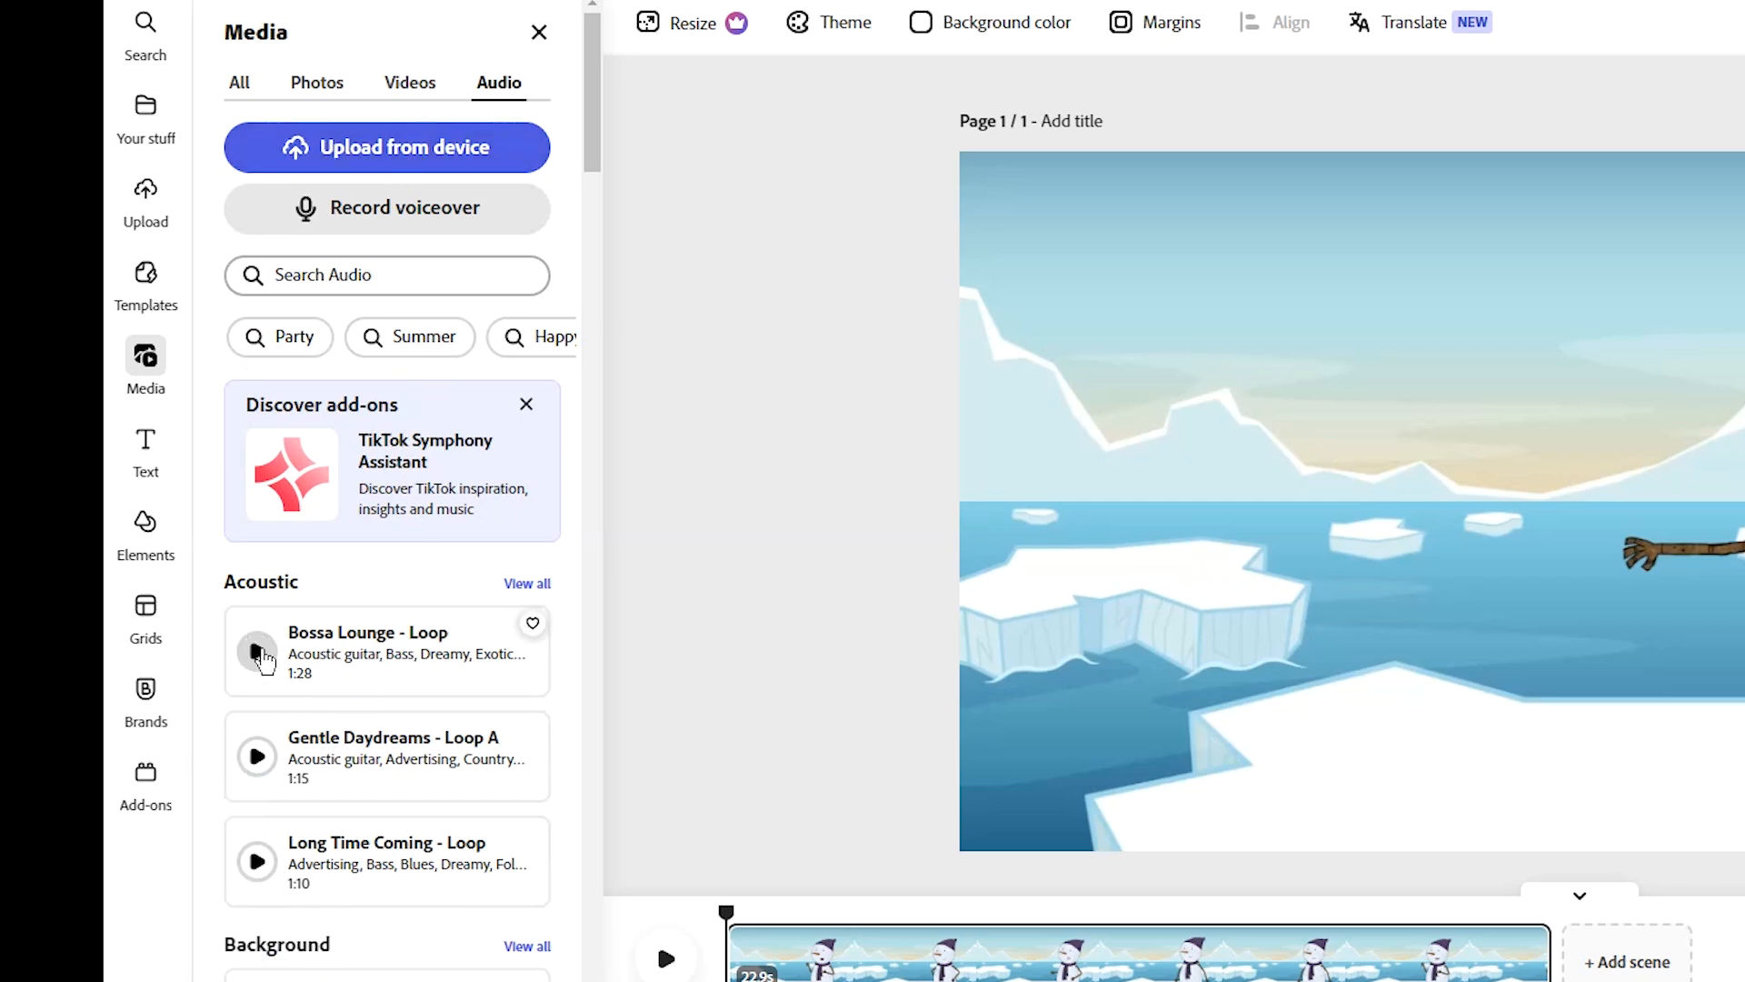
{"action": "scroll", "scroll_direction": "down", "scroll_amount": 3}
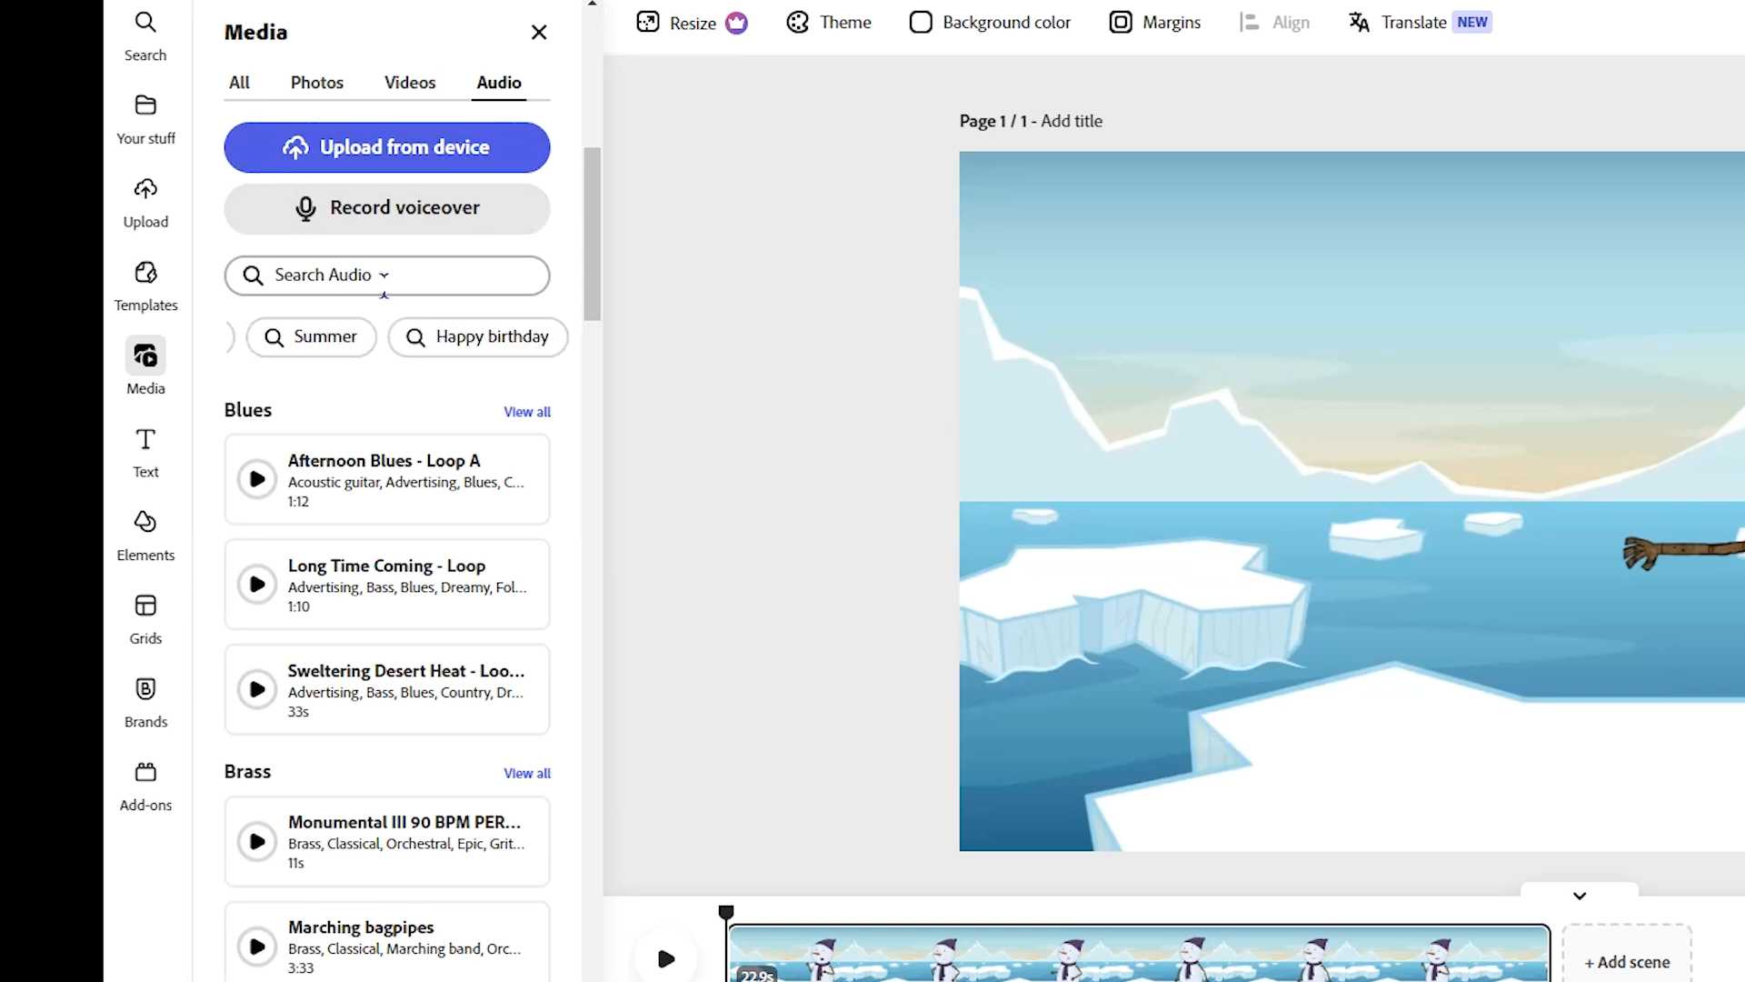
{"action": "left_click", "coordinate": [538, 31]}
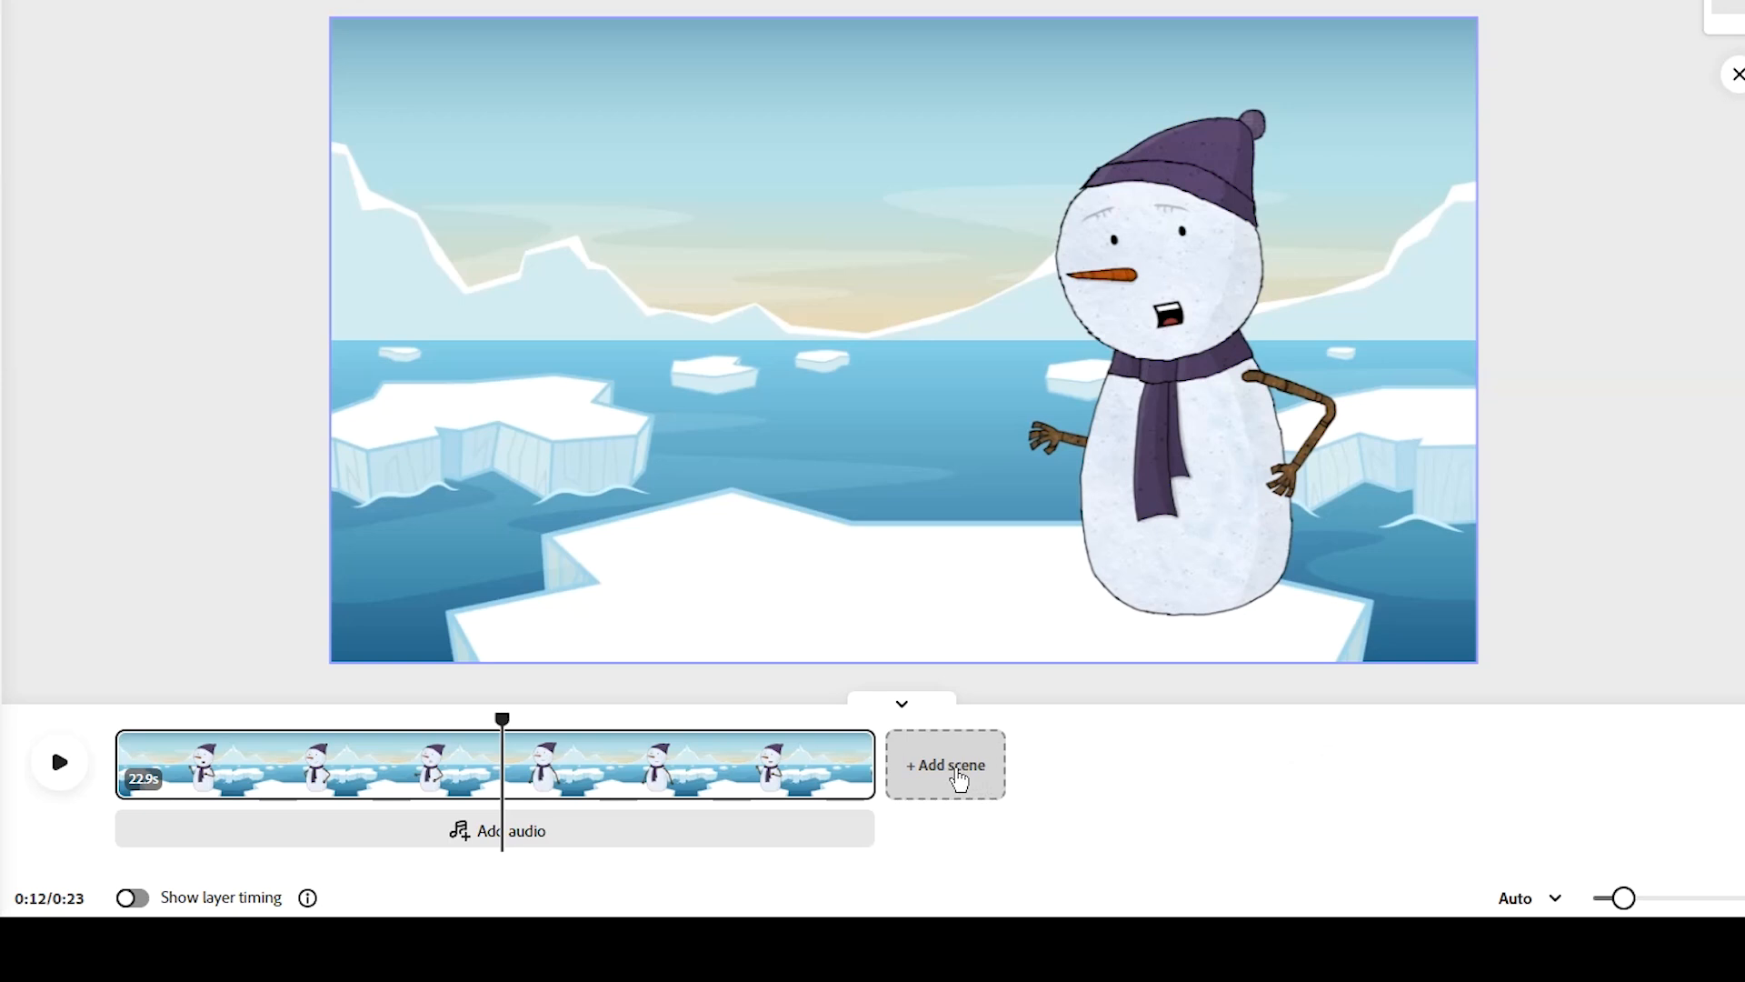
Add an empty second scene and place a bee graphic from Animals and Creatures beside the snowman
{"action": "left_click", "coordinate": [944, 765]}
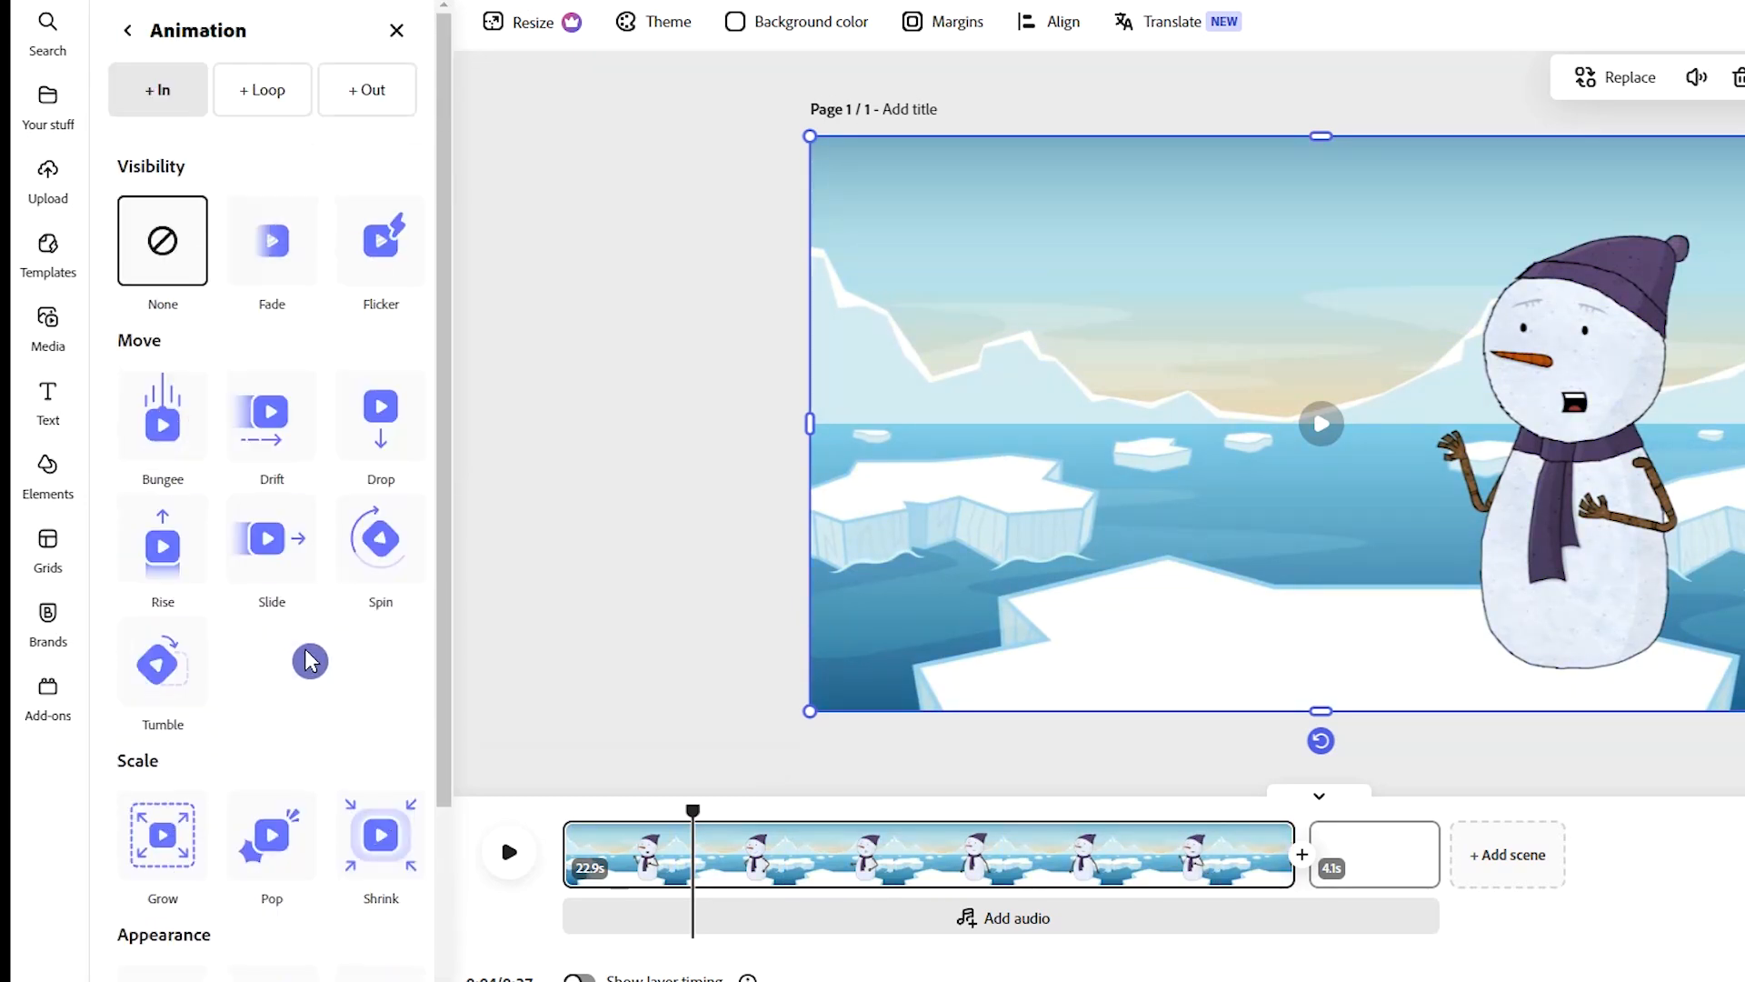
{"action": "left_click", "coordinate": [47, 400]}
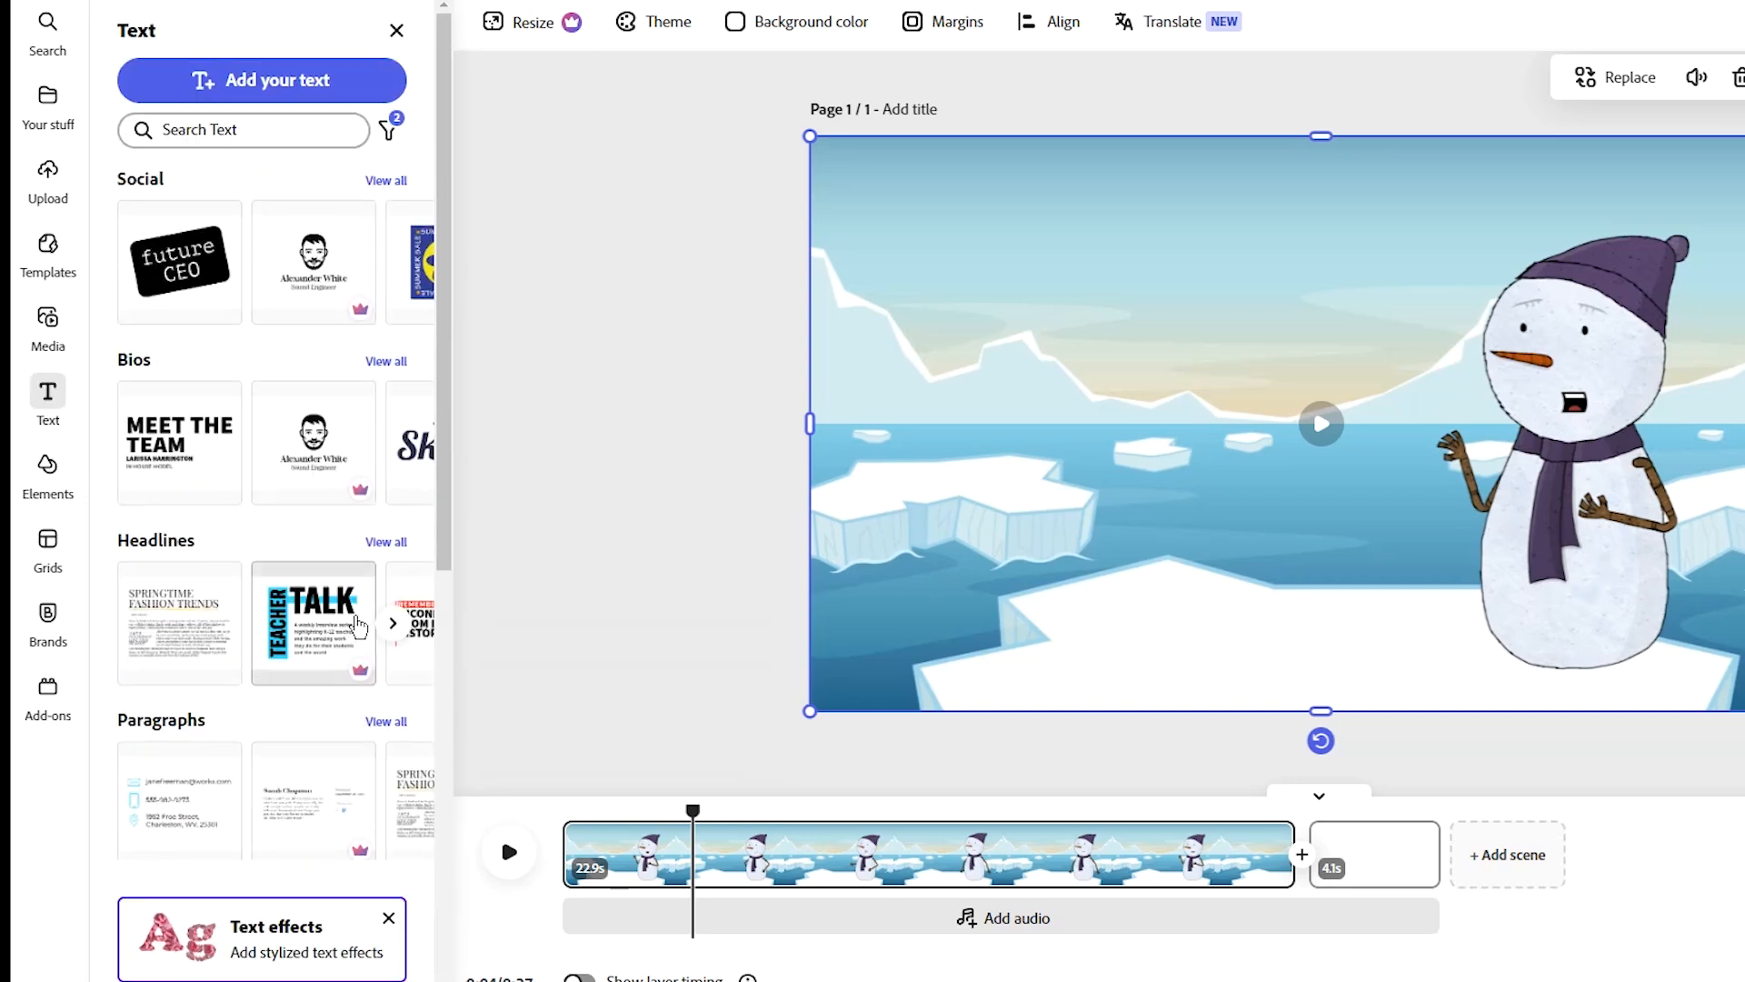
{"action": "left_click", "coordinate": [48, 472]}
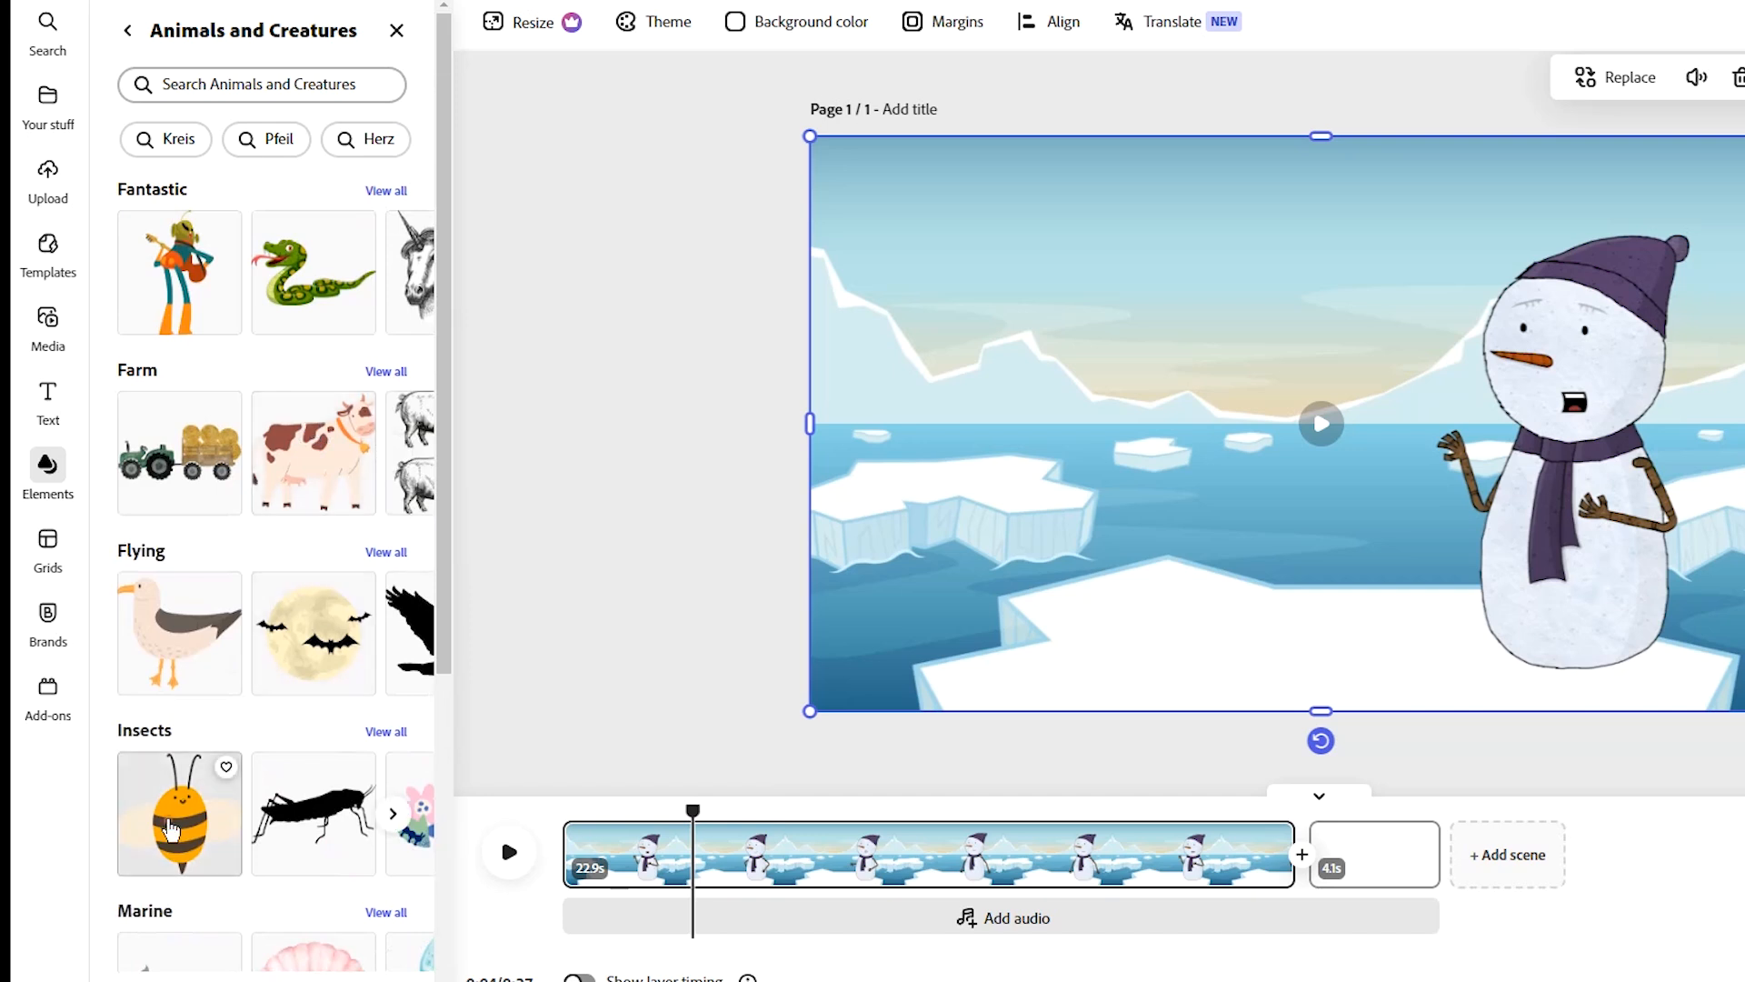
{"action": "left_click", "coordinate": [178, 812]}
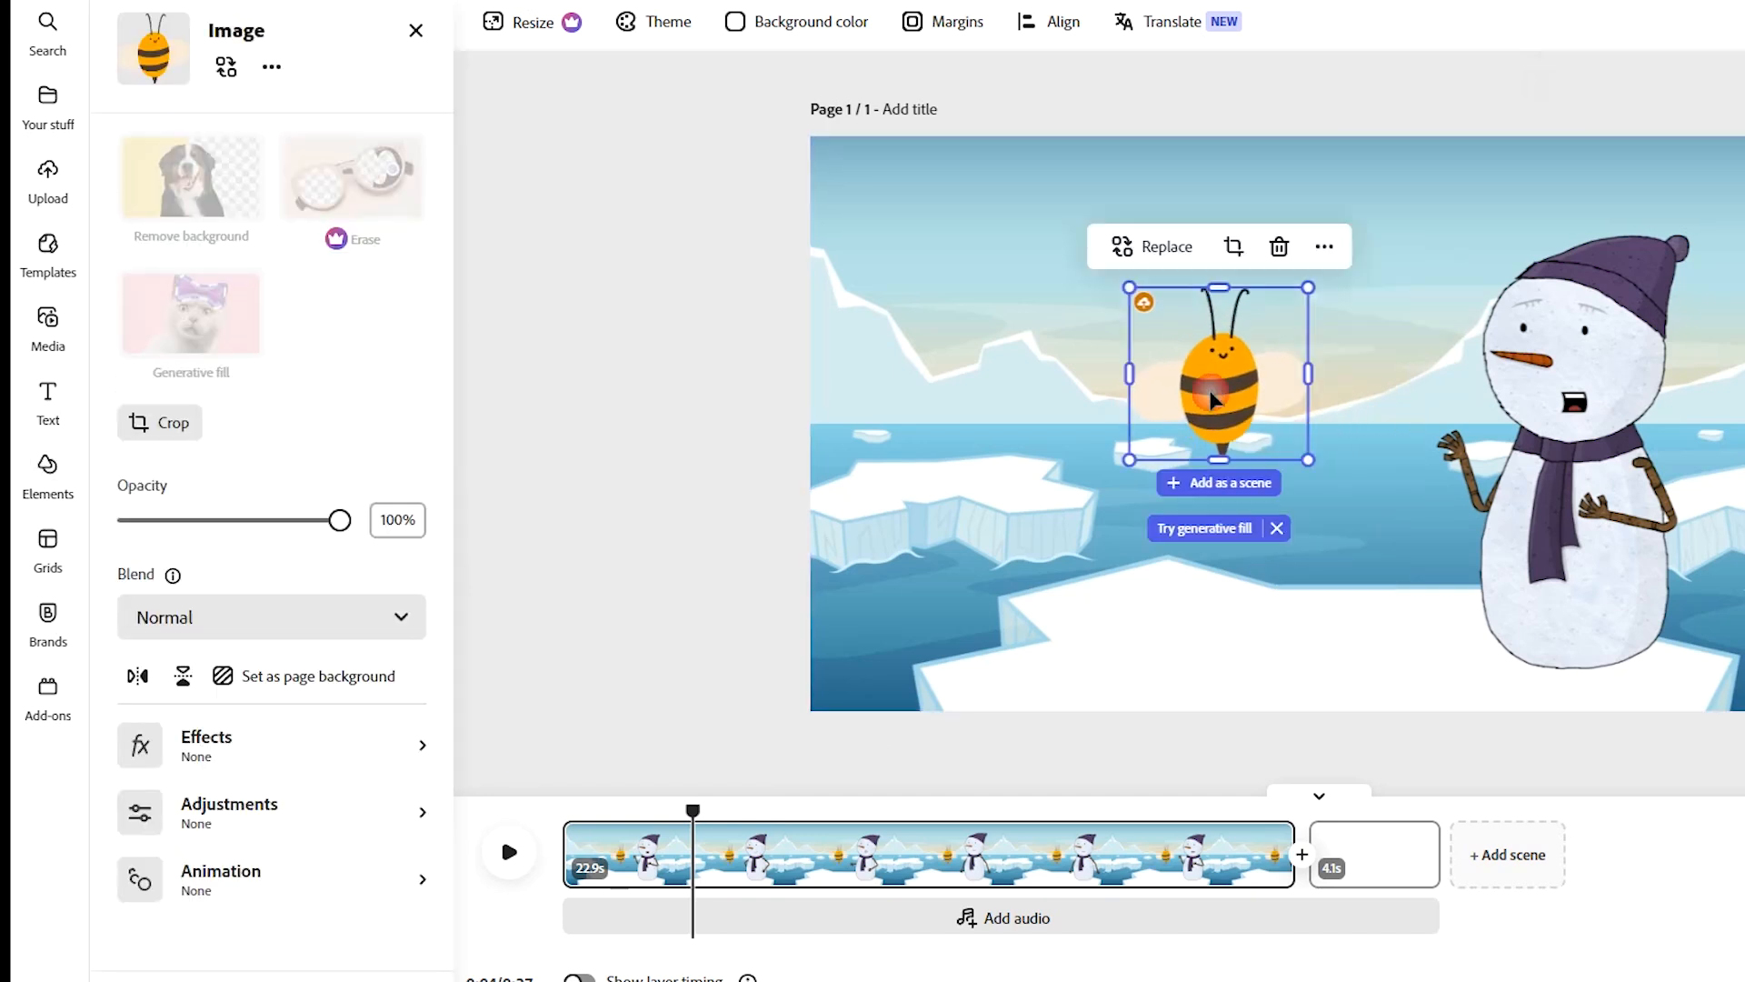
{"action": "mouse_move", "coordinate": [1278, 246]}
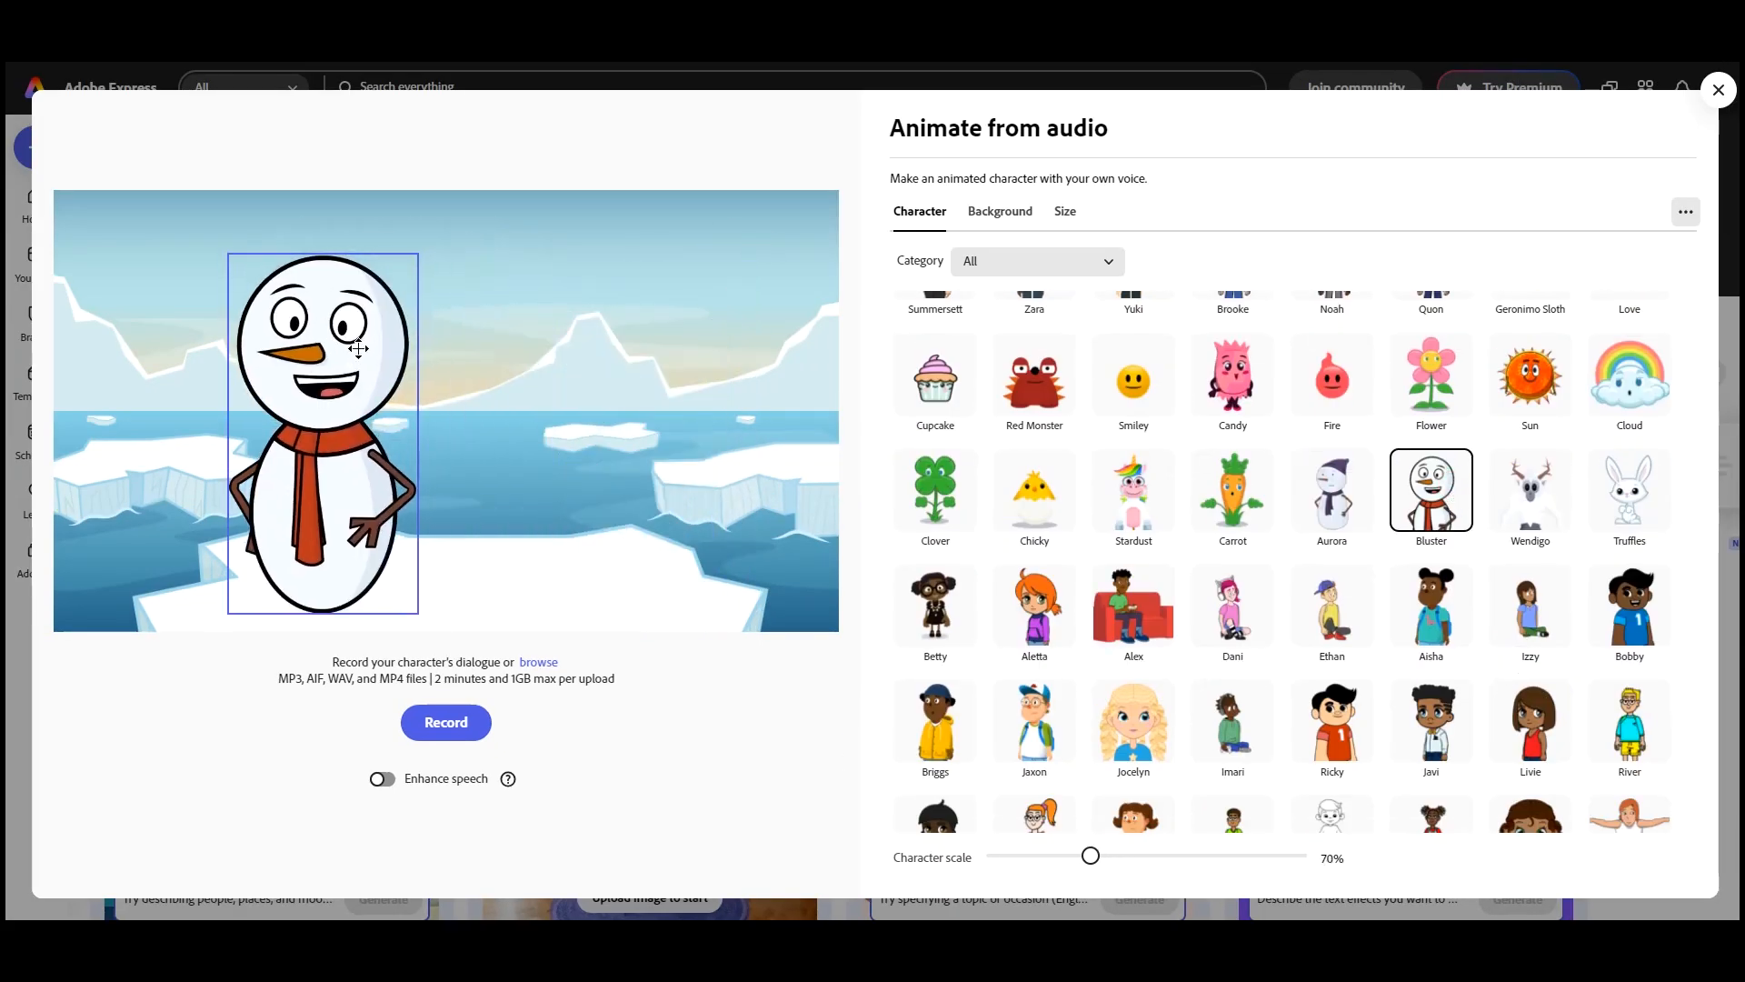
Generate a landscape 1920×1080 snowman animation with a transparent background and send it to the full editor
{"action": "left_click", "coordinate": [1064, 210]}
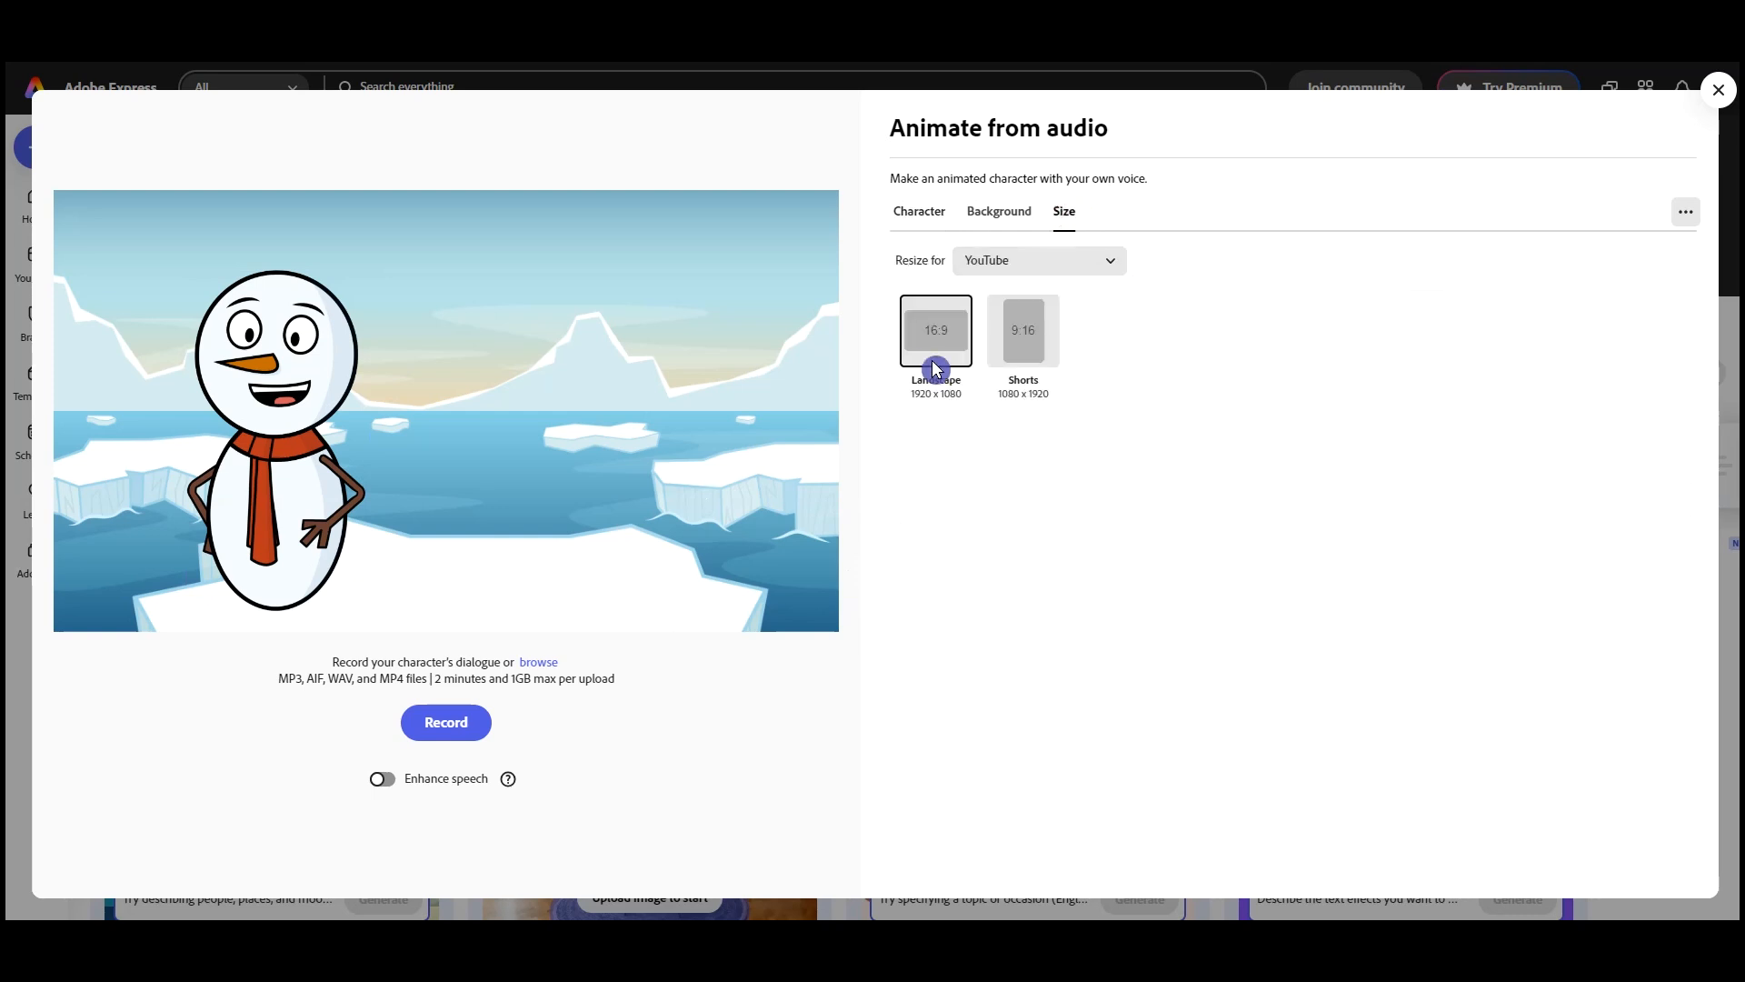
{"action": "left_click", "coordinate": [998, 211]}
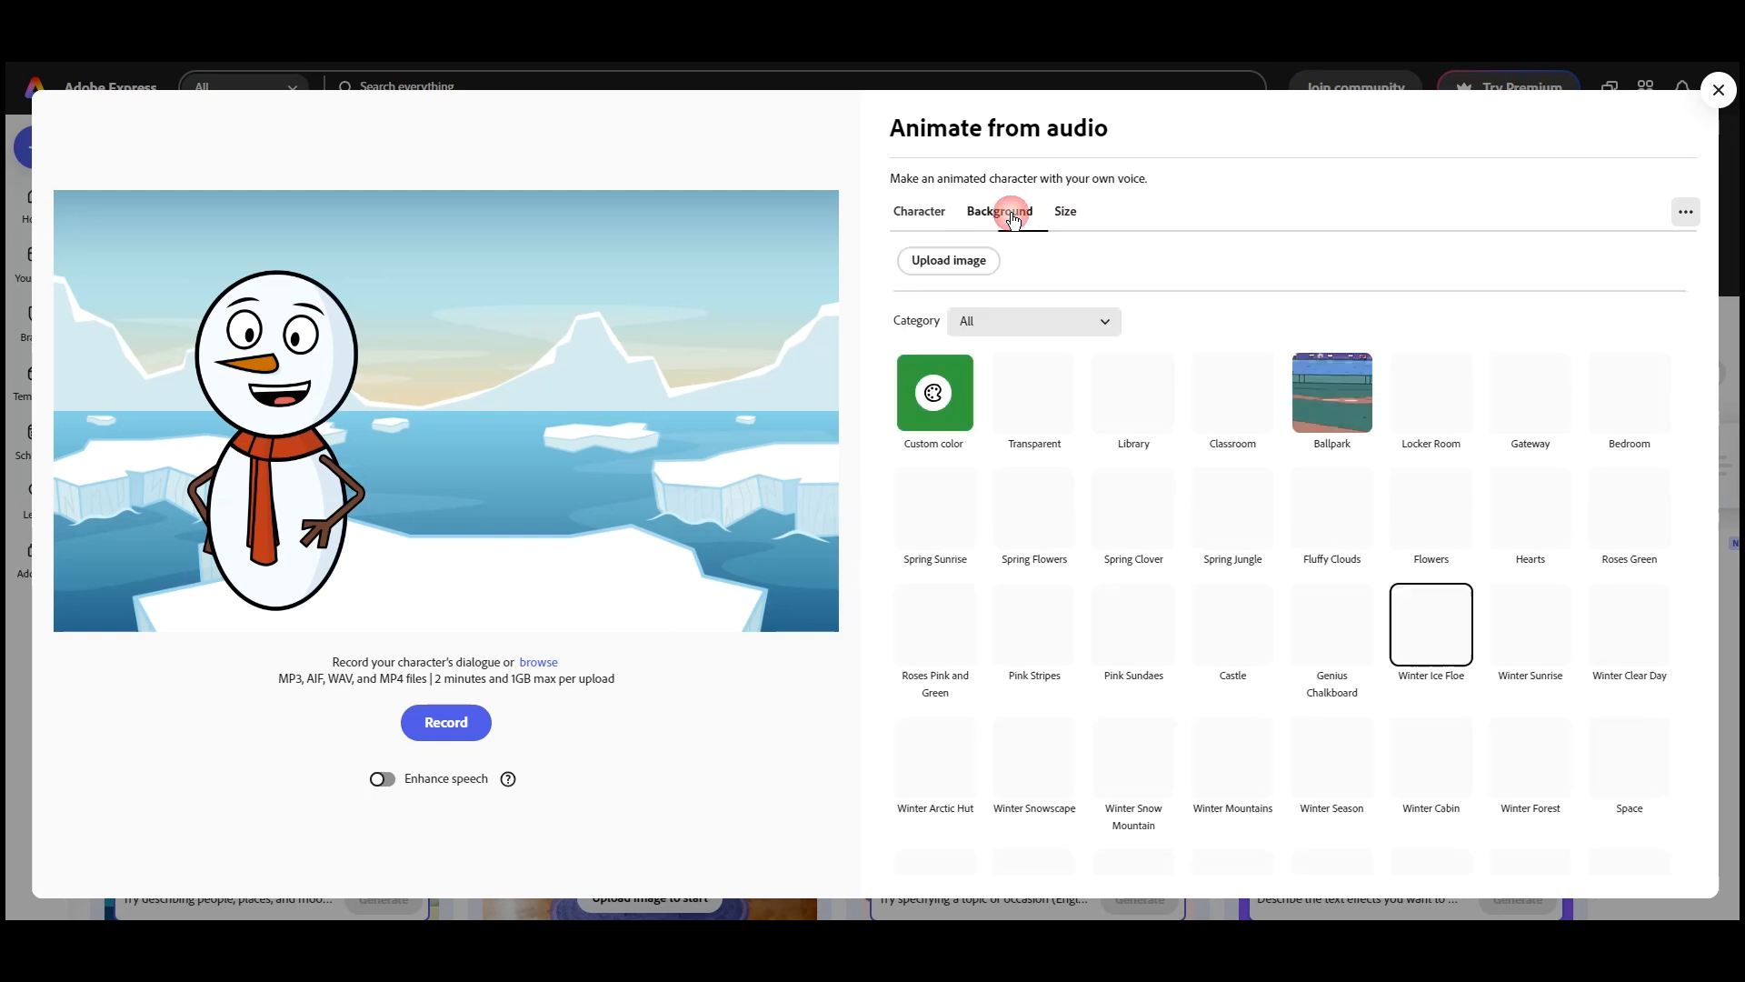
{"action": "left_click", "coordinate": [998, 211]}
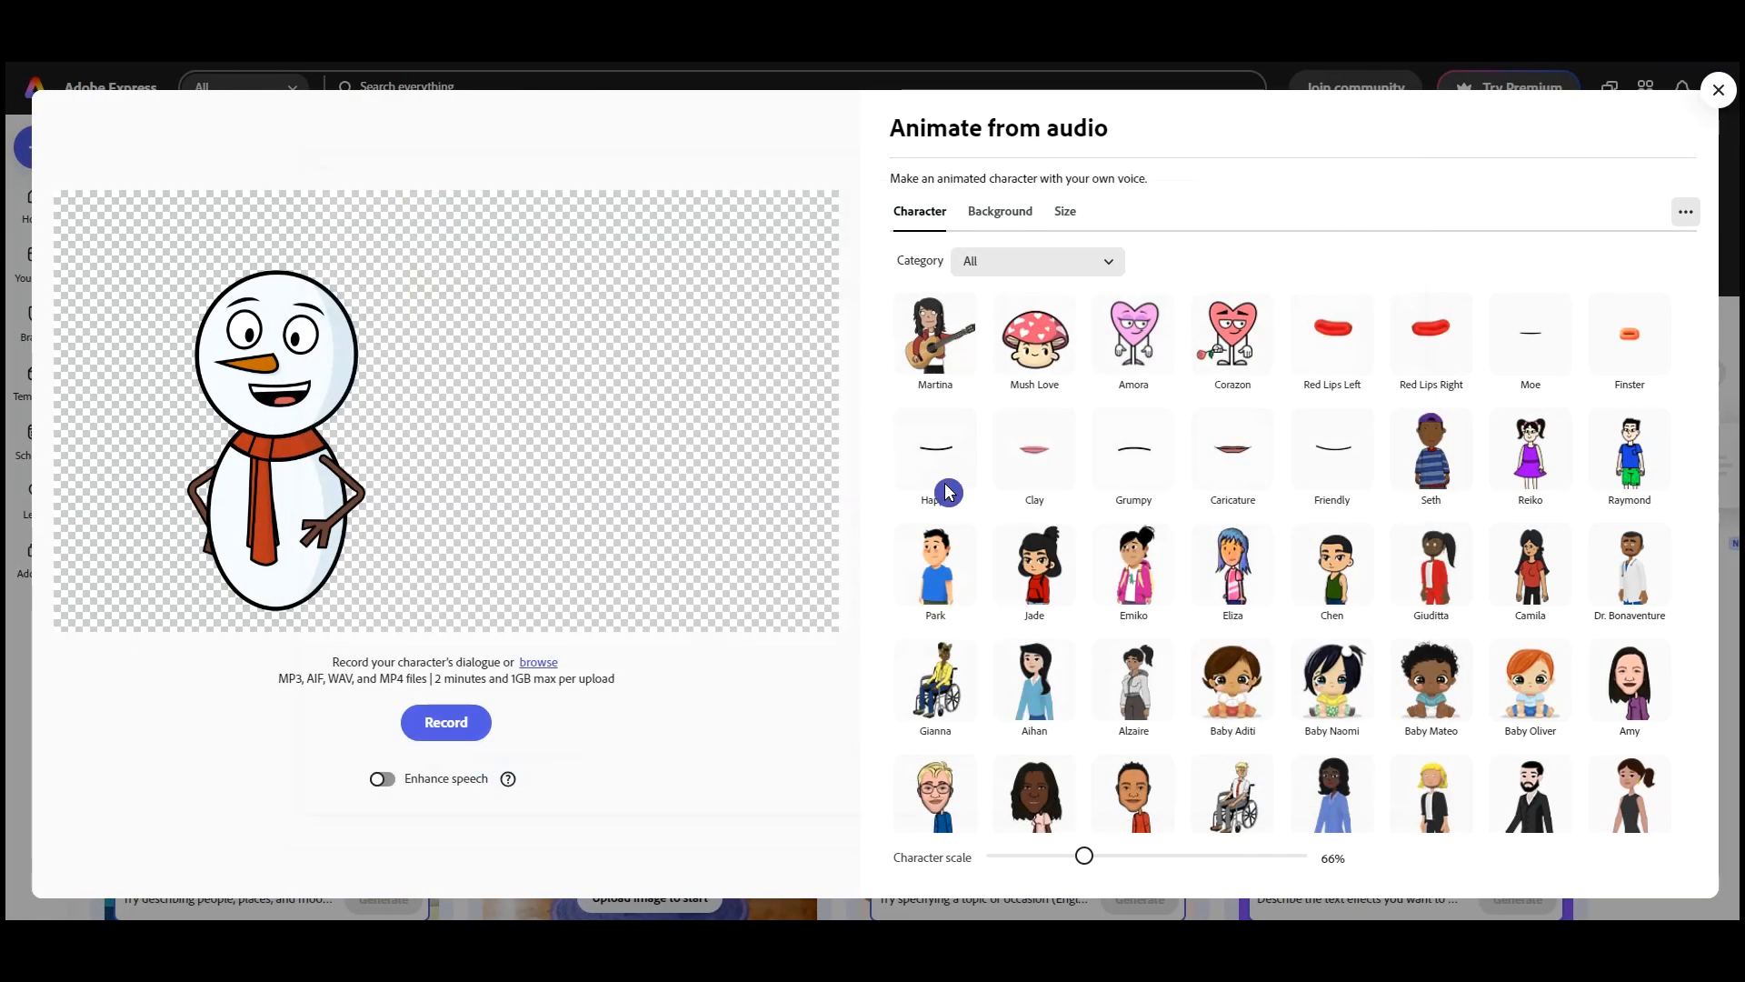
{"action": "left_click", "coordinate": [446, 721]}
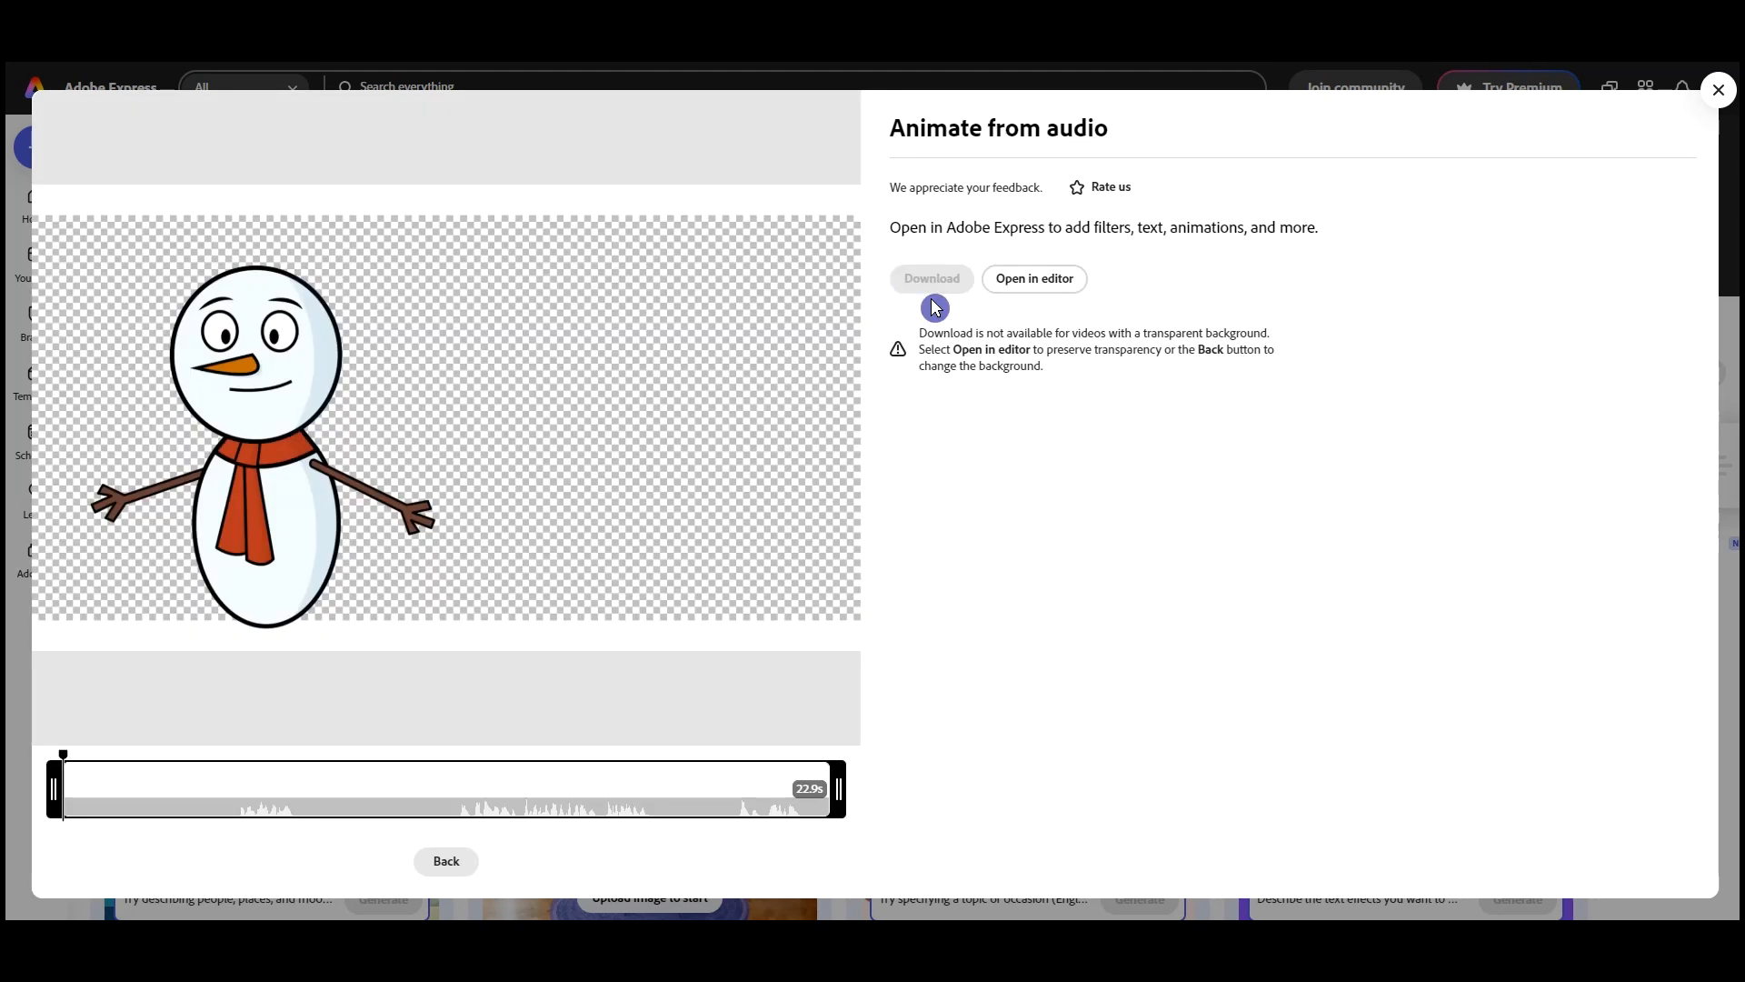
{"action": "mouse_move", "coordinate": [446, 418]}
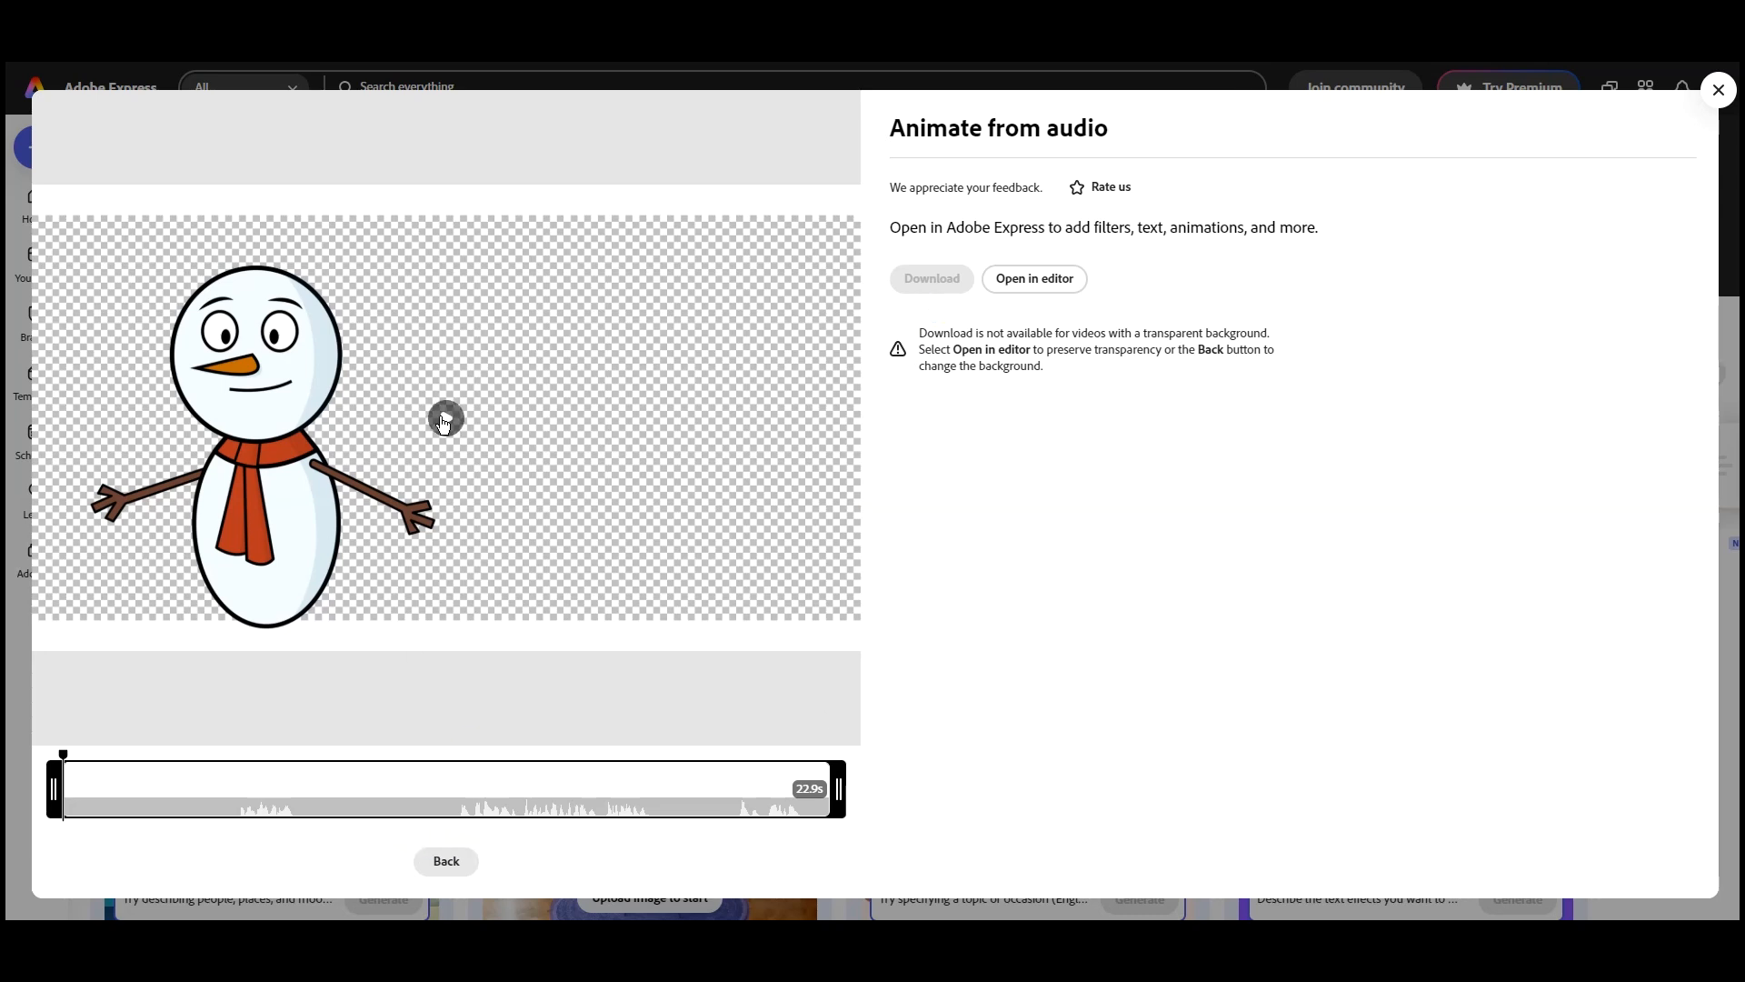
{"action": "left_click", "coordinate": [1718, 91]}
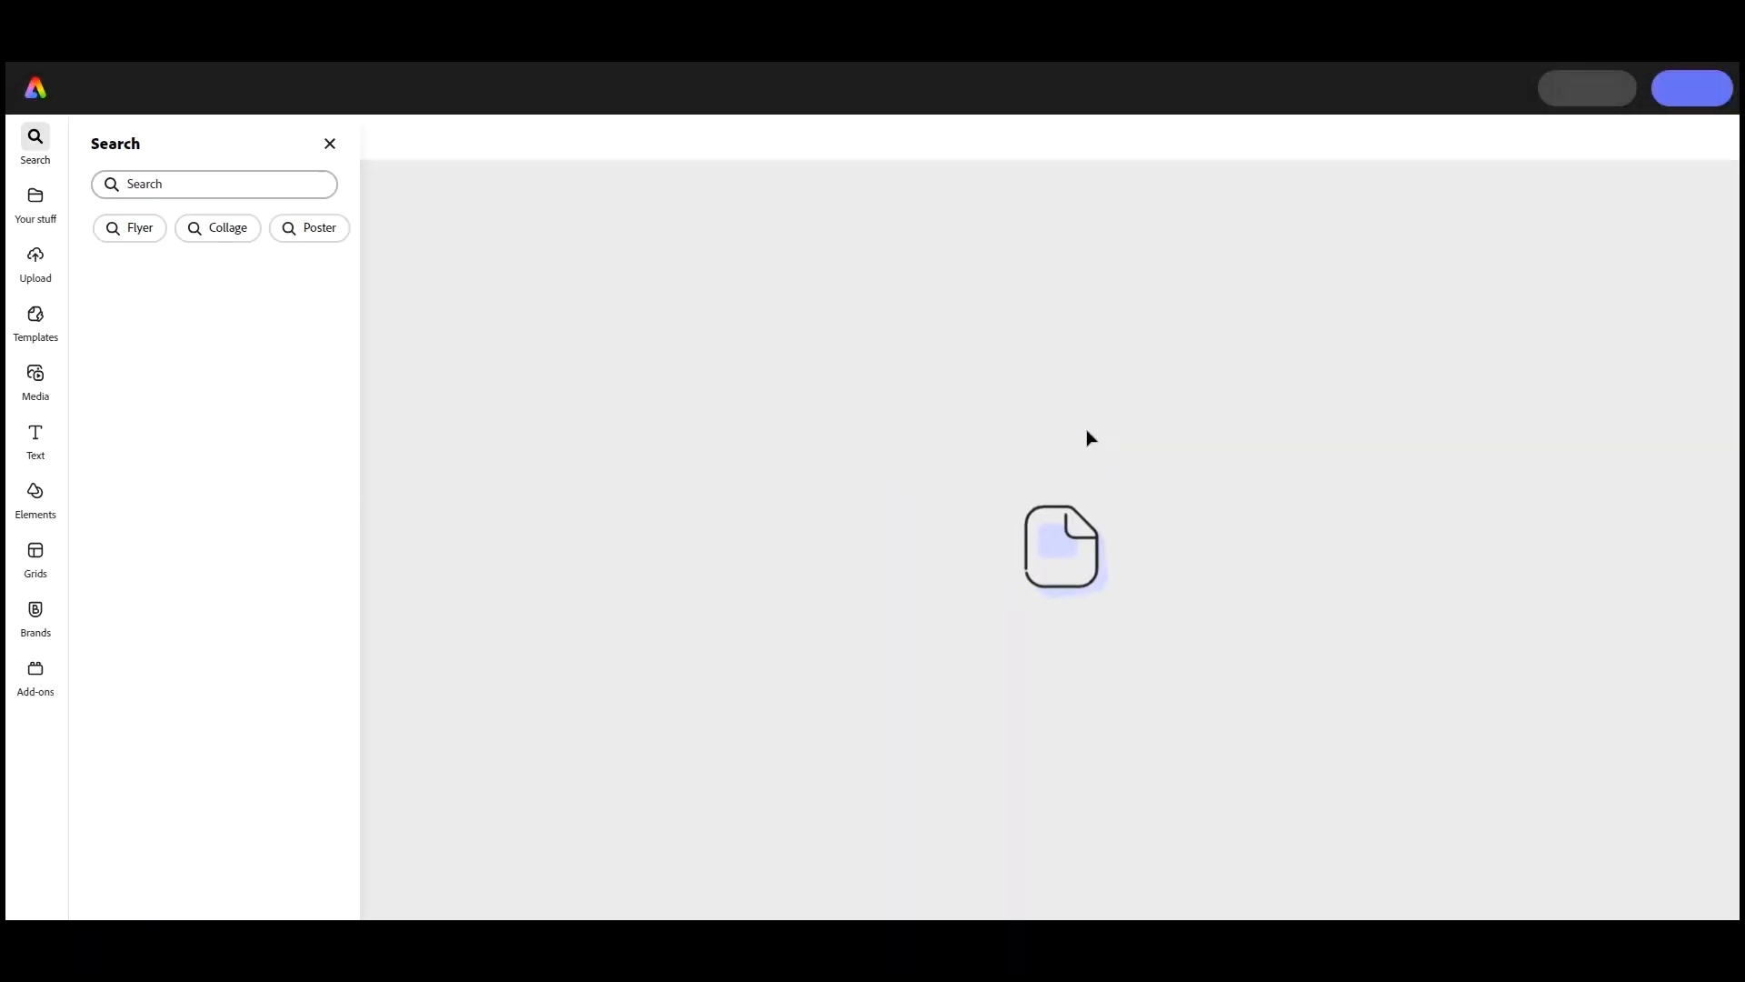
Copy the hat-snowman iceberg video into the new project, allowing clipboard access, and select the red-scarf snowman
{"action": "left_click", "coordinate": [1060, 545]}
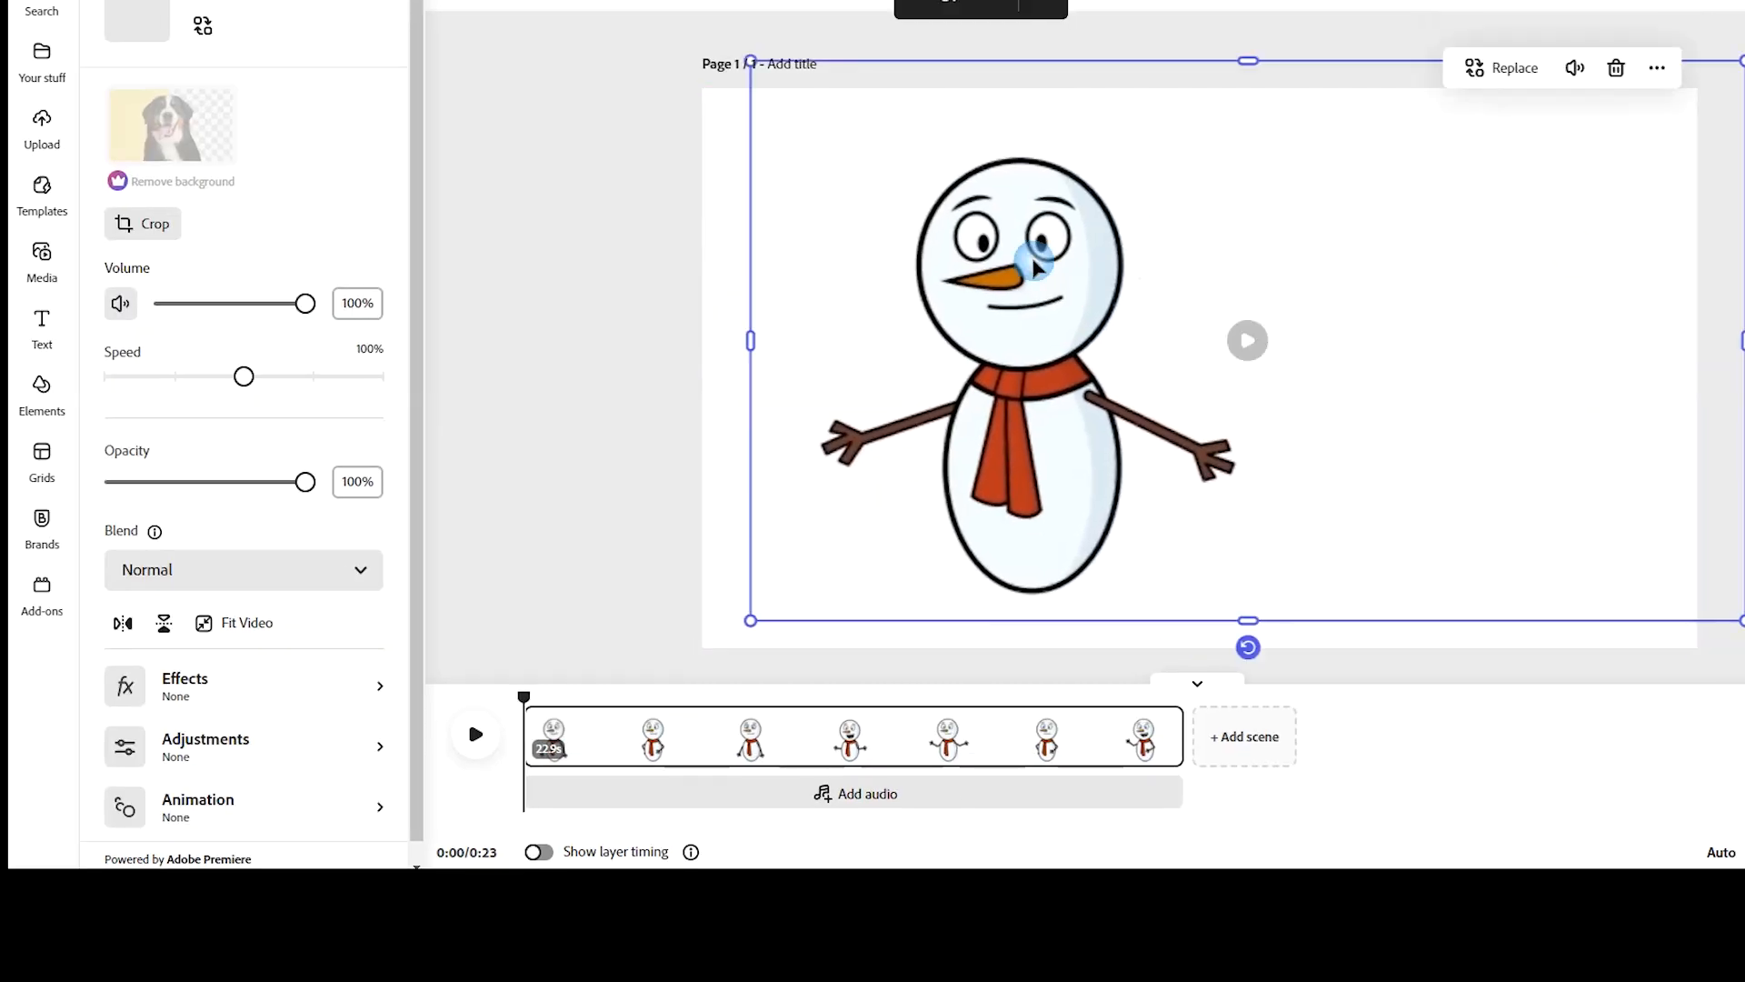
{"action": "right_click", "coordinate": [1023, 334]}
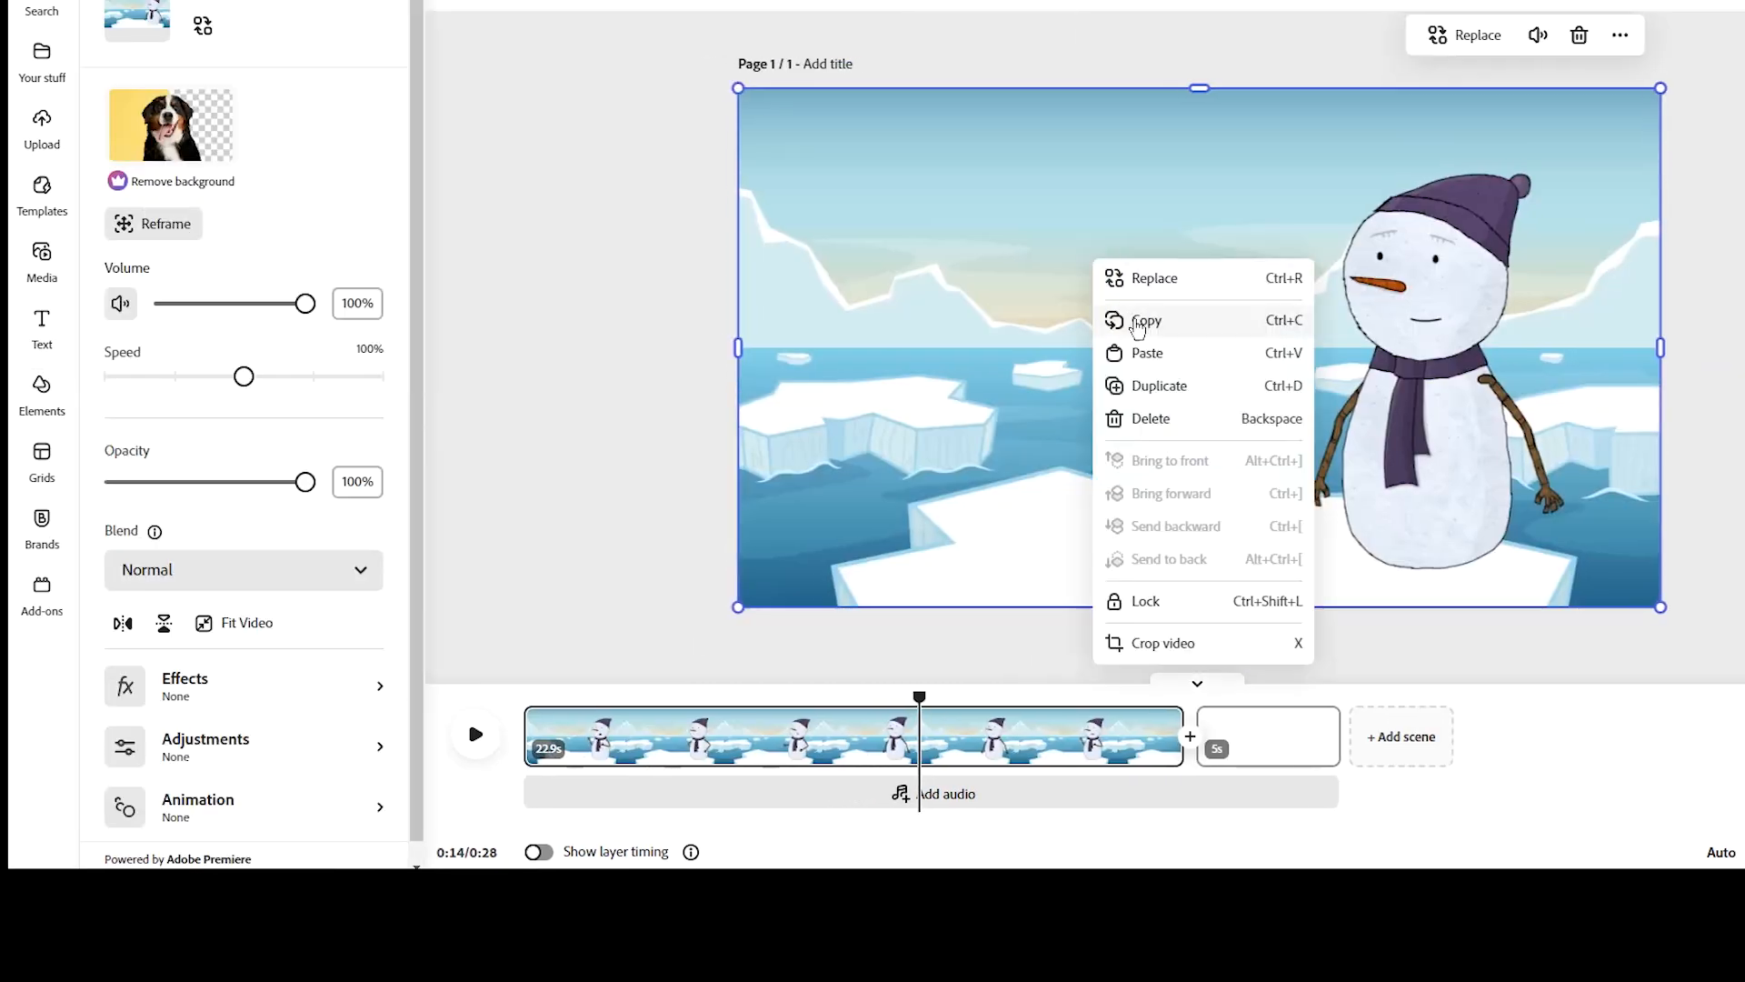
{"action": "left_click", "coordinate": [1147, 320]}
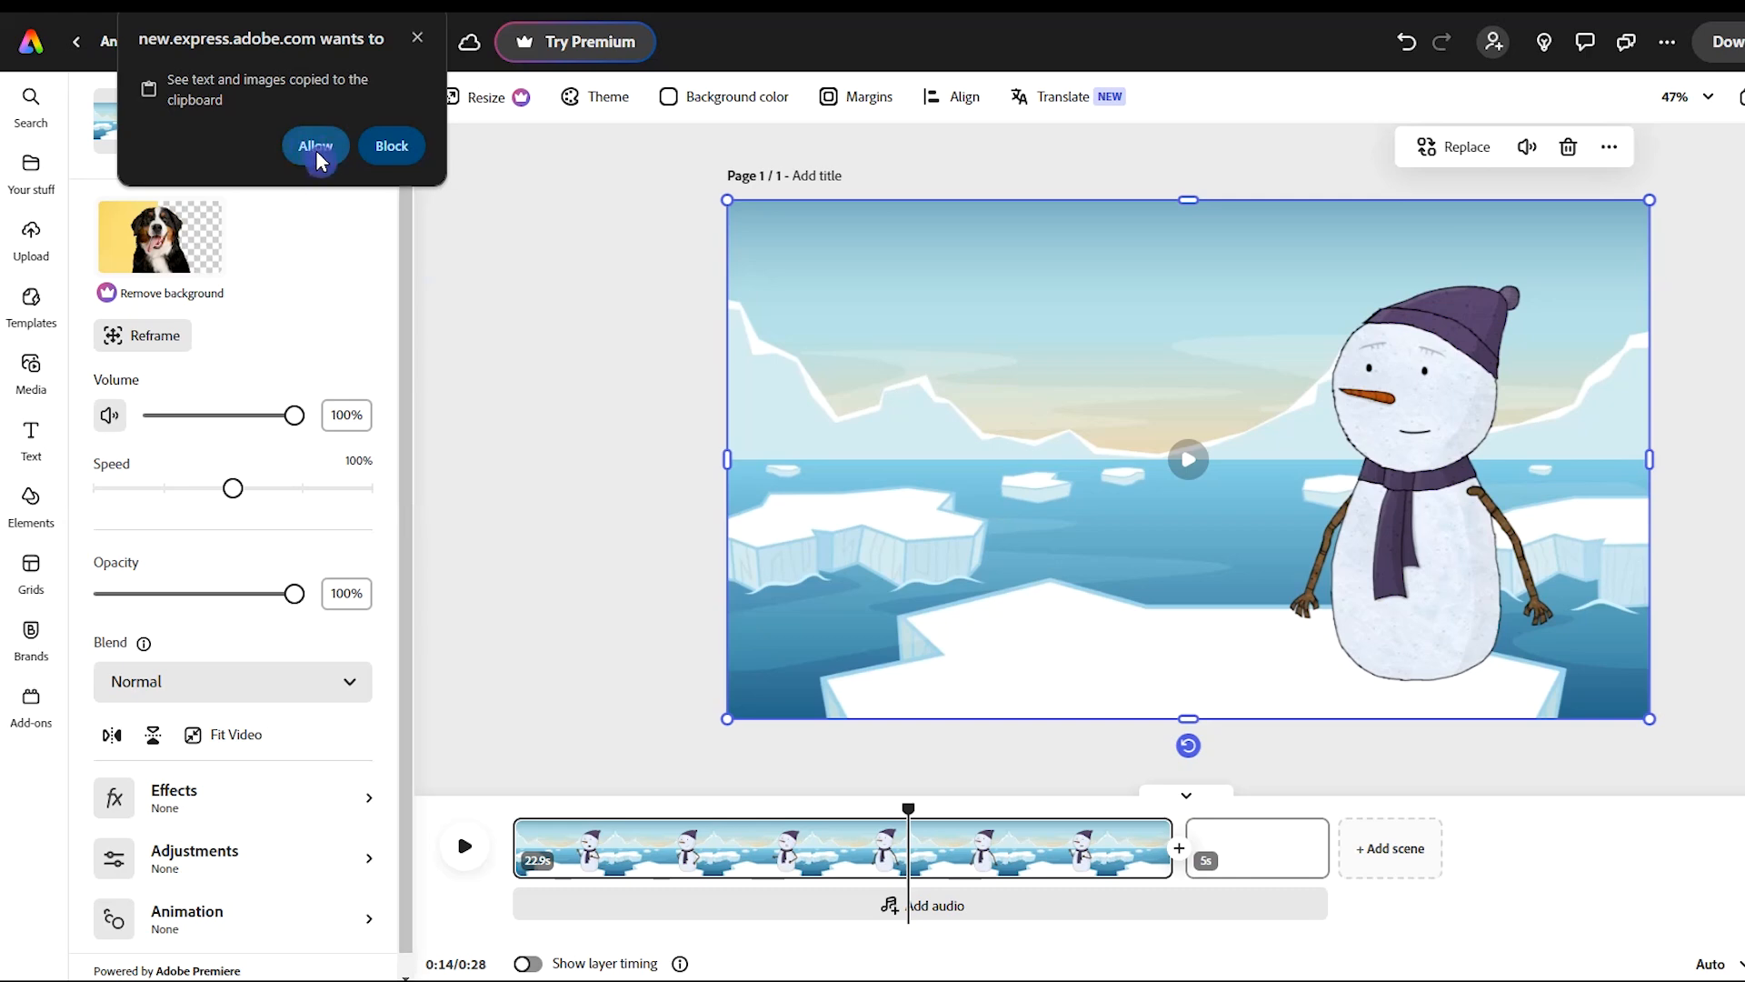
{"action": "left_click", "coordinate": [315, 145]}
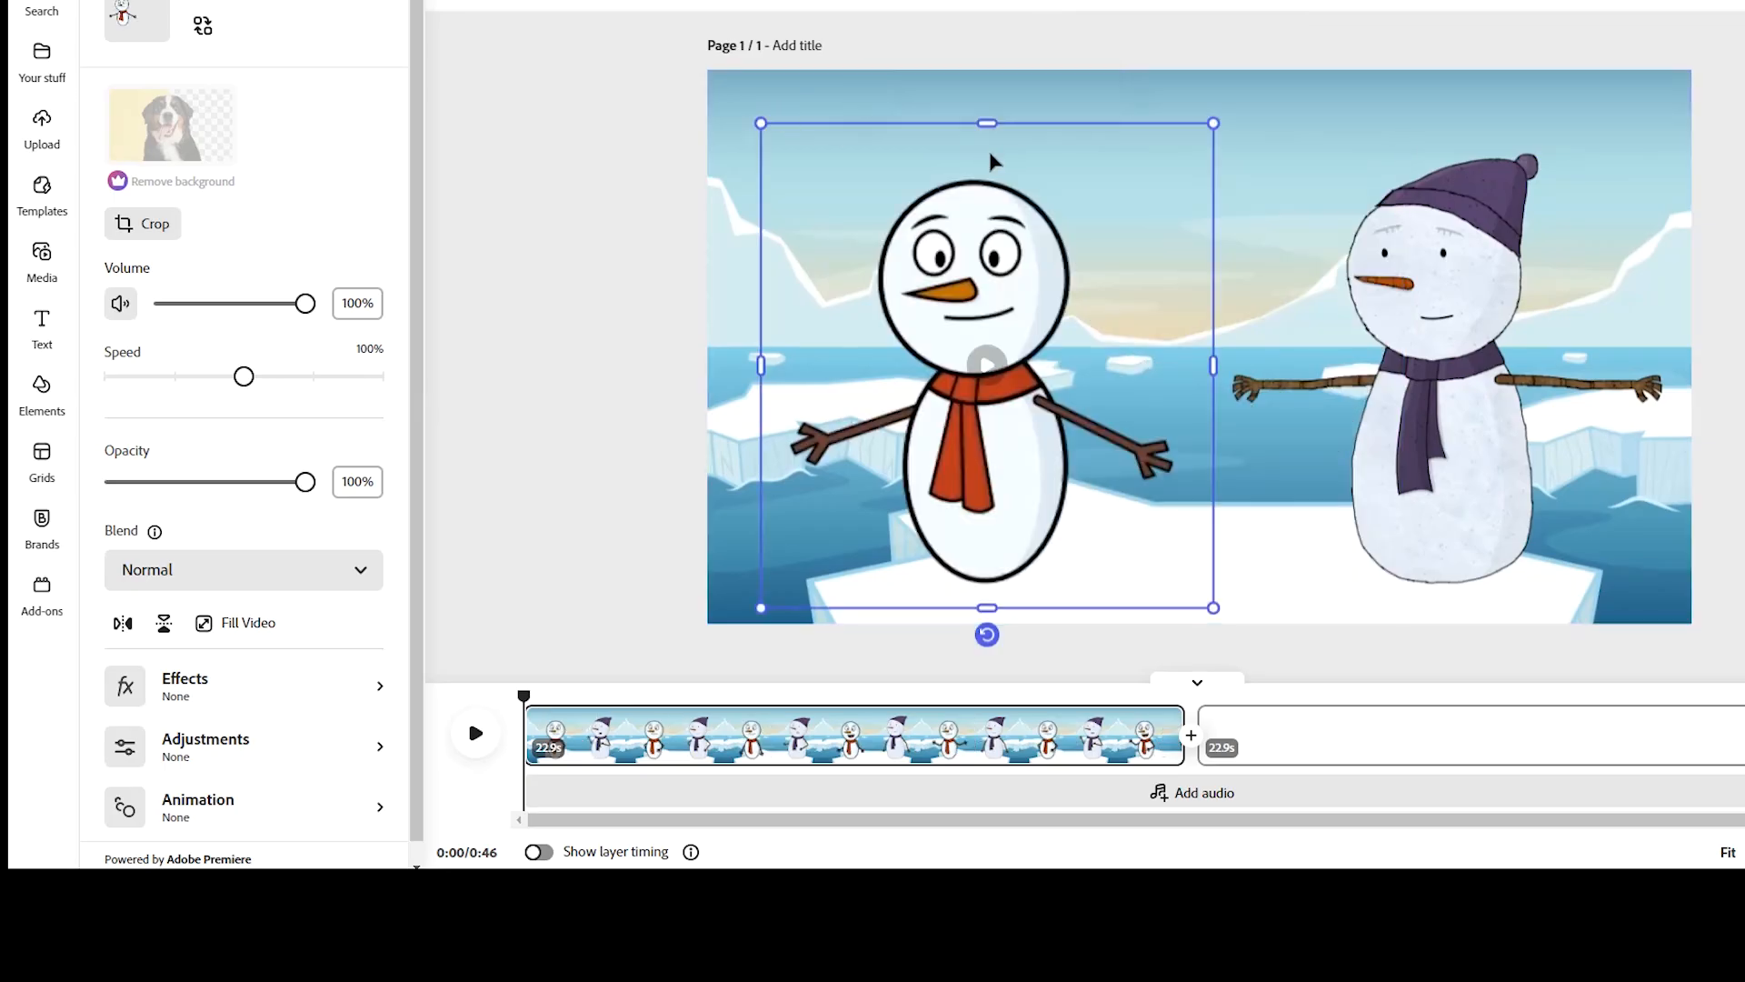
{"action": "left_click", "coordinate": [986, 368]}
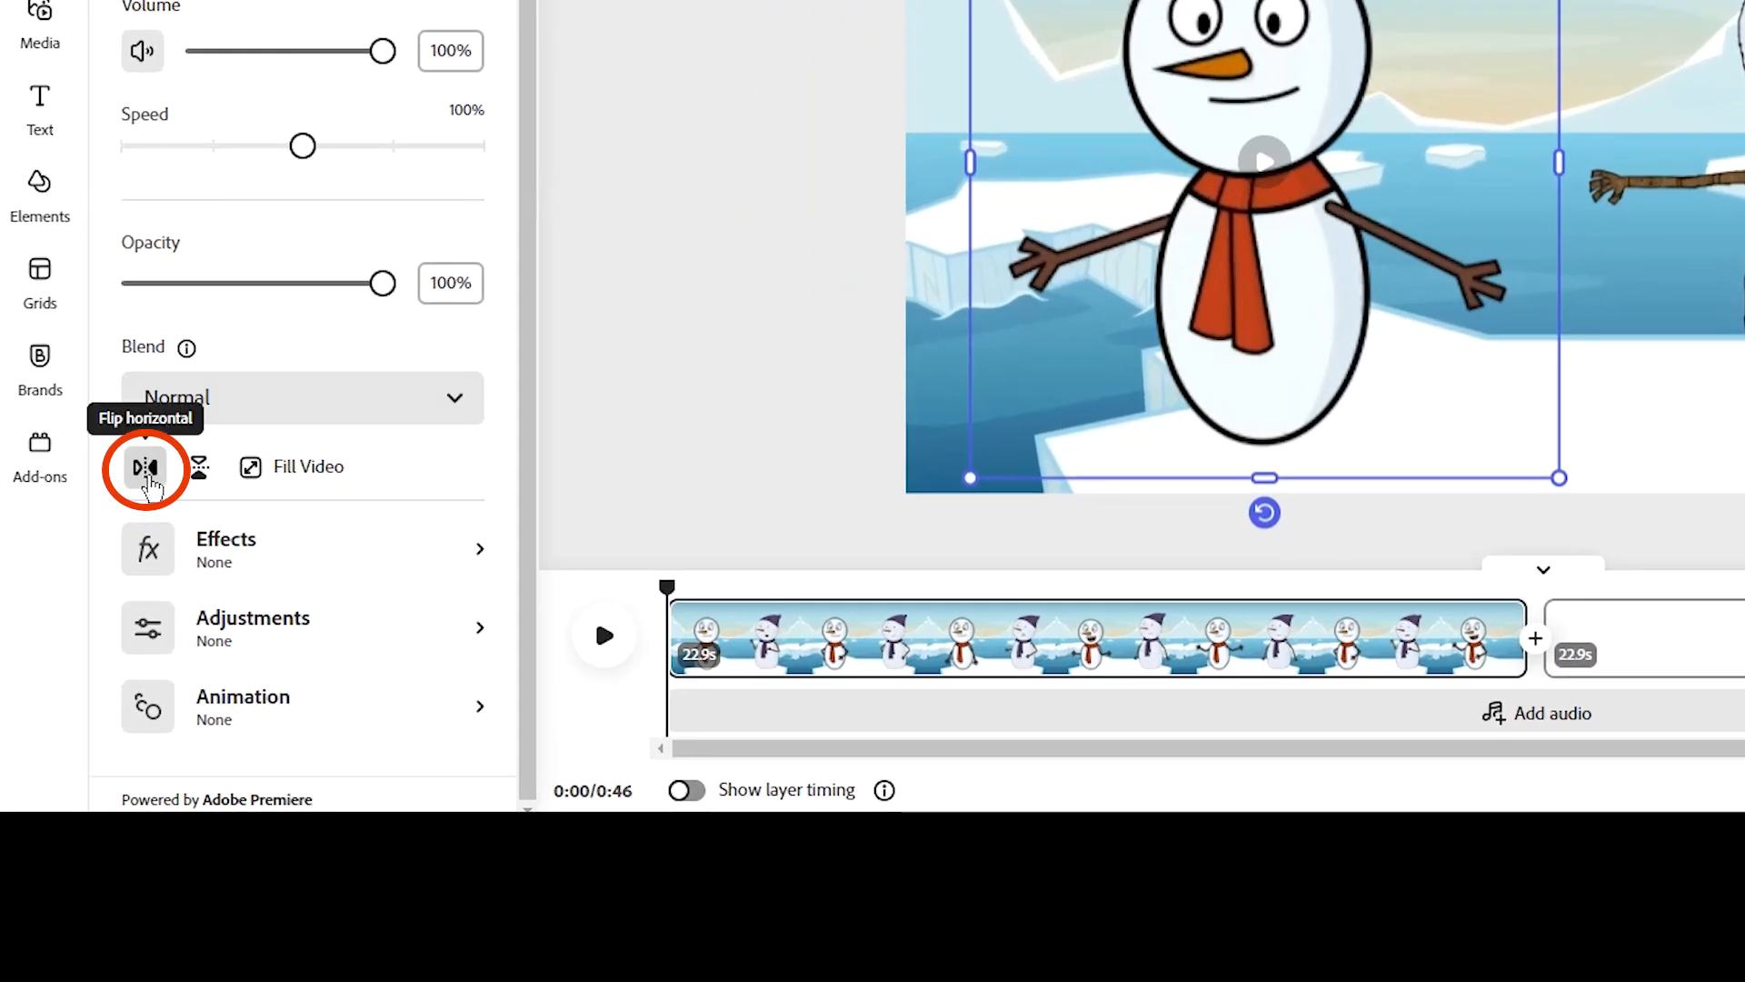
Mirror the red-scarf snowman horizontally, give it a slide-in entrance animation, and show the photo media library
{"action": "left_click", "coordinate": [146, 467]}
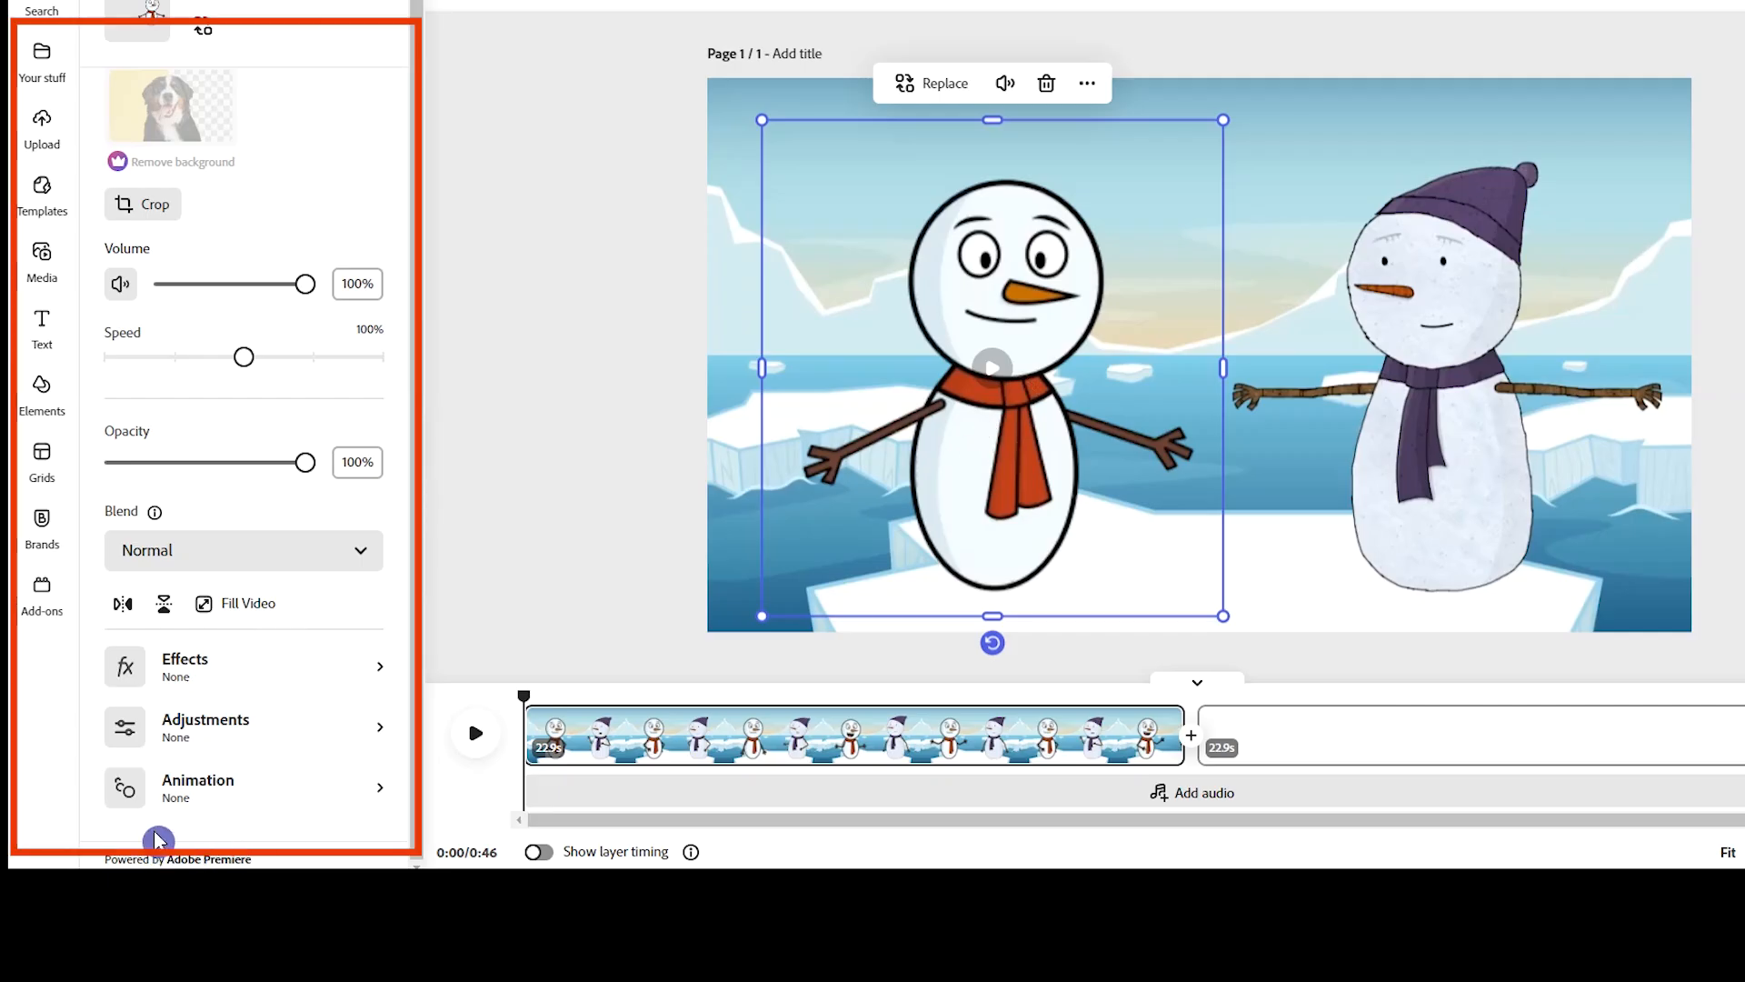
{"action": "left_click", "coordinate": [198, 780]}
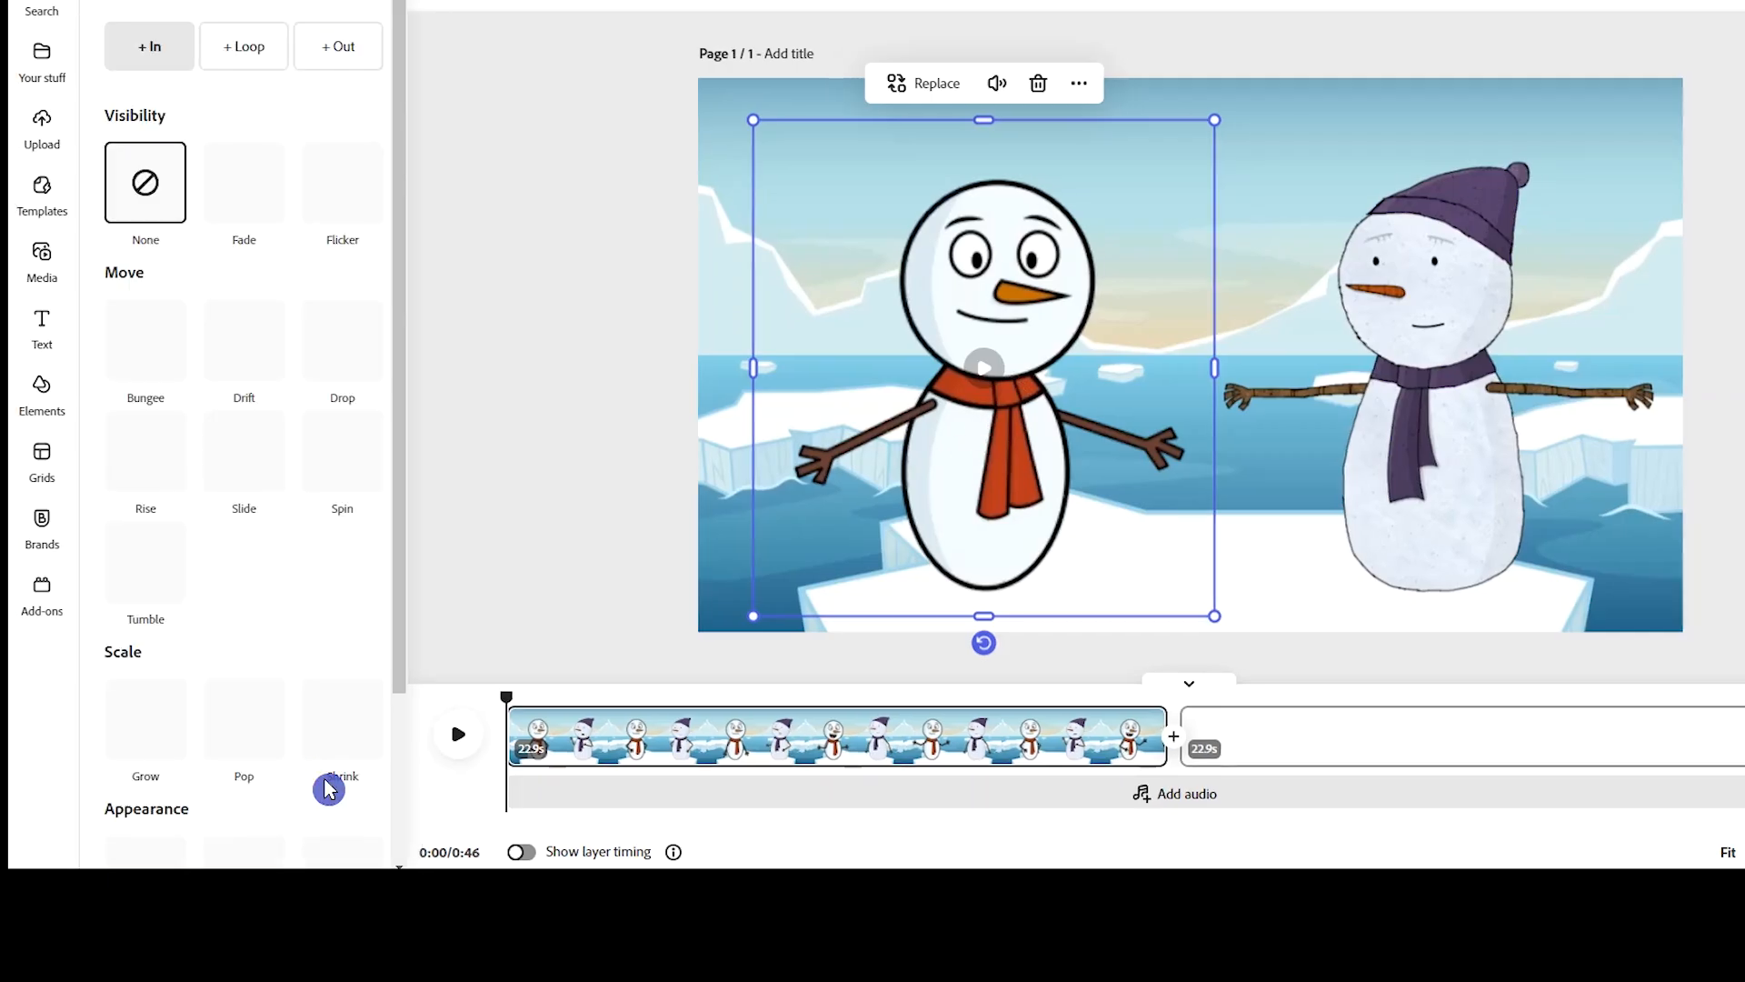
{"action": "left_click", "coordinate": [243, 340]}
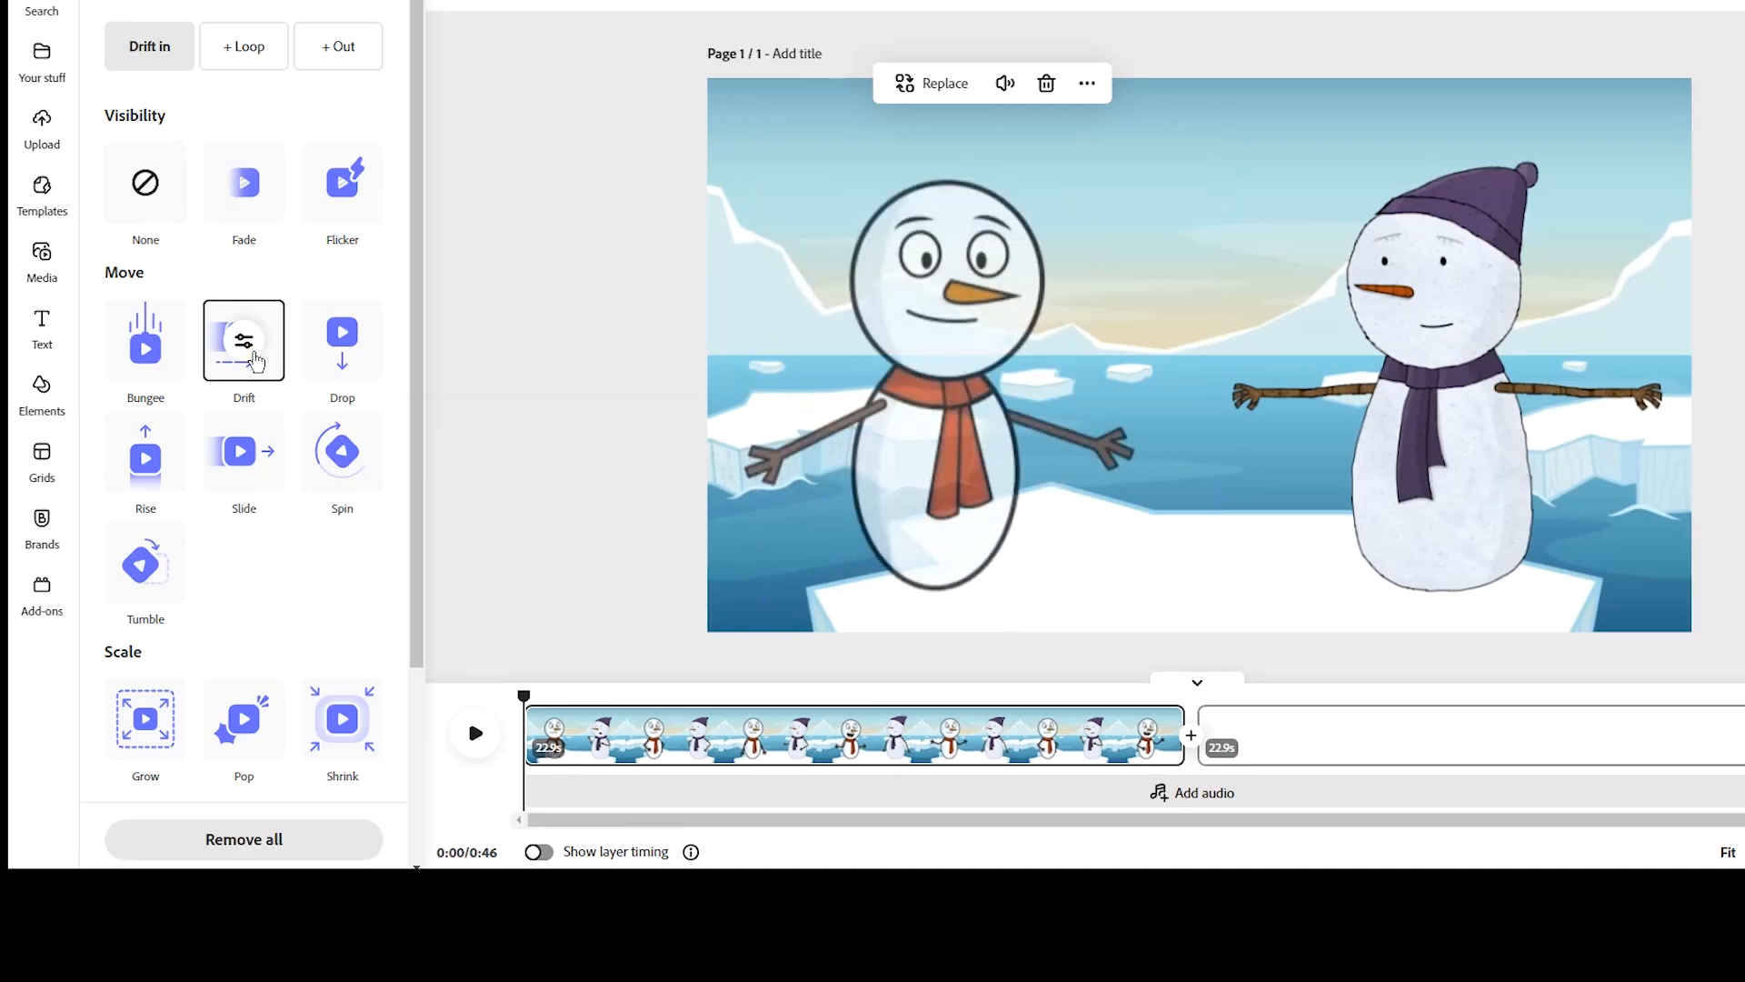
{"action": "left_click", "coordinate": [242, 451]}
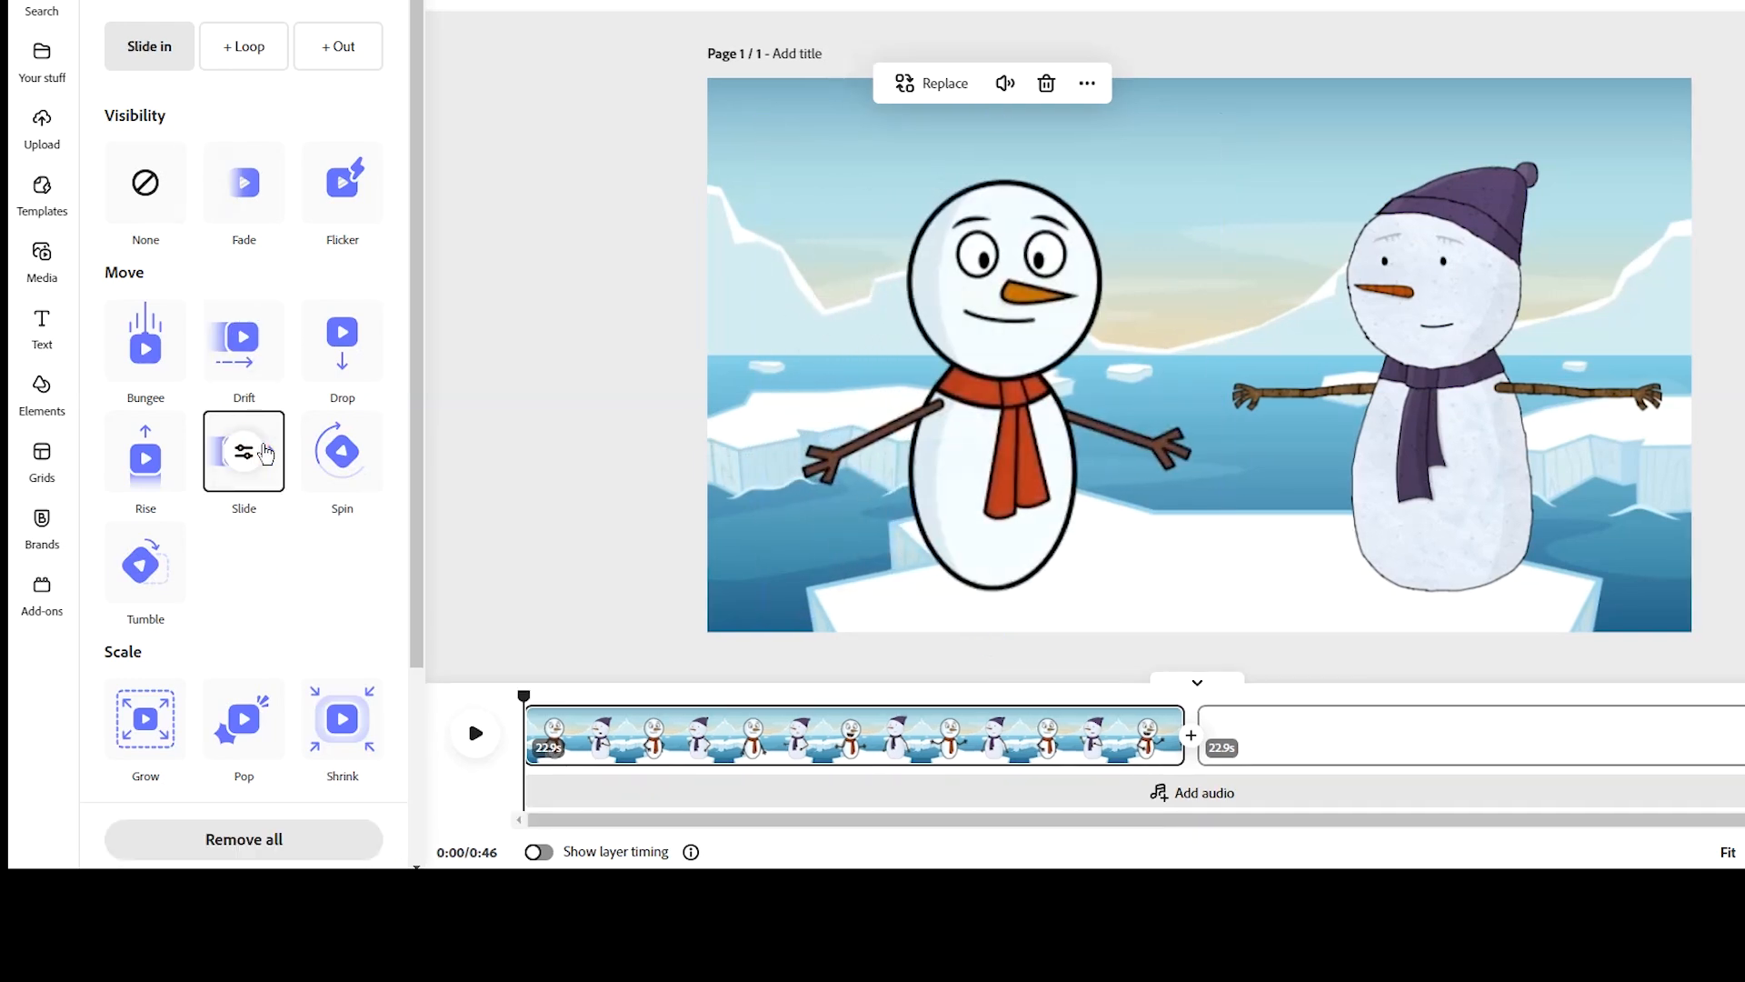
{"action": "left_click", "coordinate": [145, 338]}
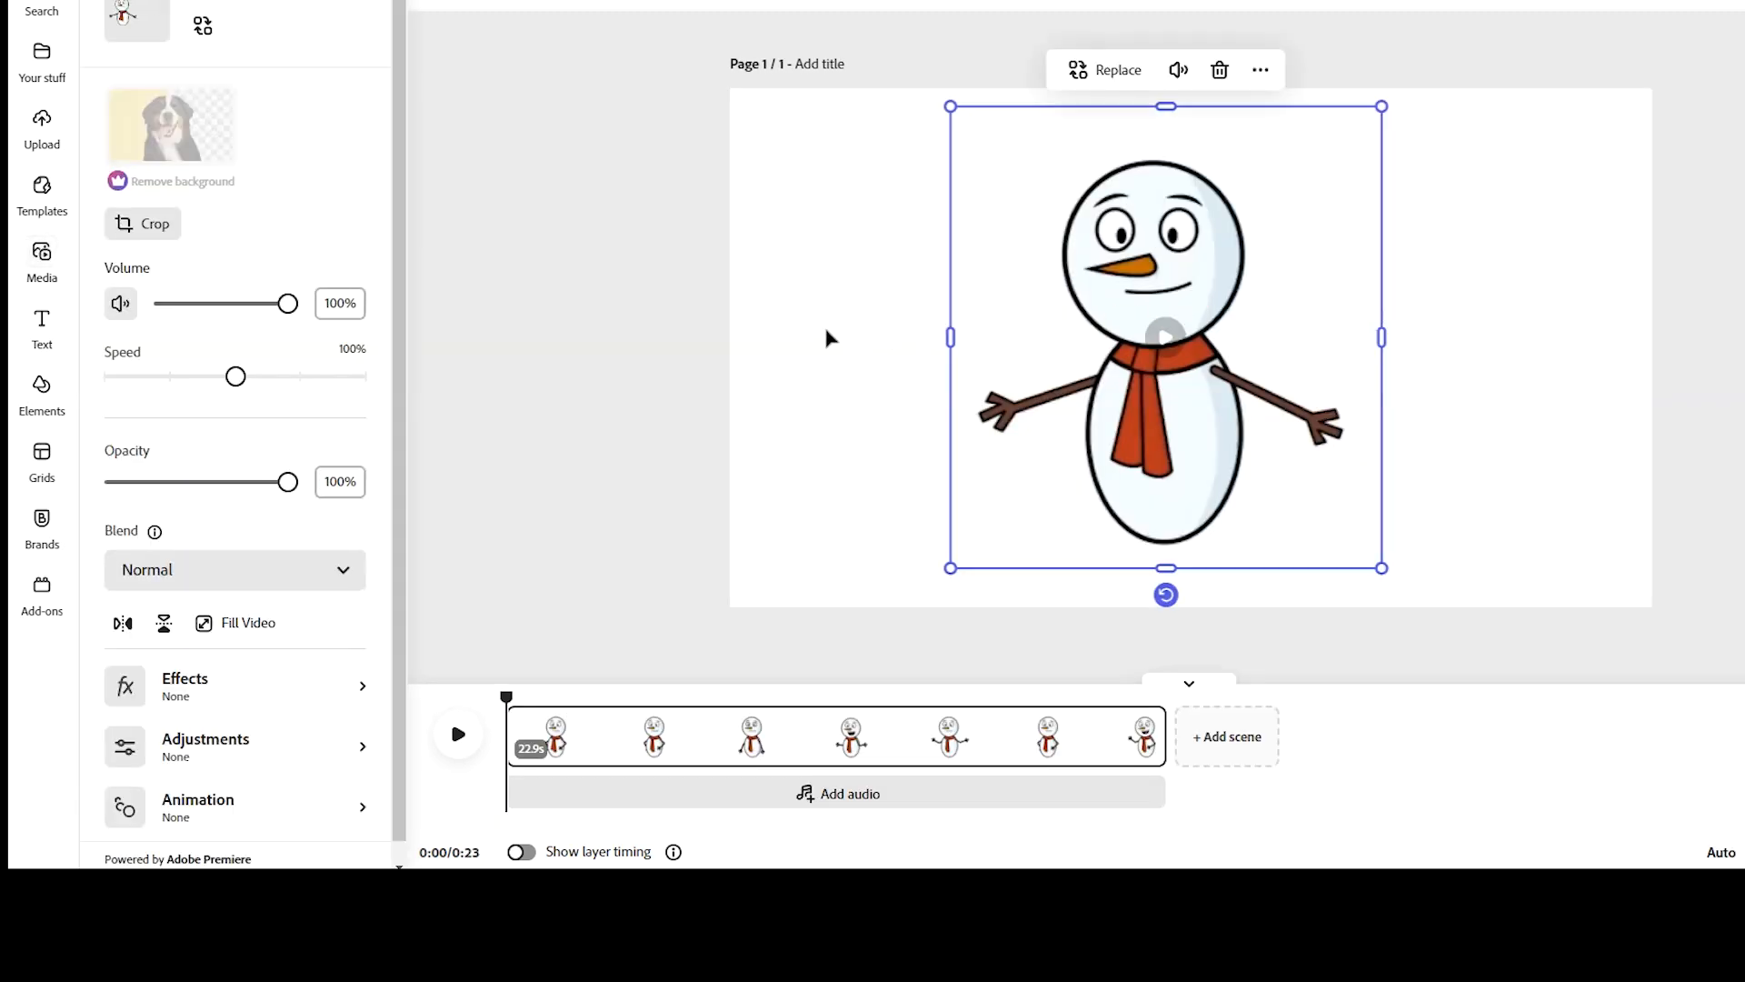
{"action": "left_click", "coordinate": [42, 260]}
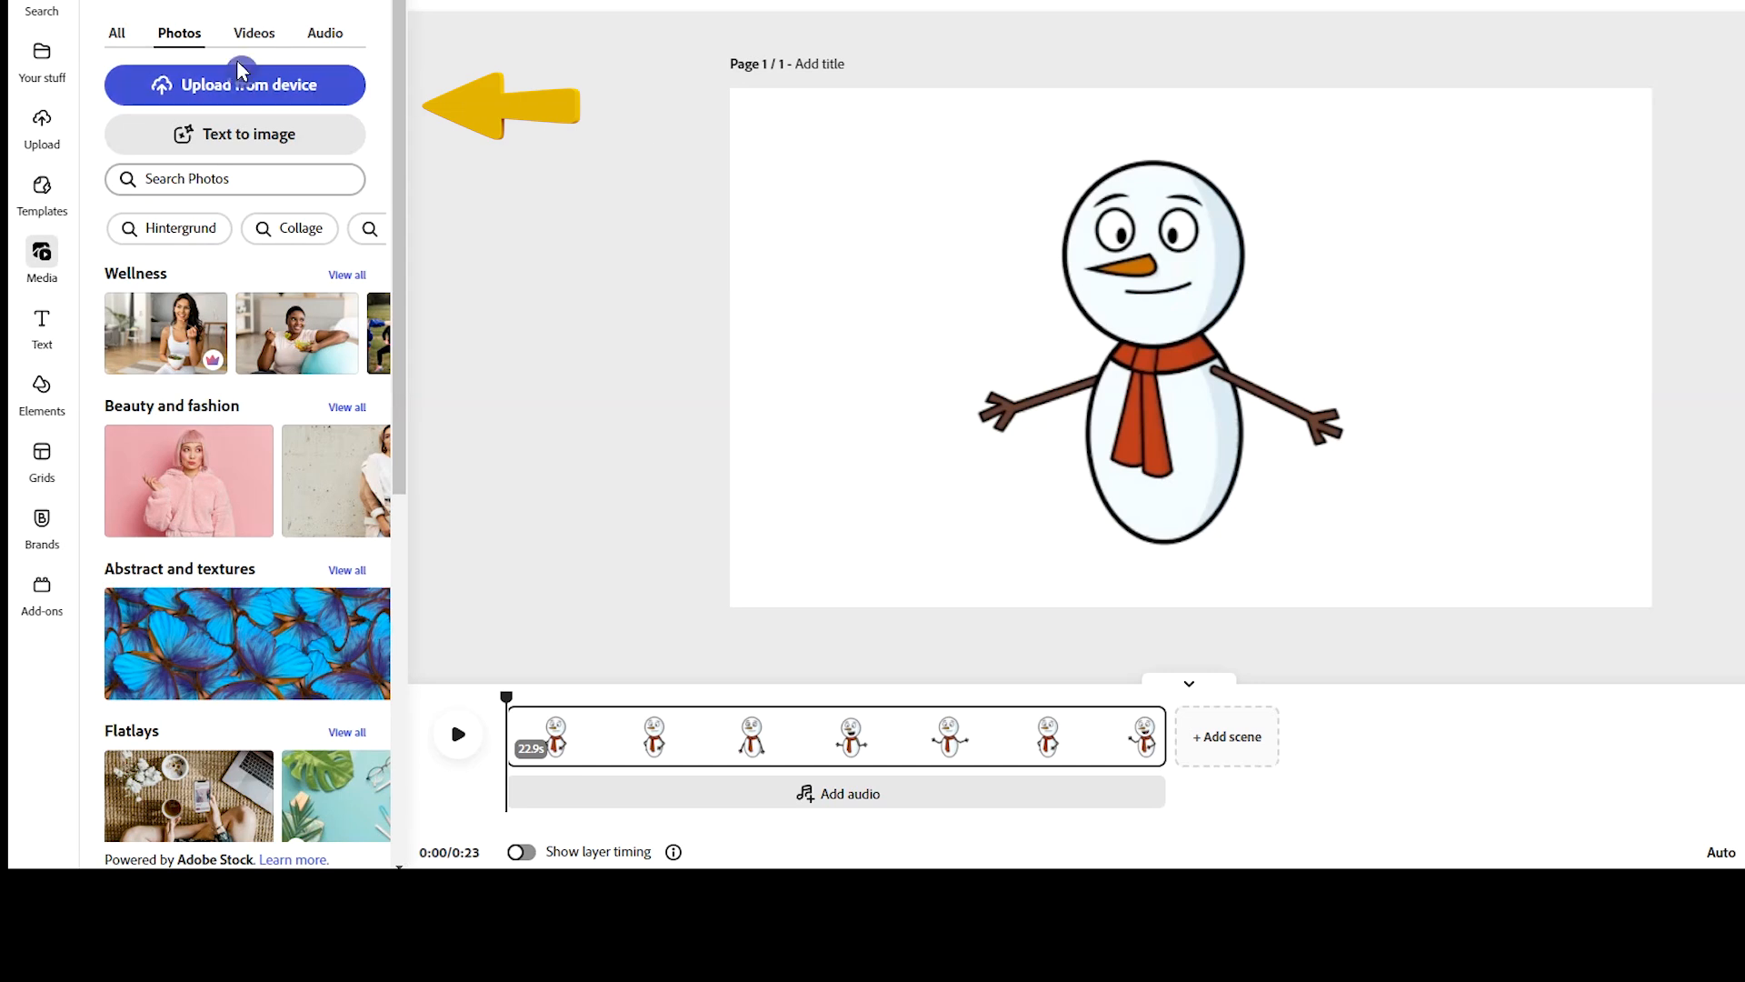
Search Vecteezy stock videos for 'animated forest' and filter the results by licence type
{"action": "left_click", "coordinate": [255, 33]}
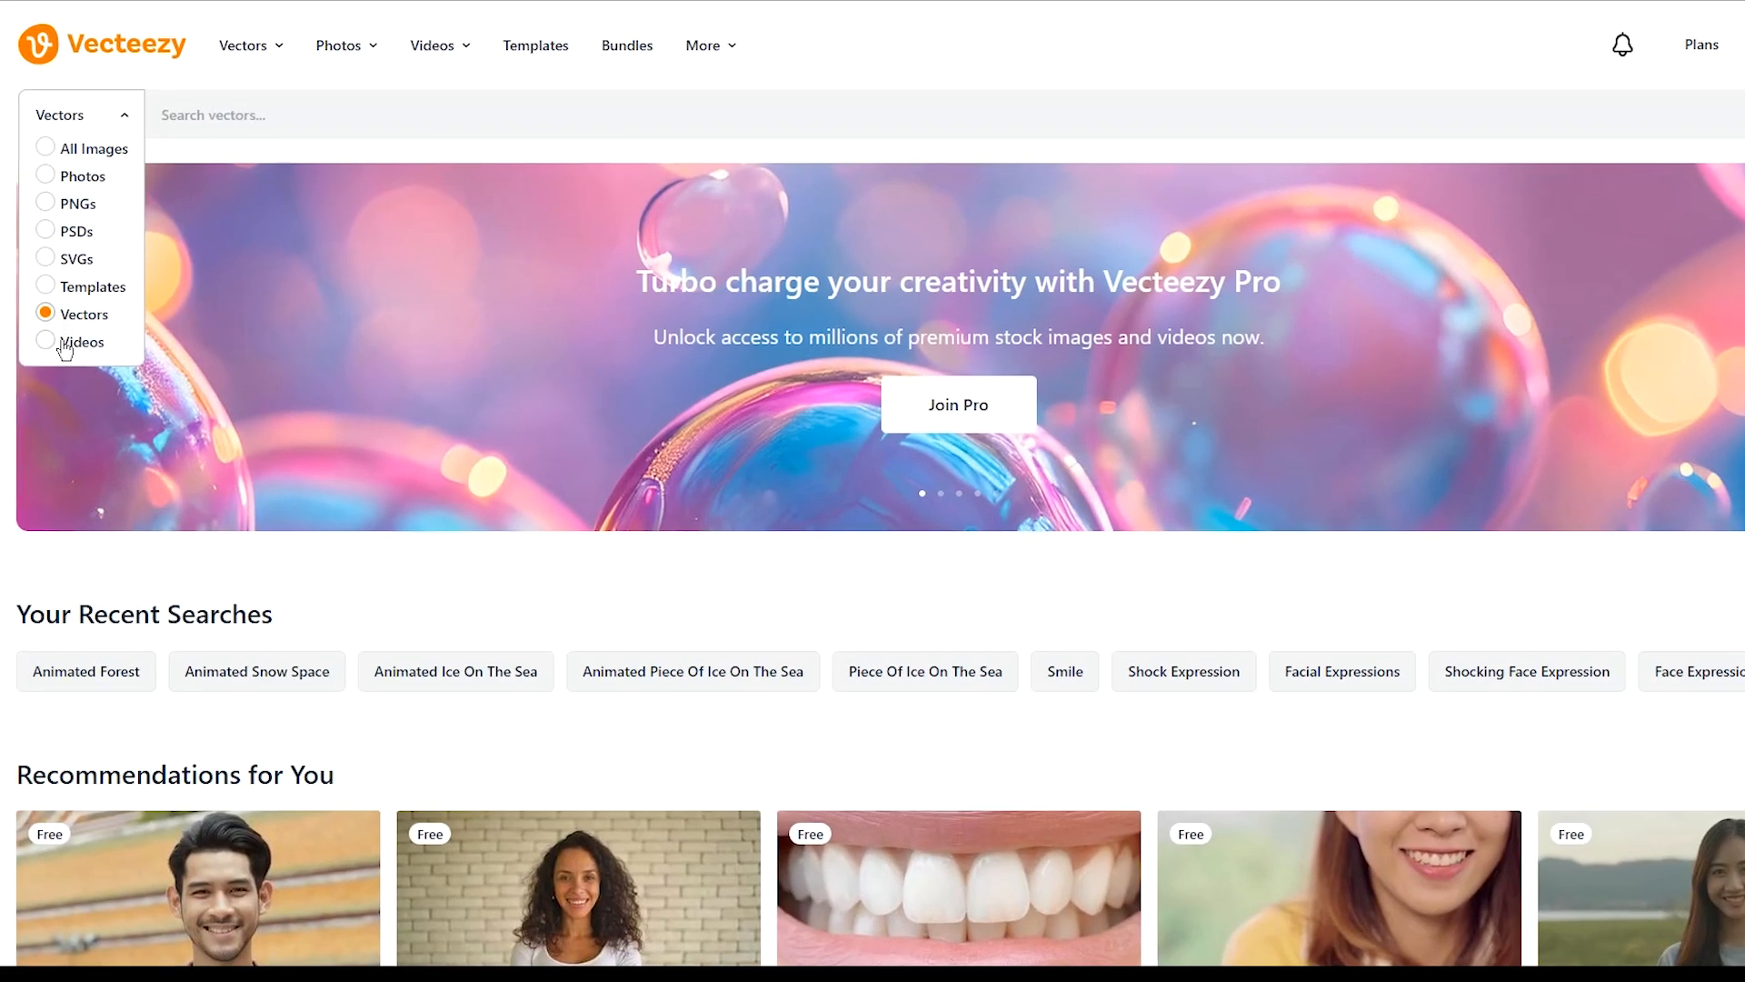
{"action": "left_click", "coordinate": [85, 342]}
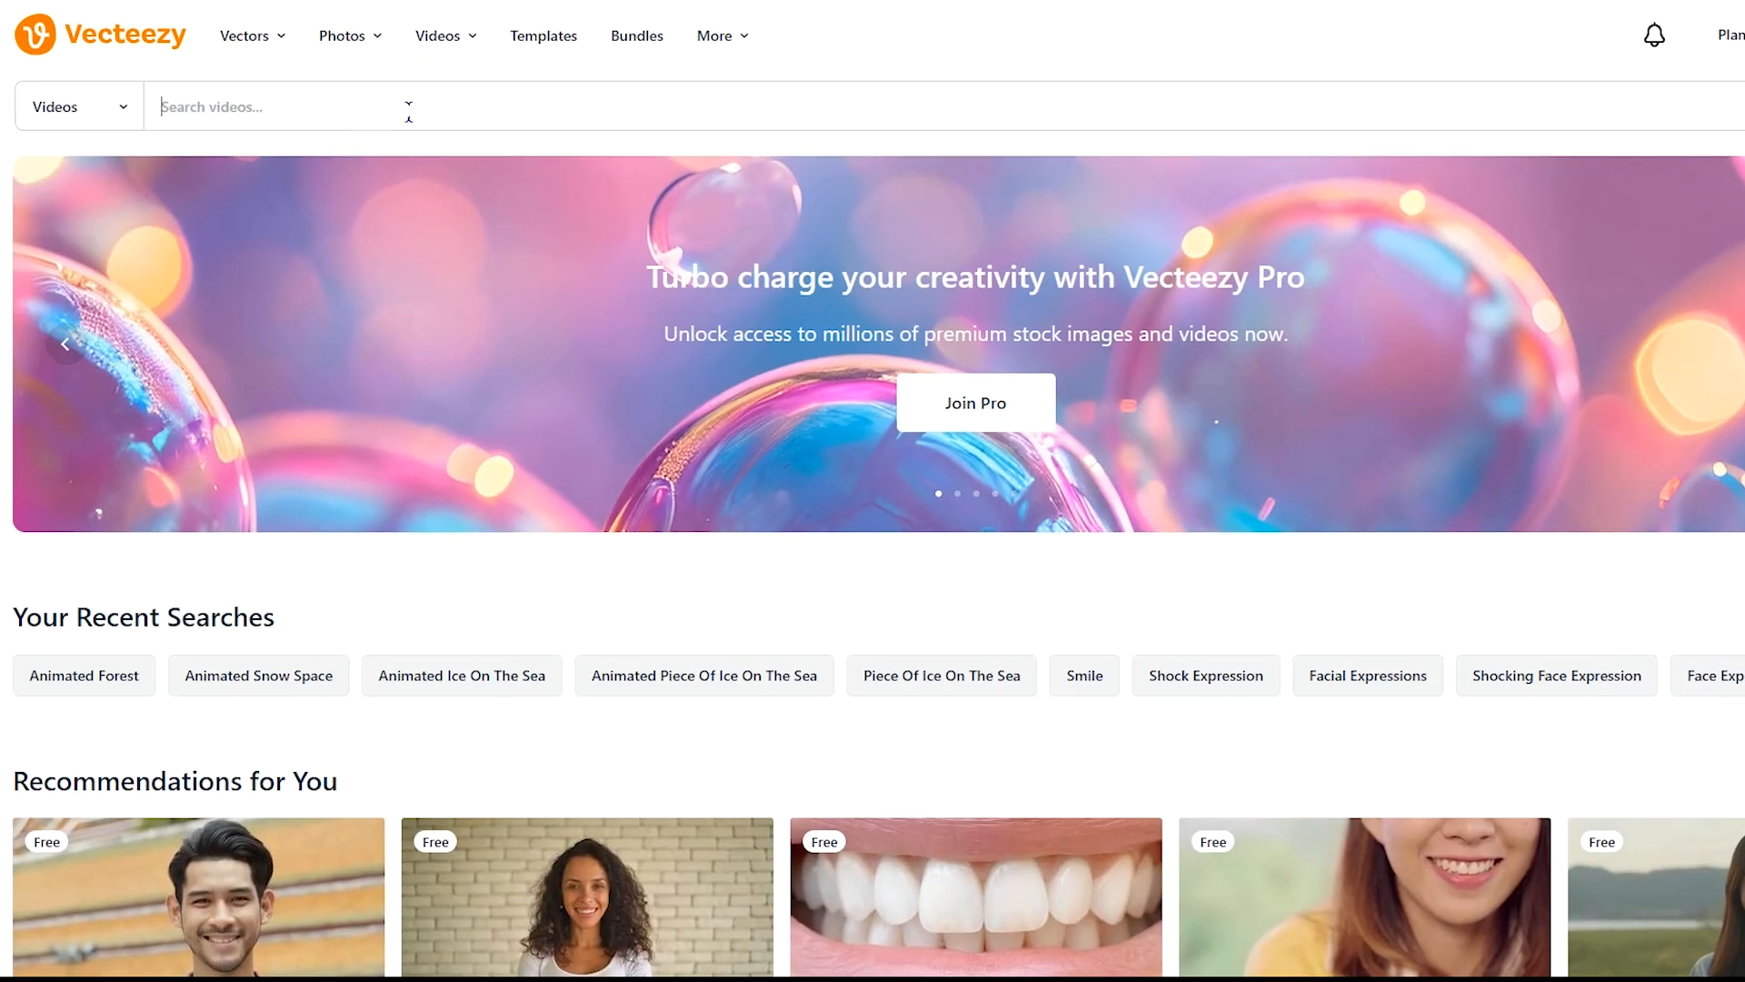
{"action": "type", "text": "animated f"}
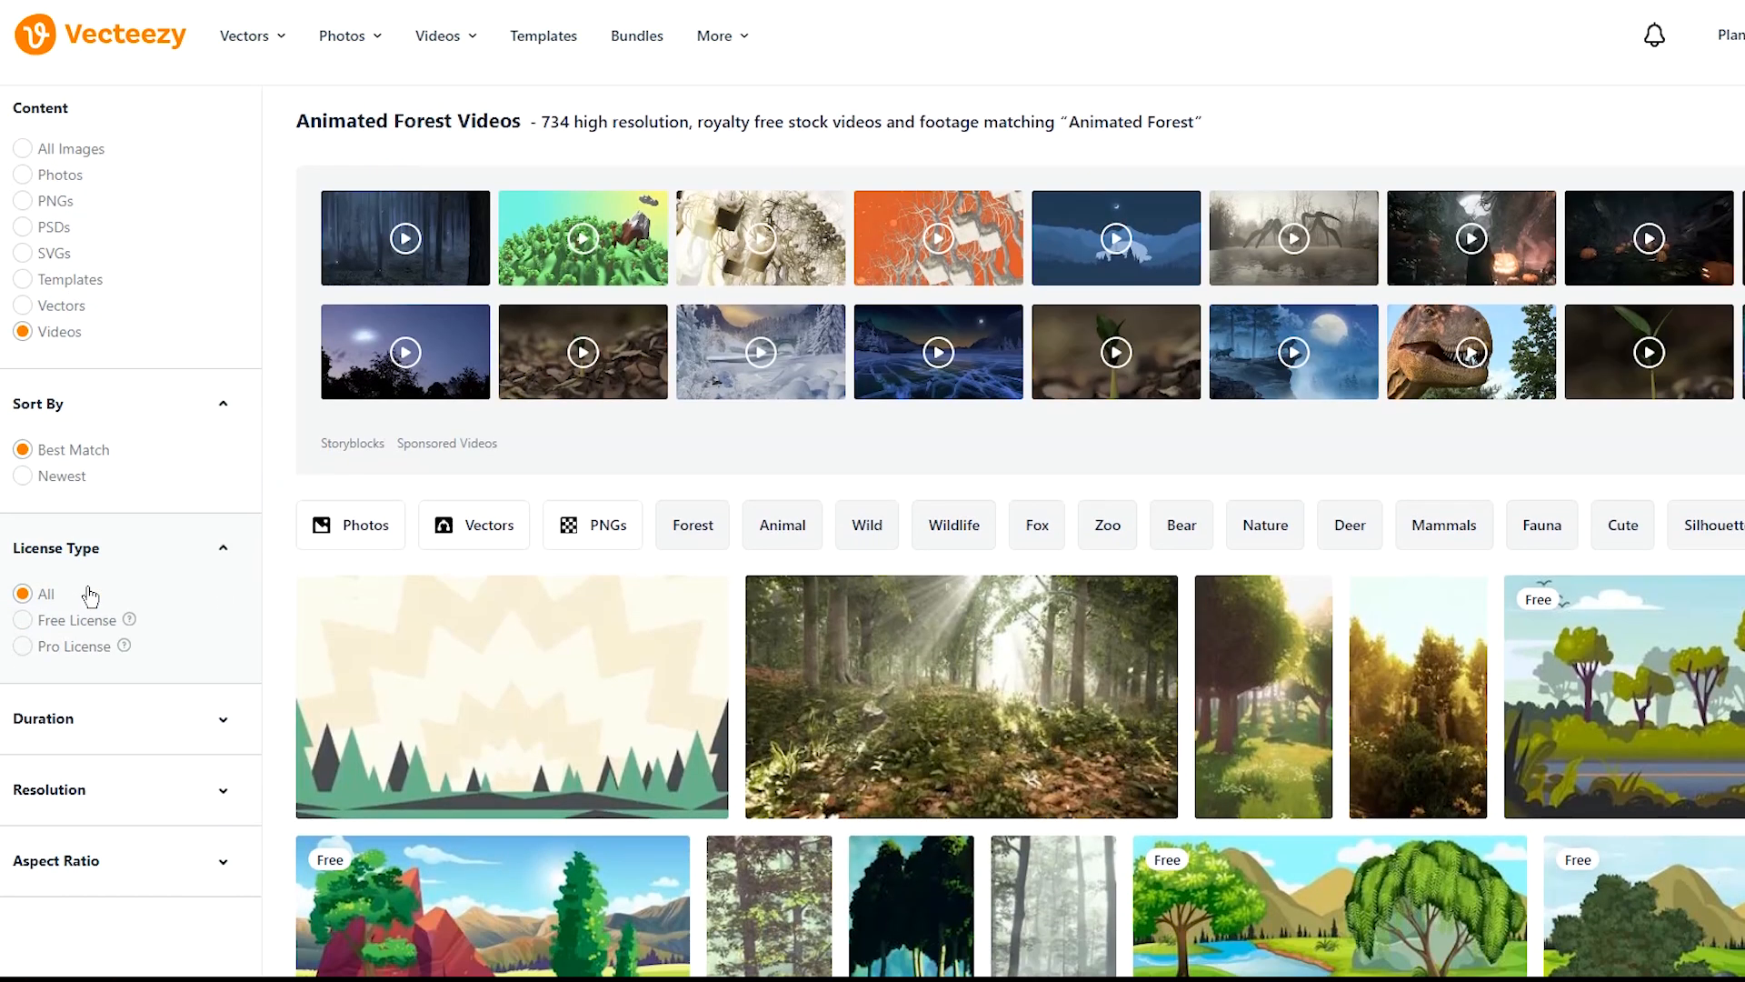
{"action": "left_click", "coordinate": [22, 622]}
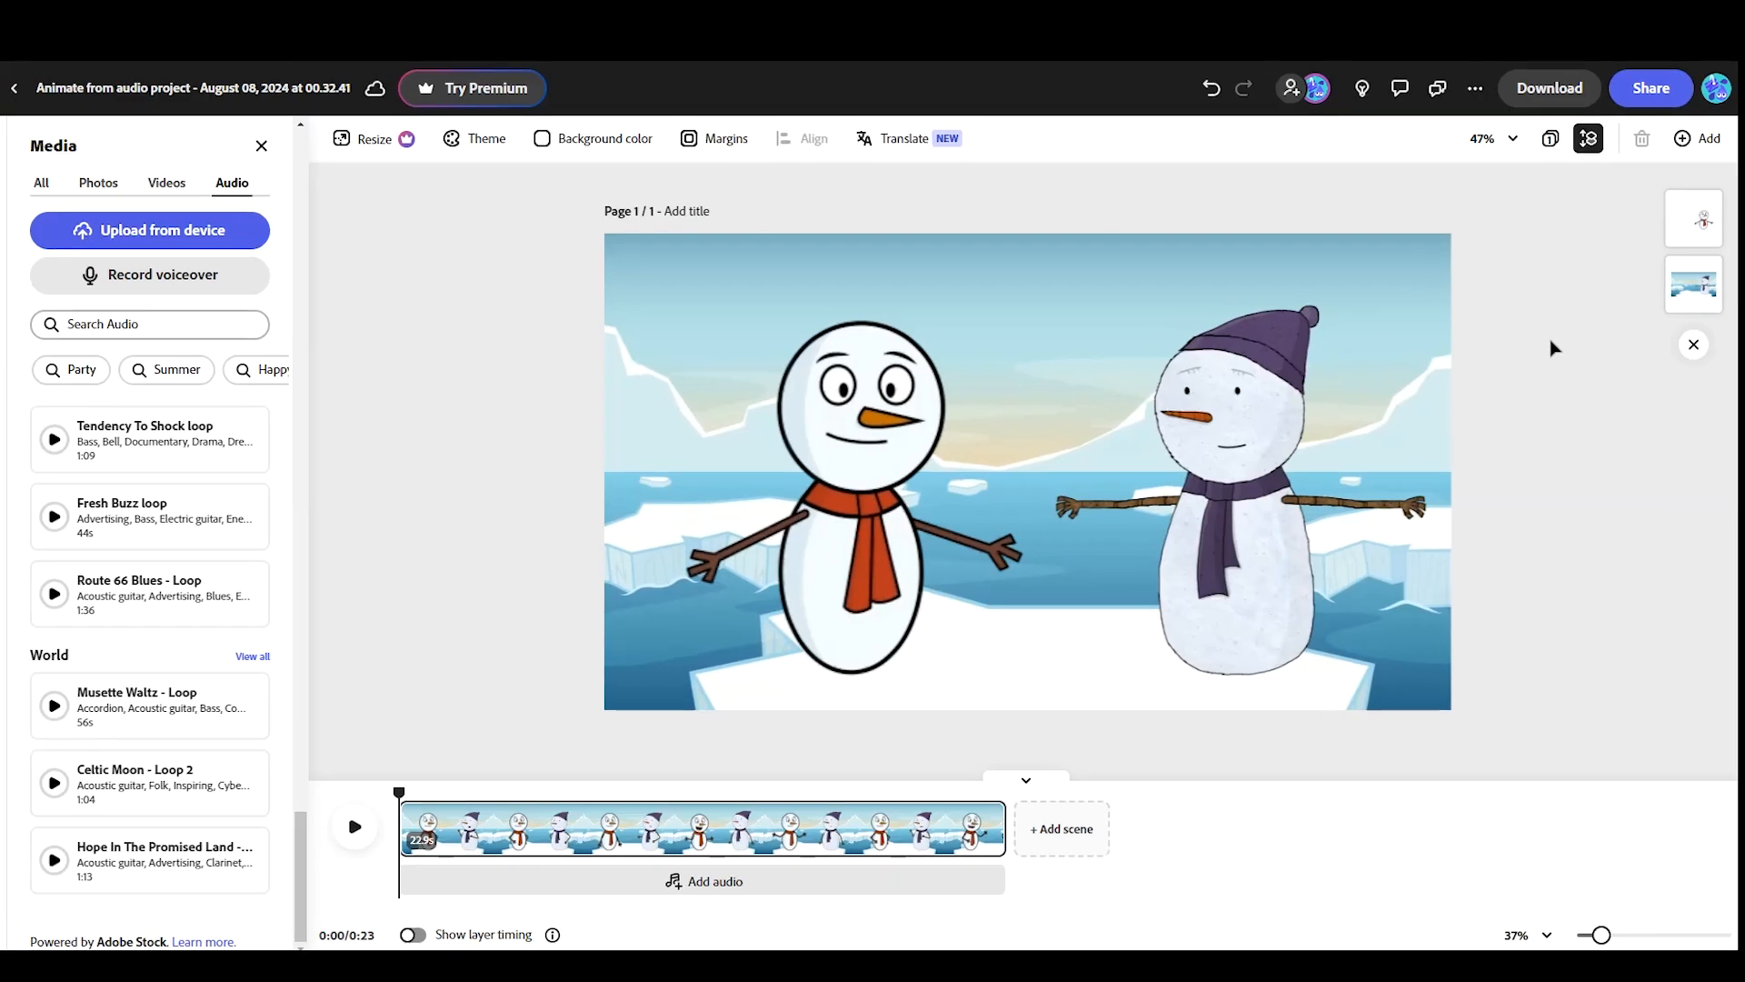
Download the two-snowmen iceberg animation as a 1080p MP4 at original size
{"action": "left_click", "coordinate": [1549, 87]}
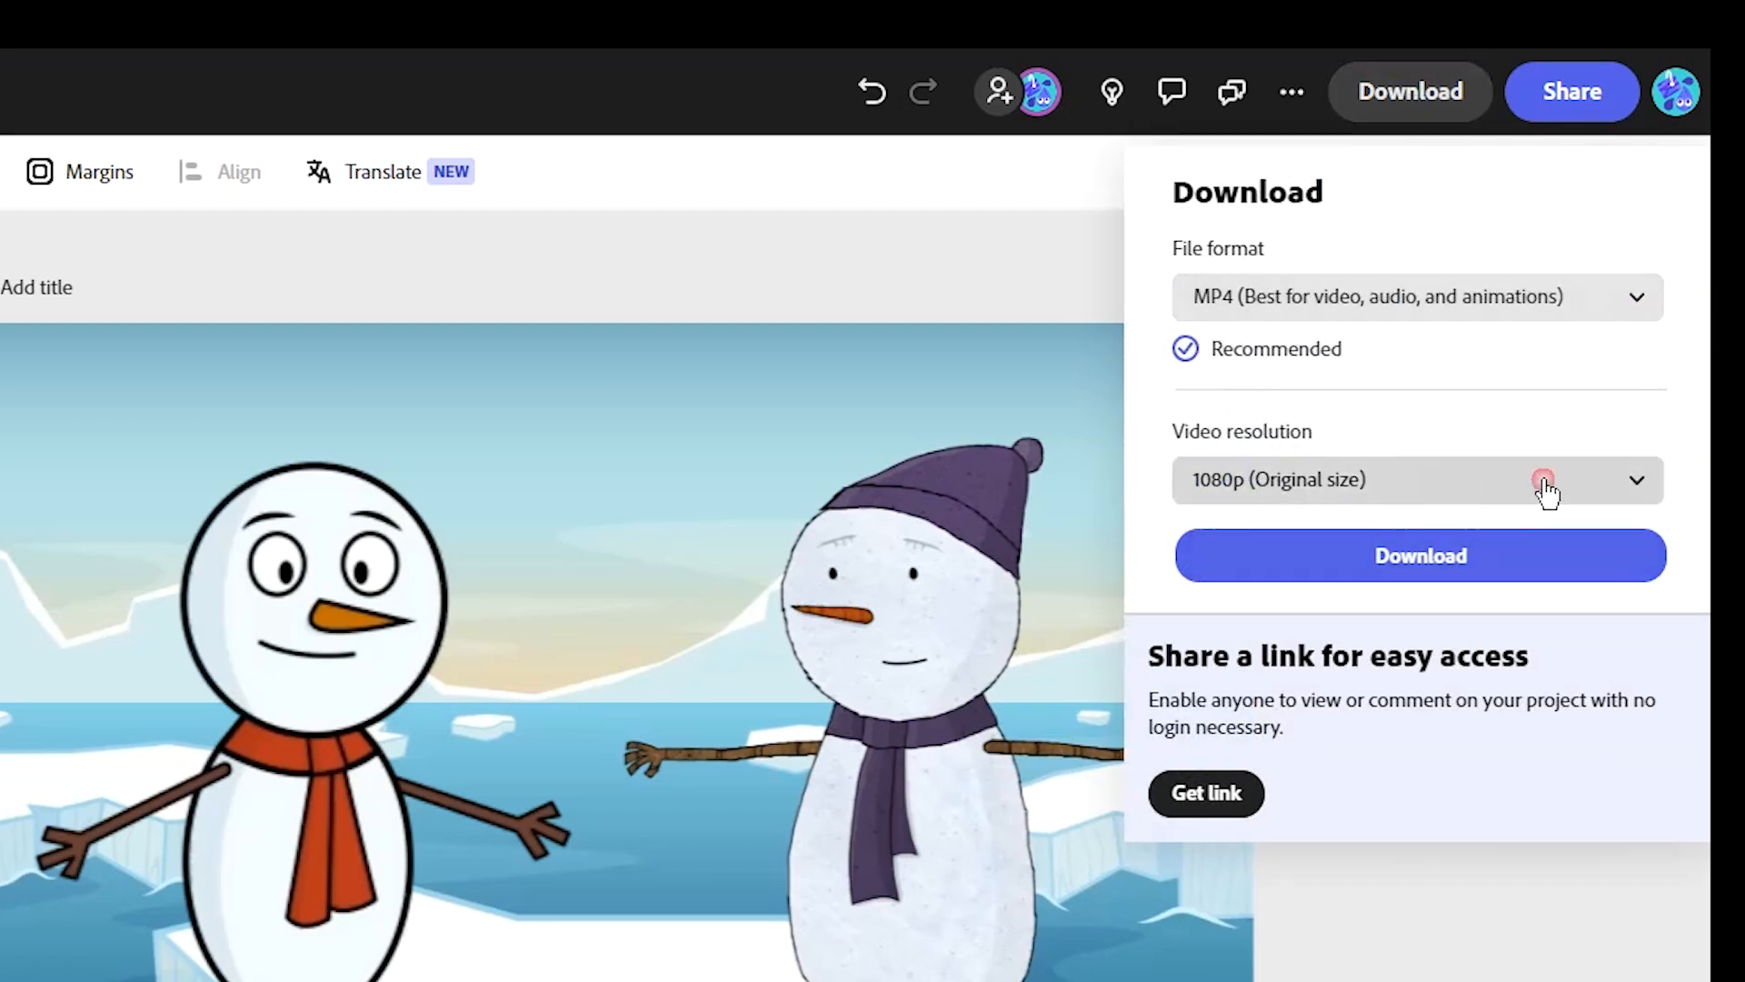
{"action": "left_click", "coordinate": [1420, 557]}
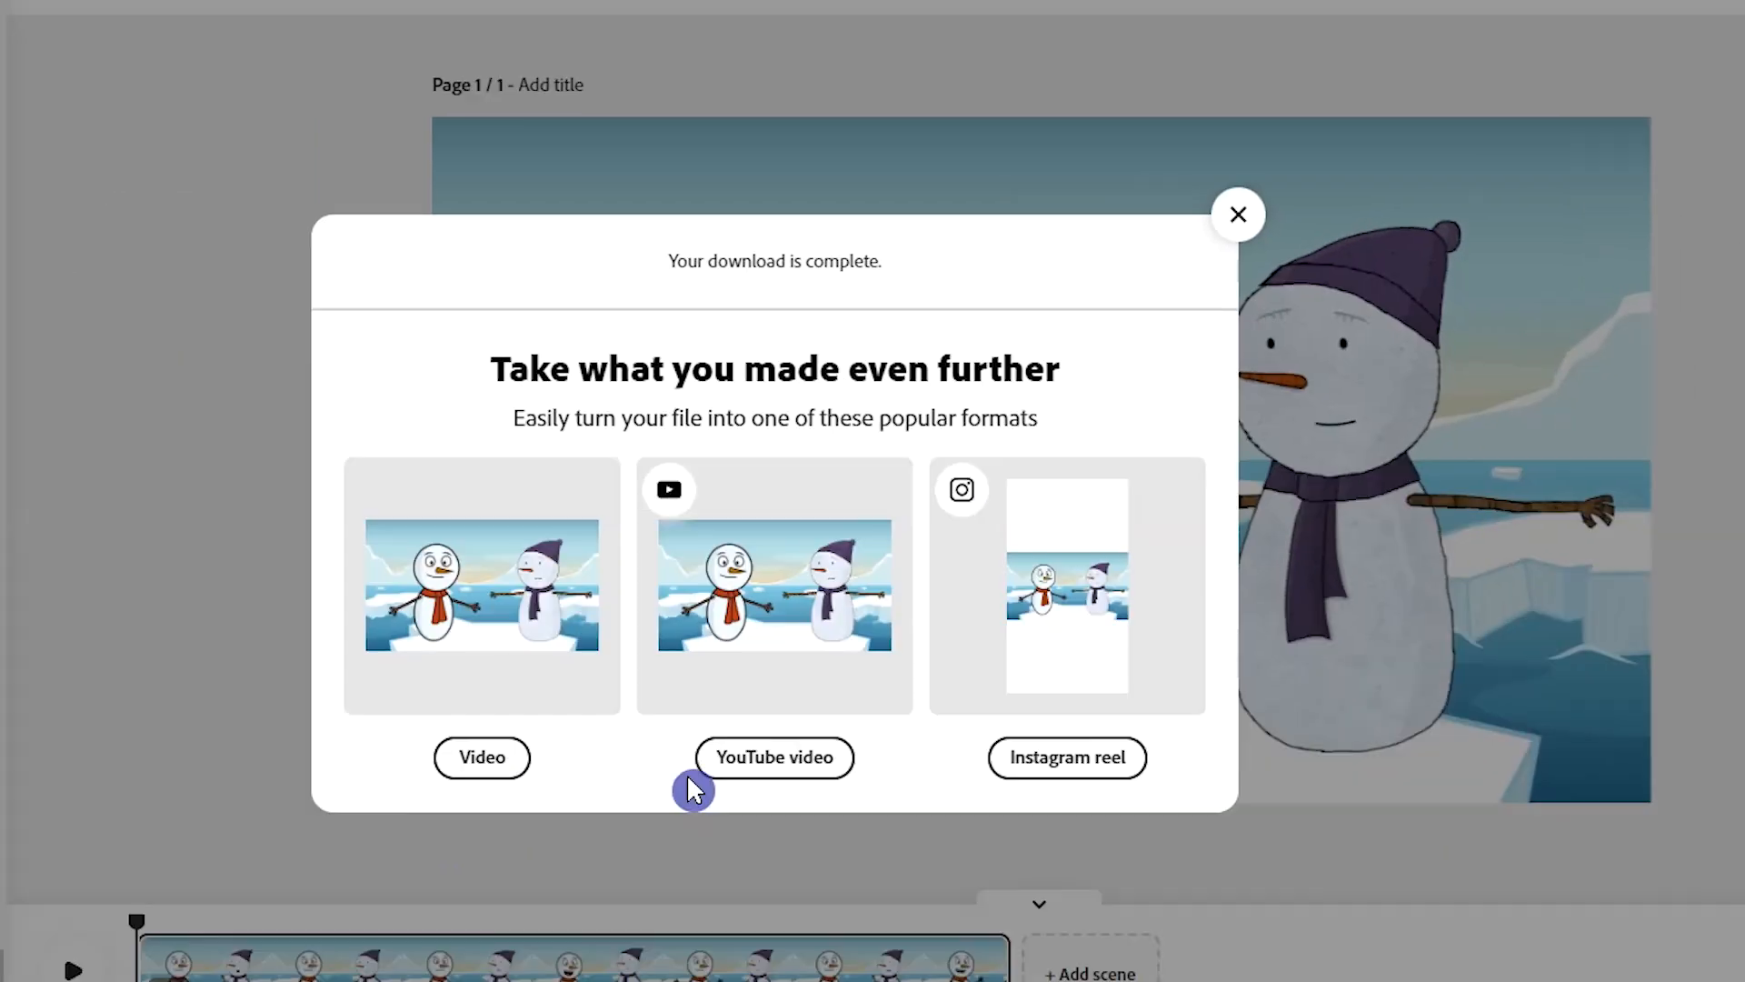